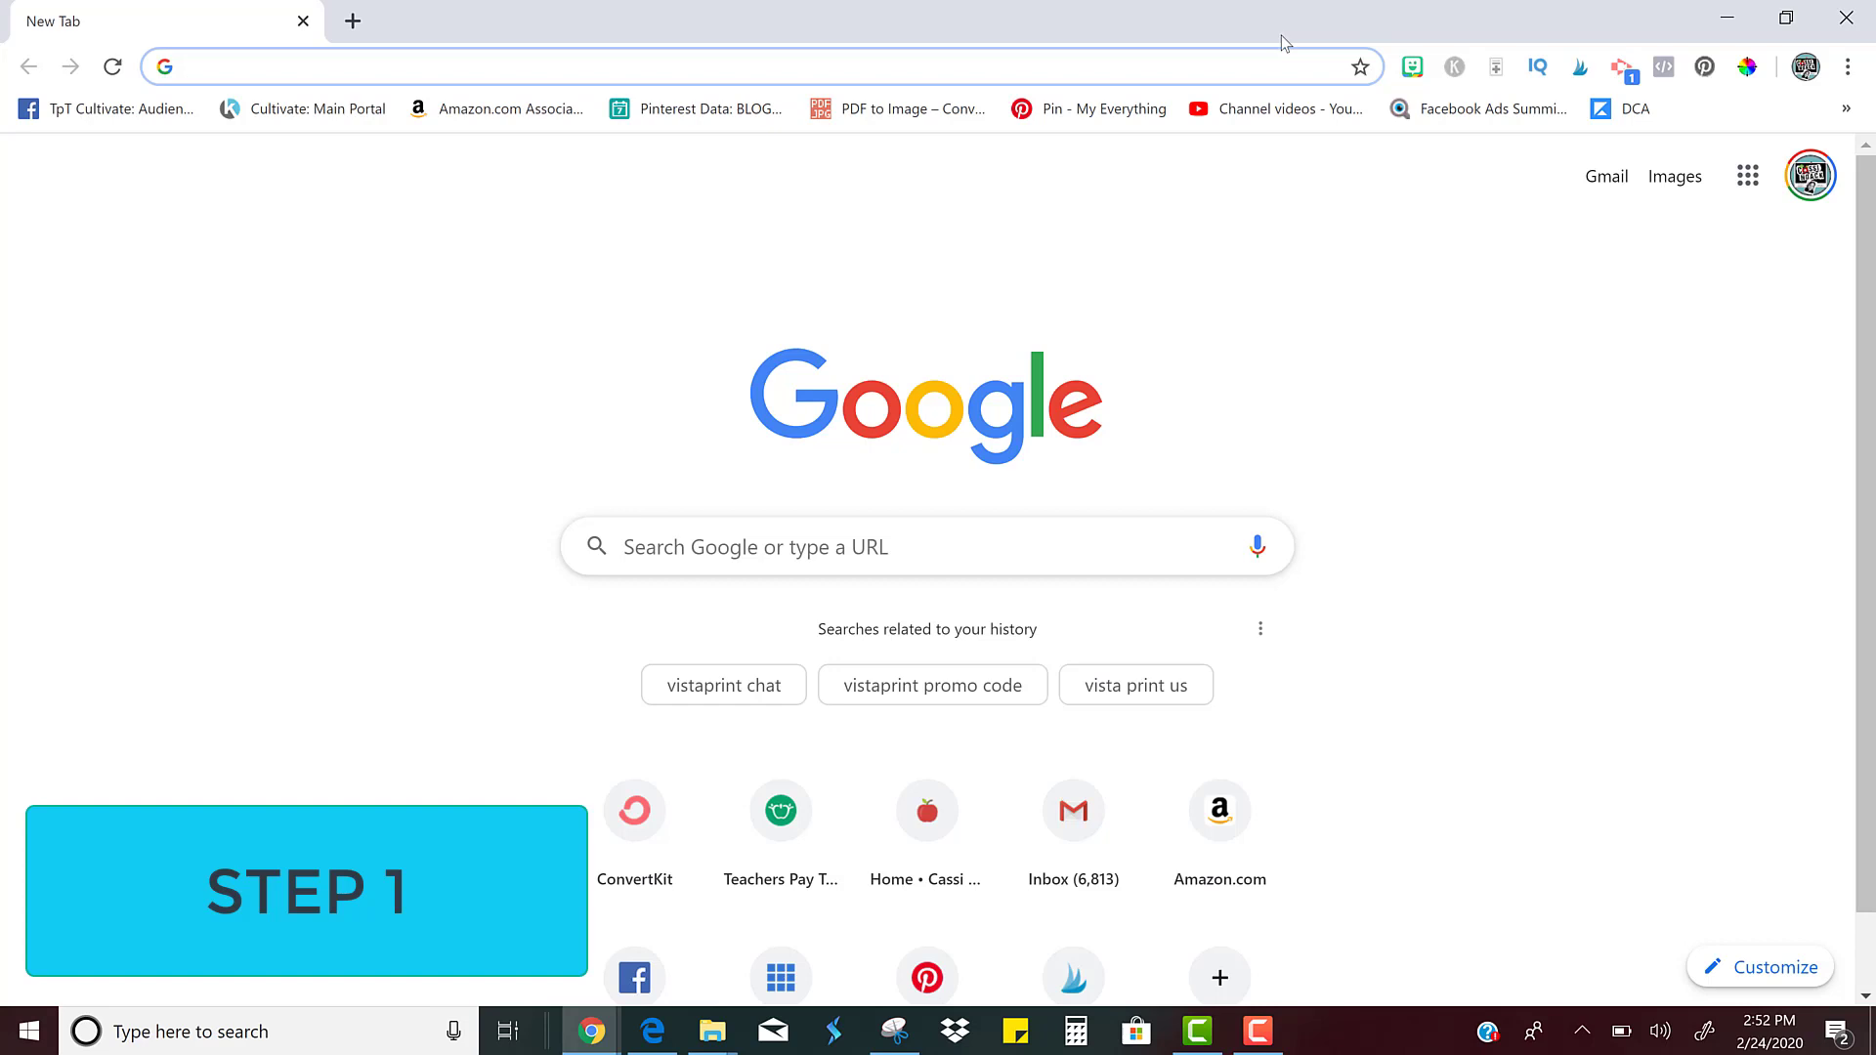
Start a new blank spreadsheet from the Google Sheets home page
text(sheets/u/0/)
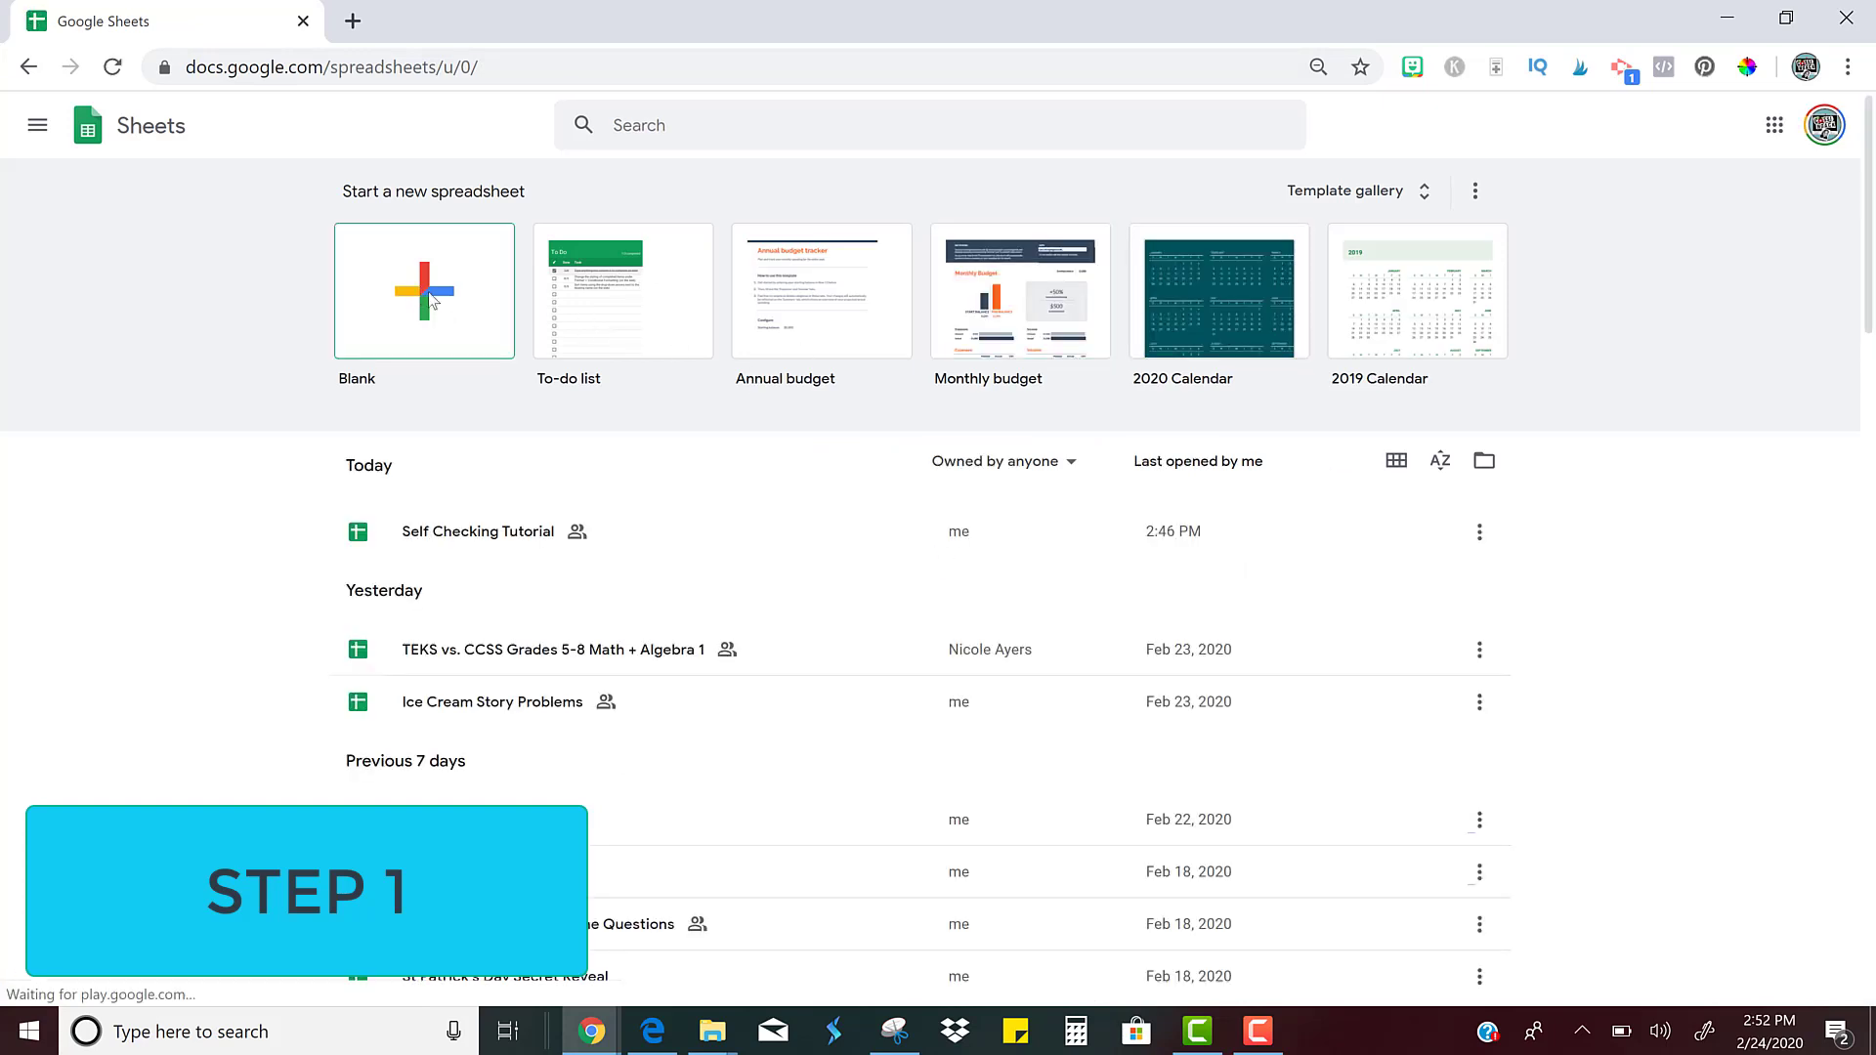
click(424, 291)
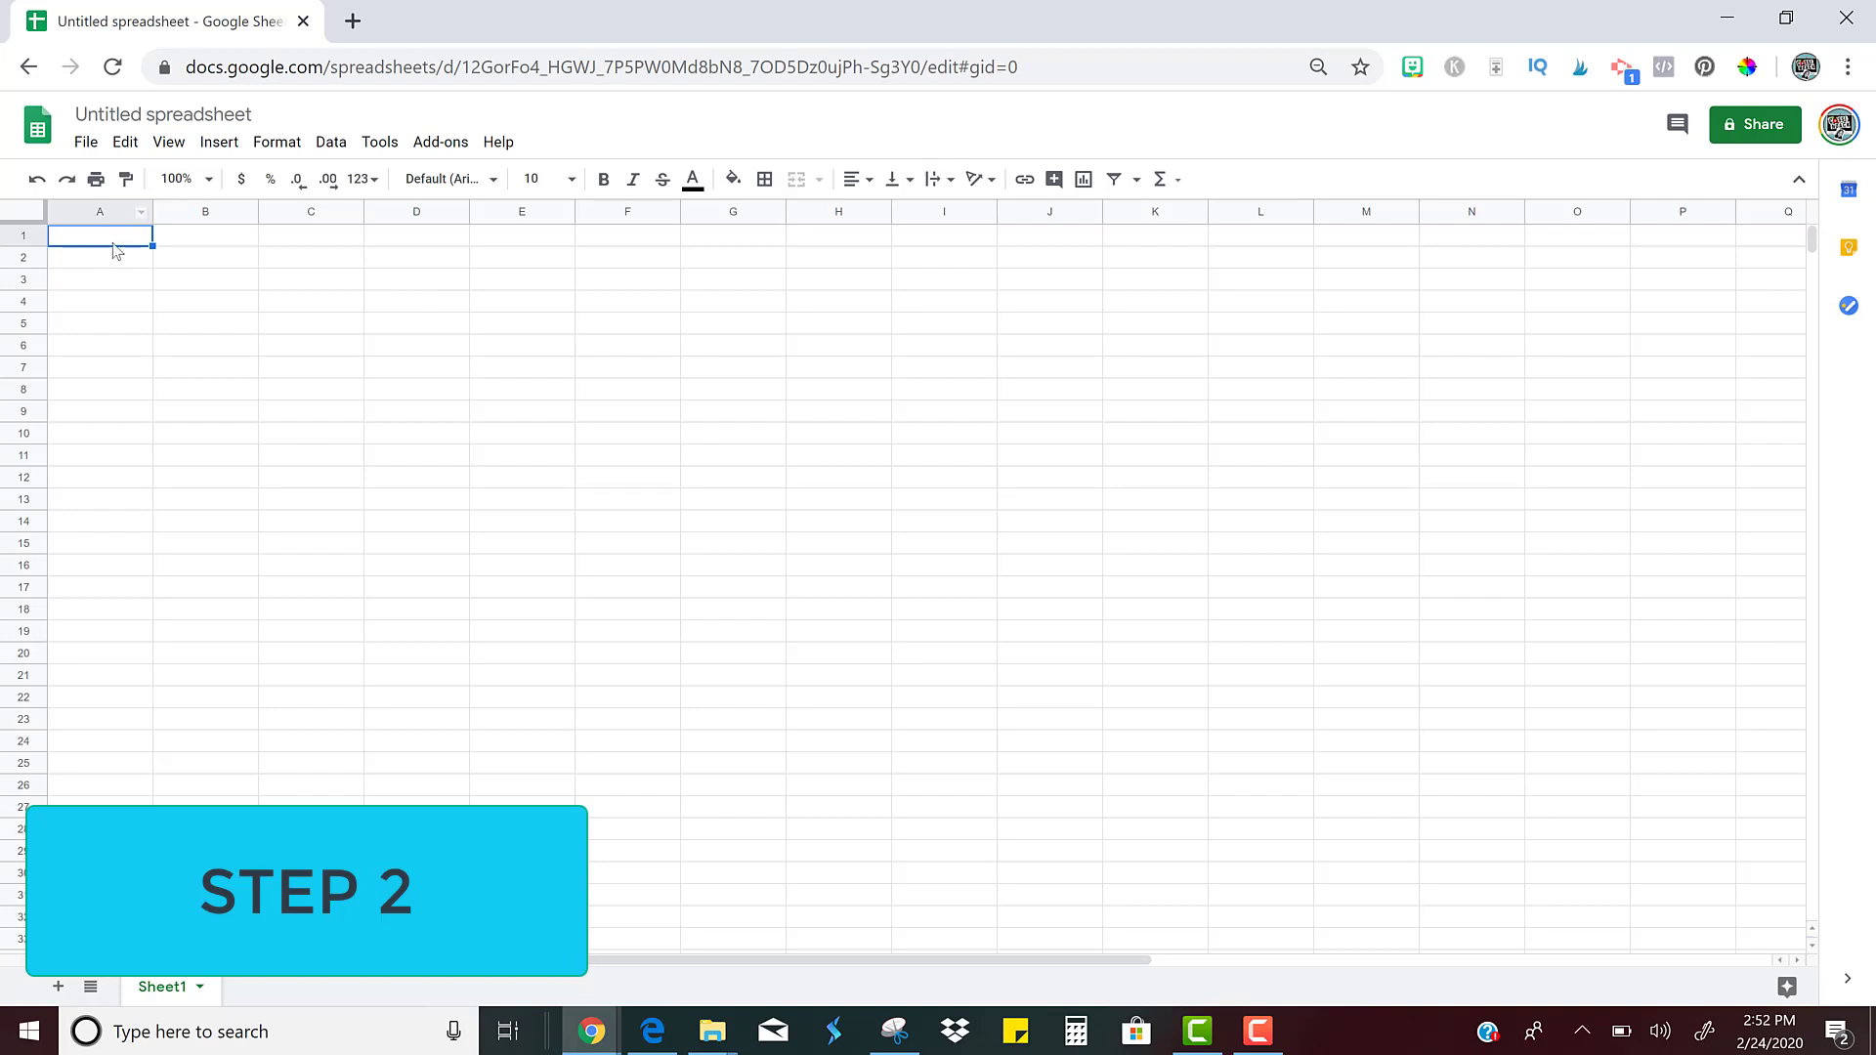
Enter the heading 'Questions' in cell A1
click(100, 256)
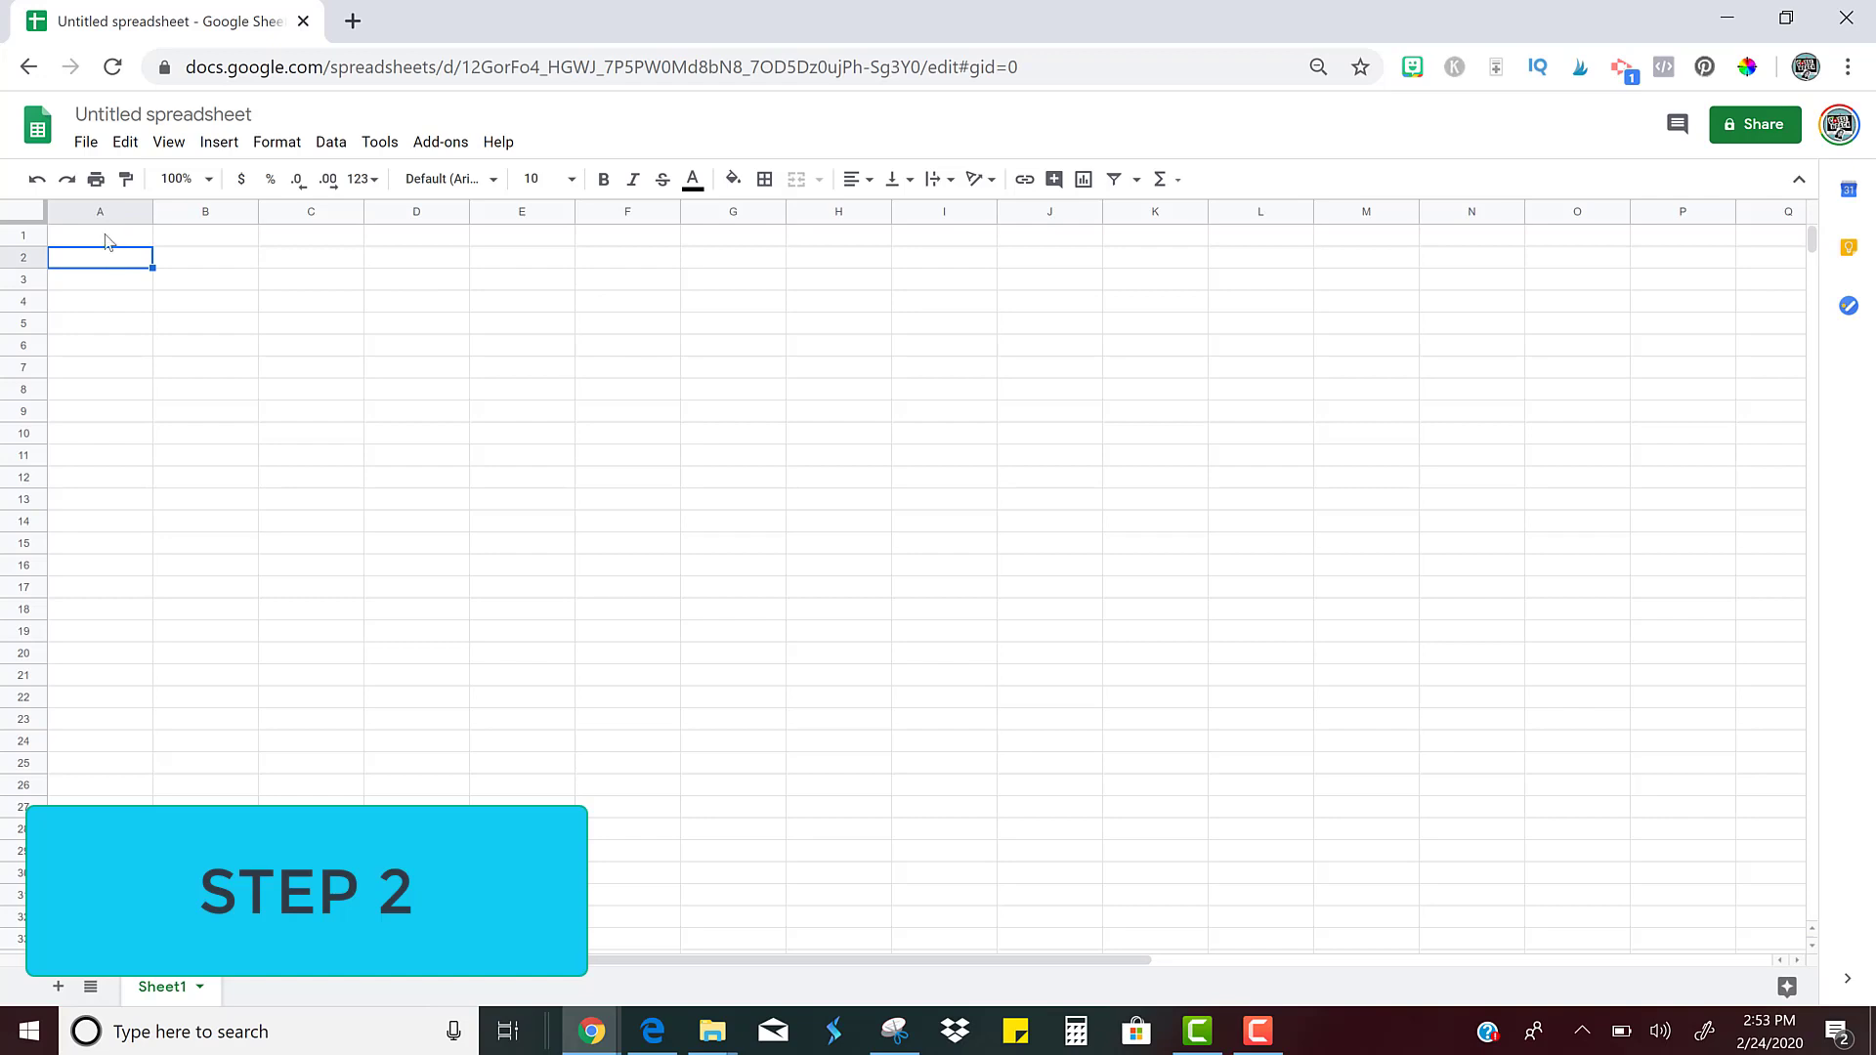
click(99, 235)
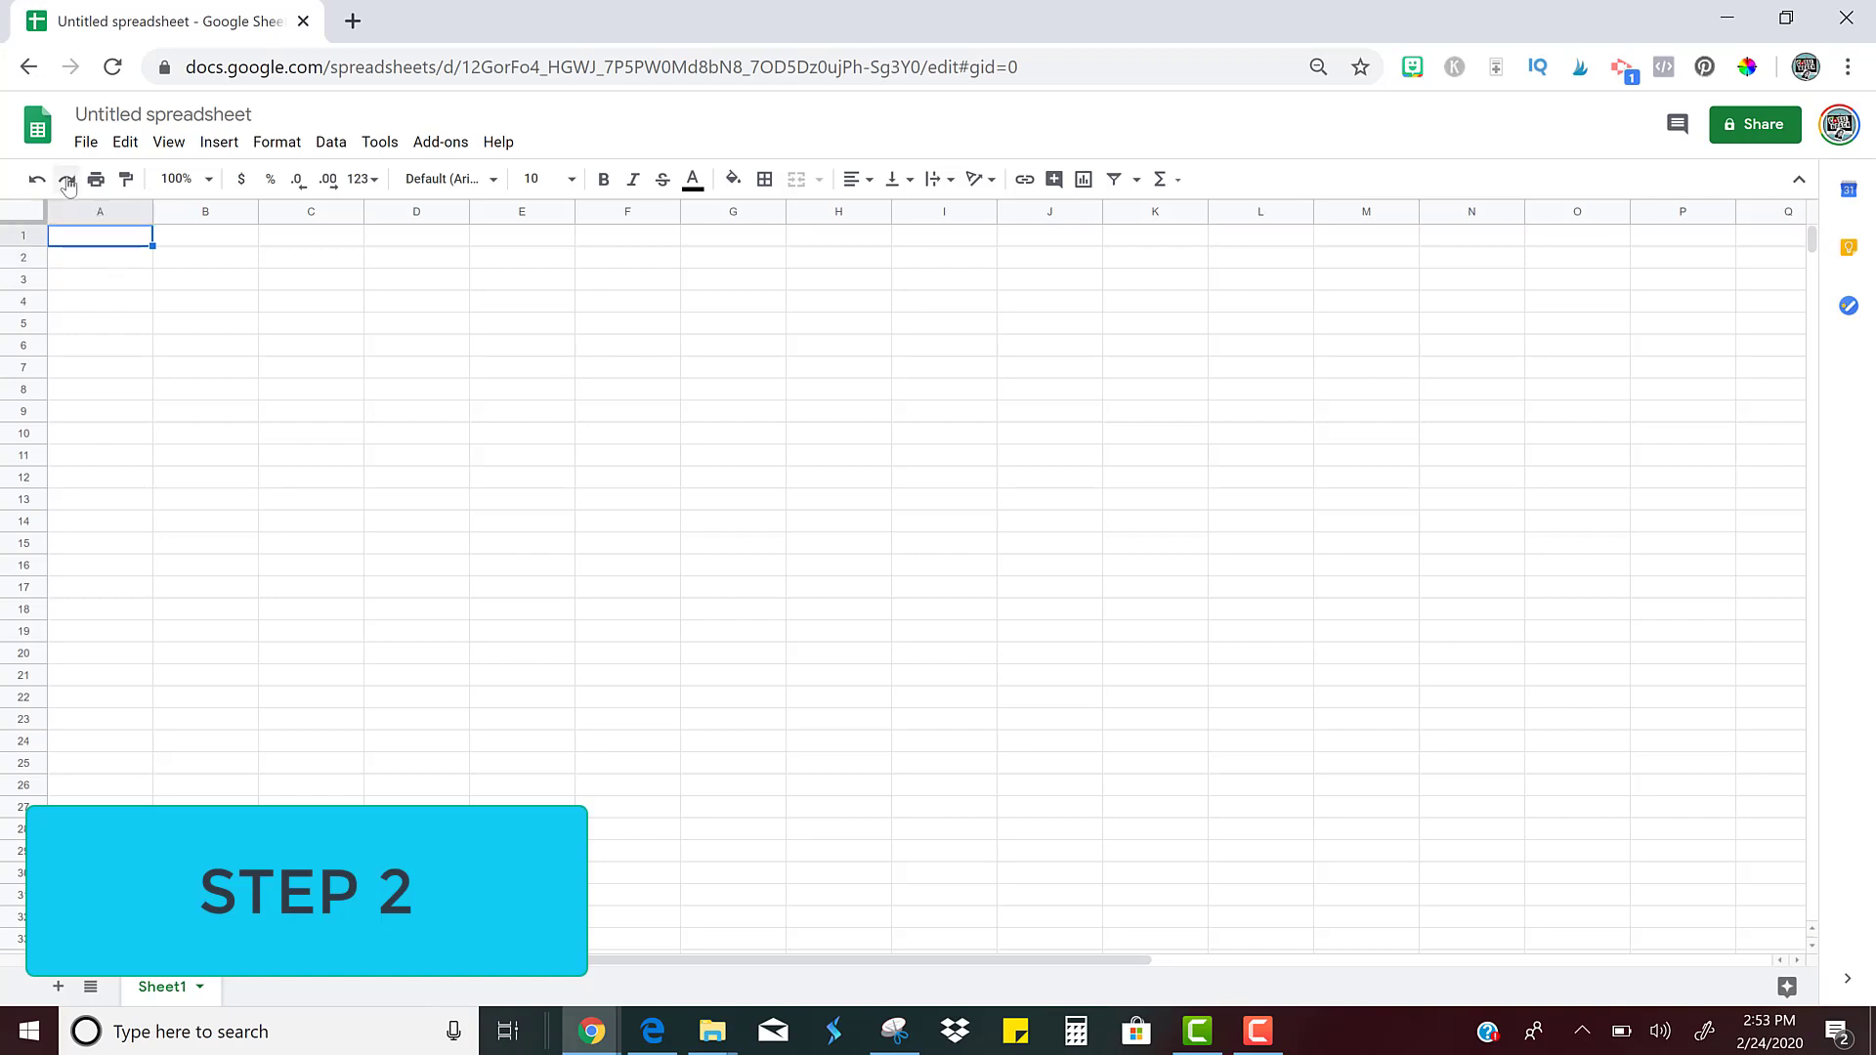
text(Questions)
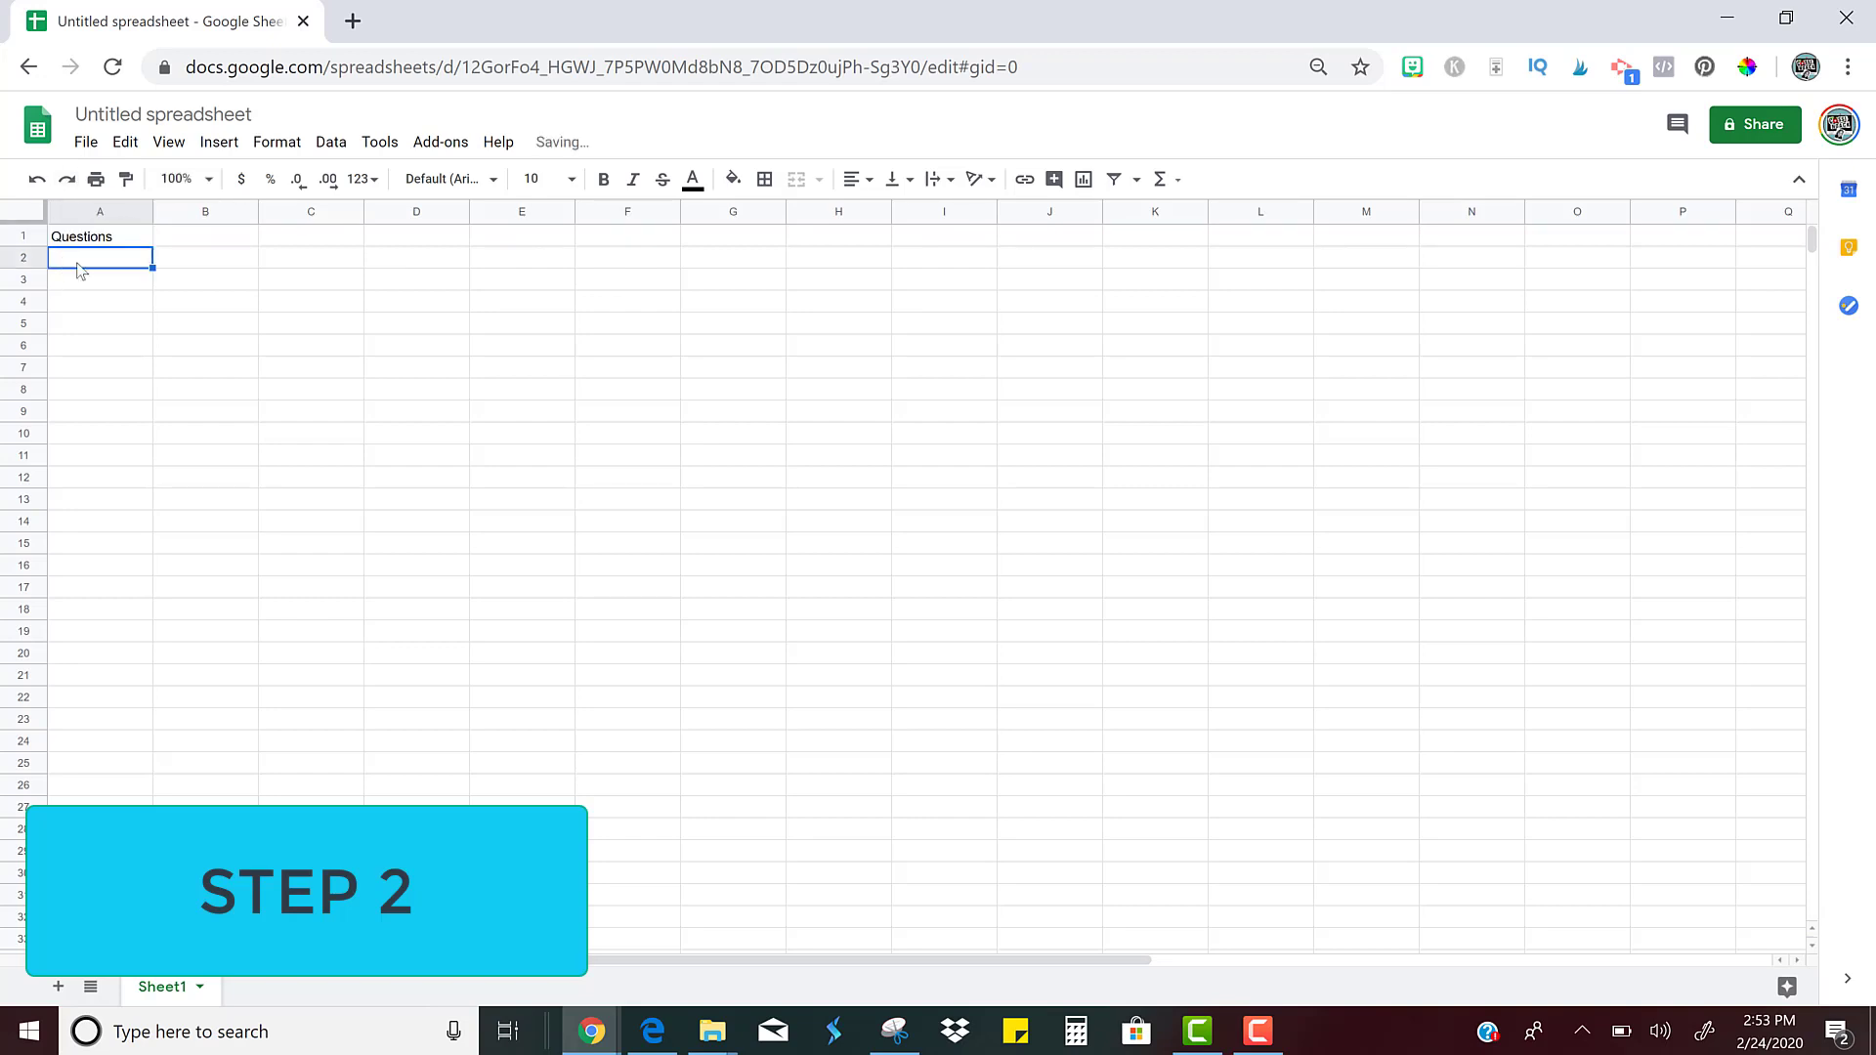
Enter the first question '1. What is the sum of 3 and 7?' in A2
text(1.)
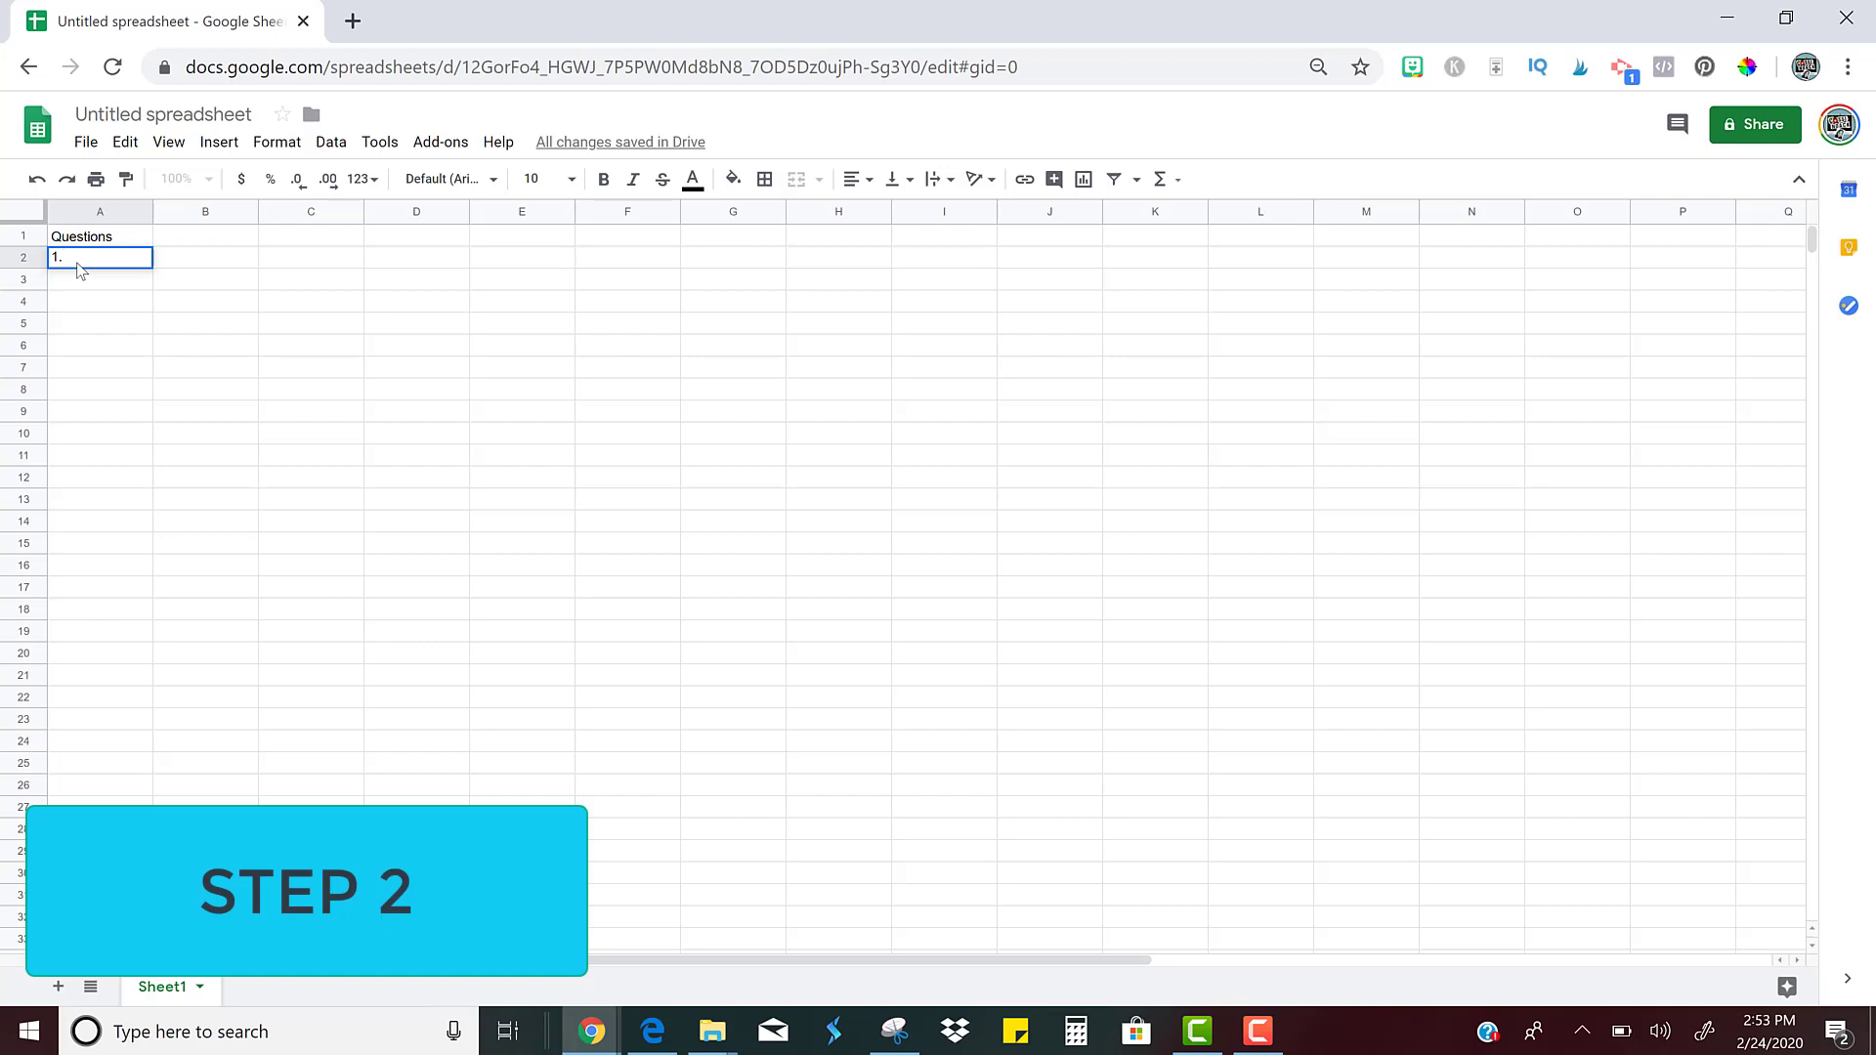
text(What)
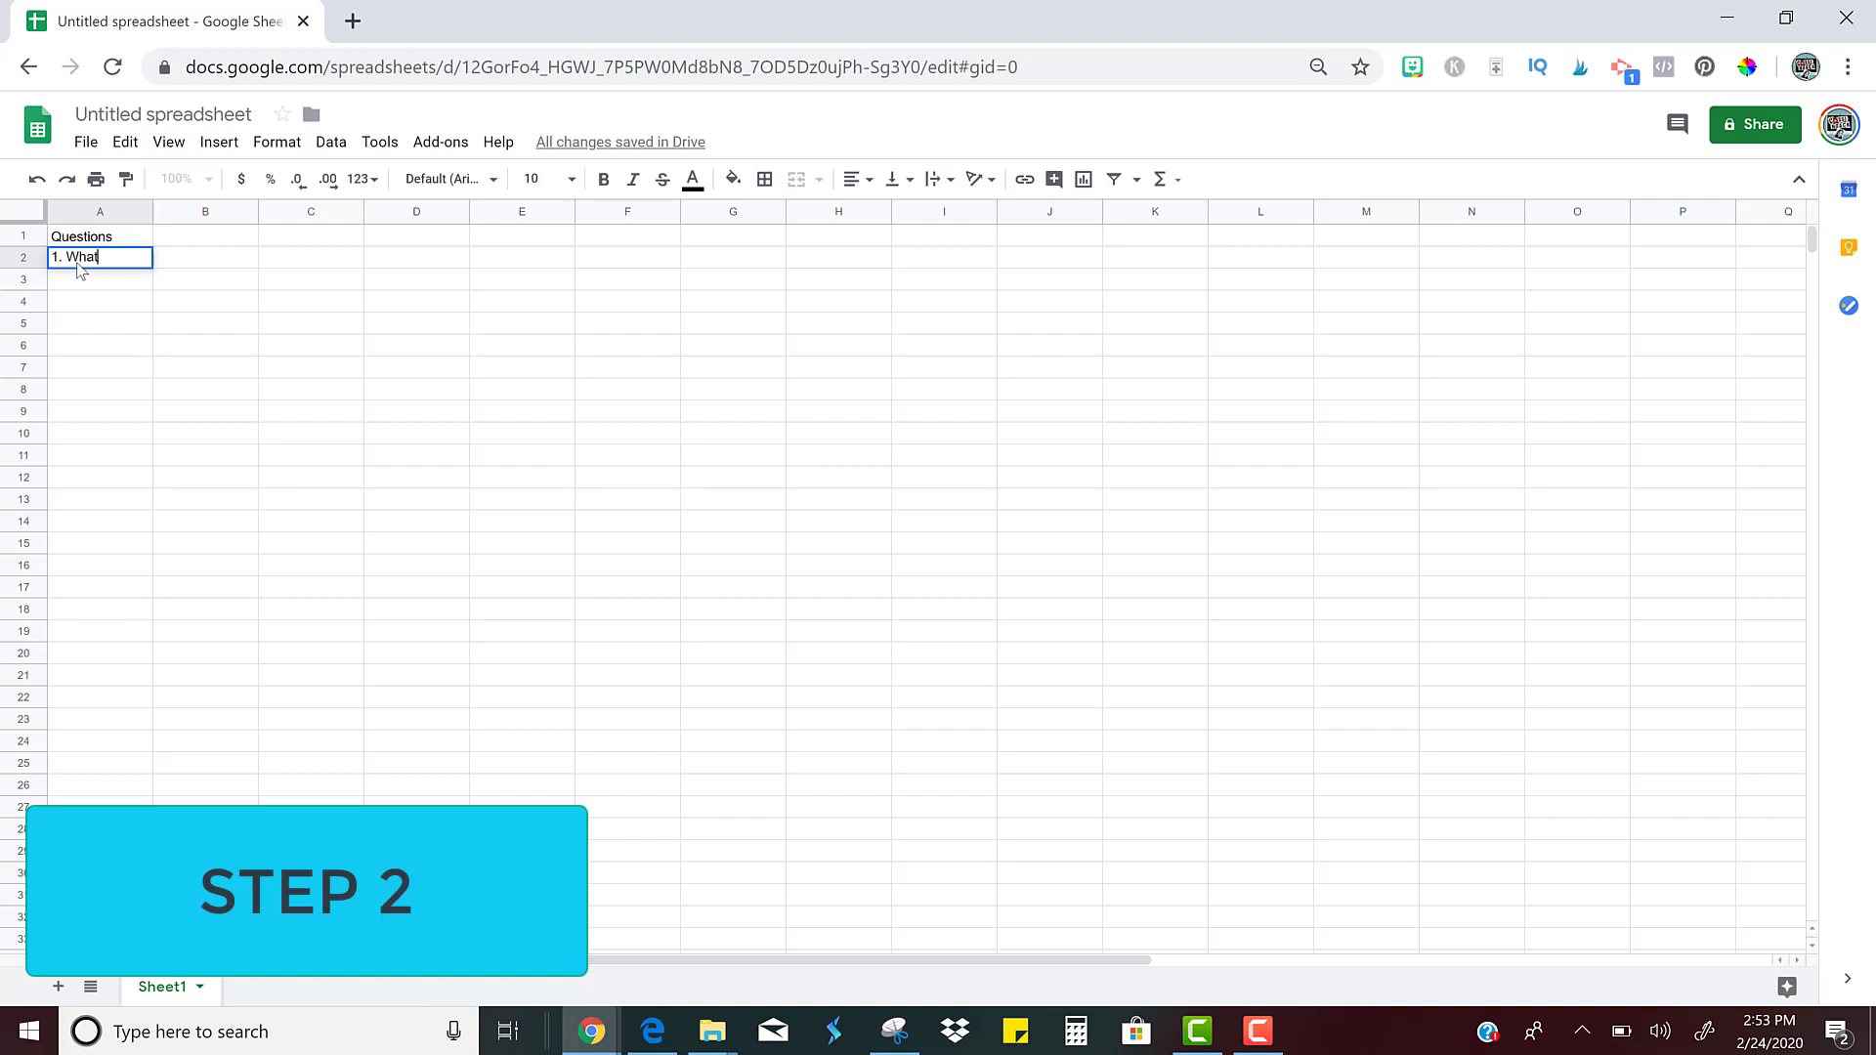
text(is the sum of)
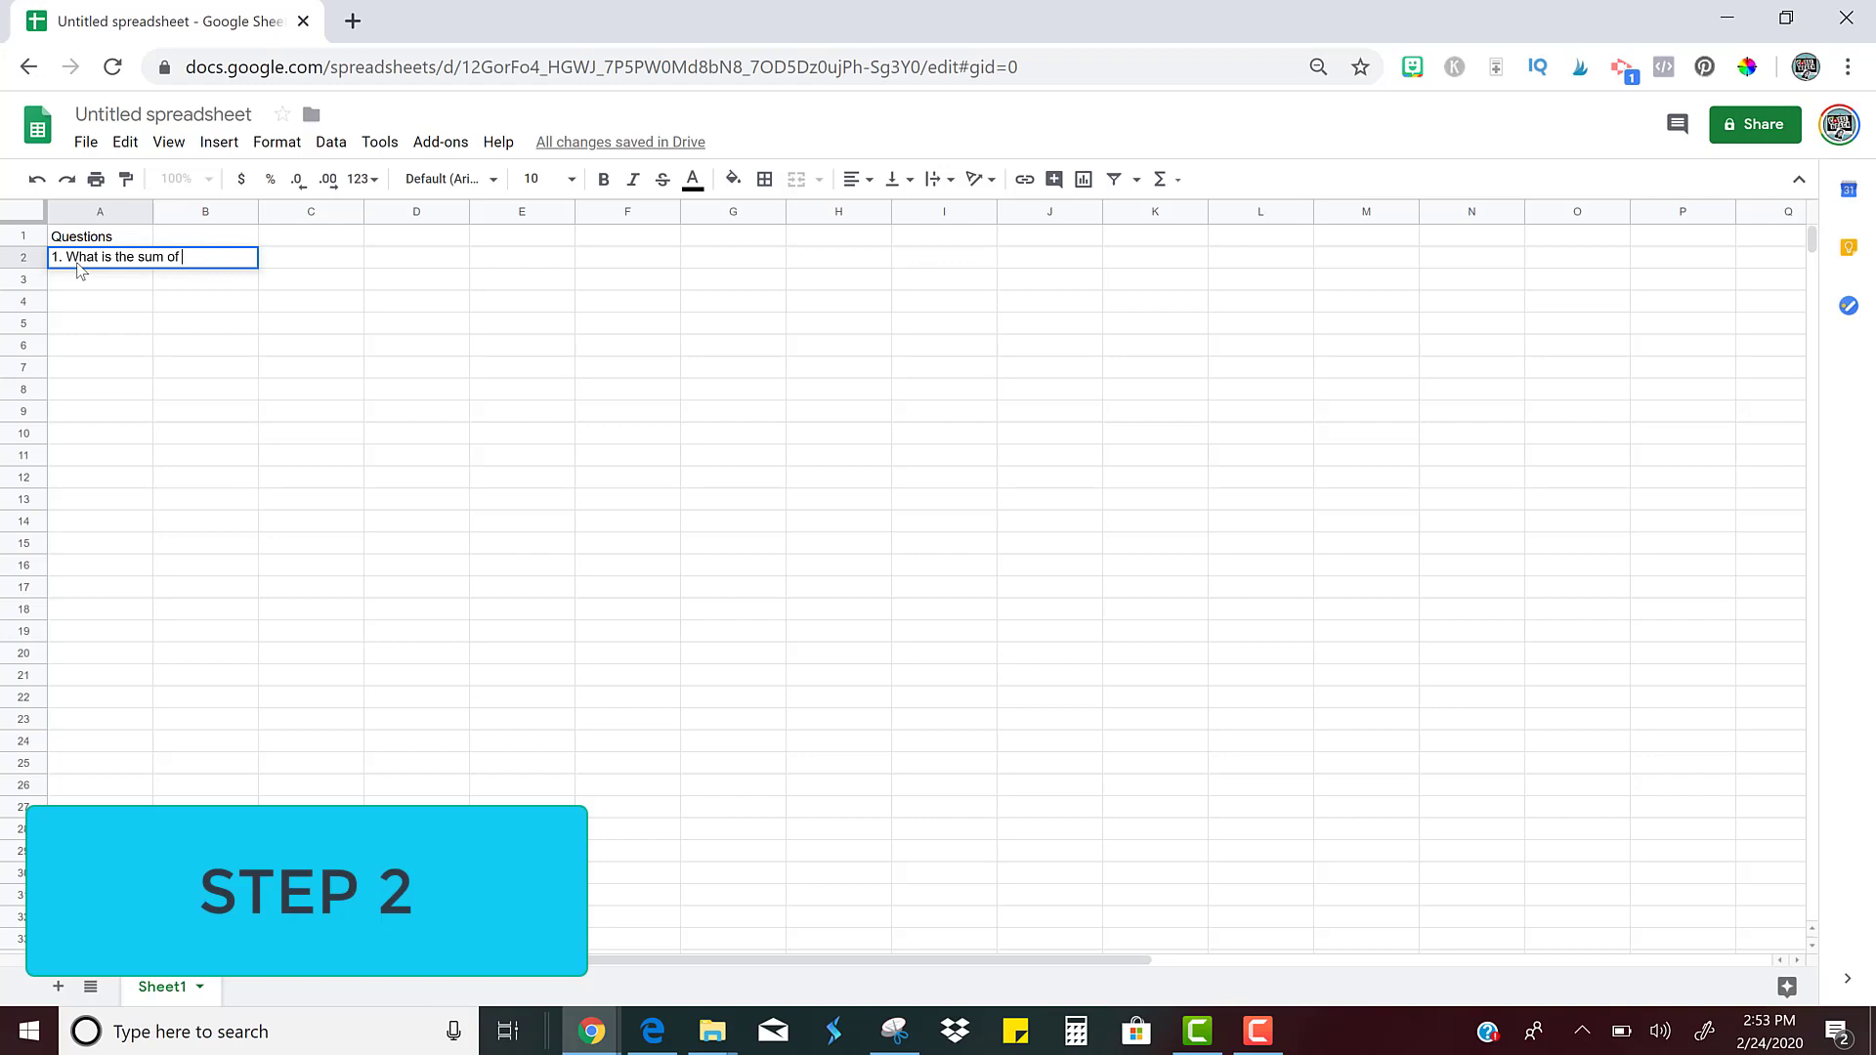
text(3 and 7?)
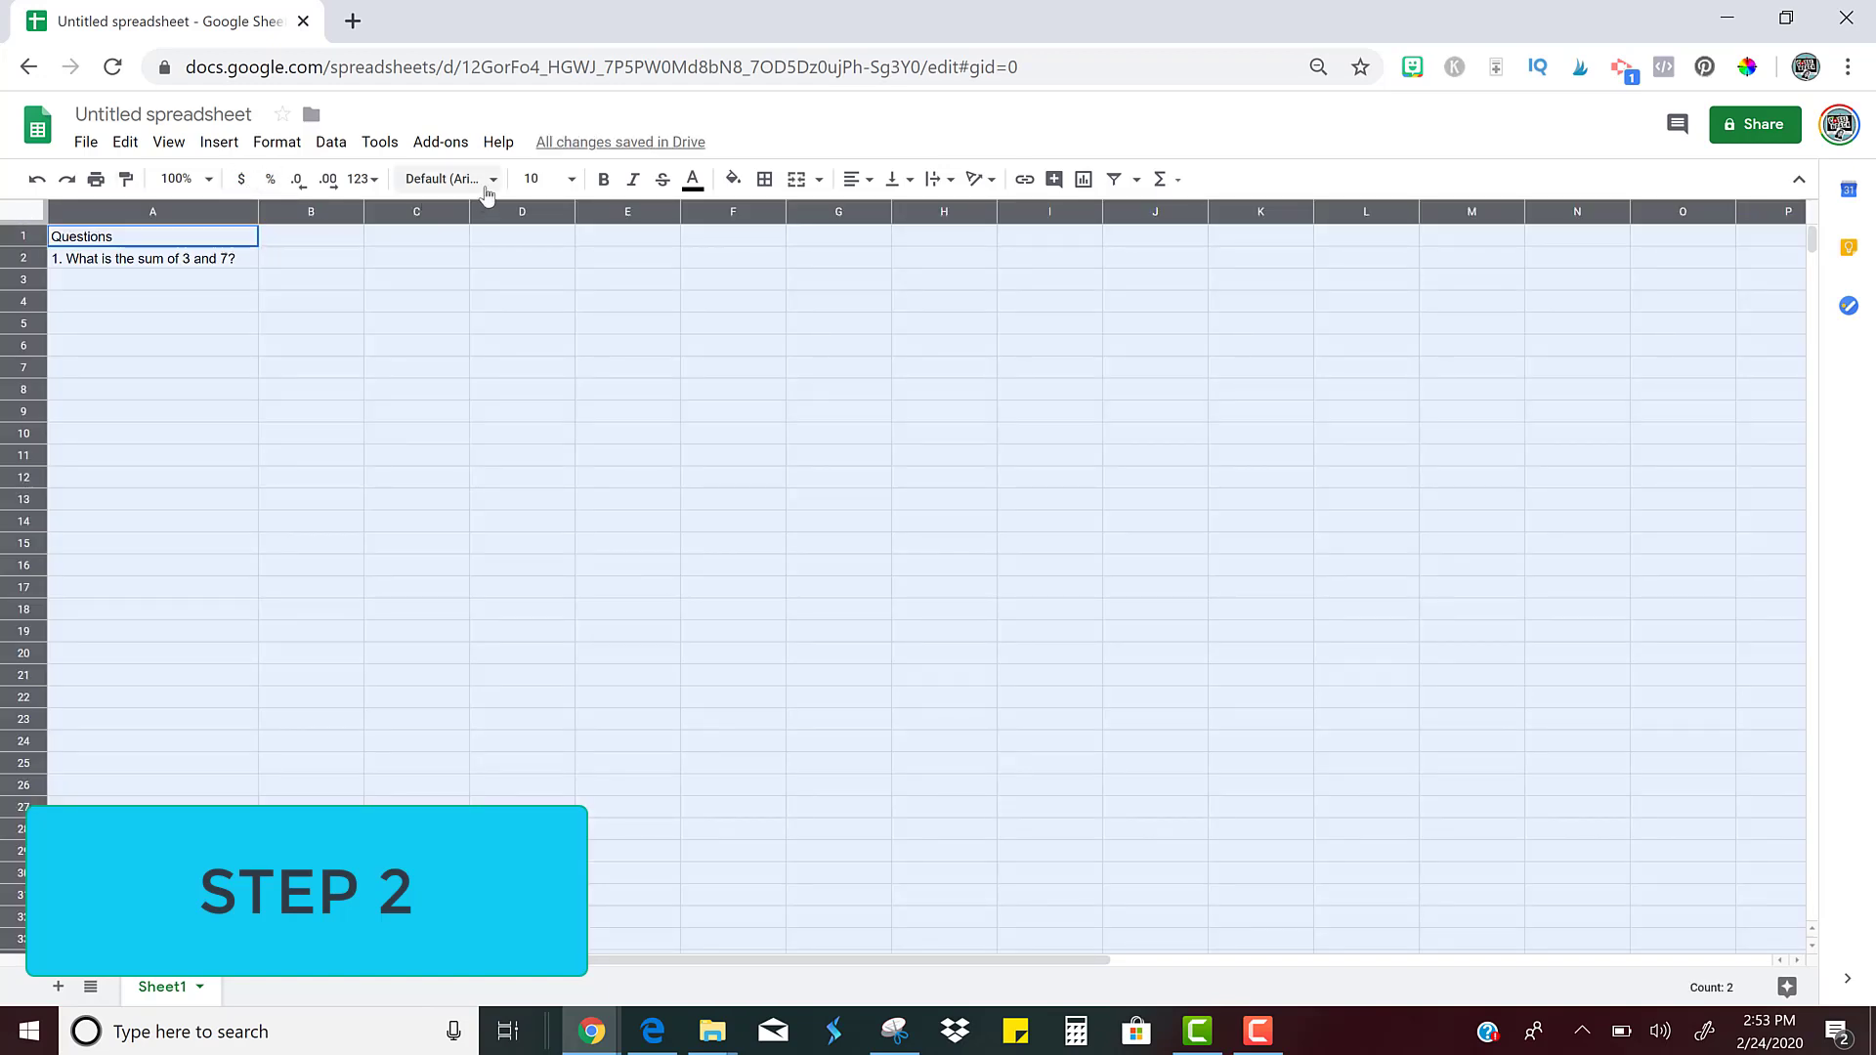
Set the sheet's text to Century Gothic size 14 and widen column A to fit
click(450, 178)
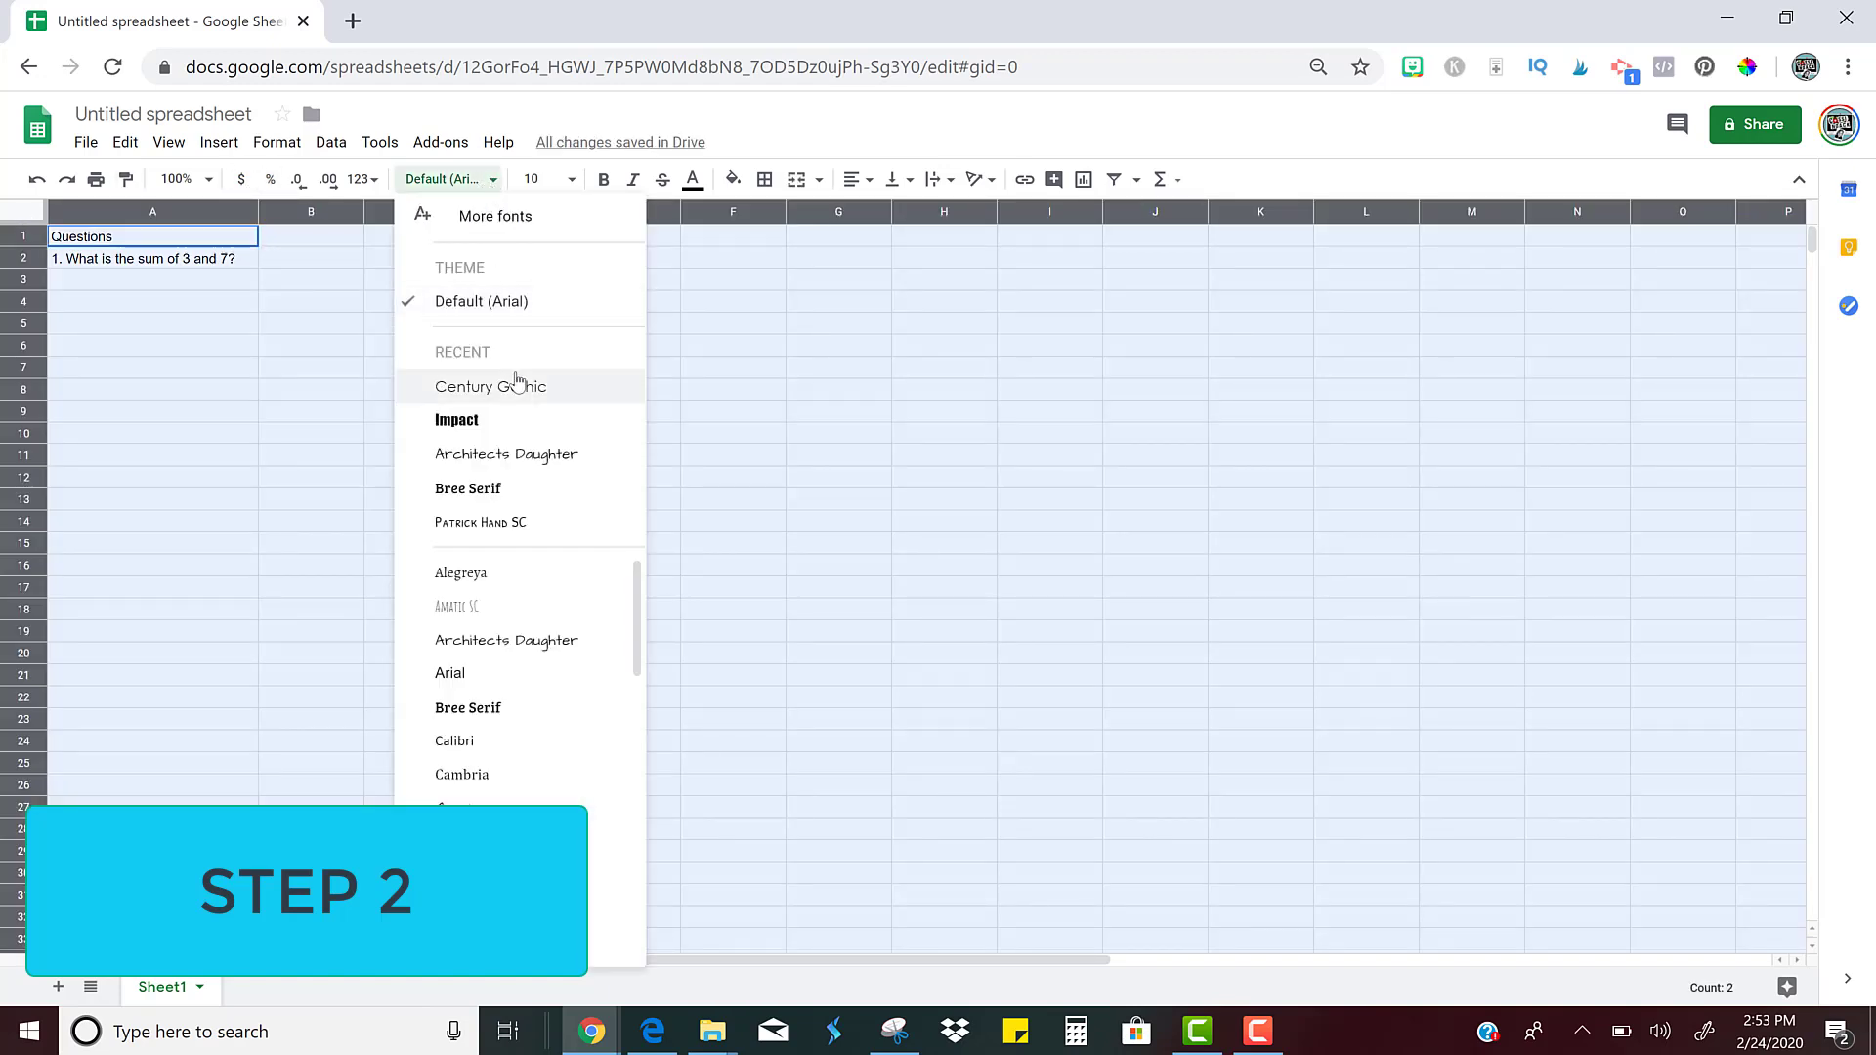
click(489, 385)
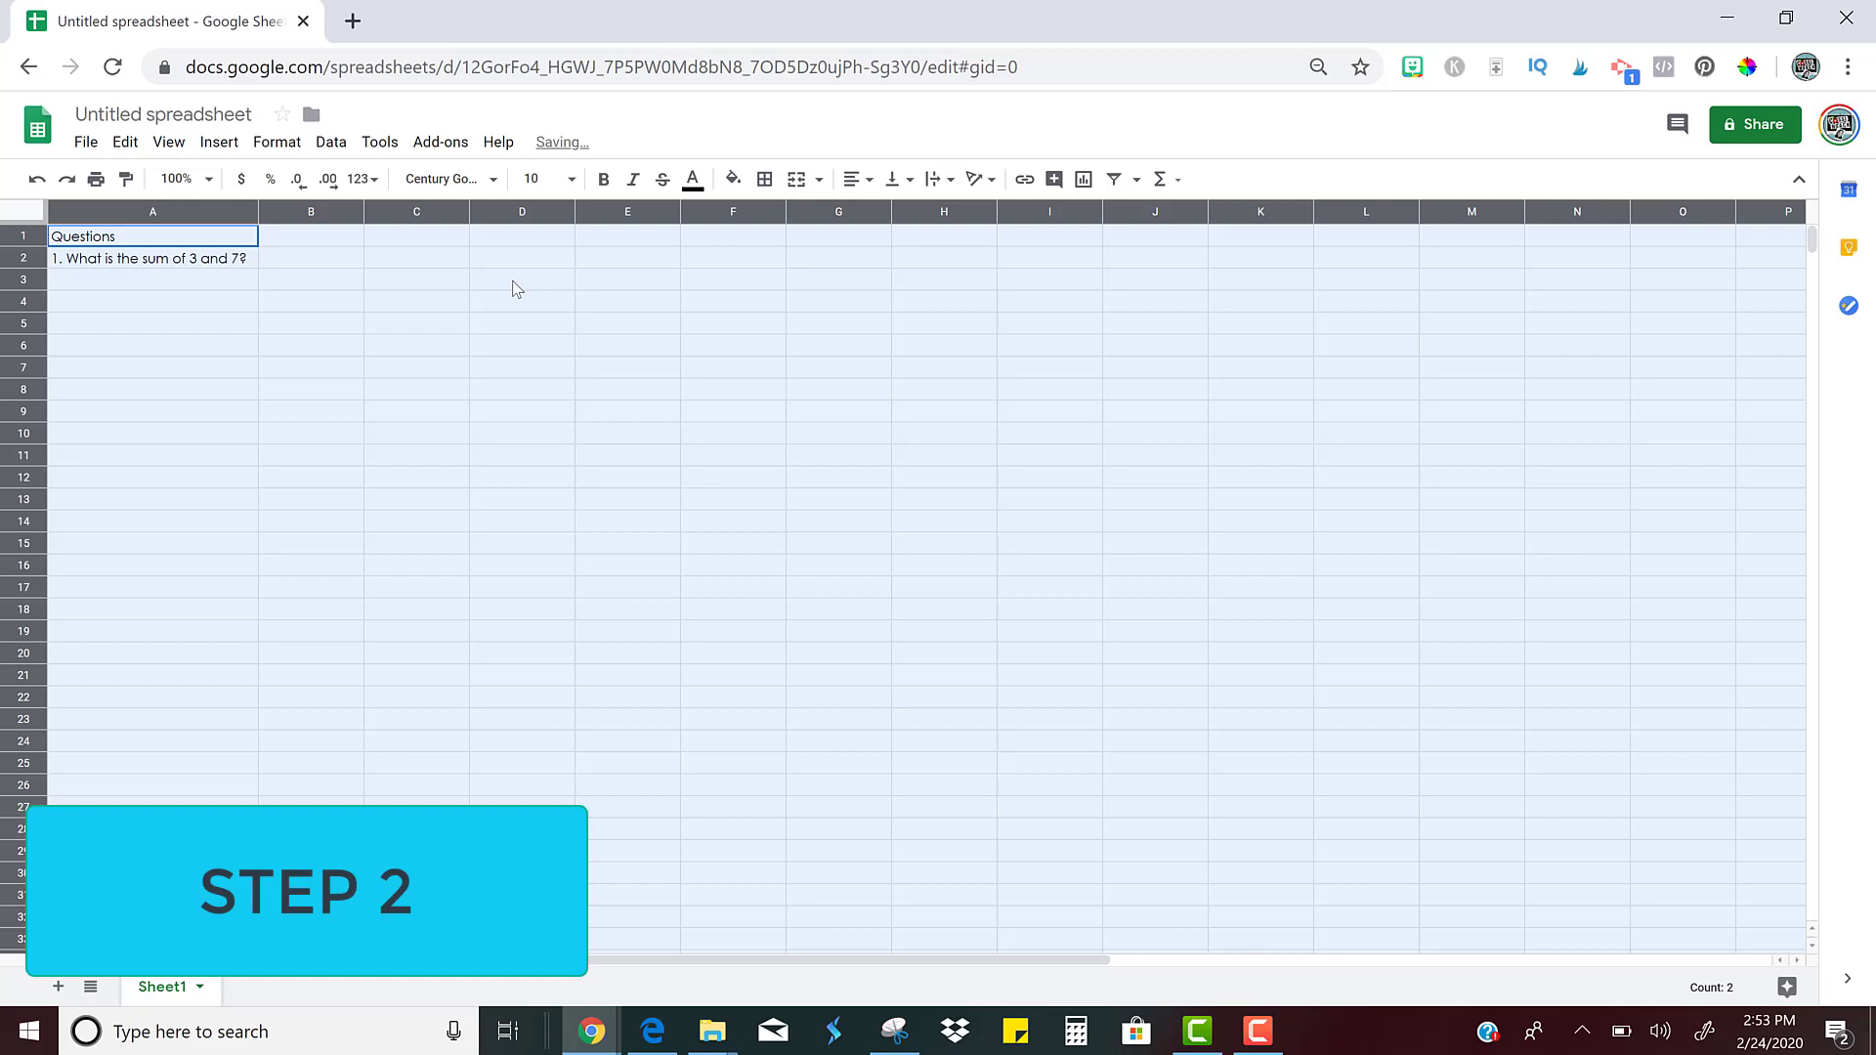
click(535, 178)
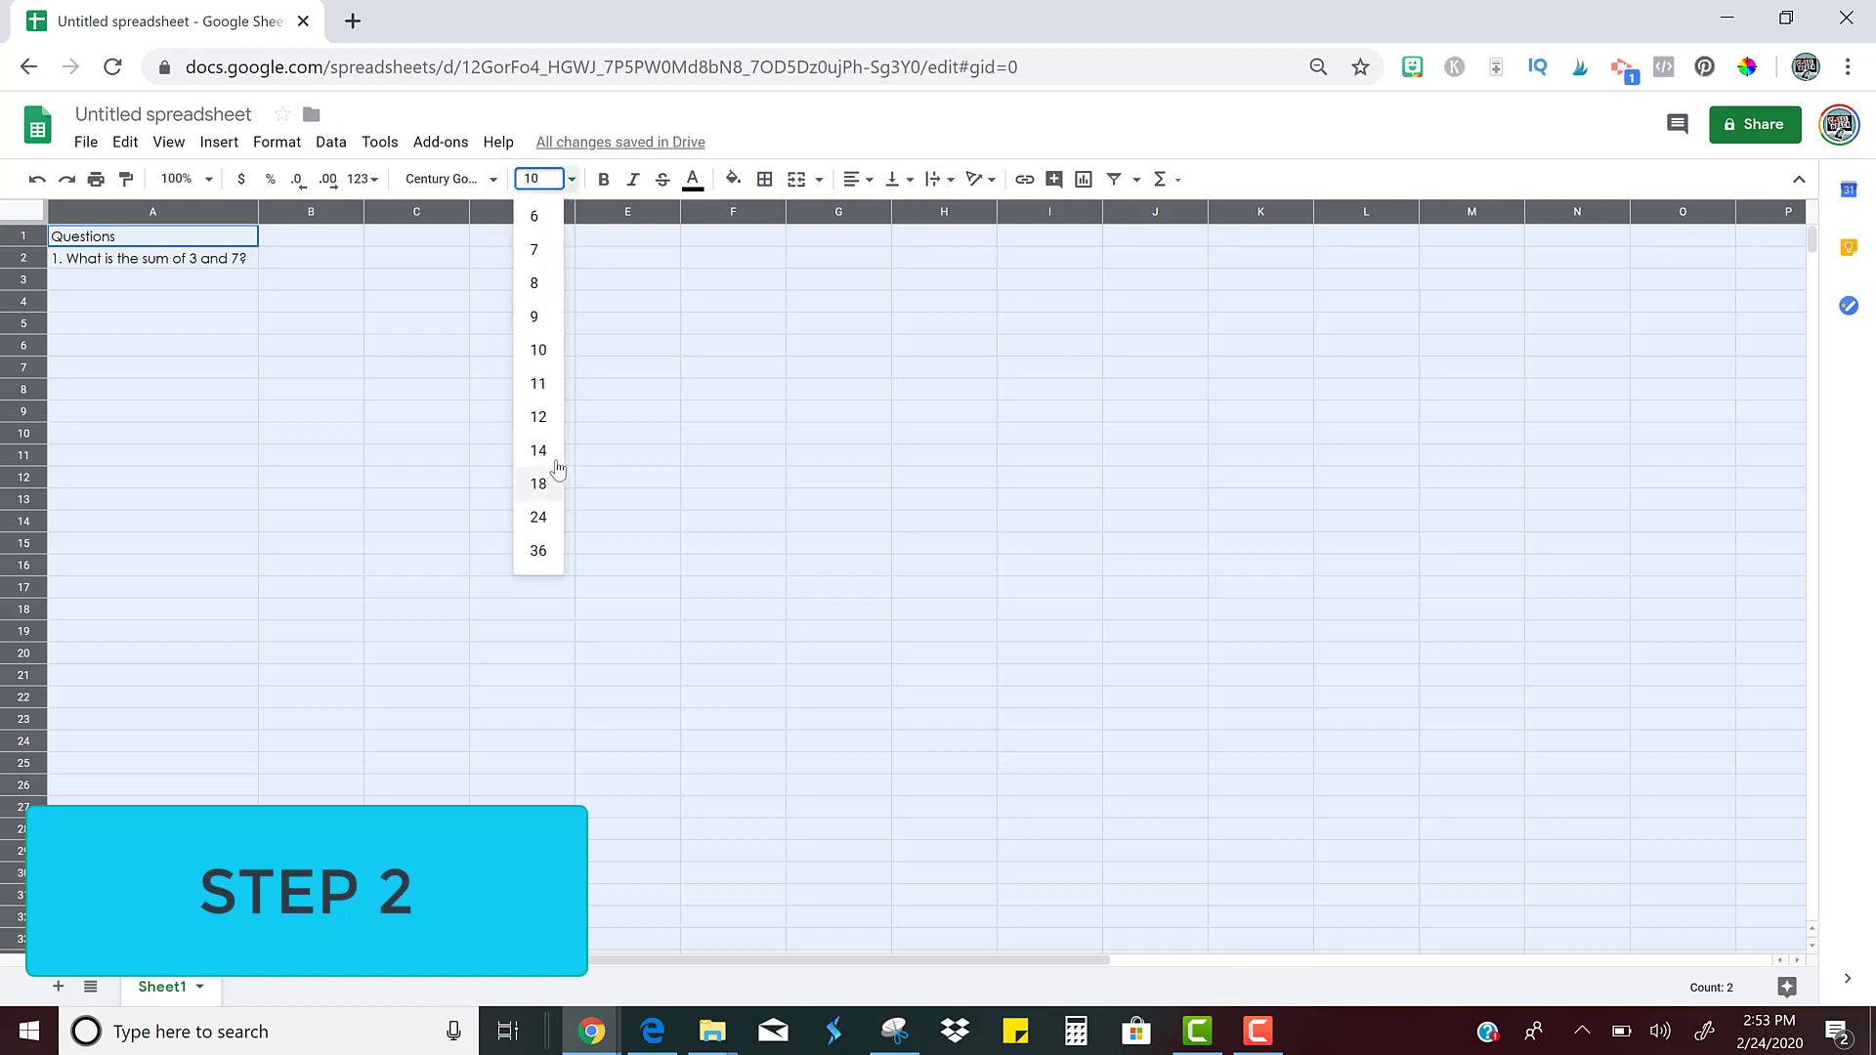
click(537, 452)
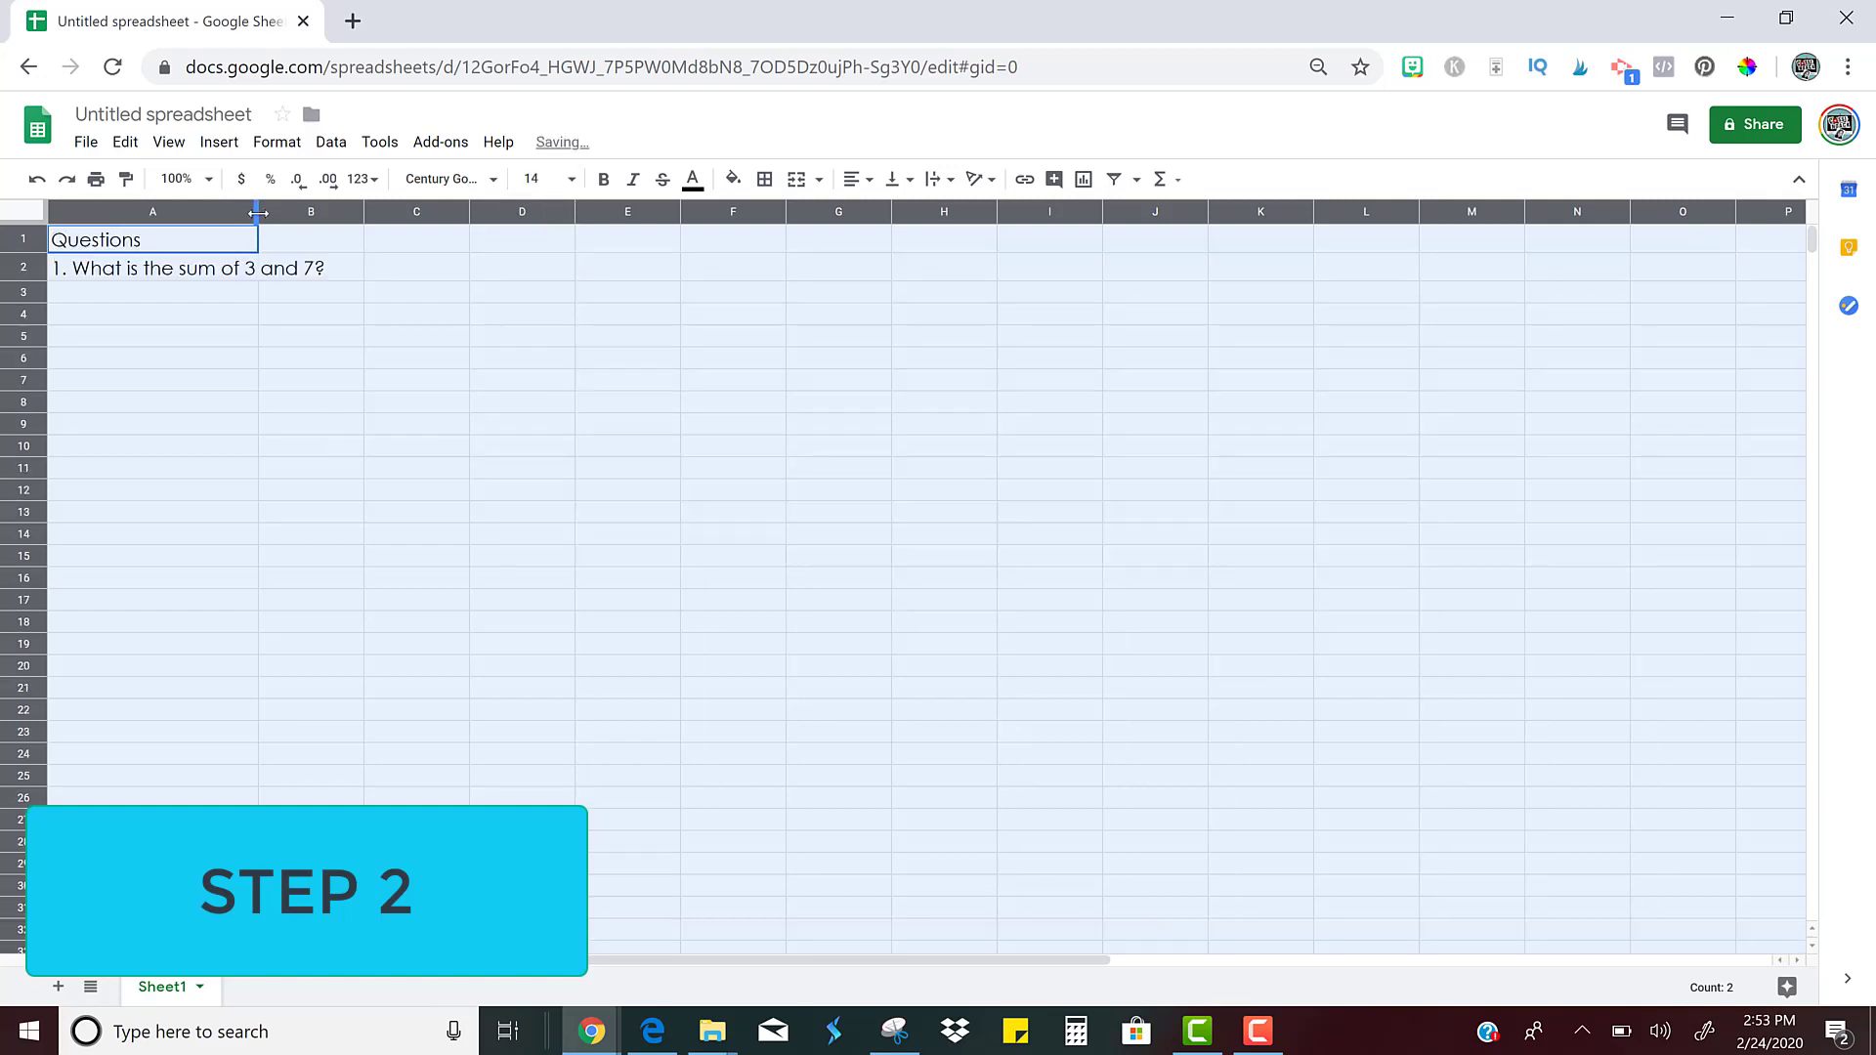
drag(258, 211, 405, 211)
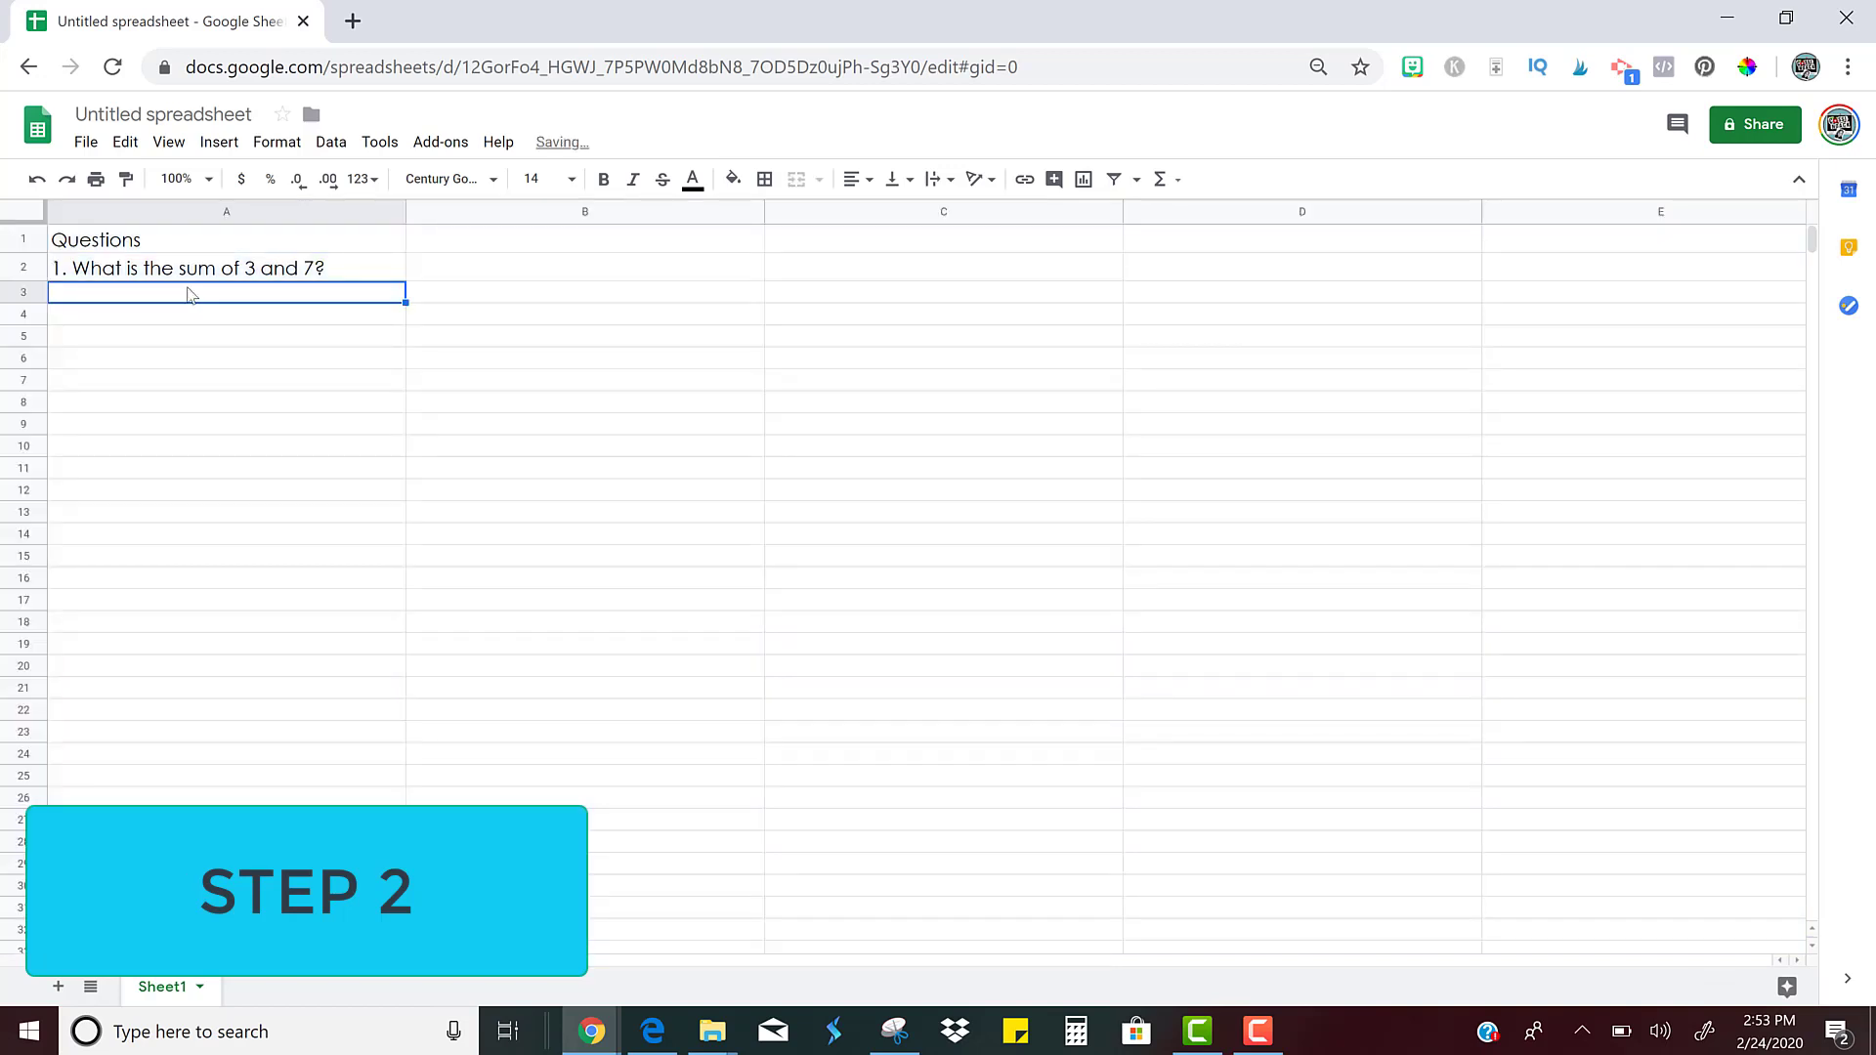
Enter '2. What is the difference between 20 and 6?' in A3
text(2.)
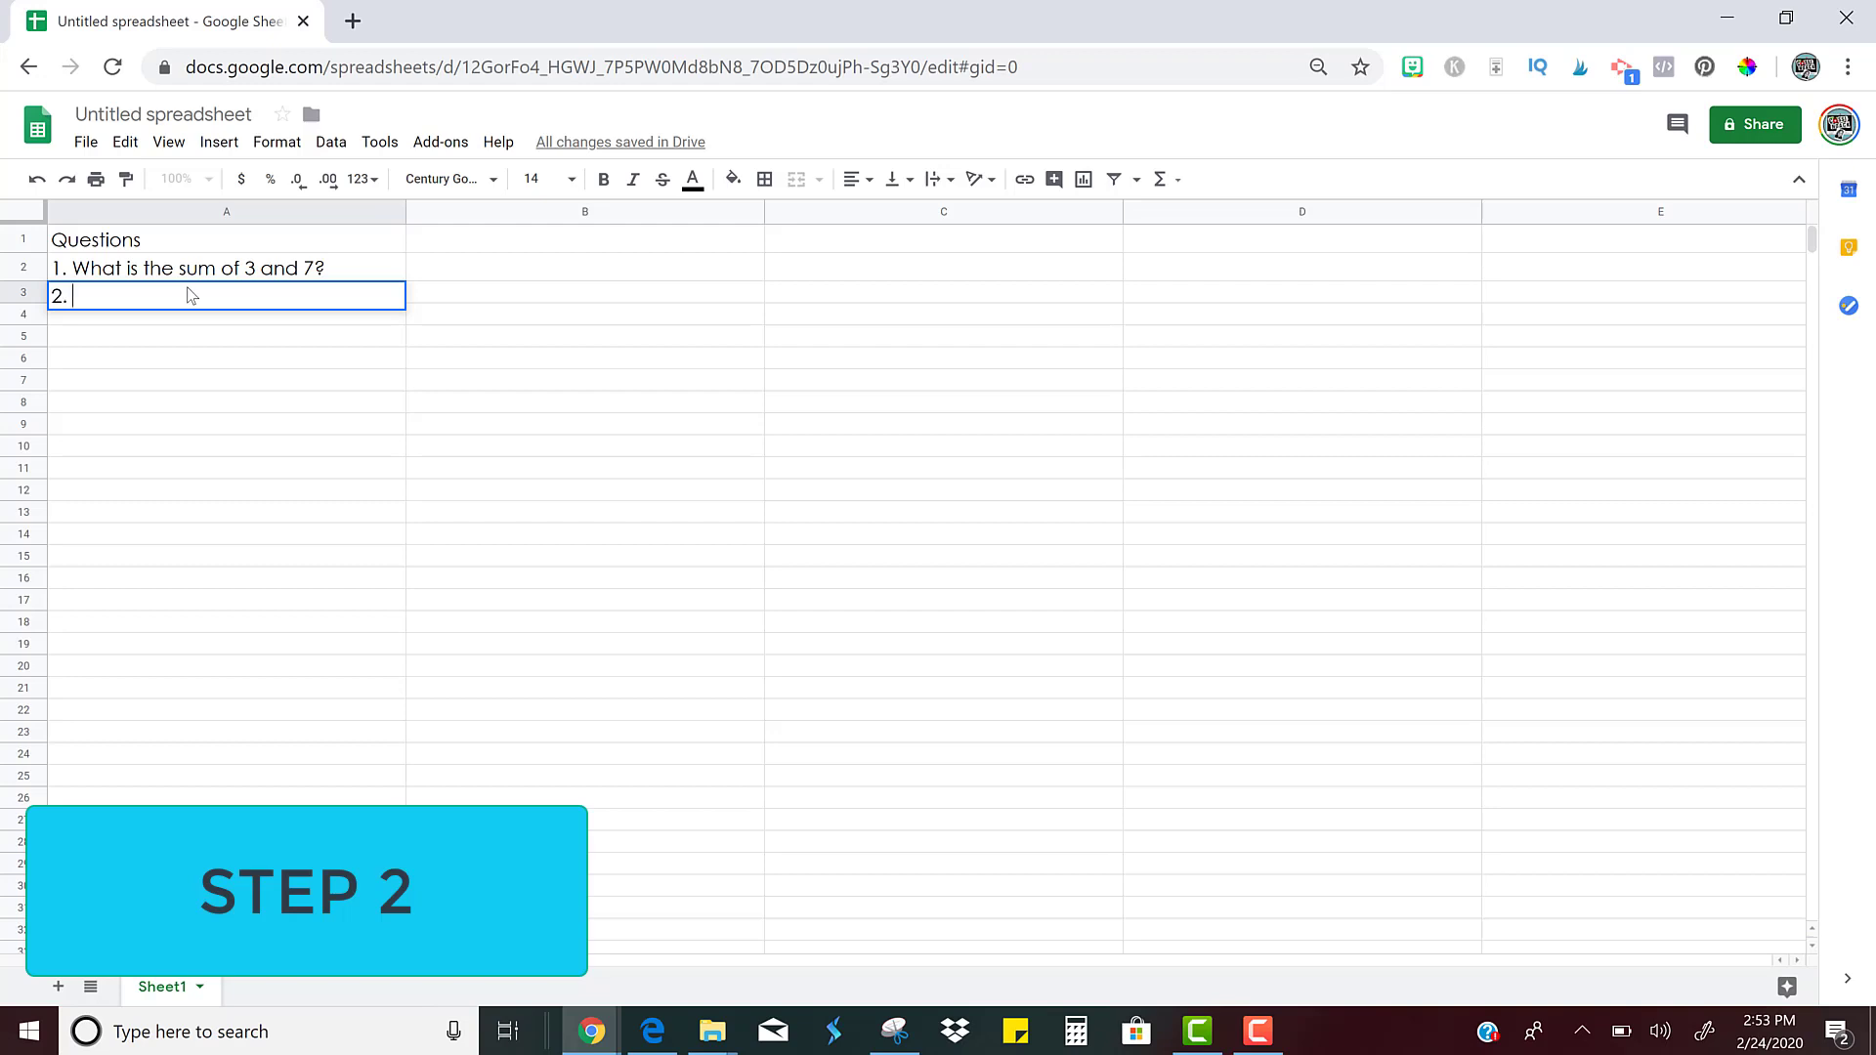
text(What is the)
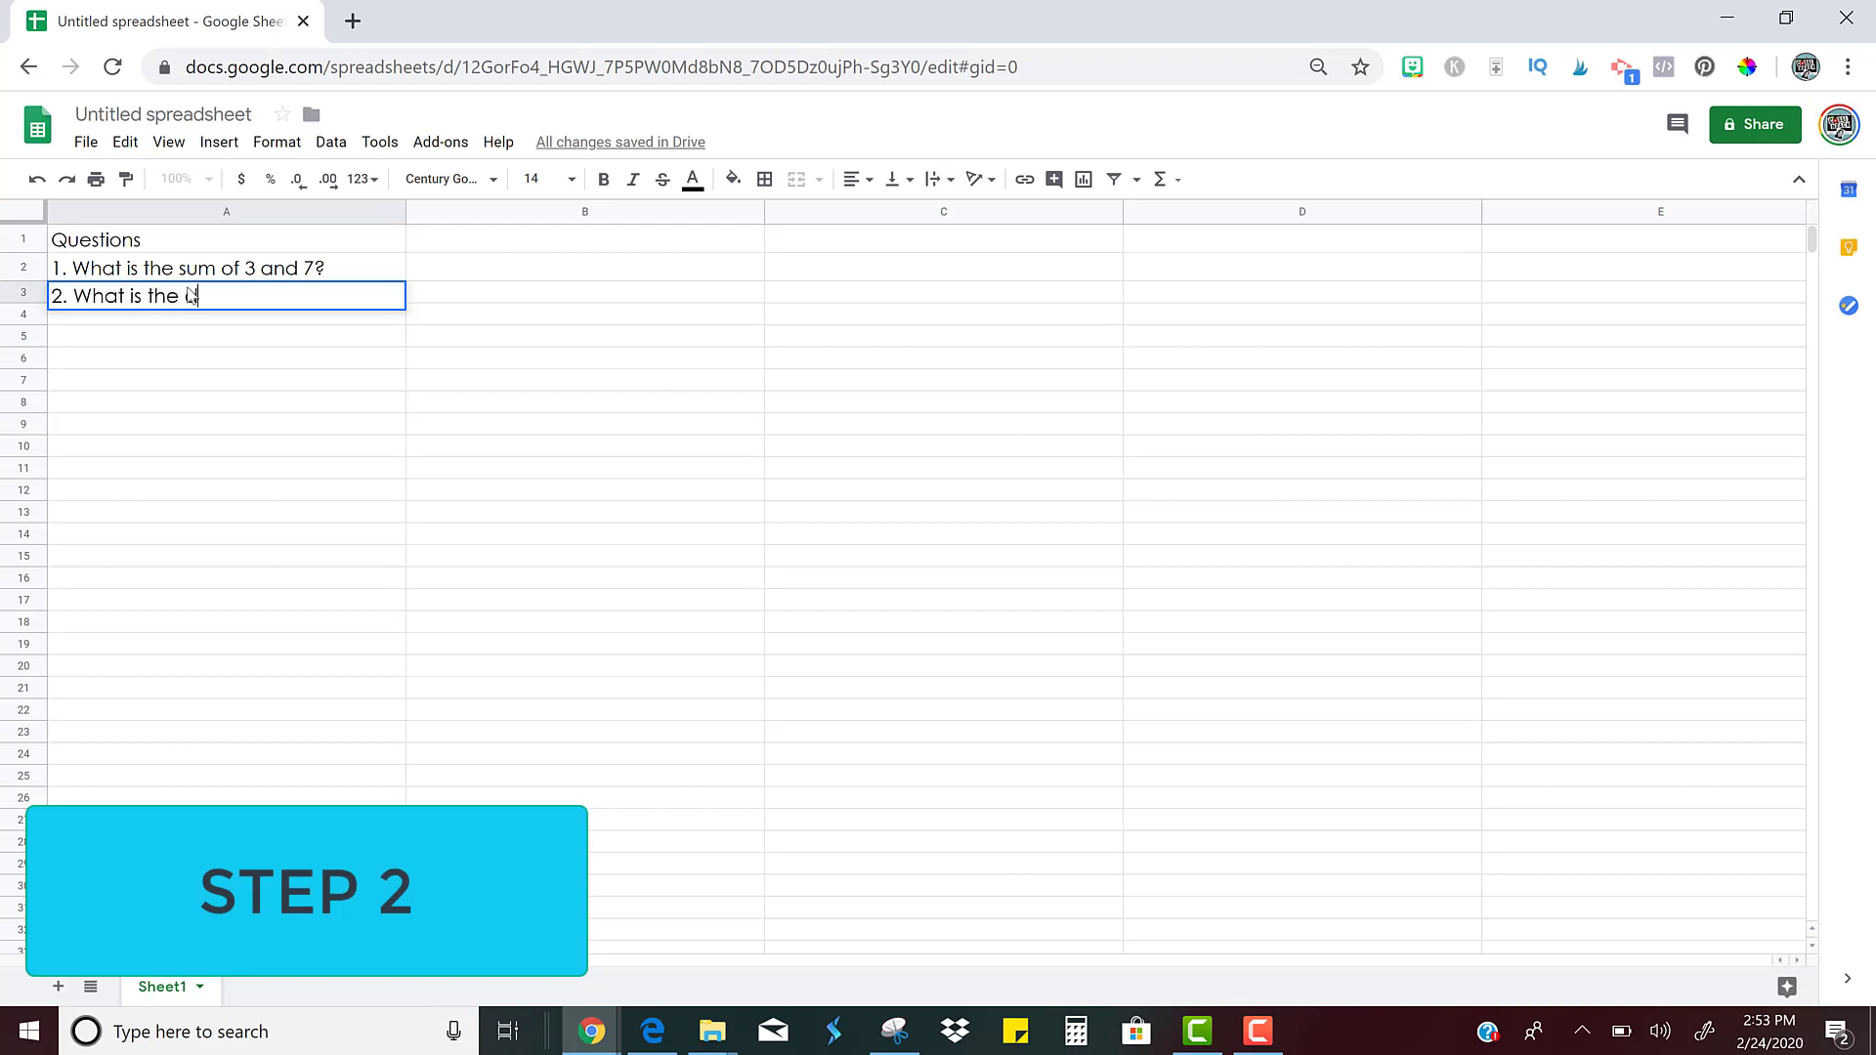
text(ifference between 20 and 6?)
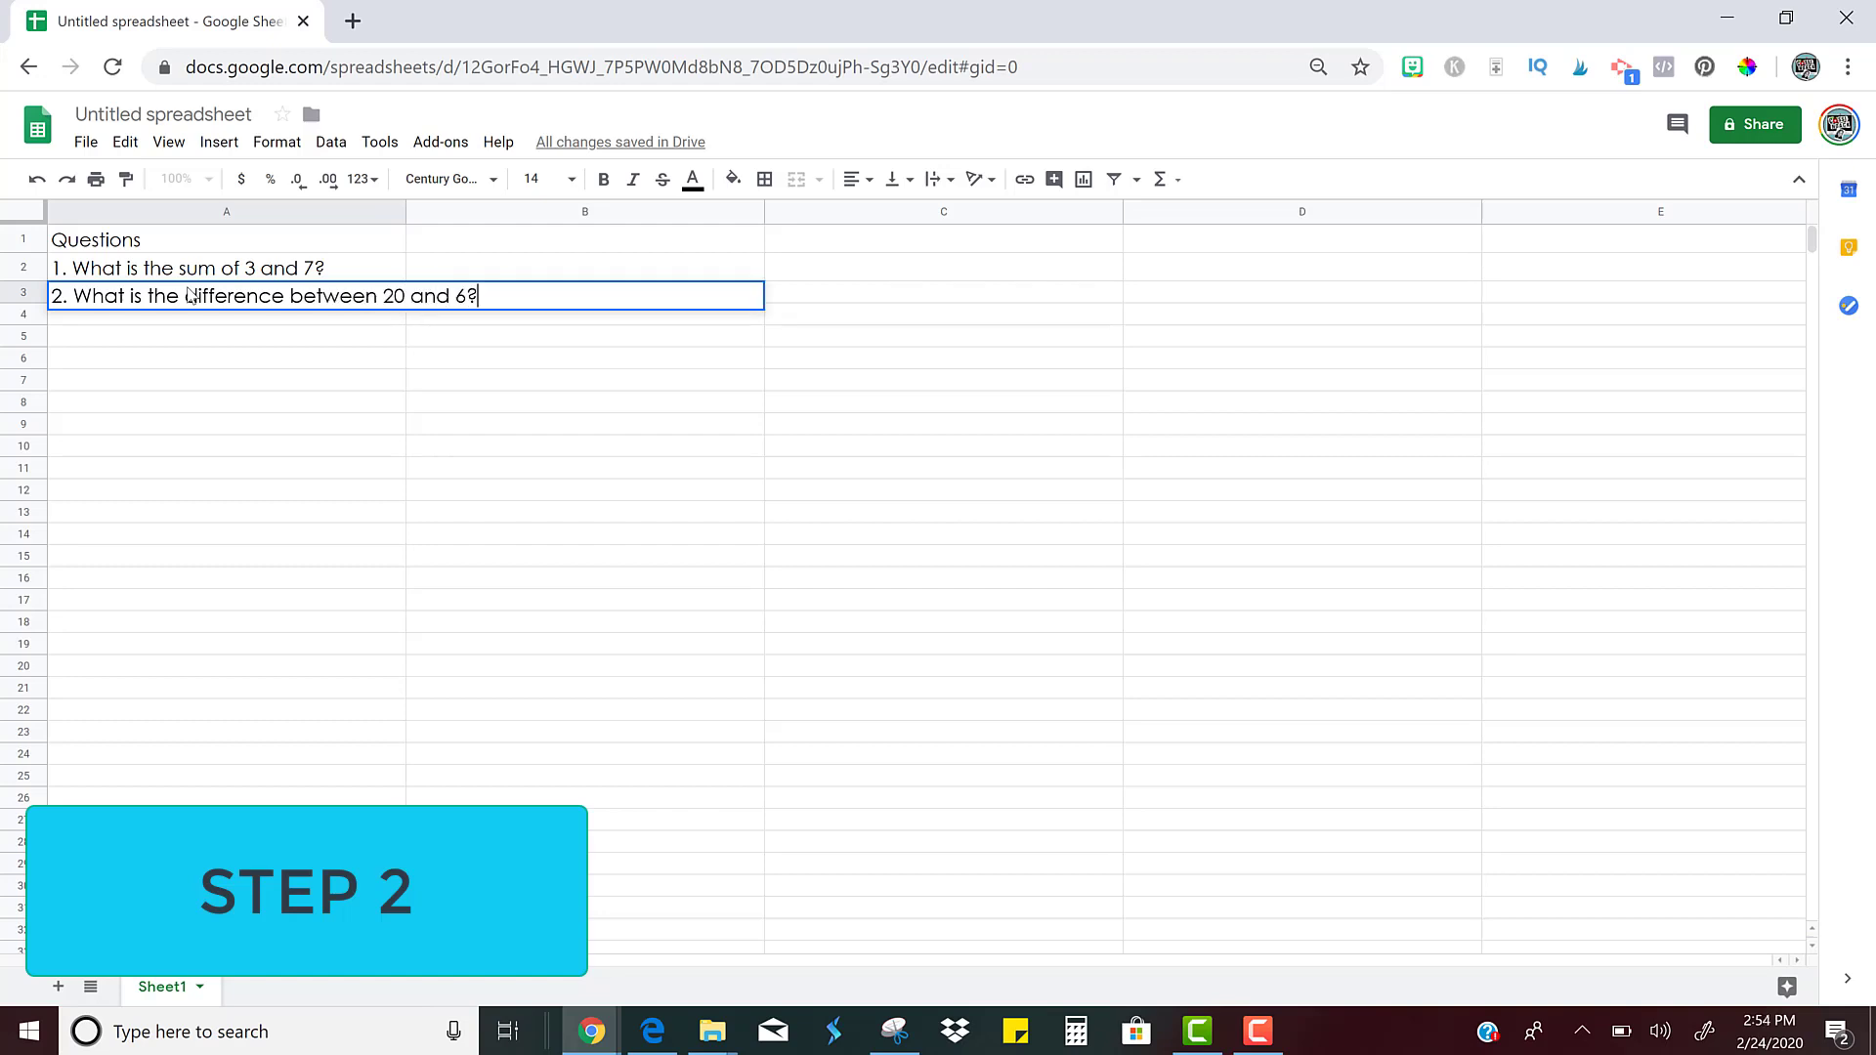
click(226, 364)
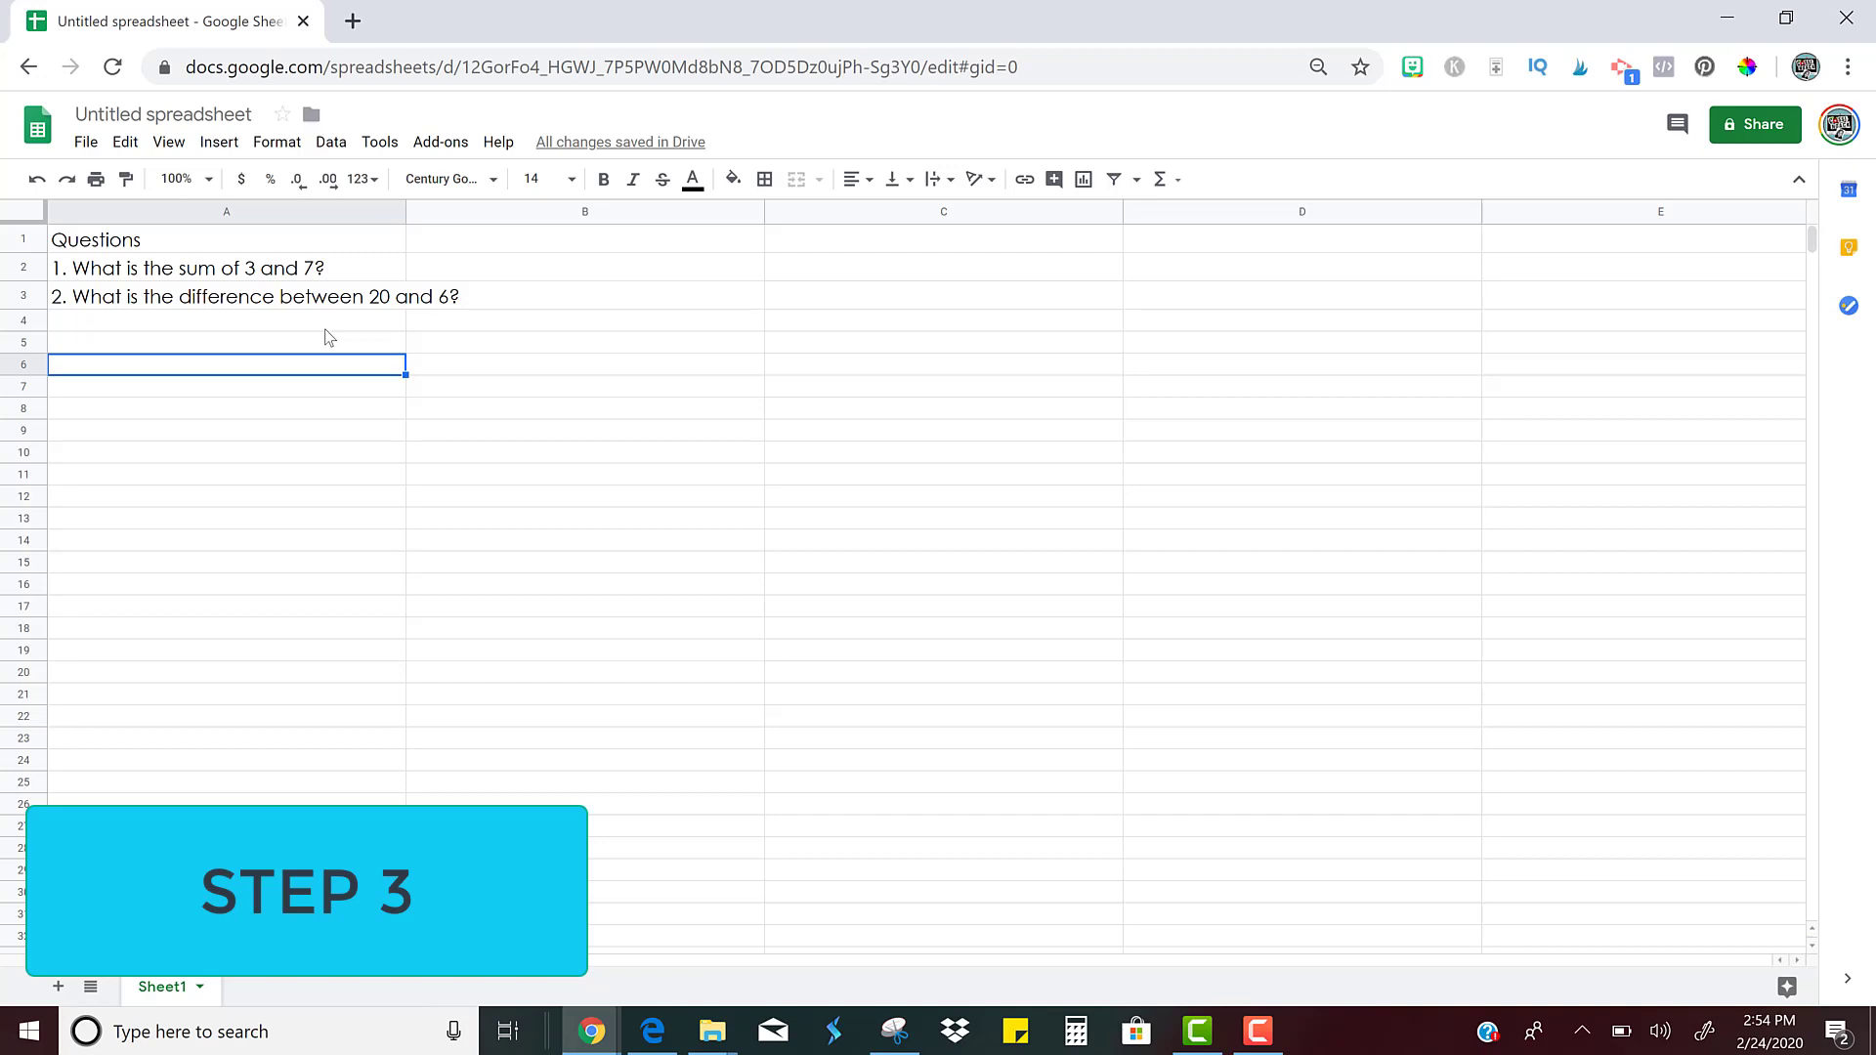
mouse_move(551, 248)
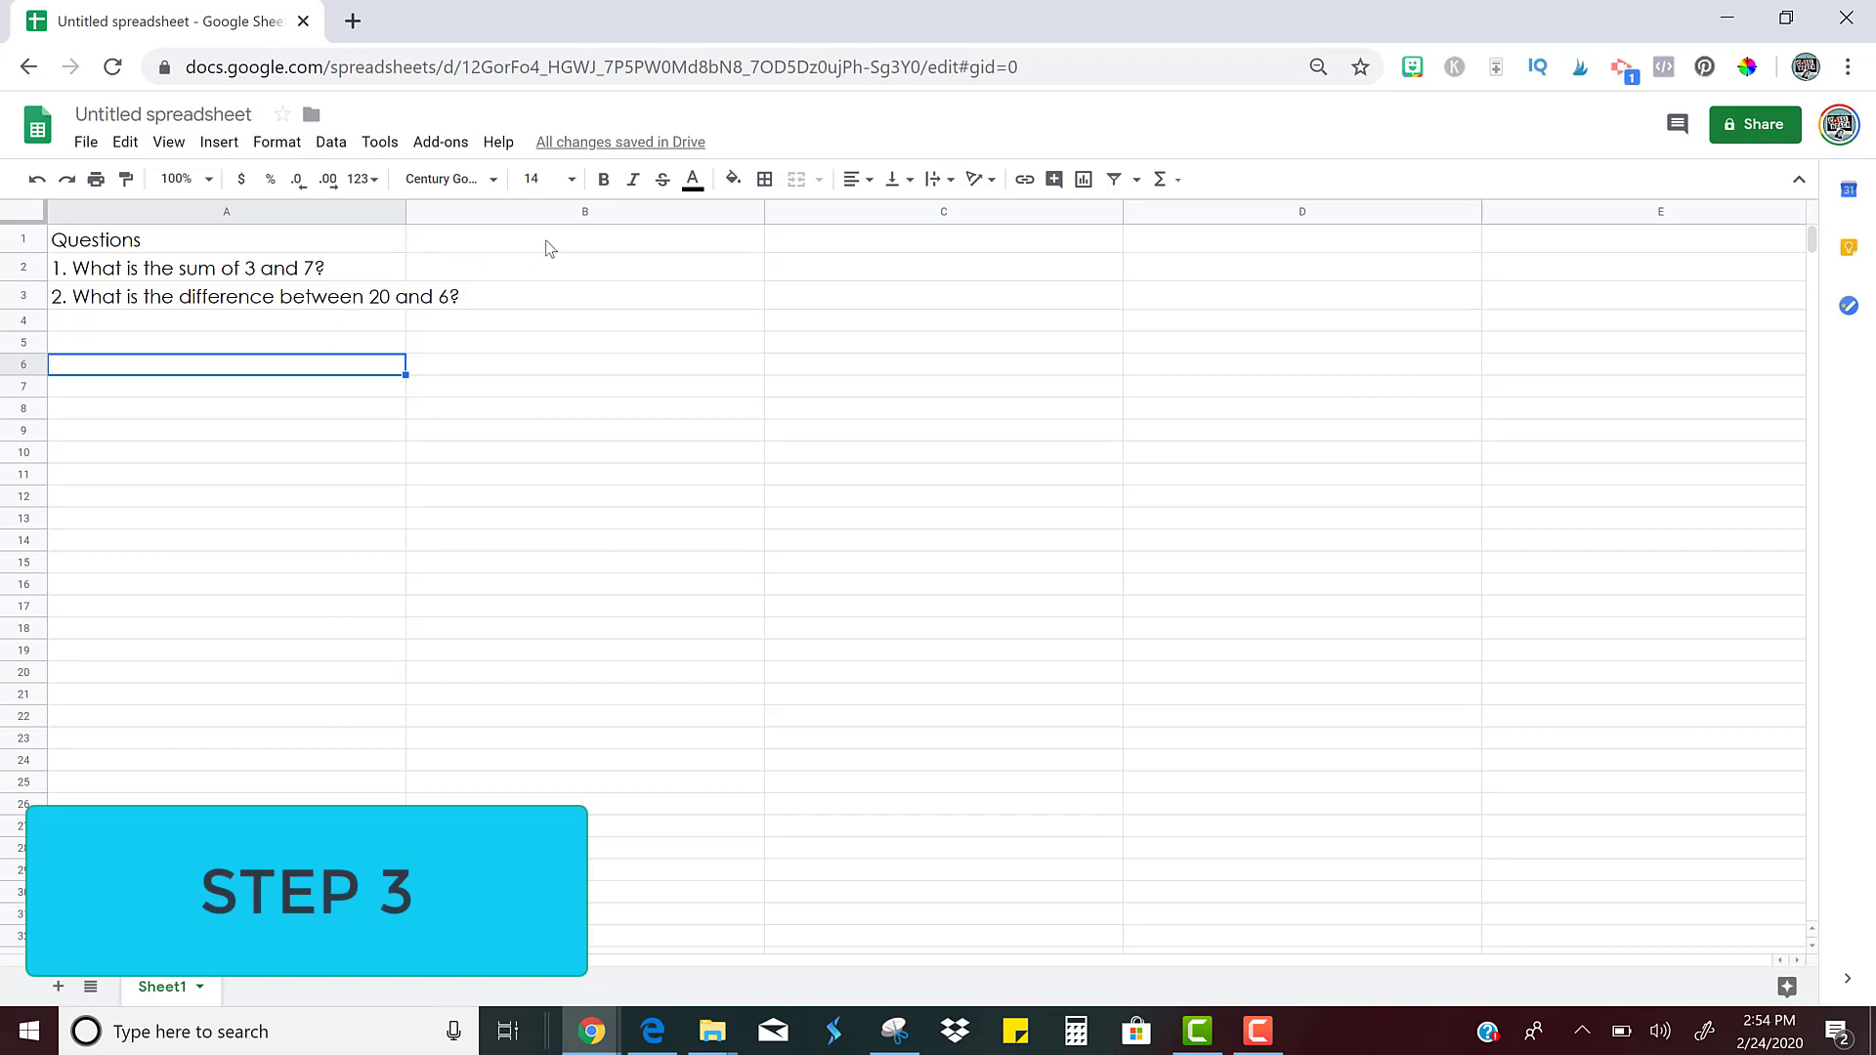
Add an 'Answer' heading in B1 with answers 10 in B2 and 14 in B3
click(942, 239)
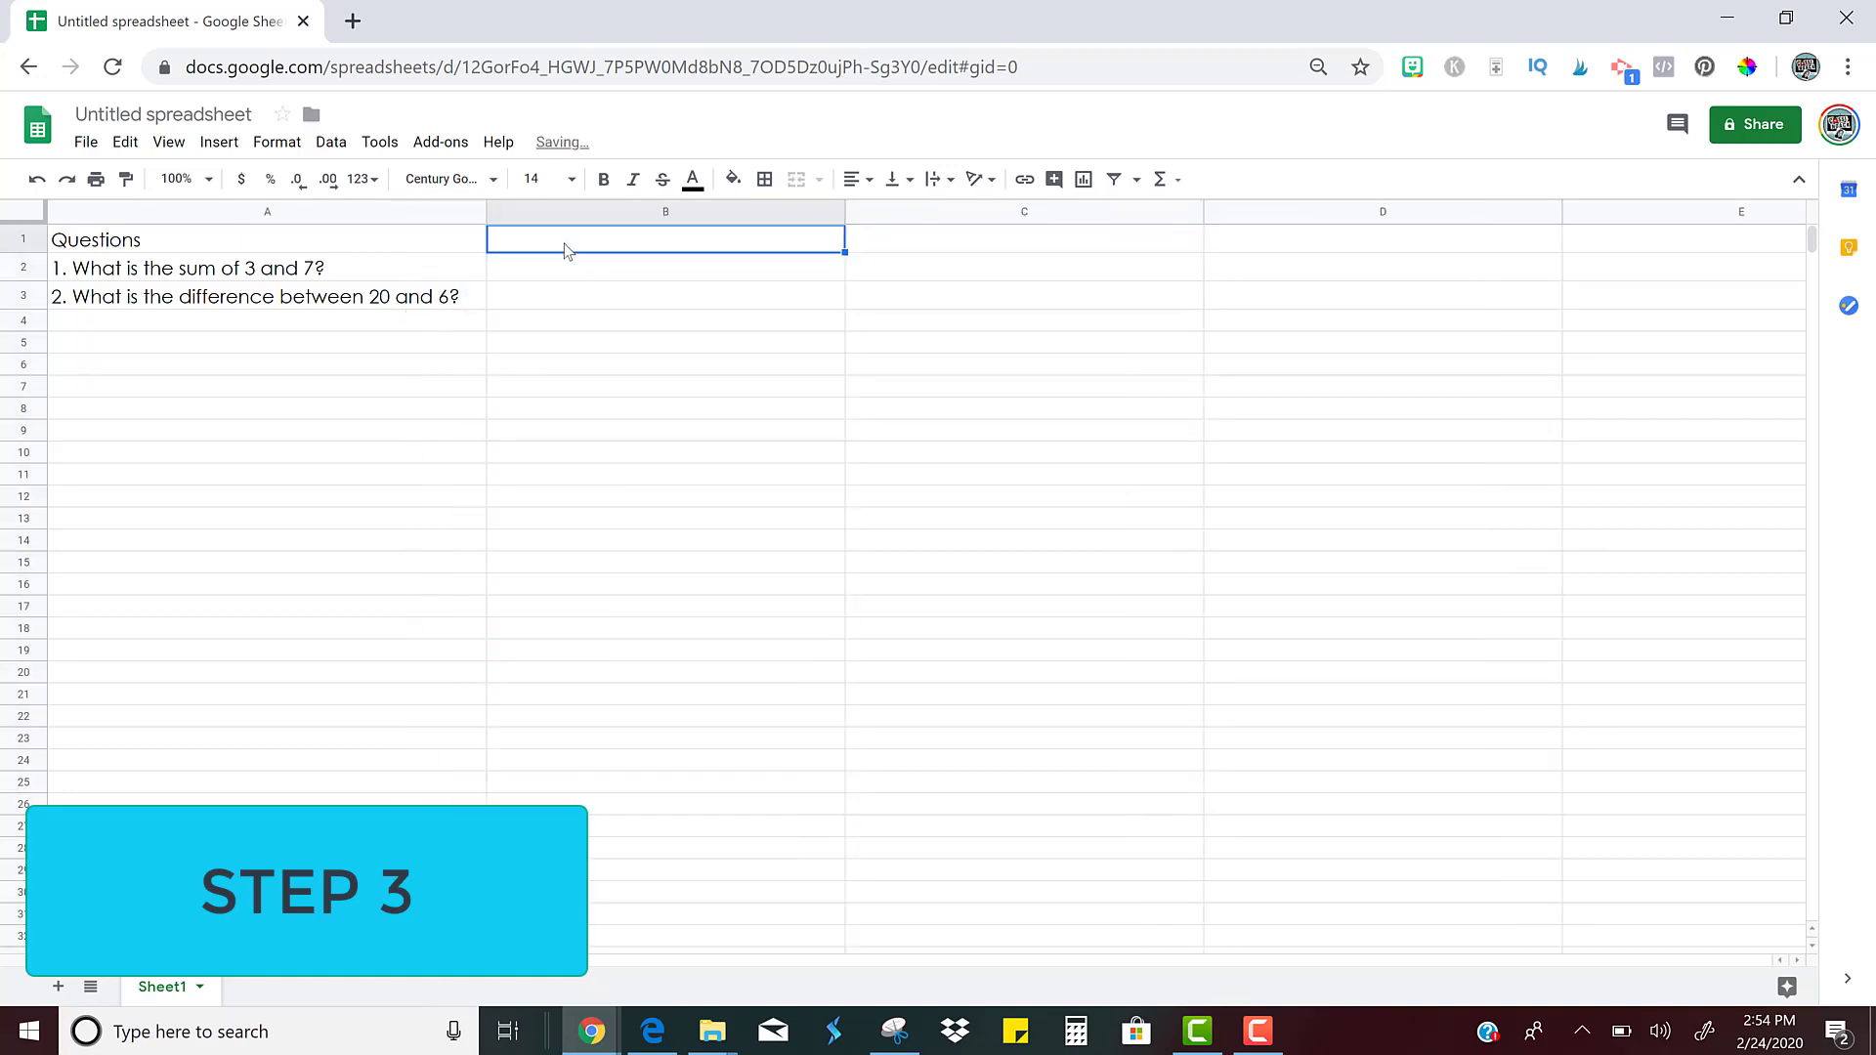
text(Answer)
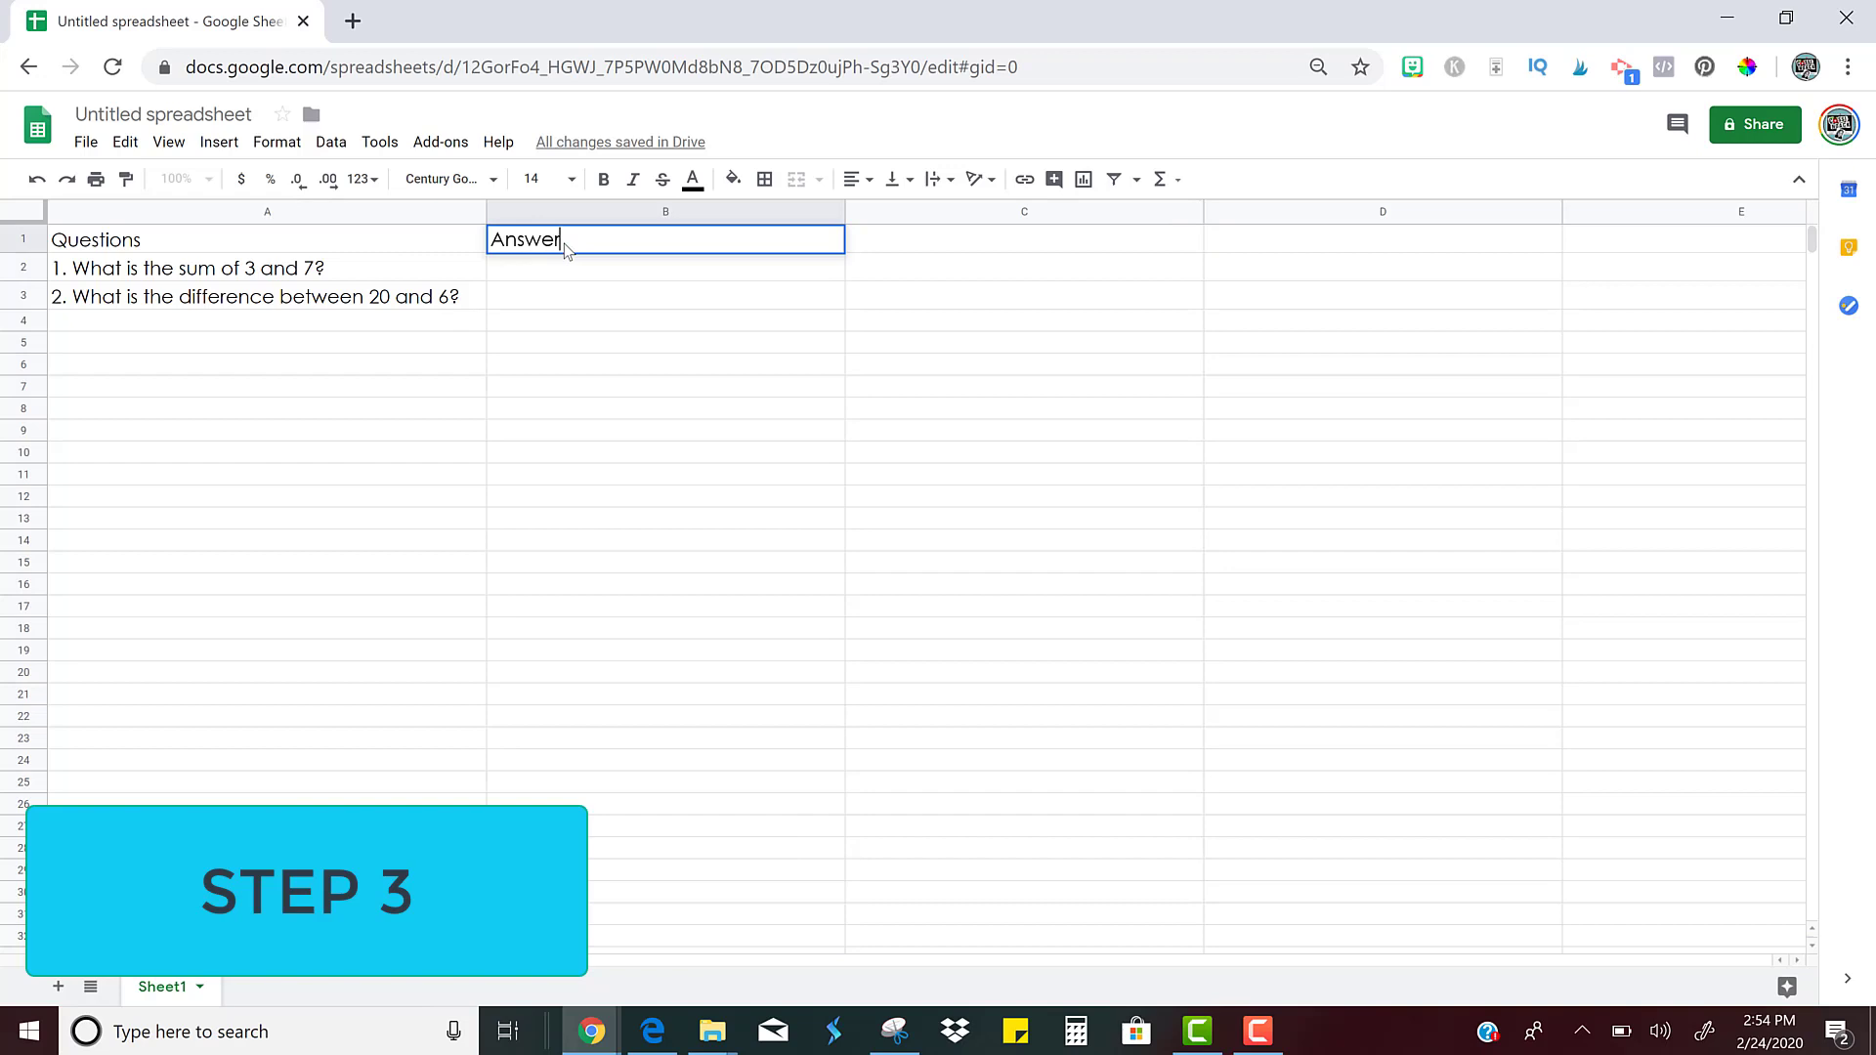
key(enter)
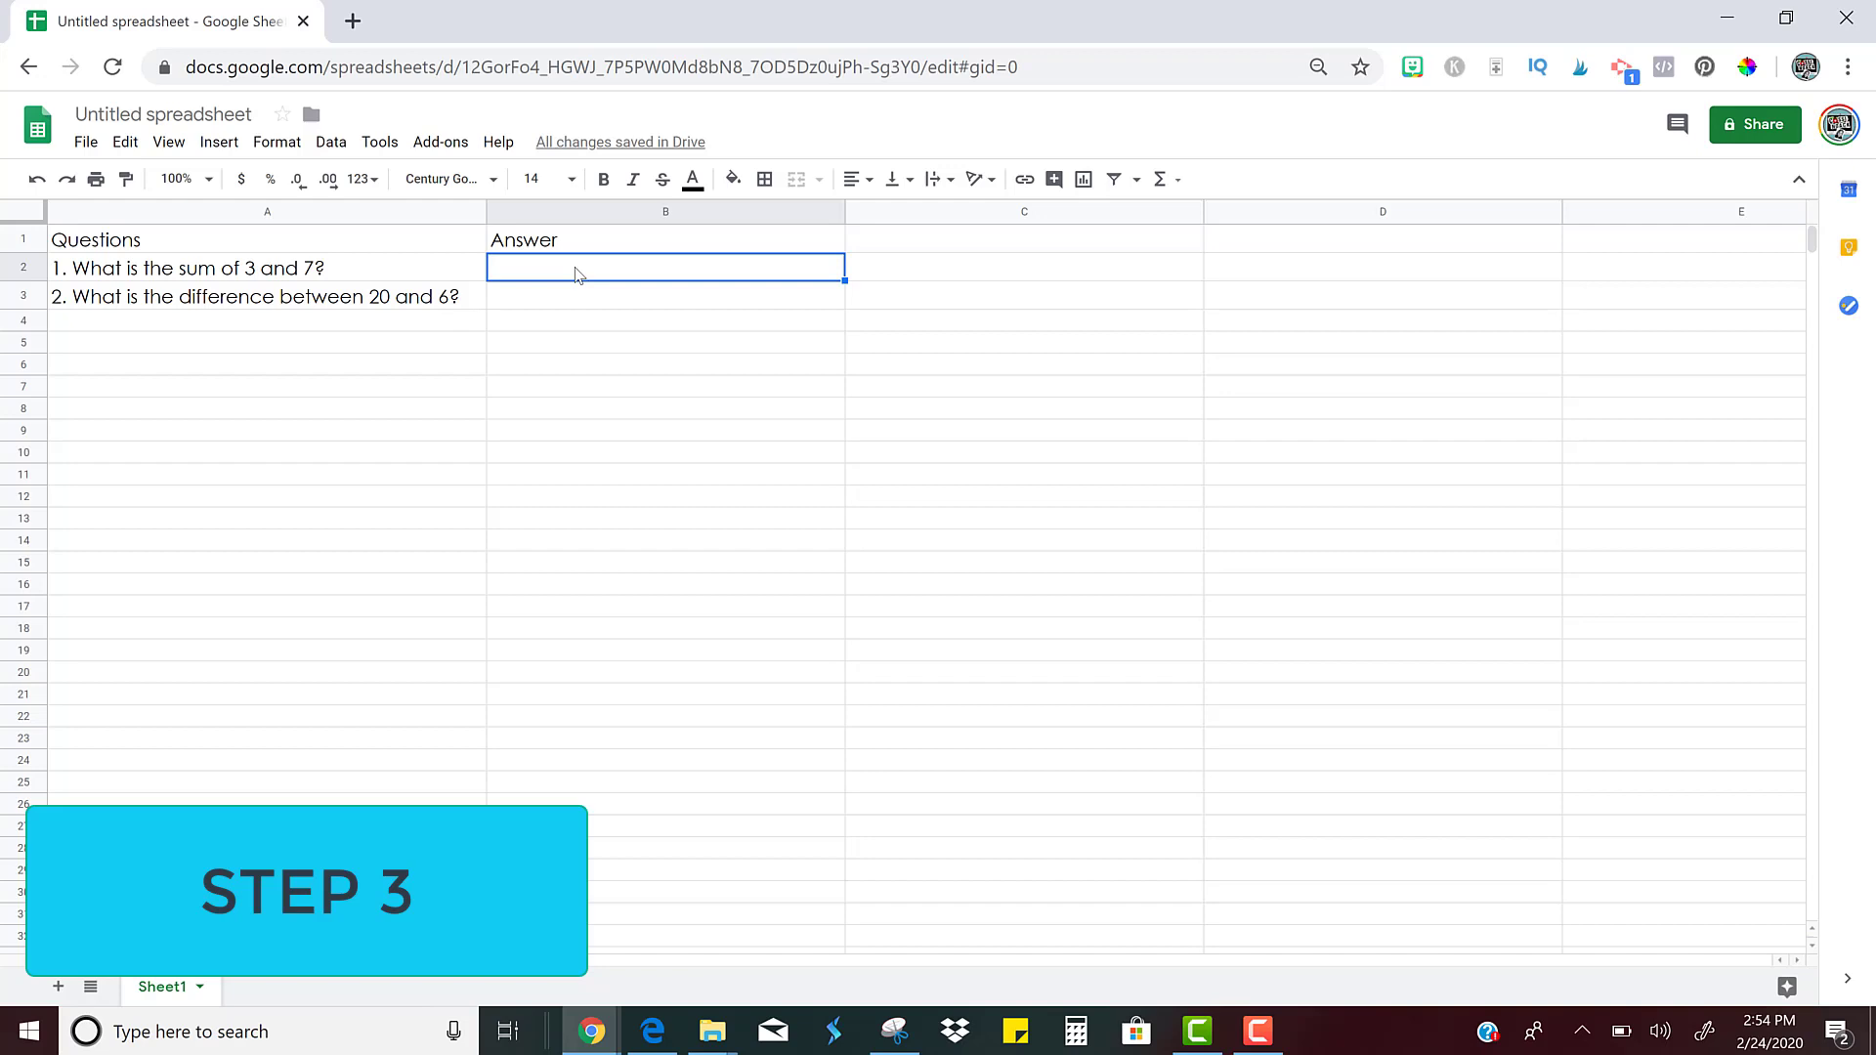
text(10)
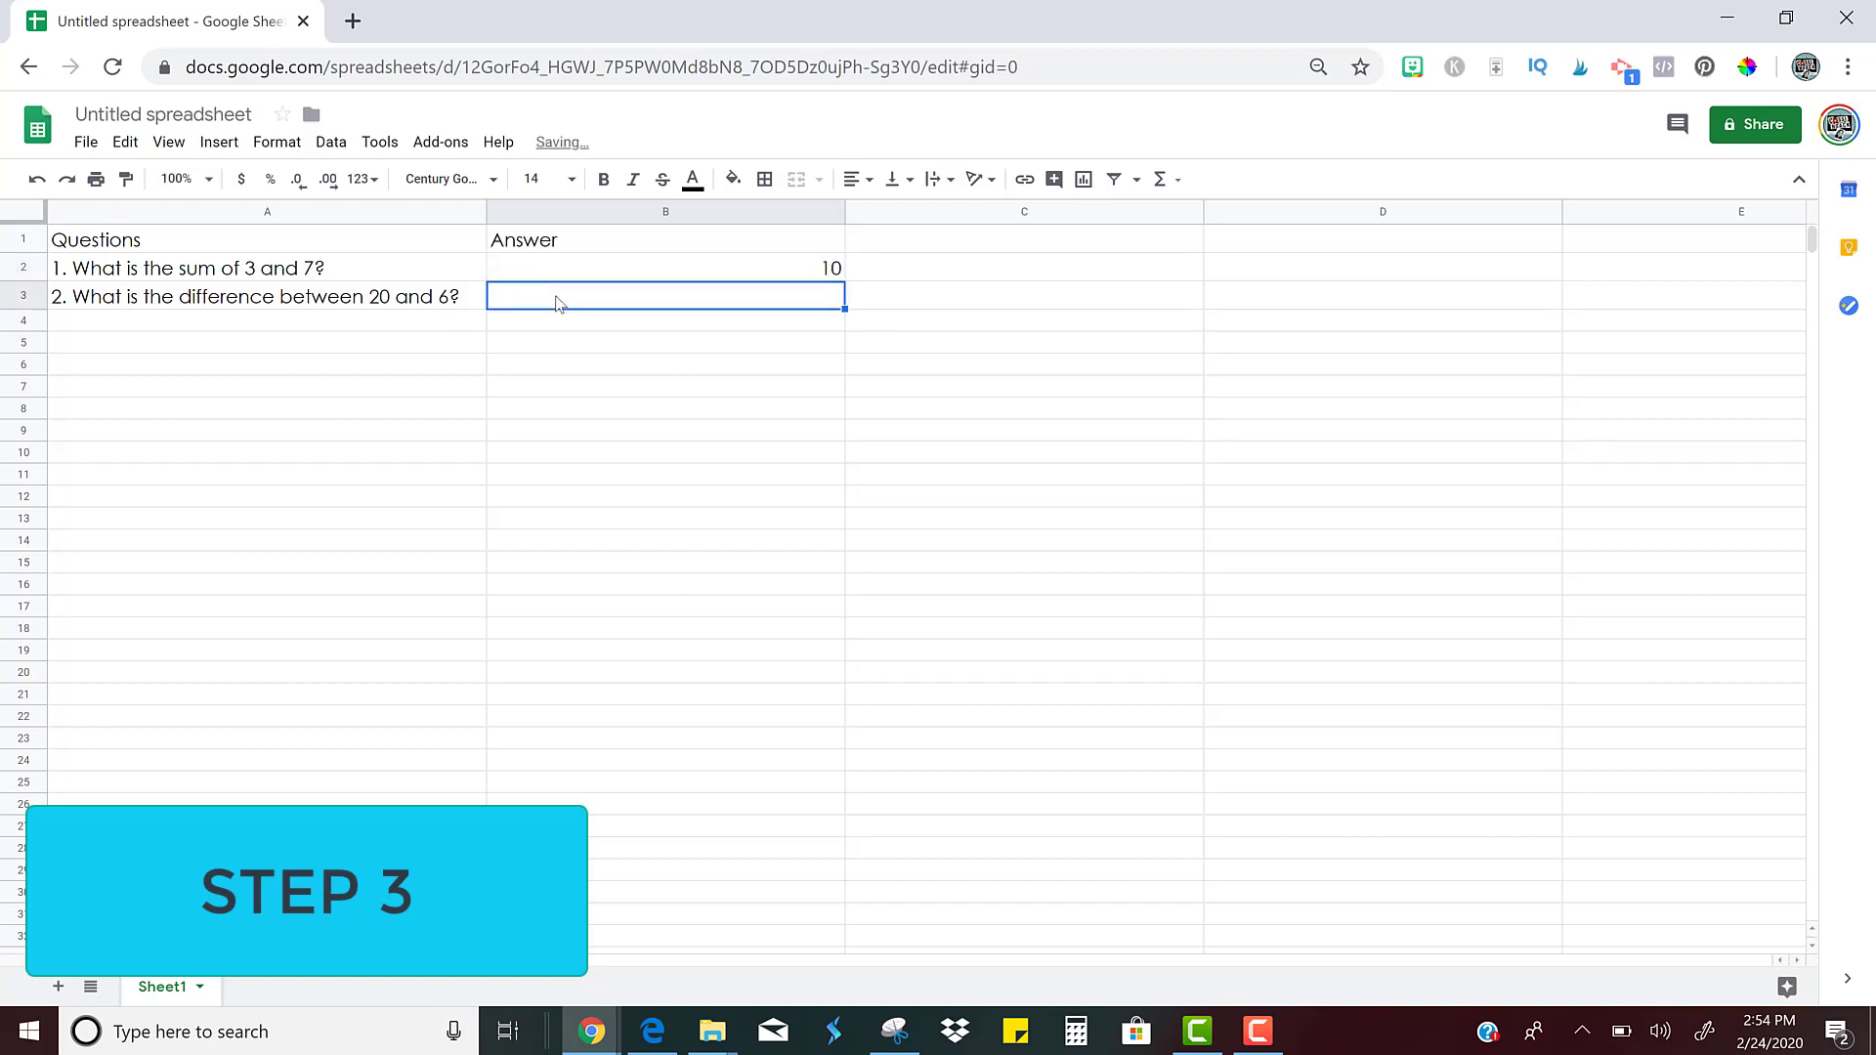
text(4)
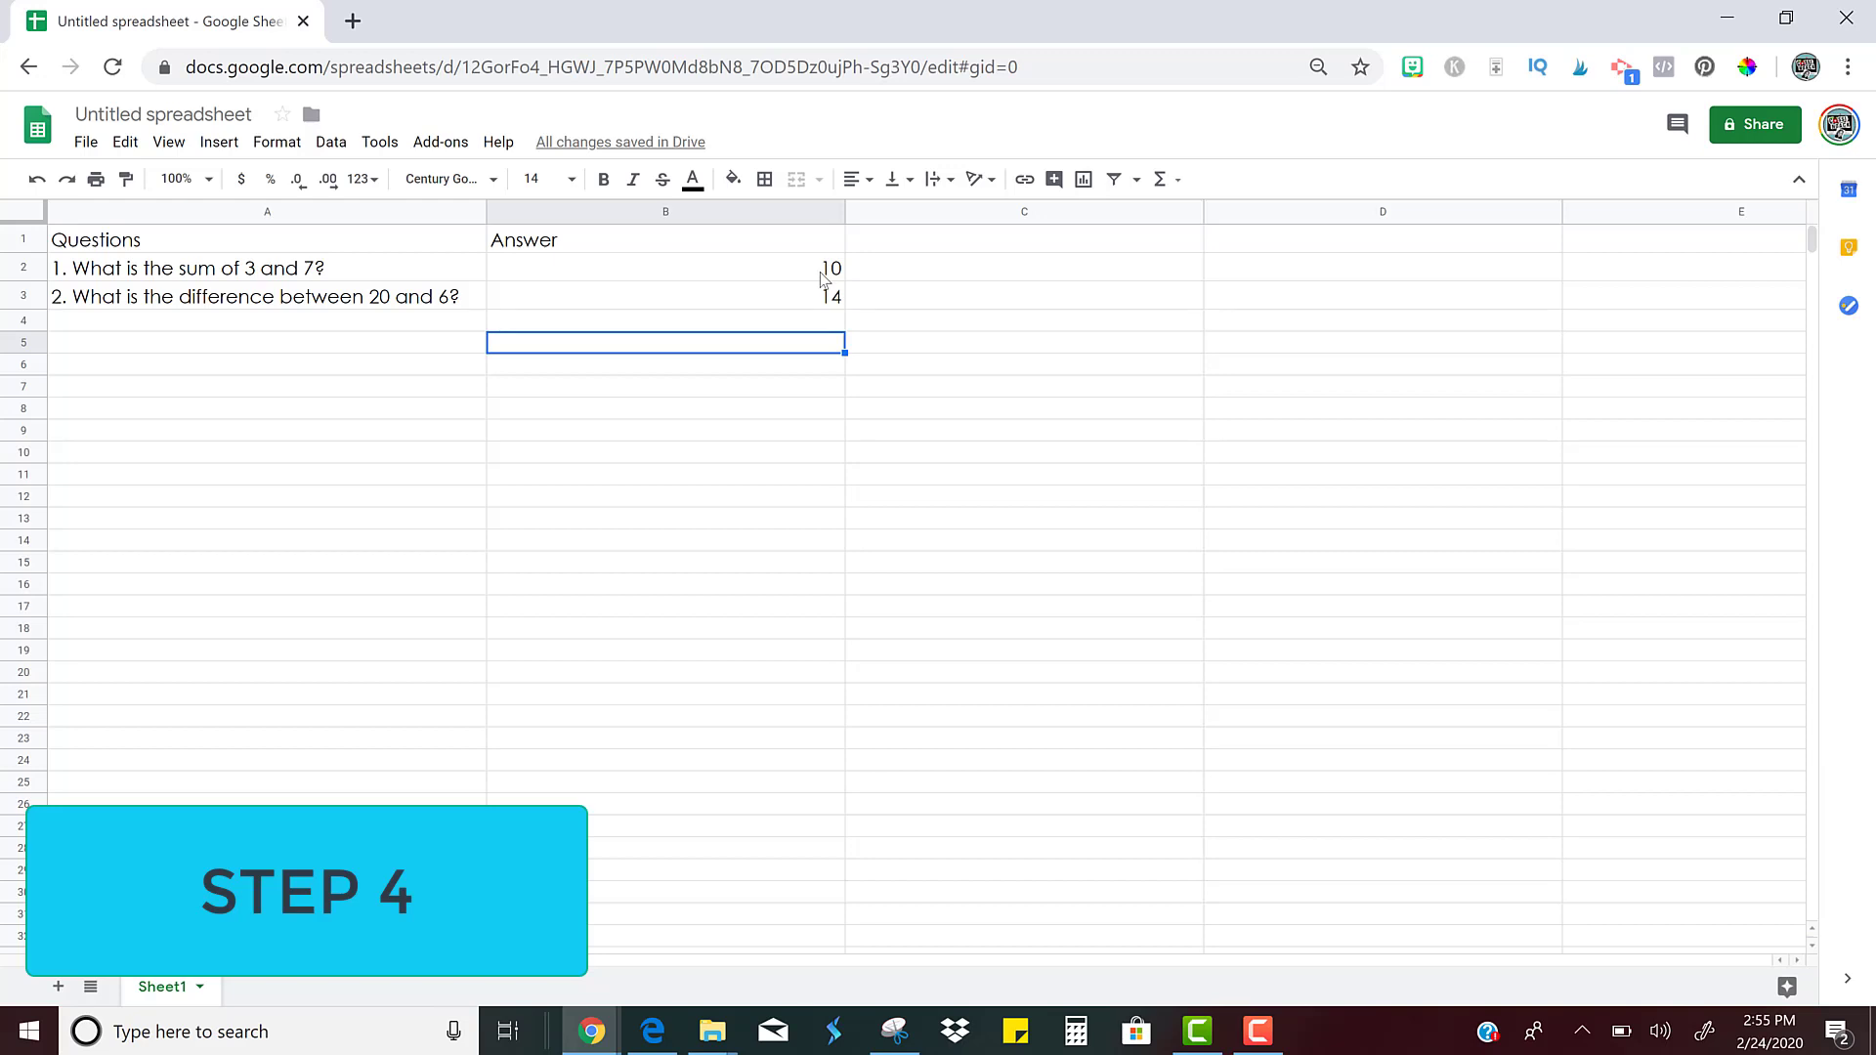
Start a conditional formatting rule for answer cell B2 via the Format menu
click(665, 268)
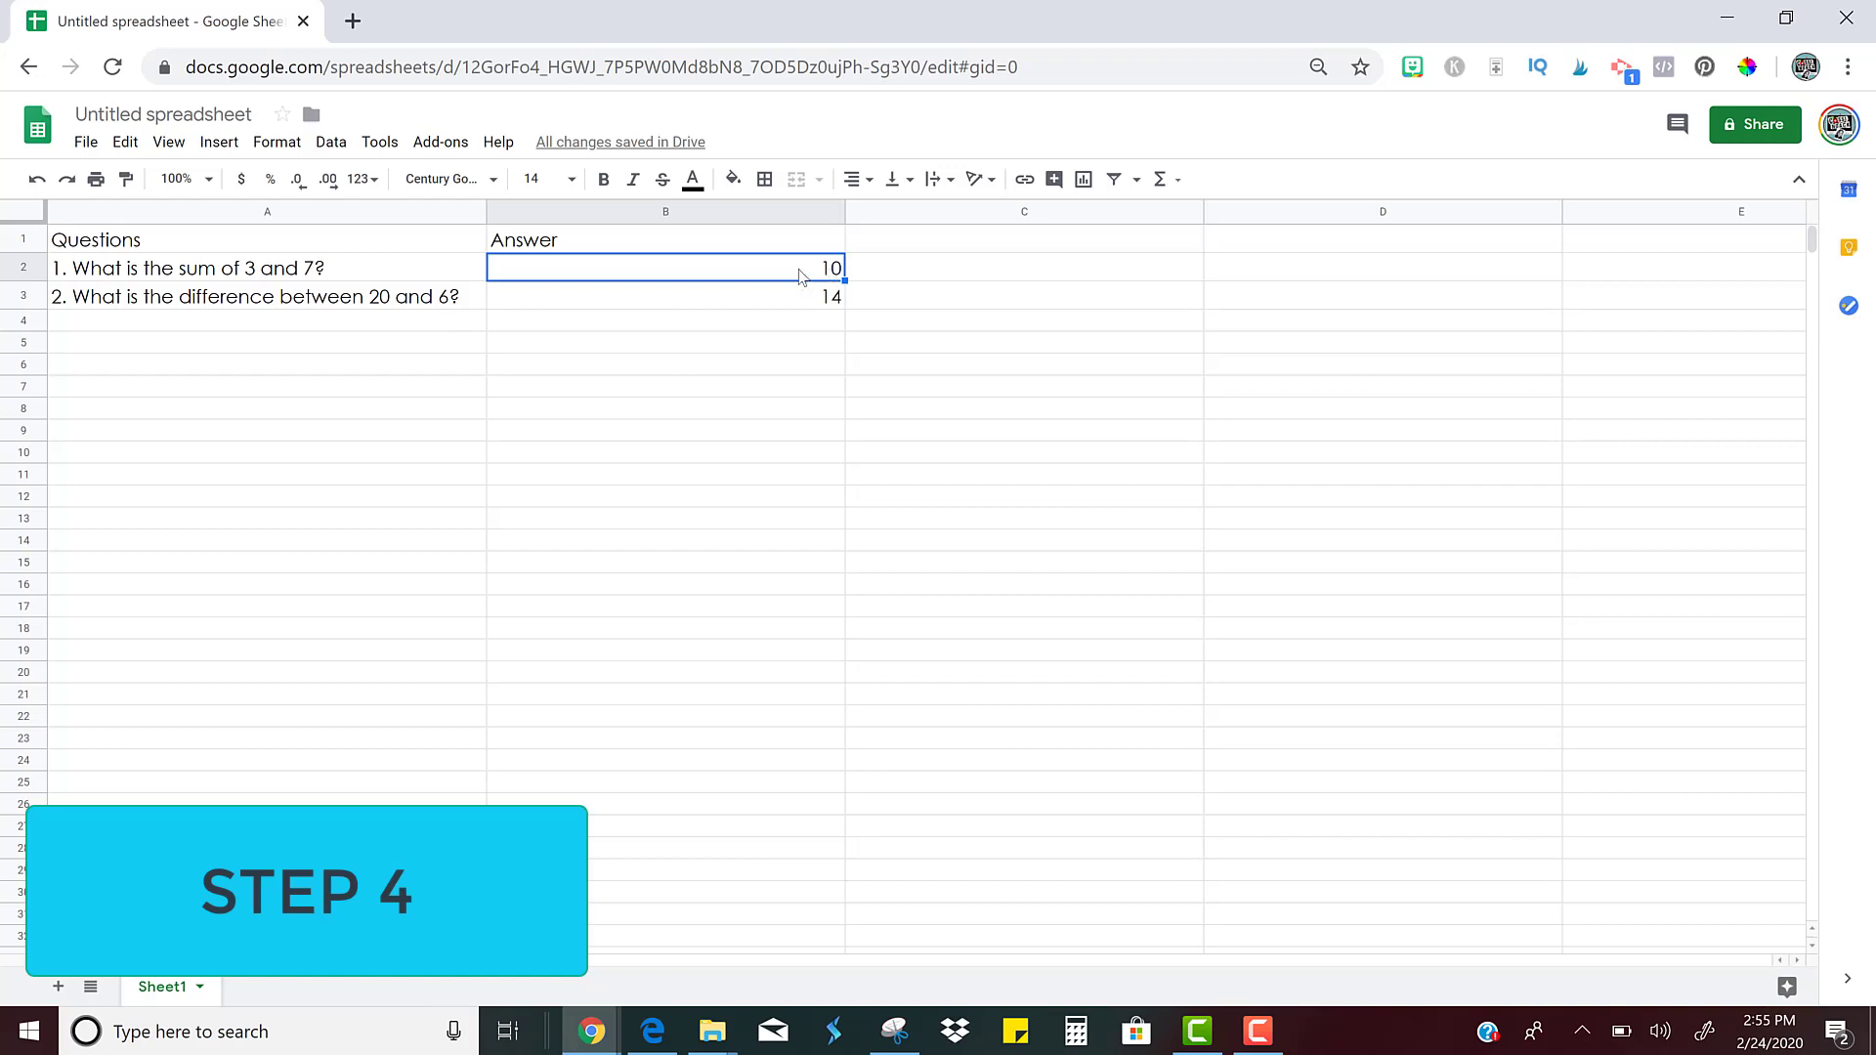
mouse_move(837, 281)
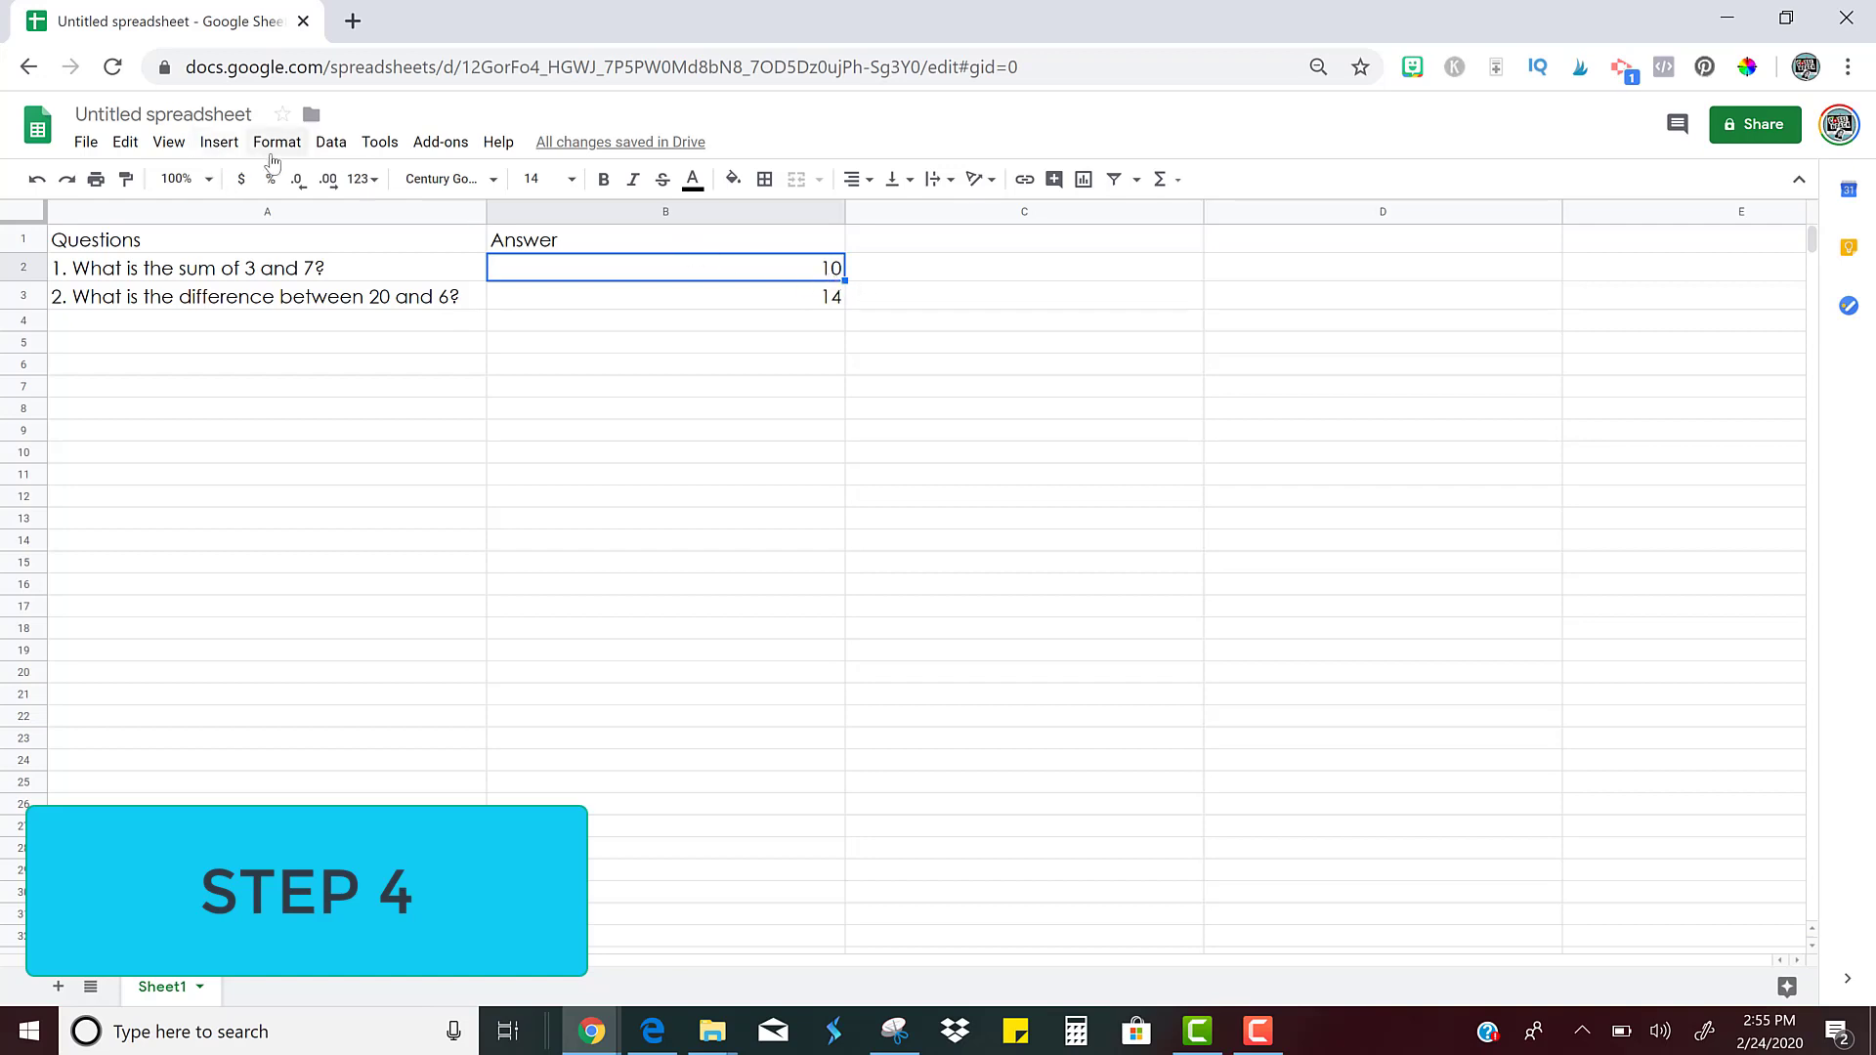
click(276, 140)
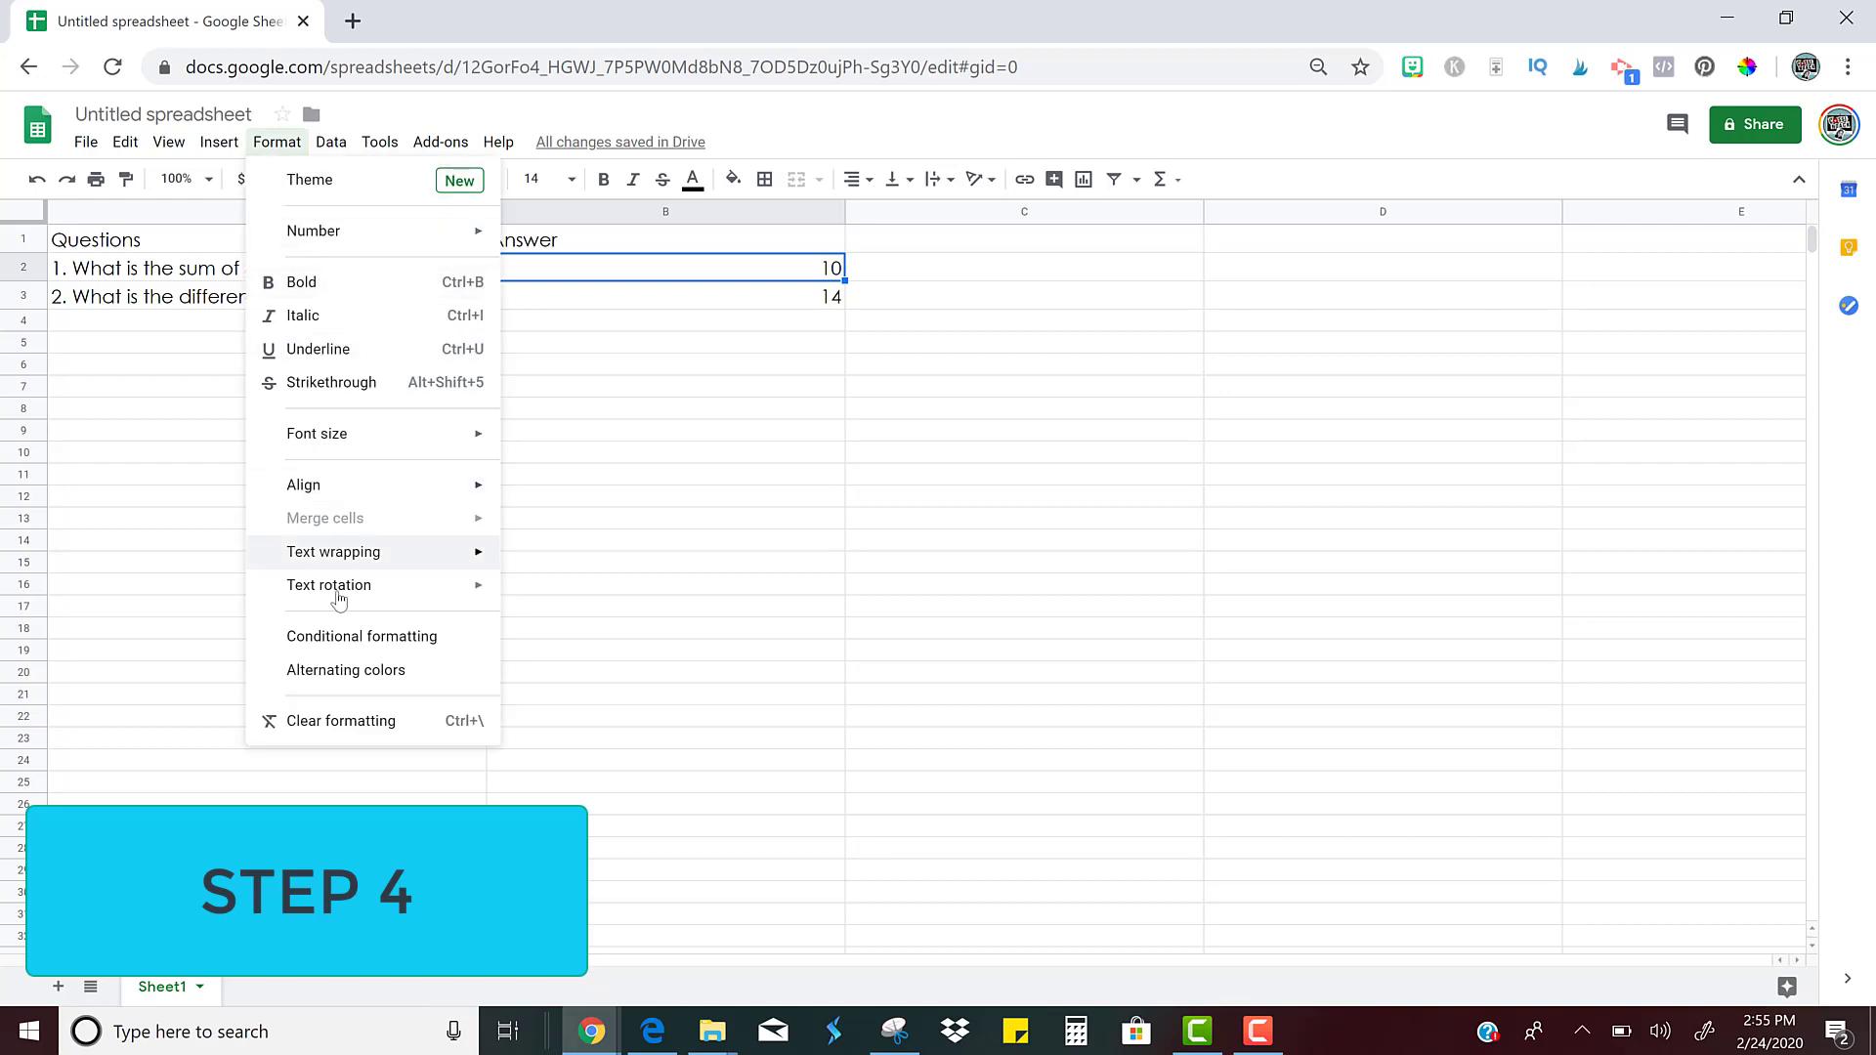
click(361, 635)
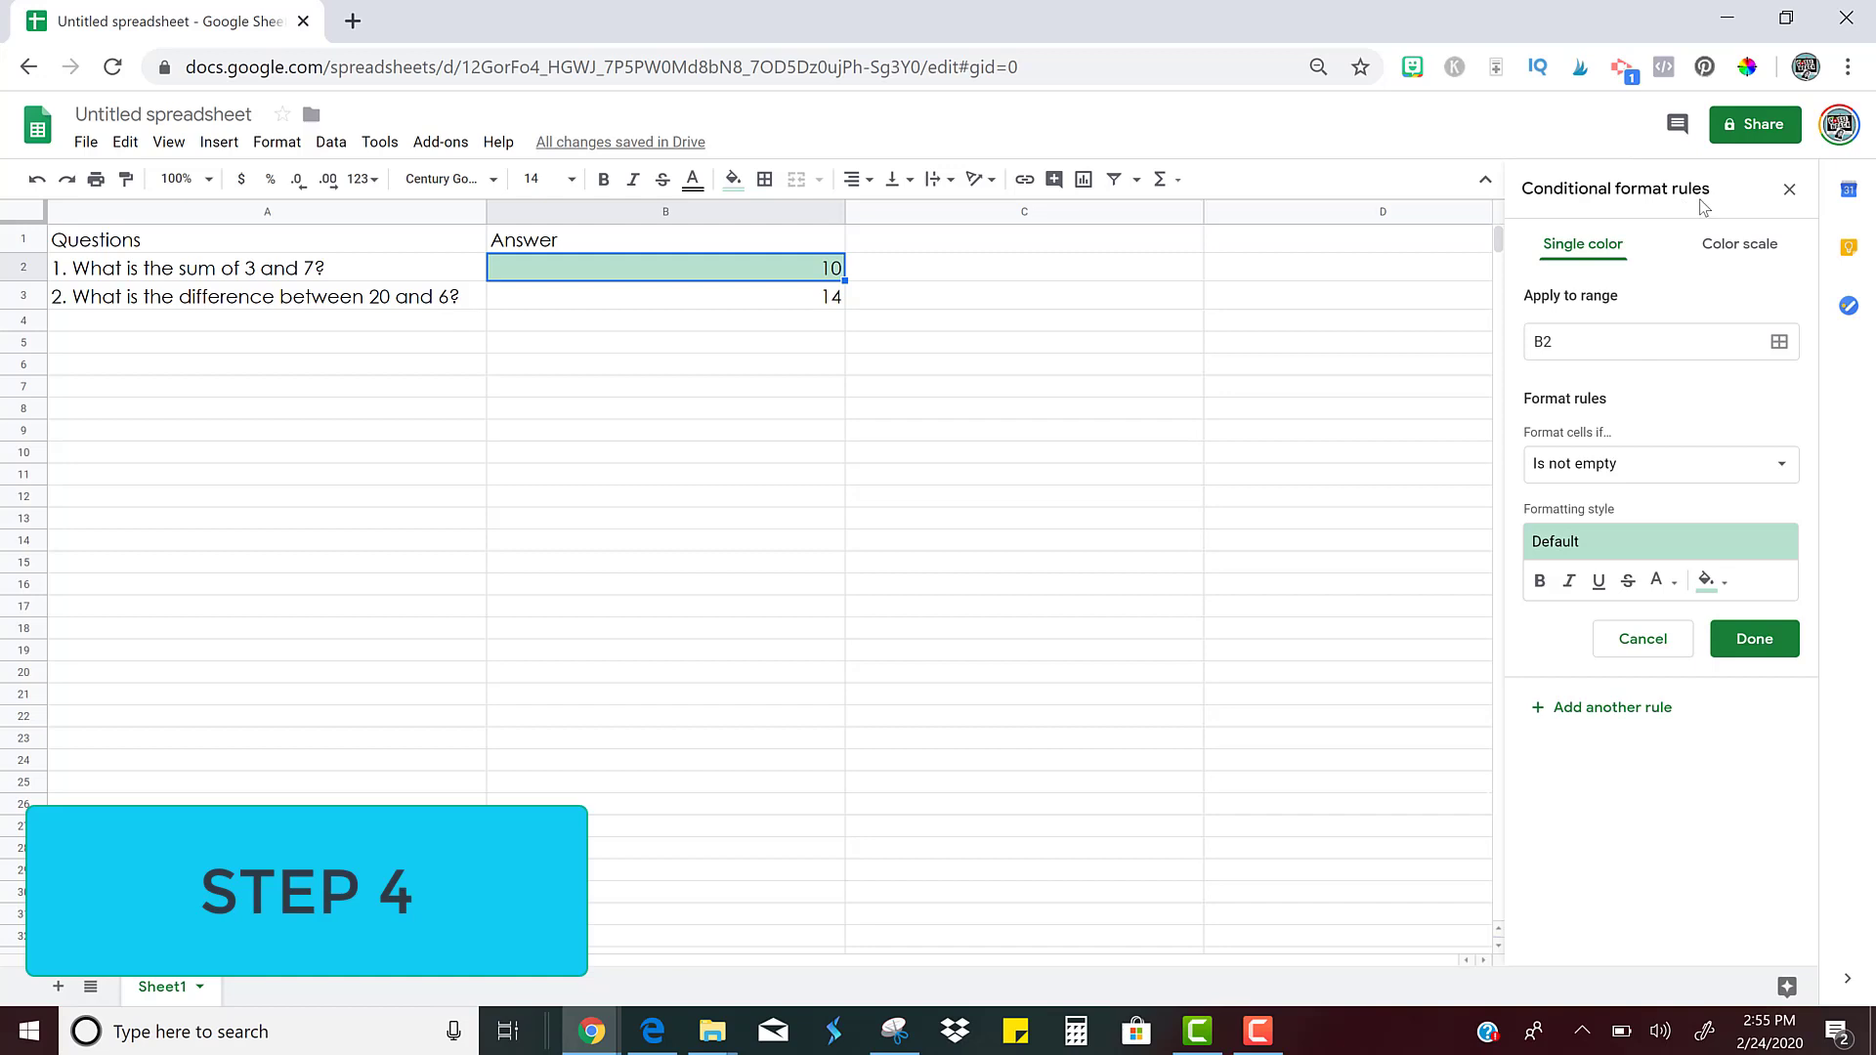
mouse_move(1569, 305)
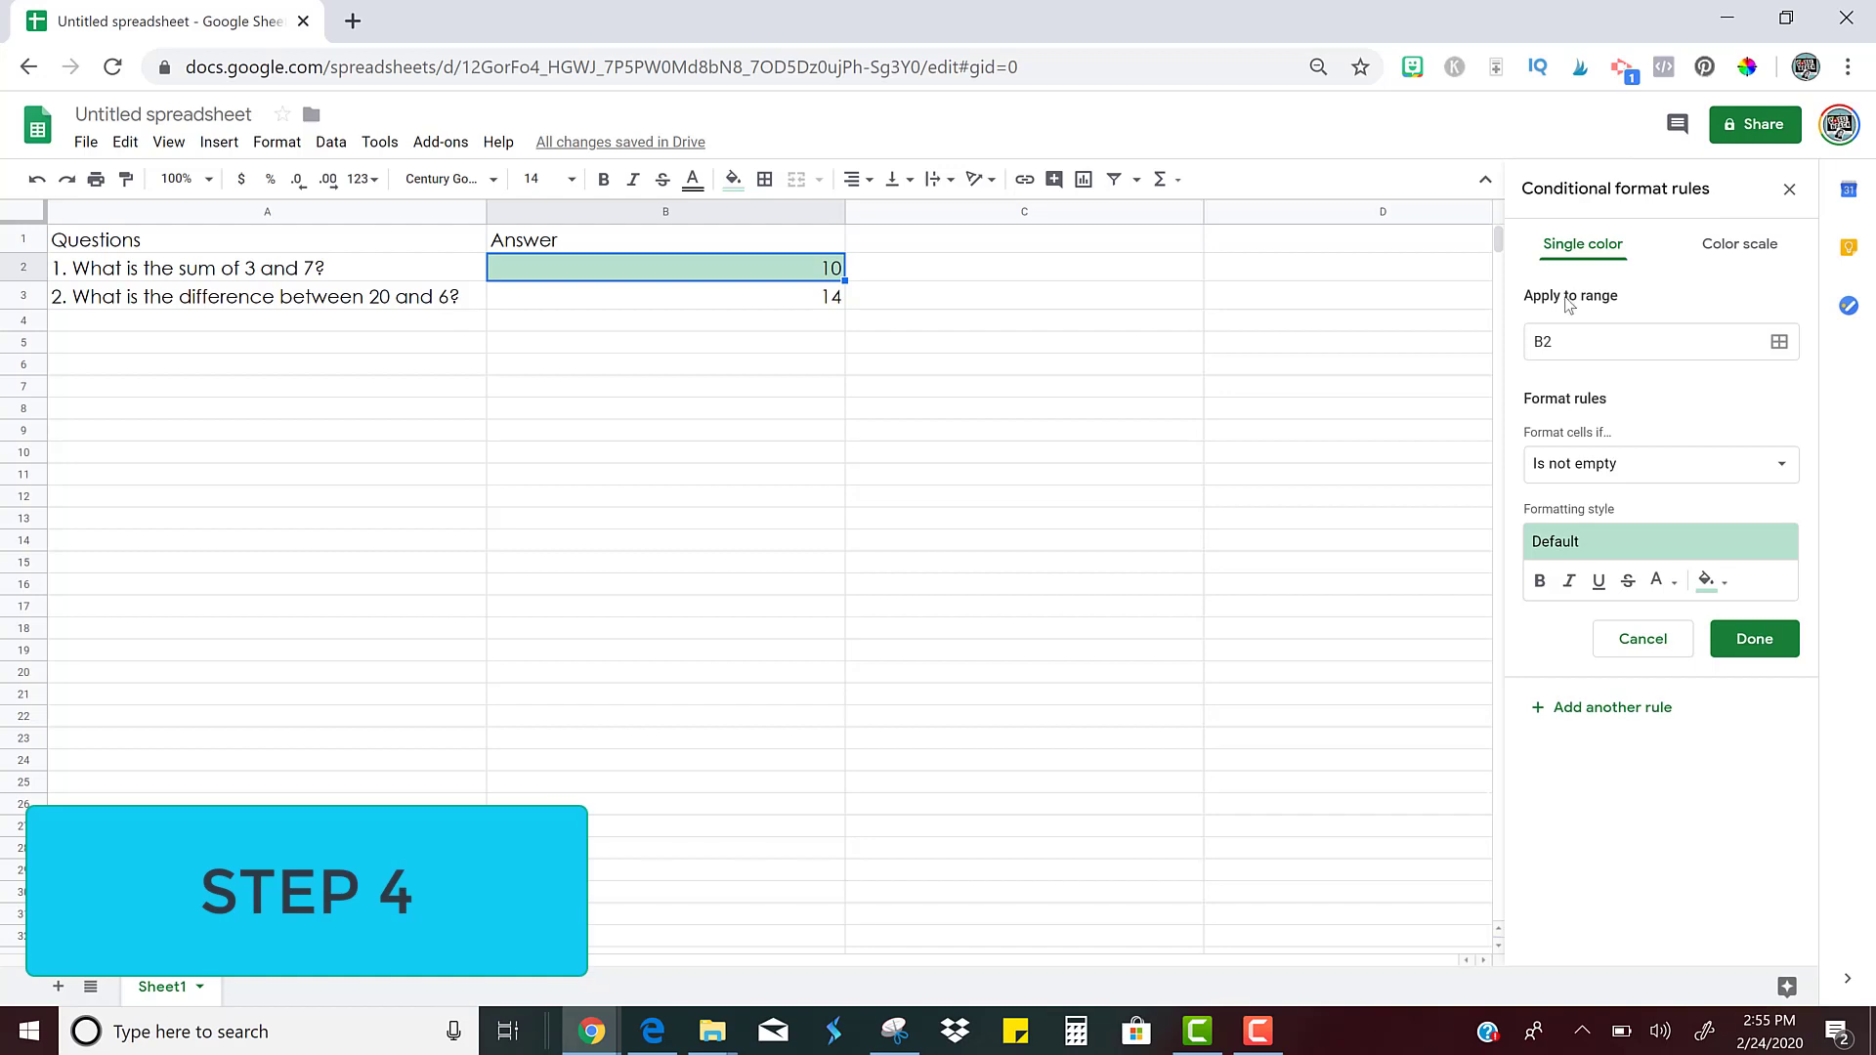
mouse_move(1561, 309)
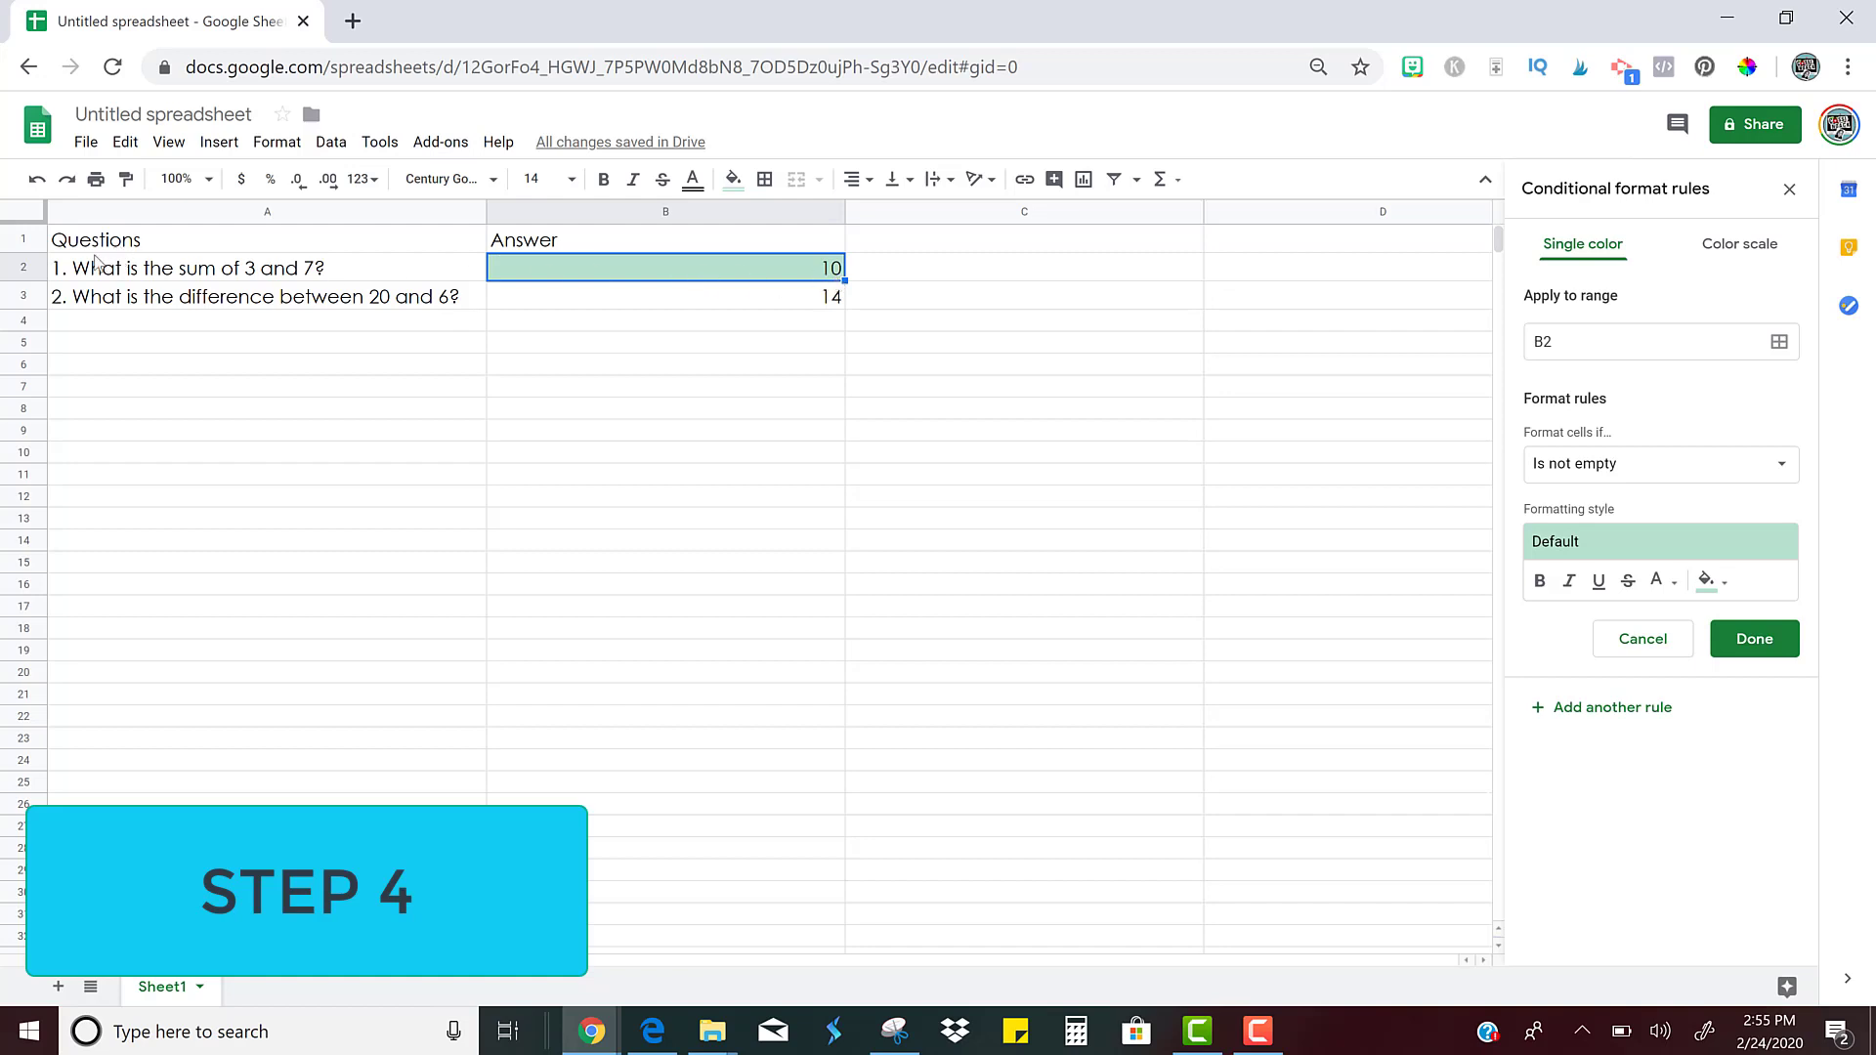
mouse_move(1596, 397)
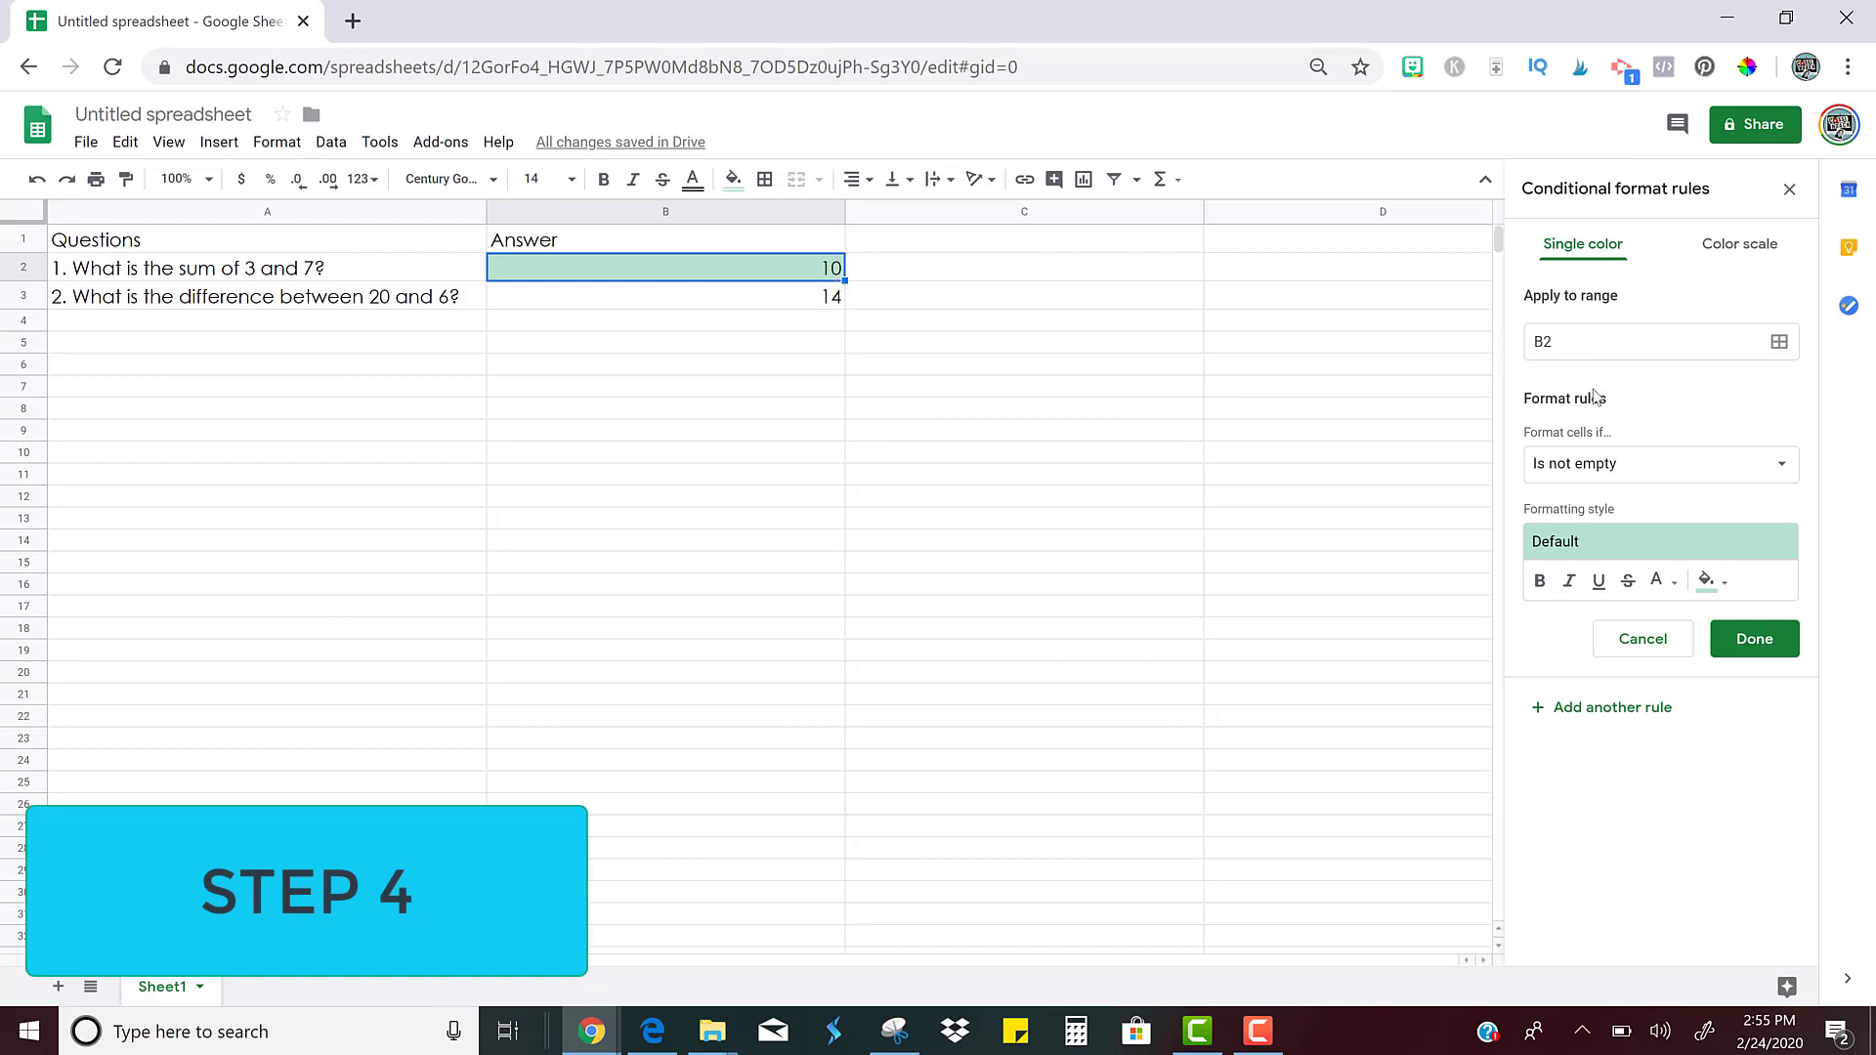
mouse_move(1577, 457)
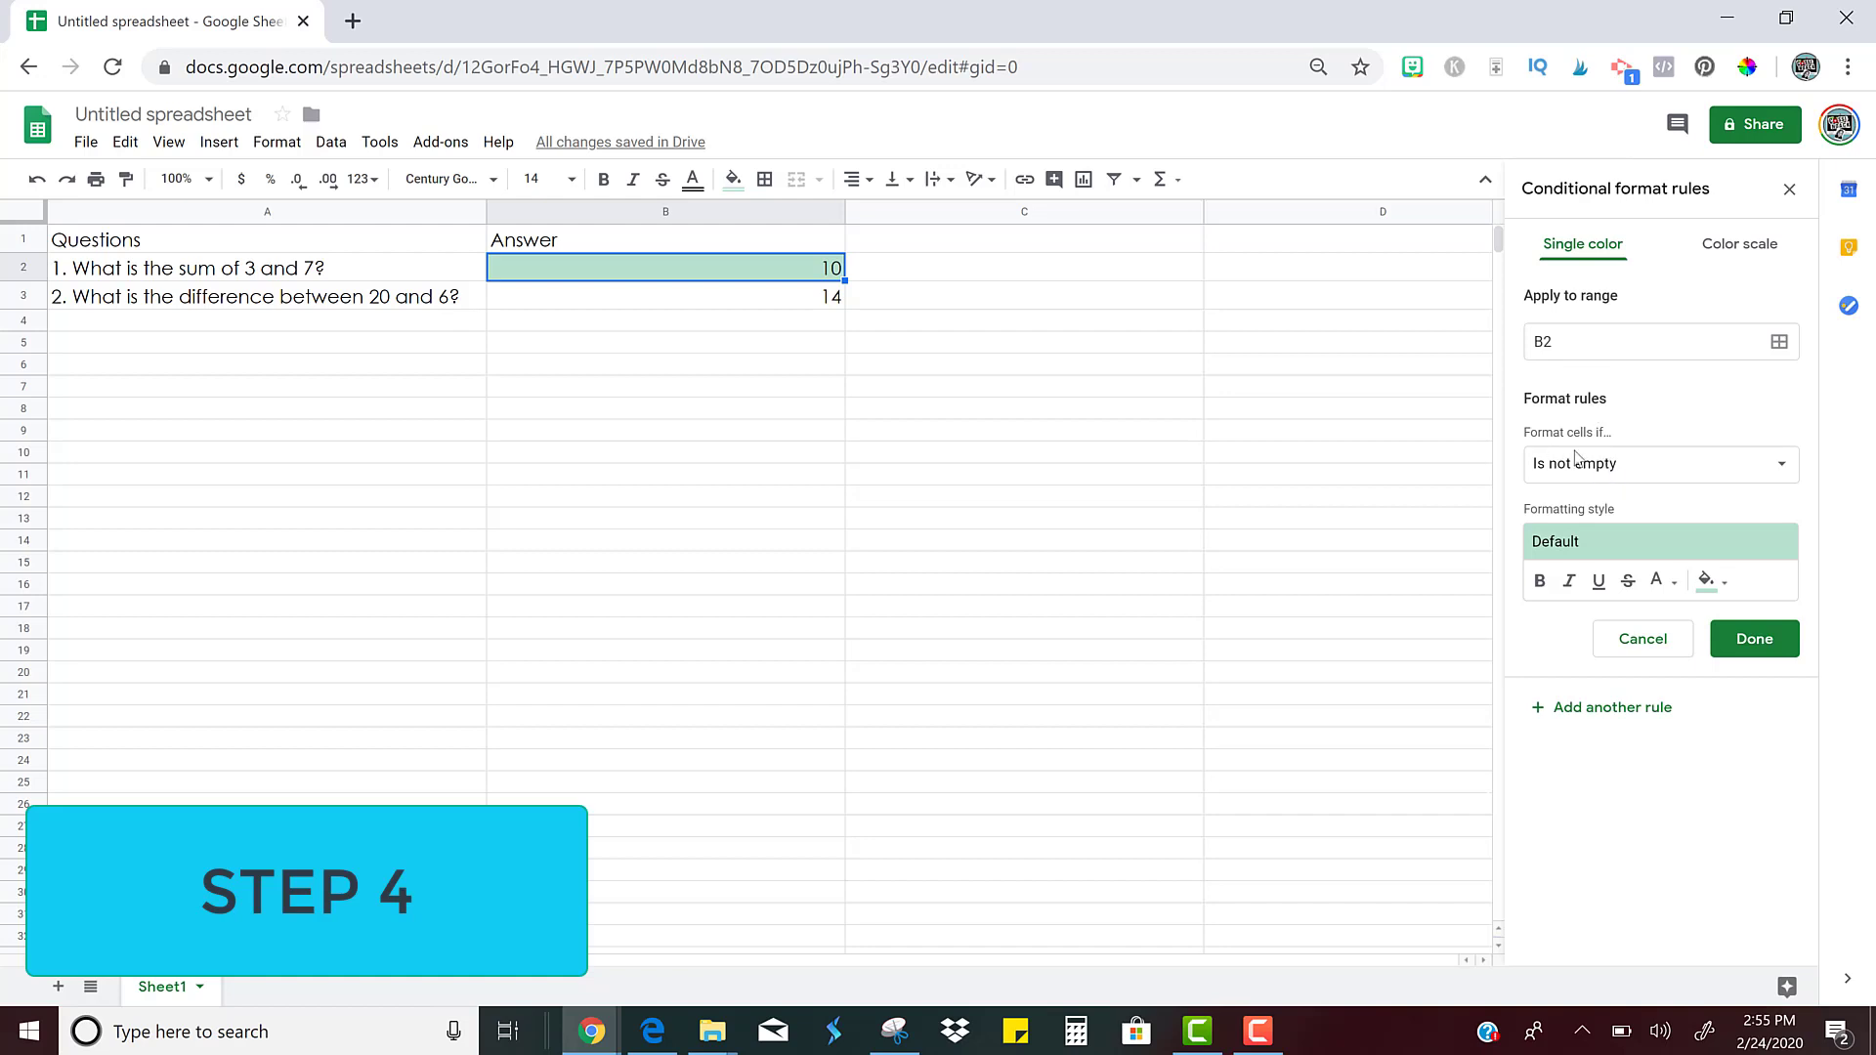
Set the rule condition to 'Is equal to' with comparison value 10
click(1659, 465)
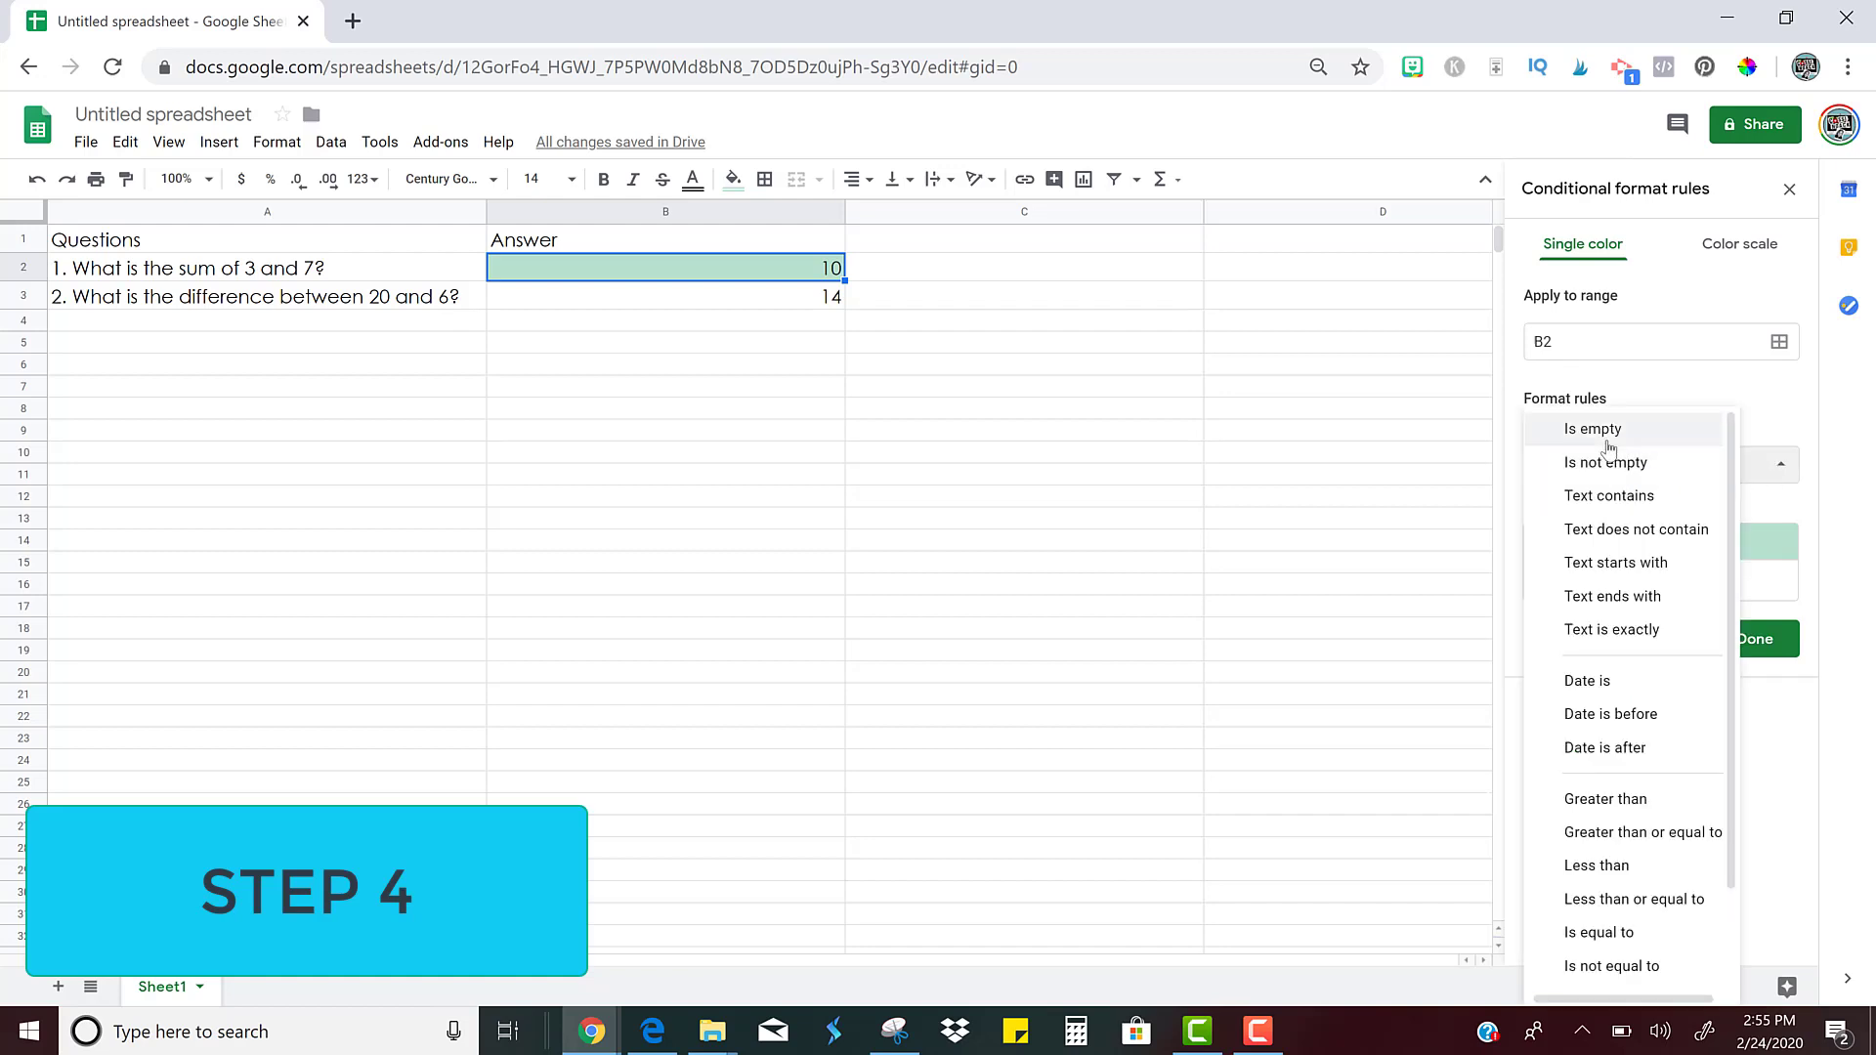
scroll(down, 3)
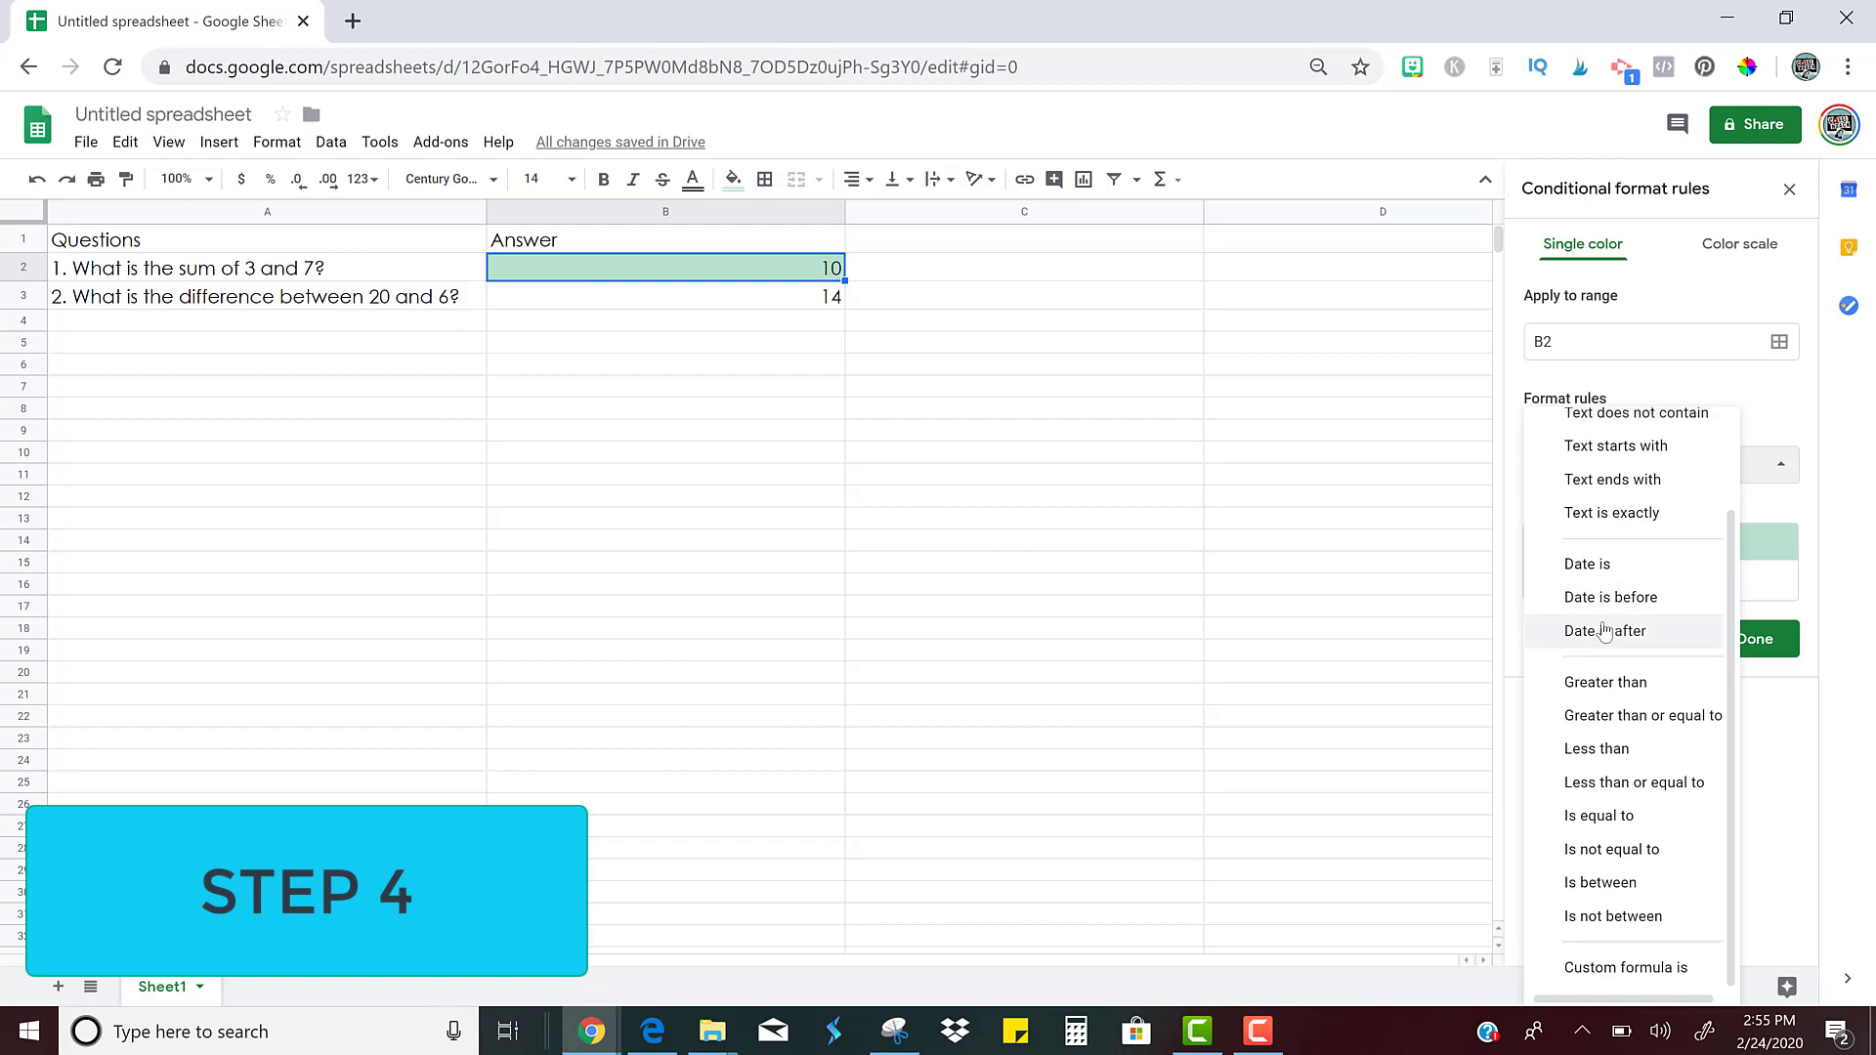
mouse_move(1624, 715)
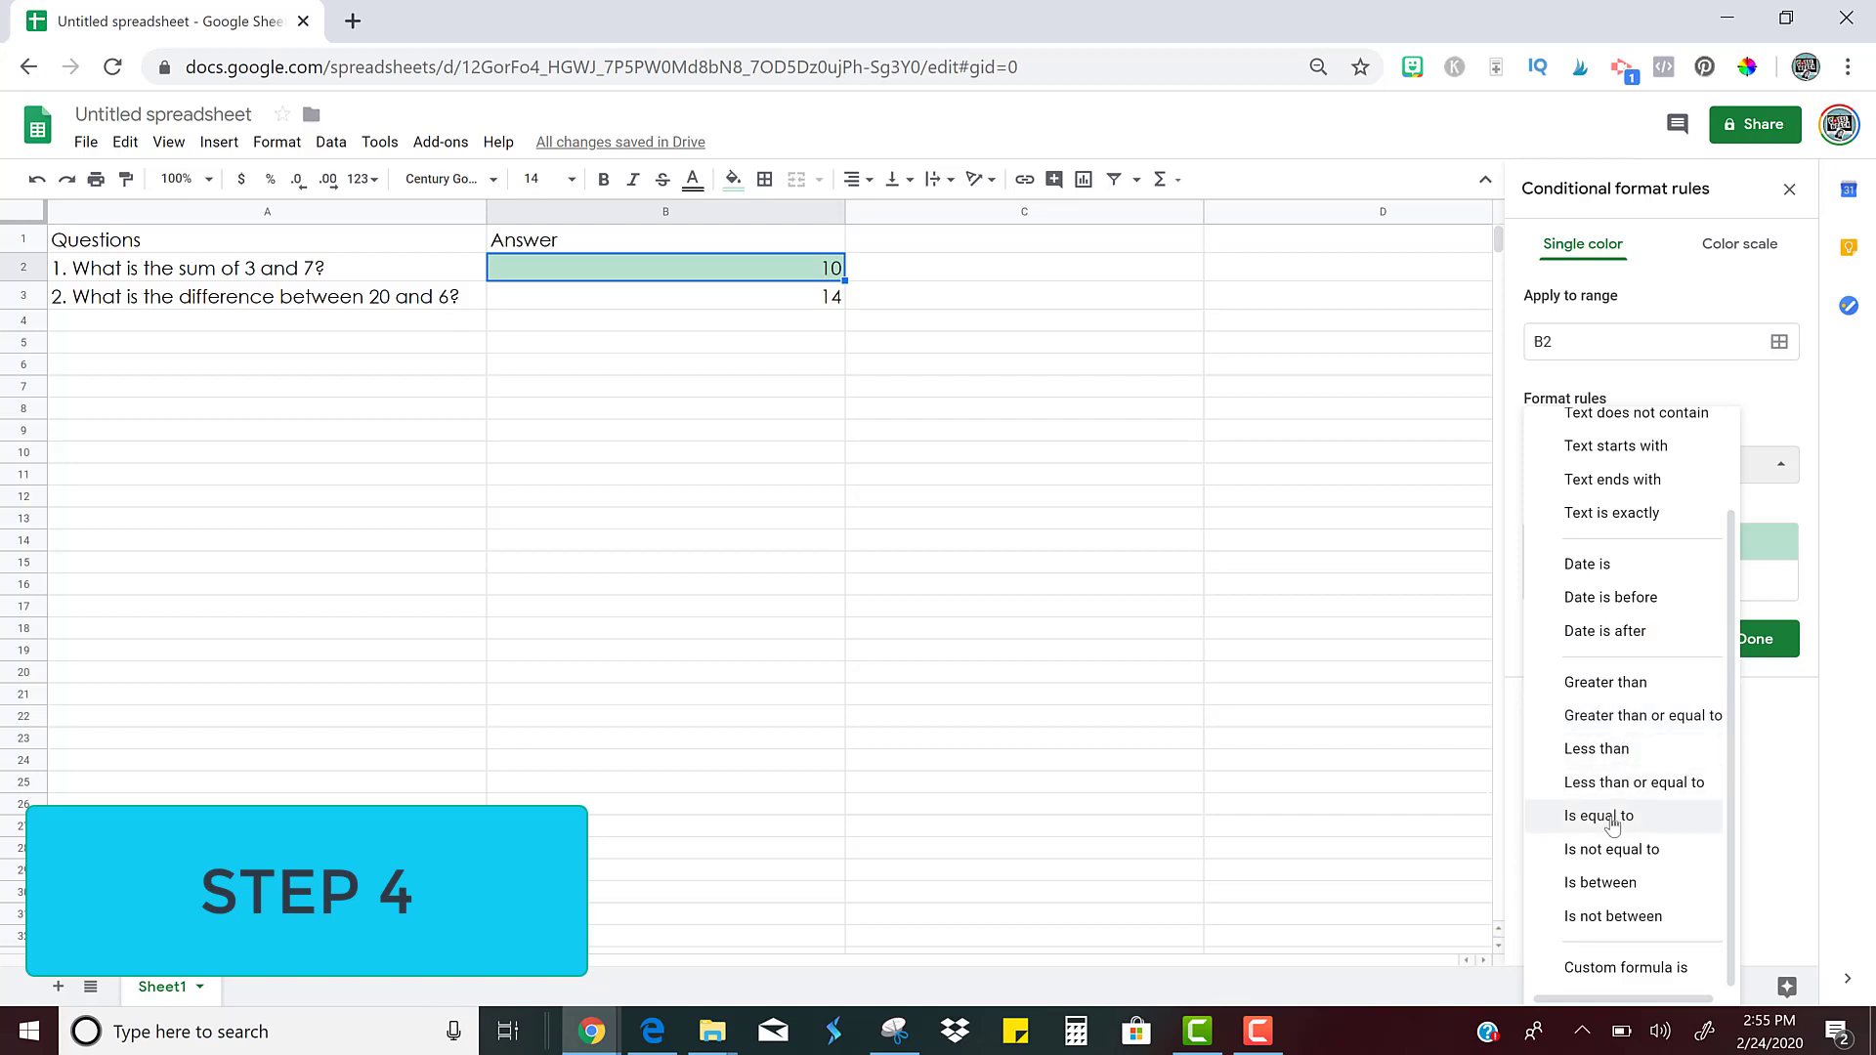
click(1596, 814)
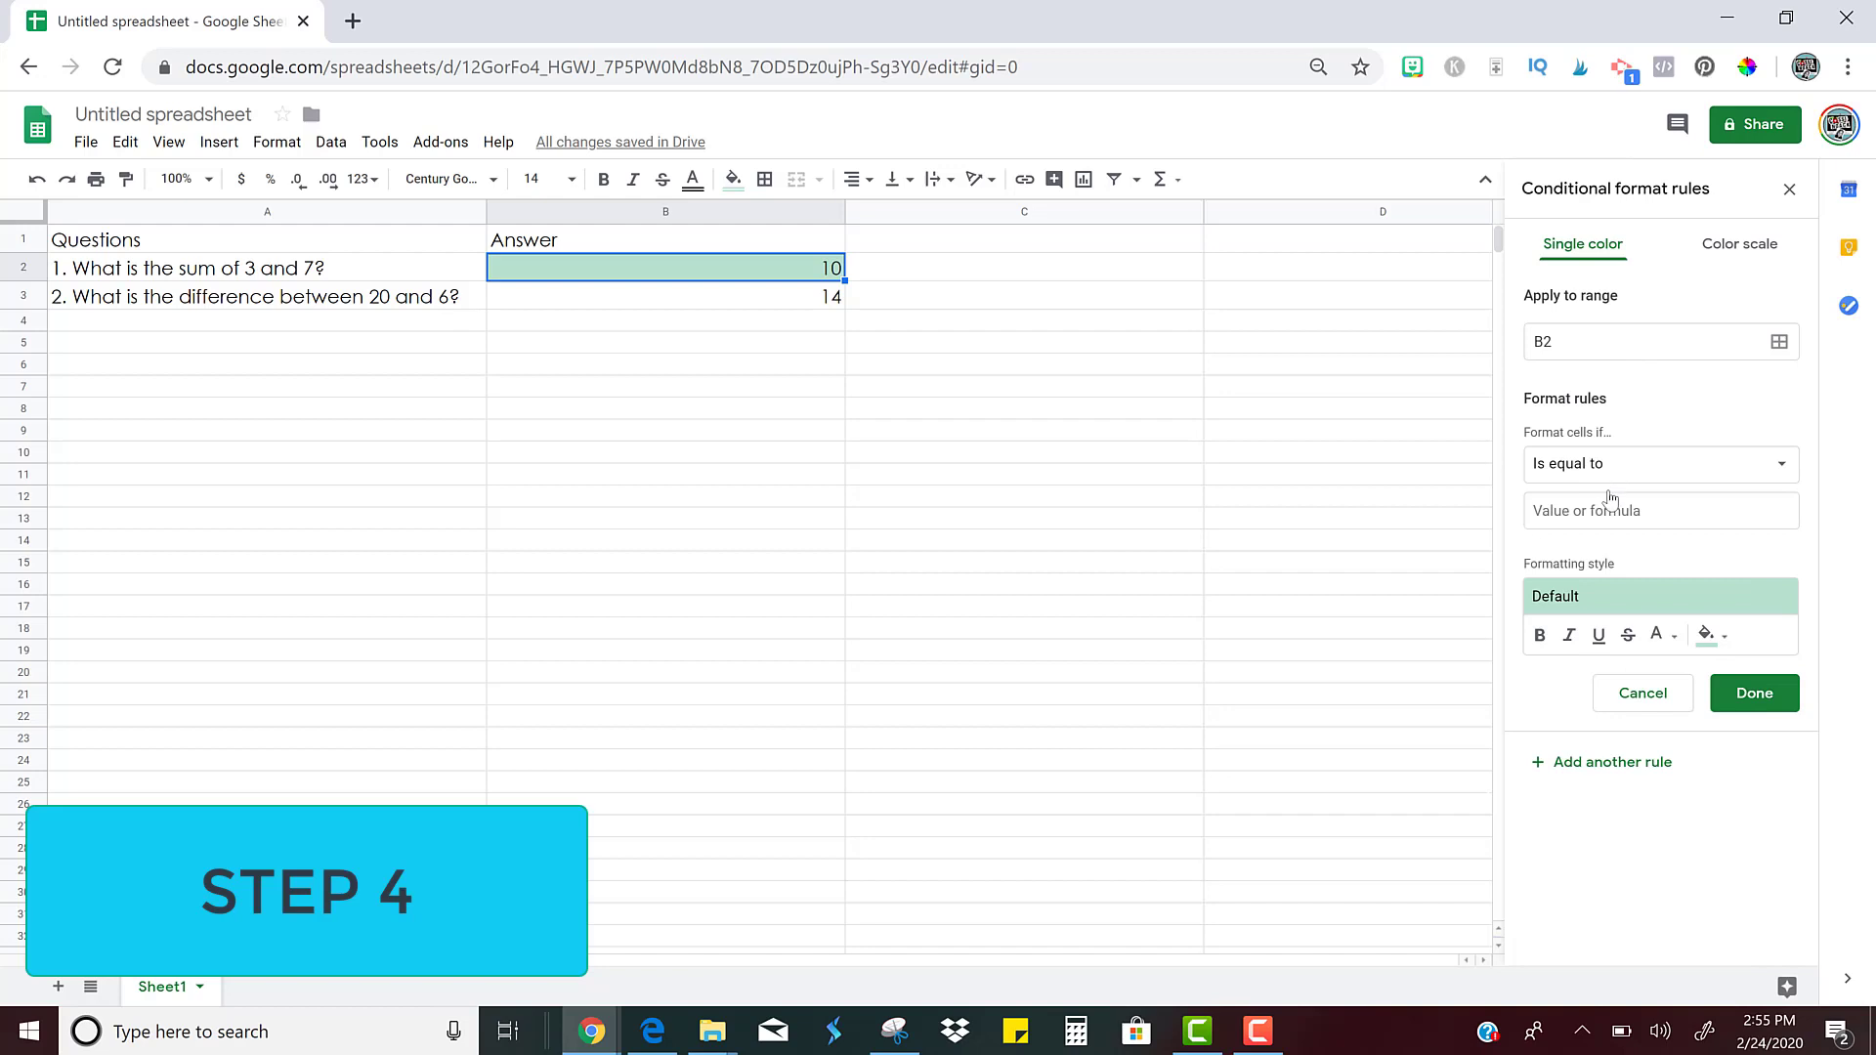
click(1659, 510)
text(10)
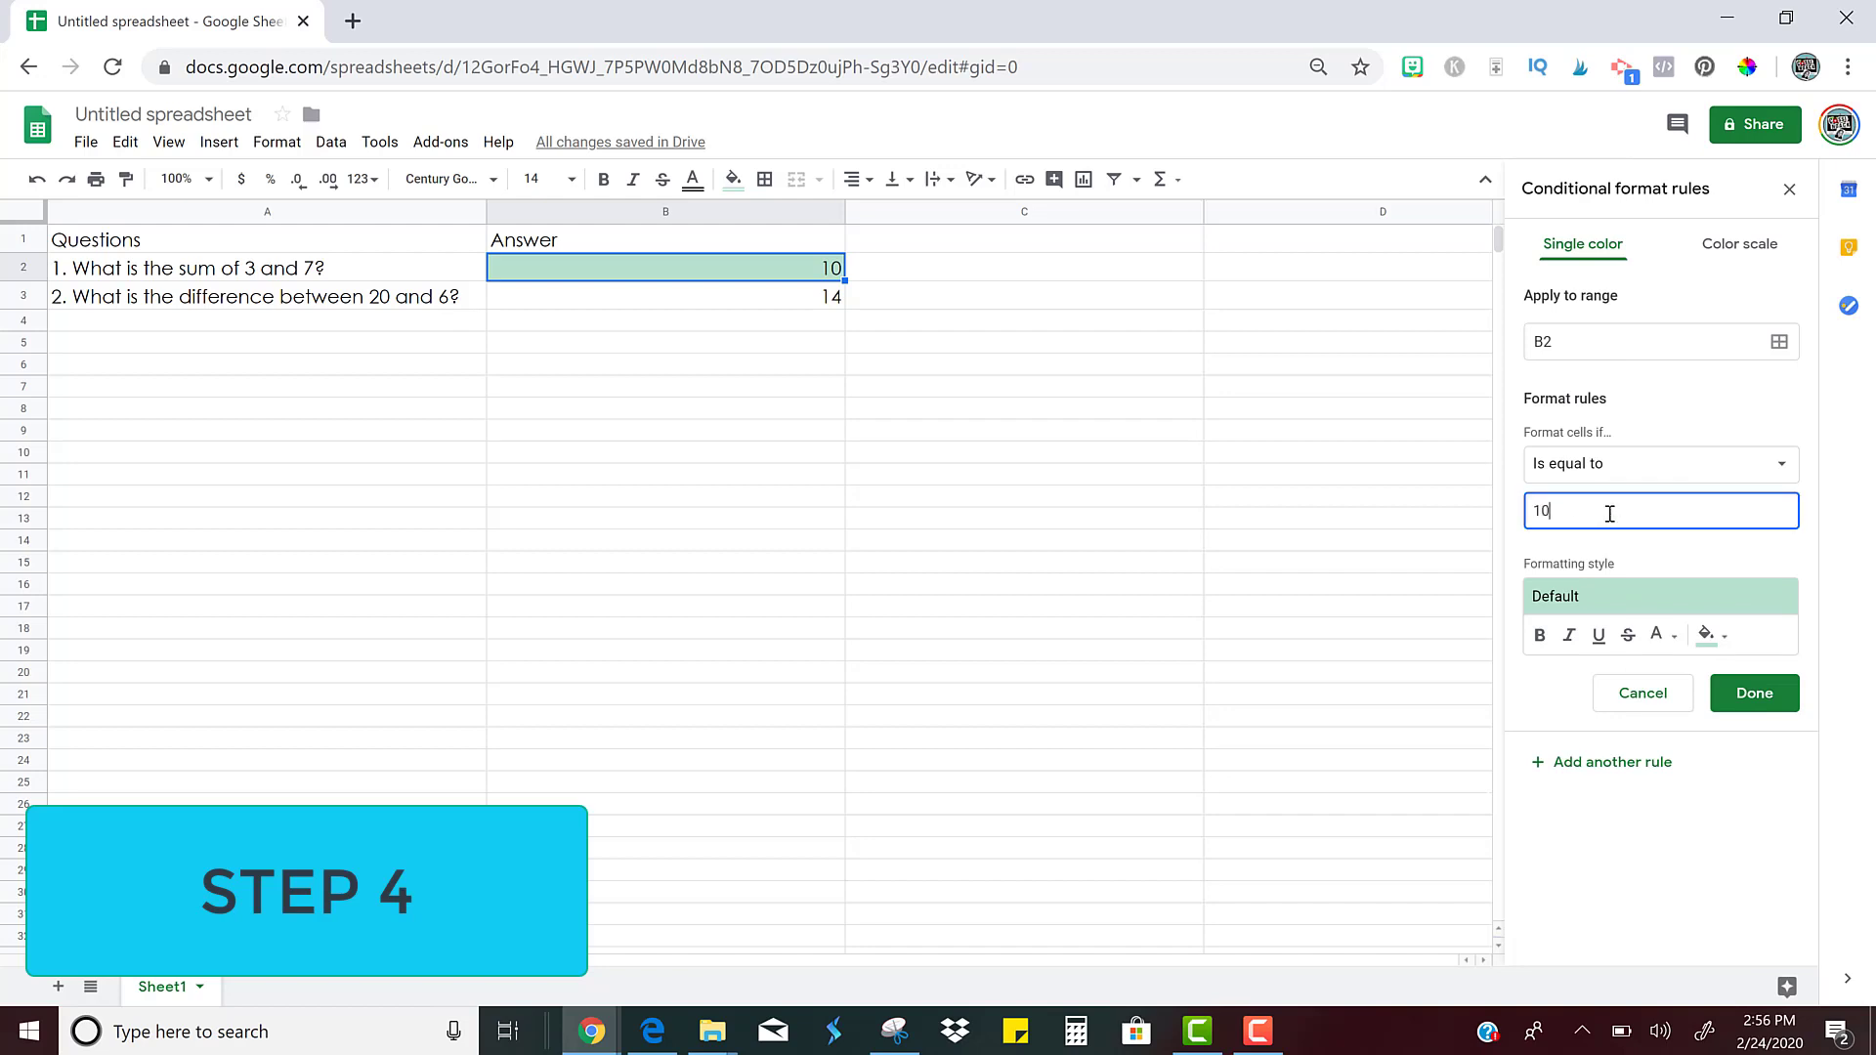
click(1616, 340)
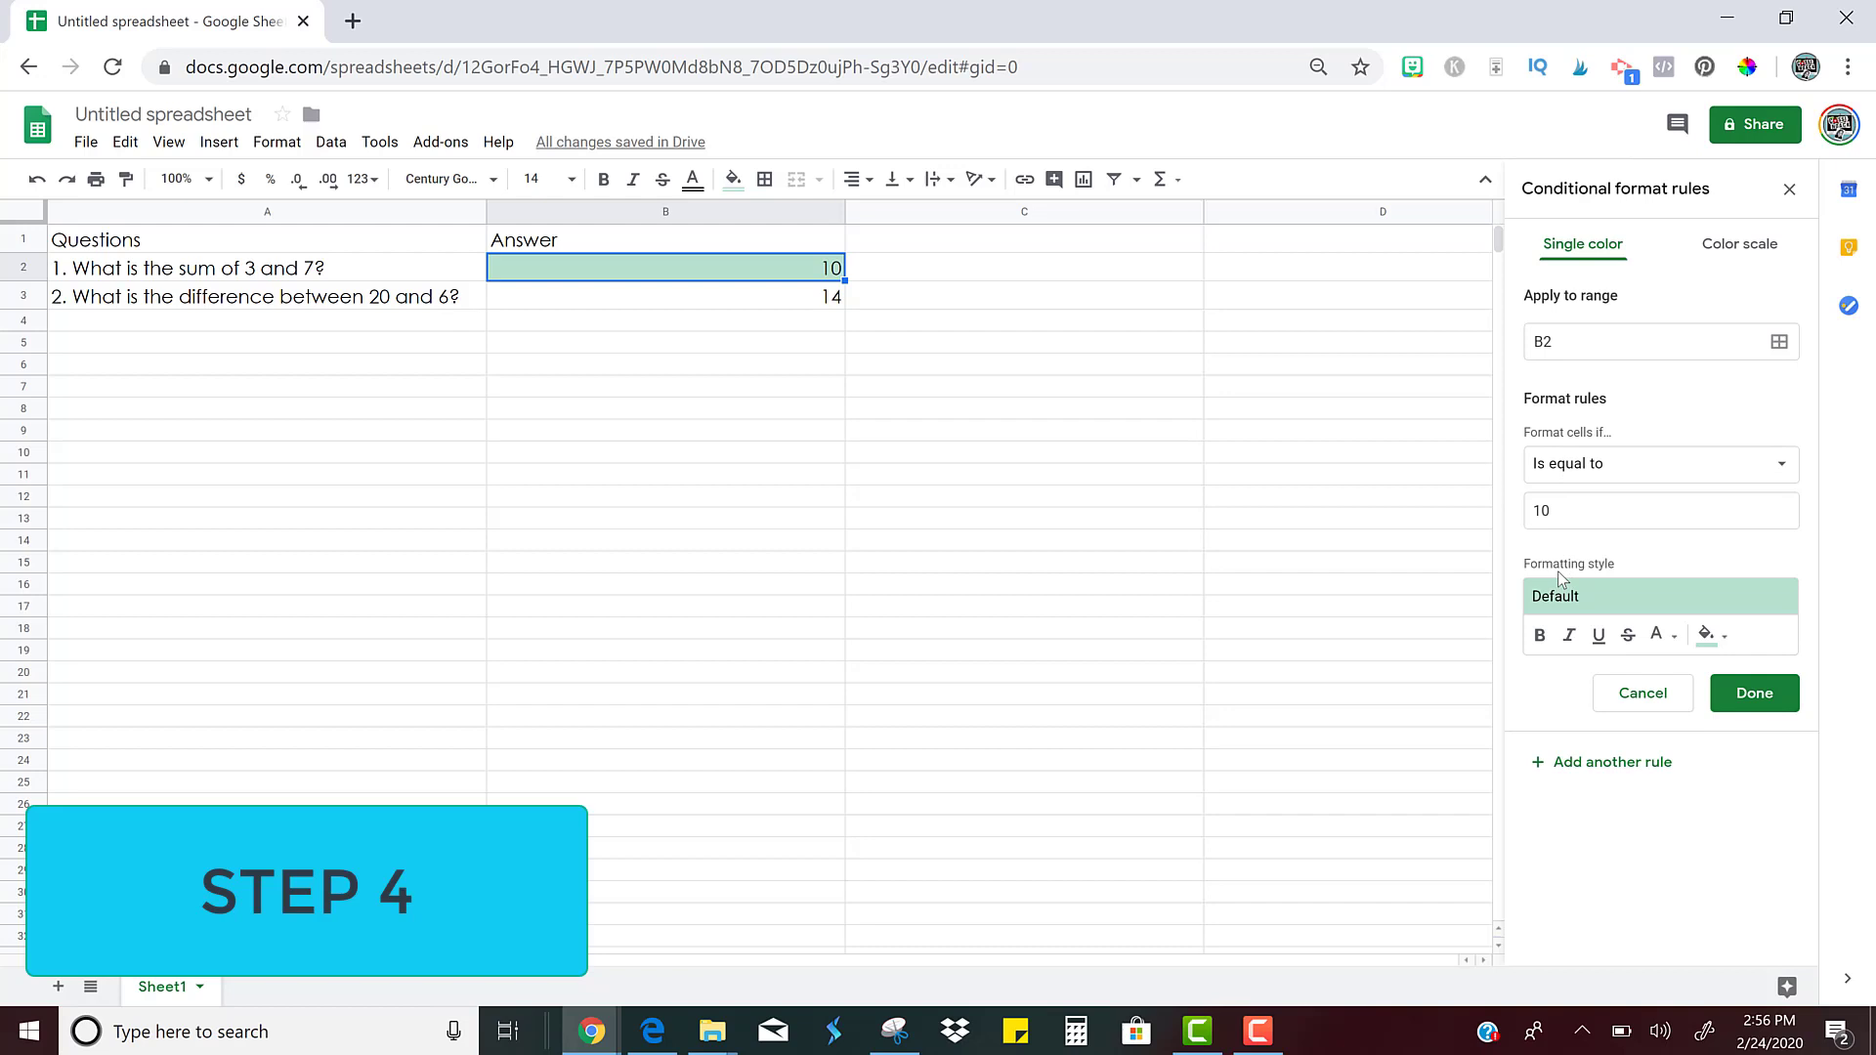
mouse_move(1723, 588)
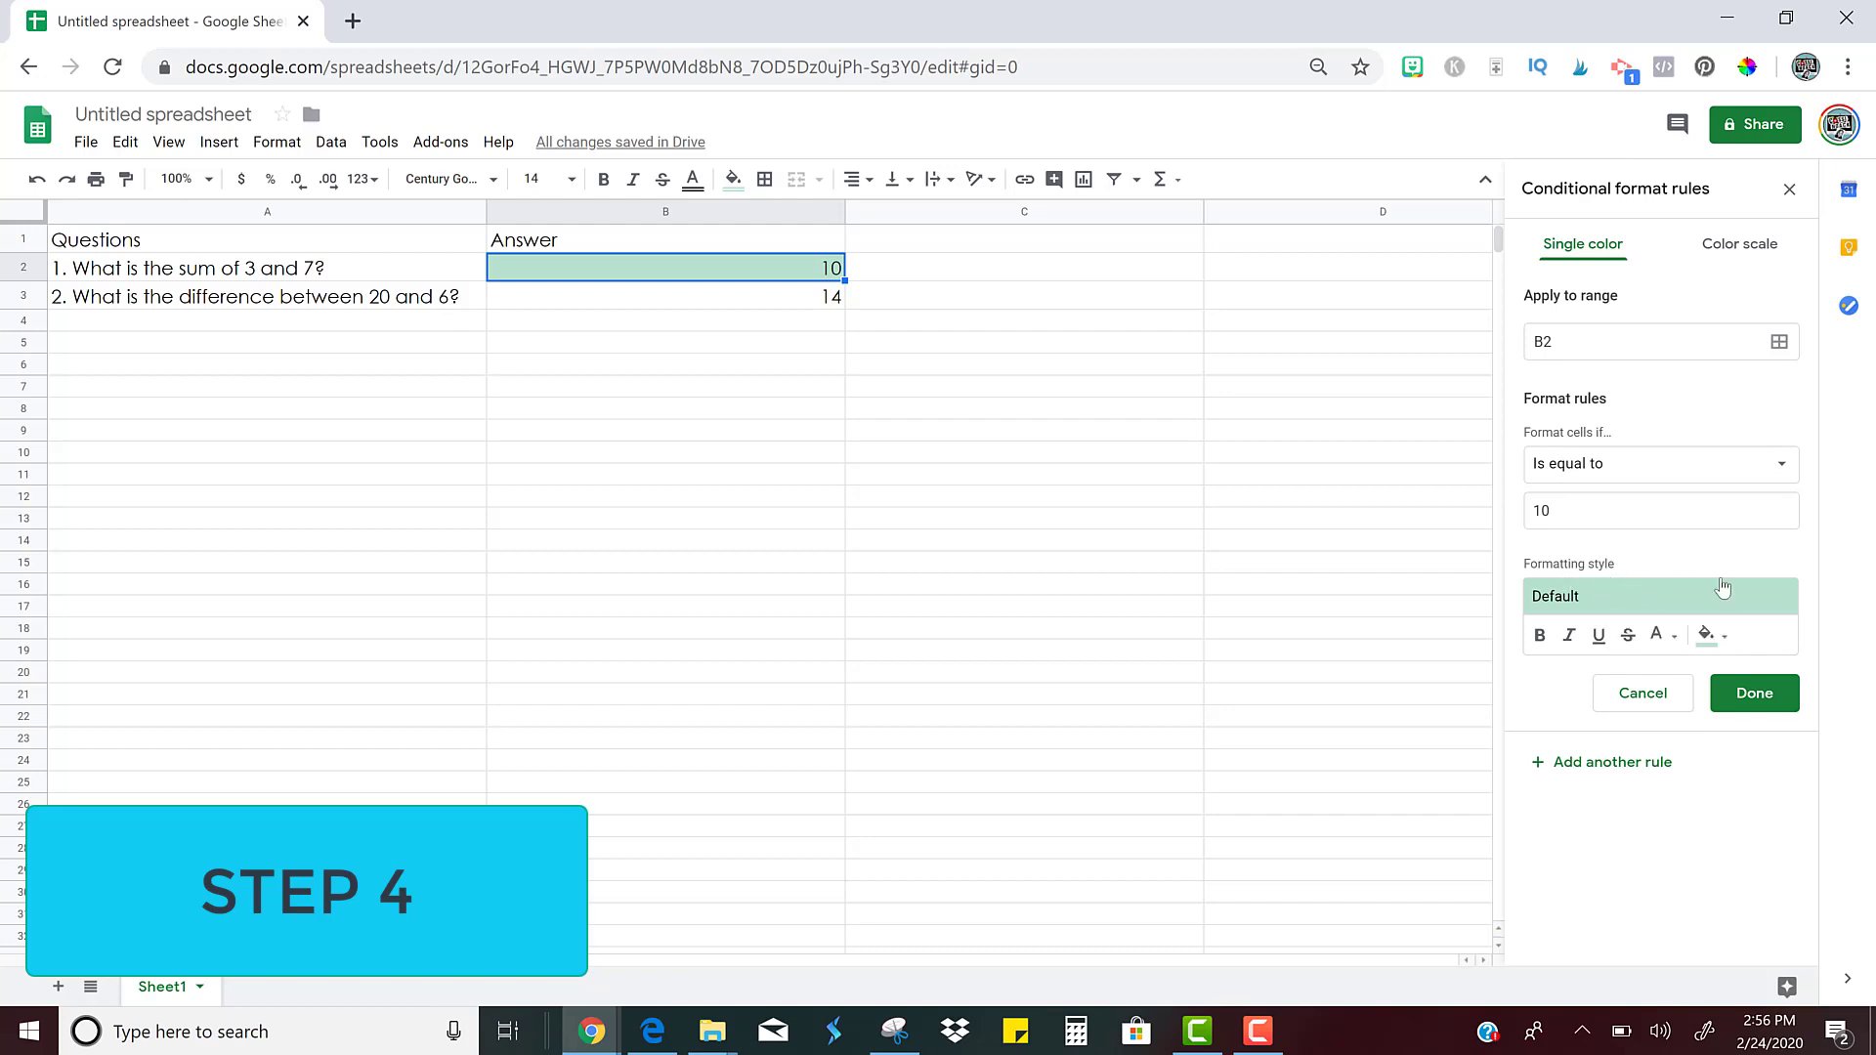
mouse_move(1708, 633)
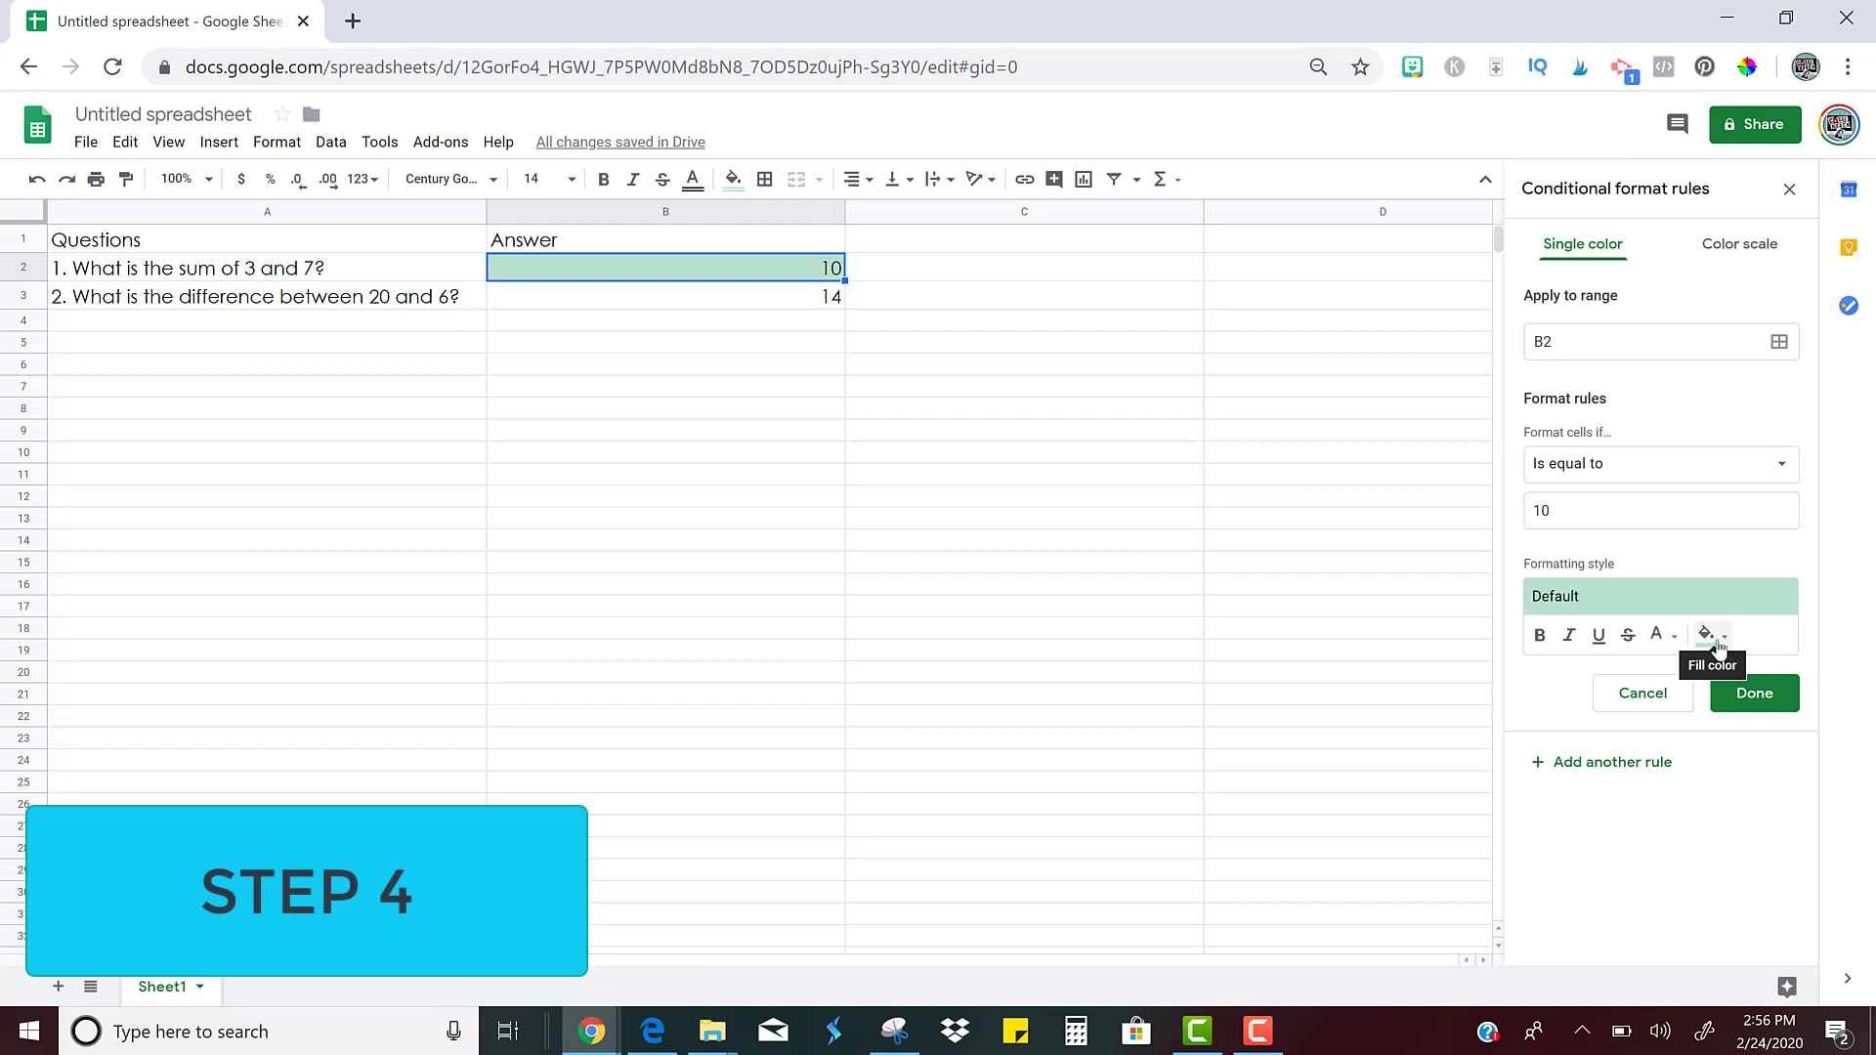
Choose a green fill colour for matching answers in B2
click(1708, 633)
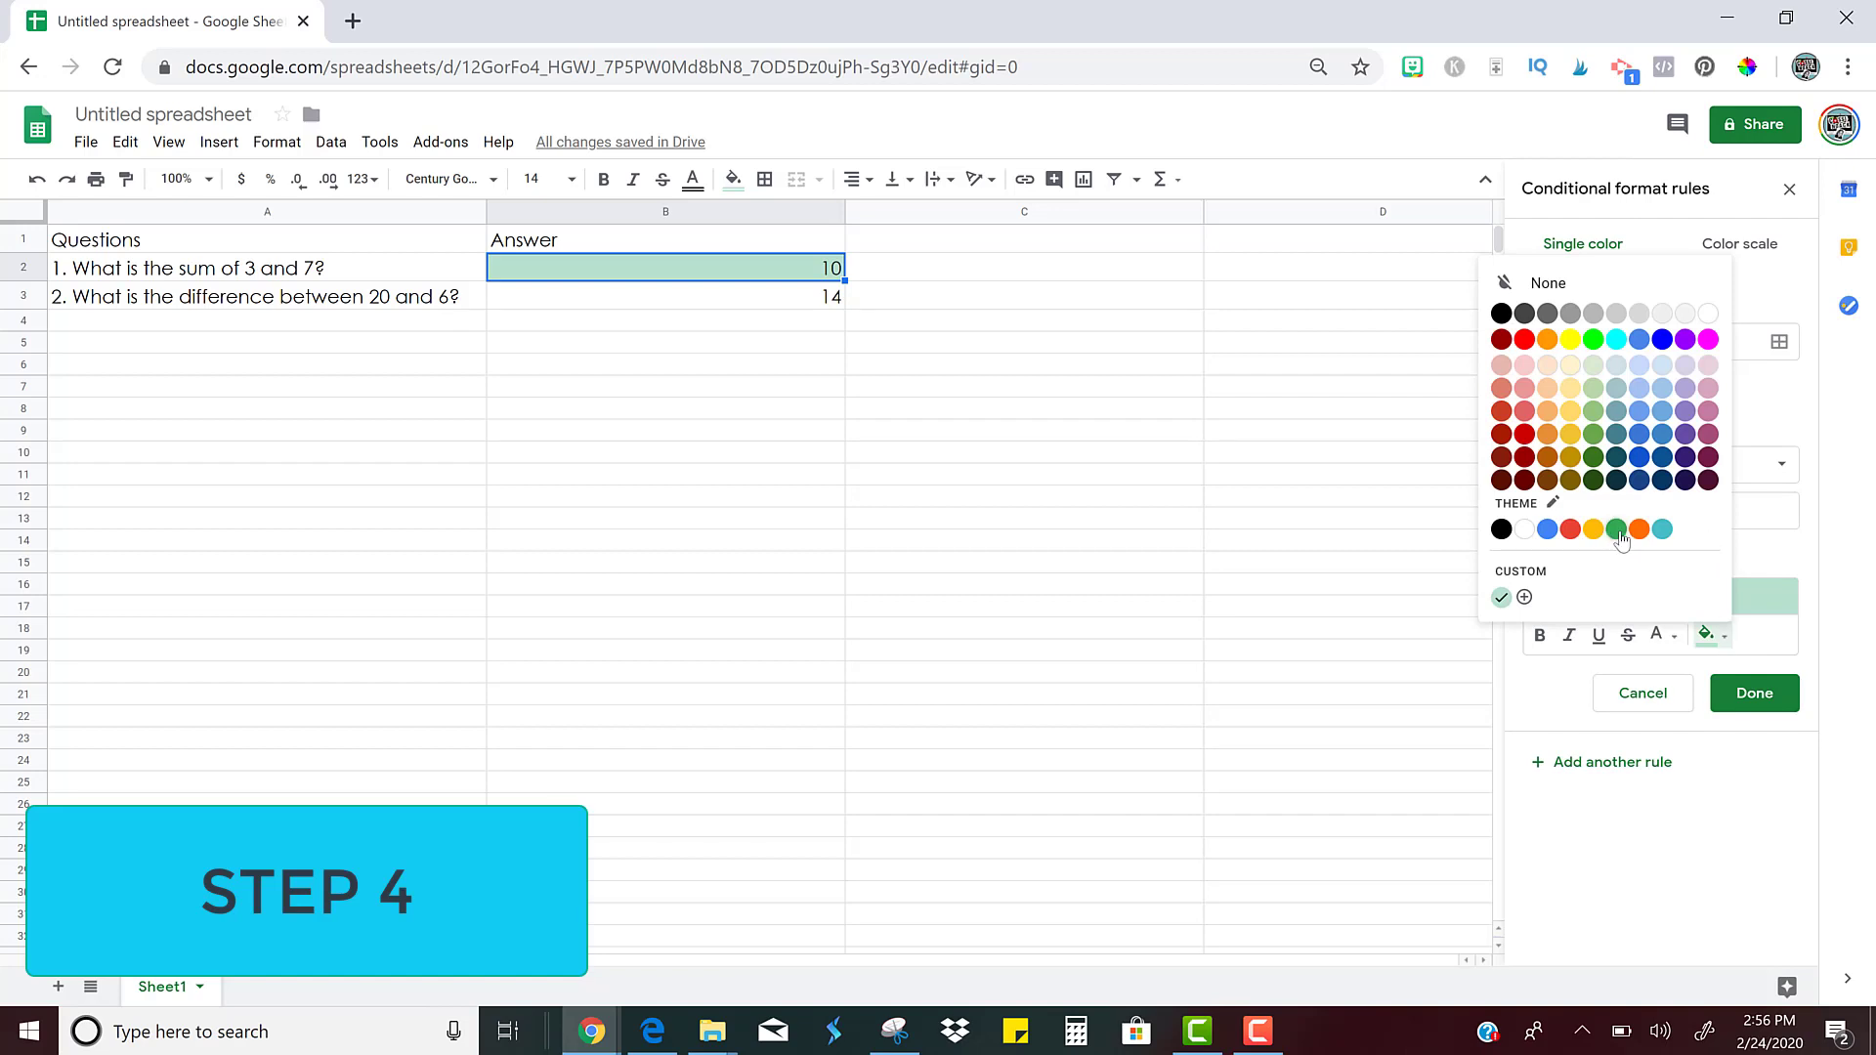
click(1616, 527)
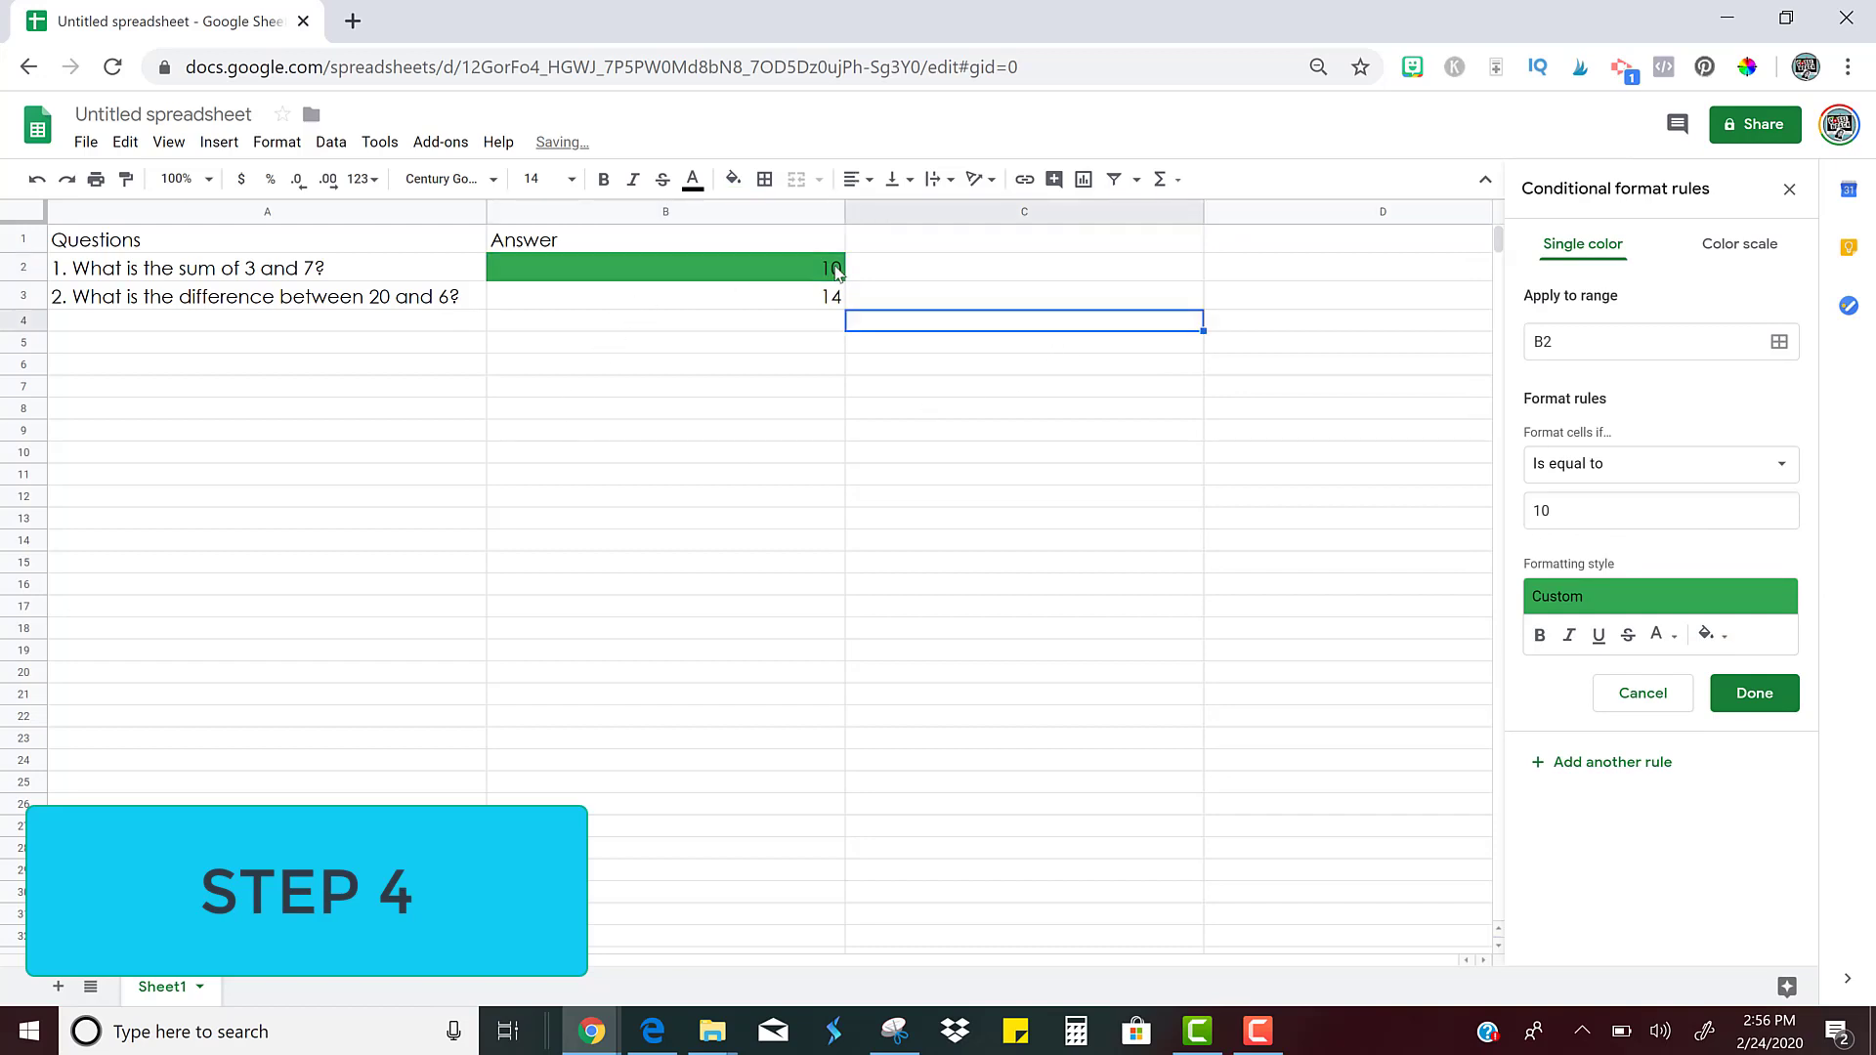
click(664, 268)
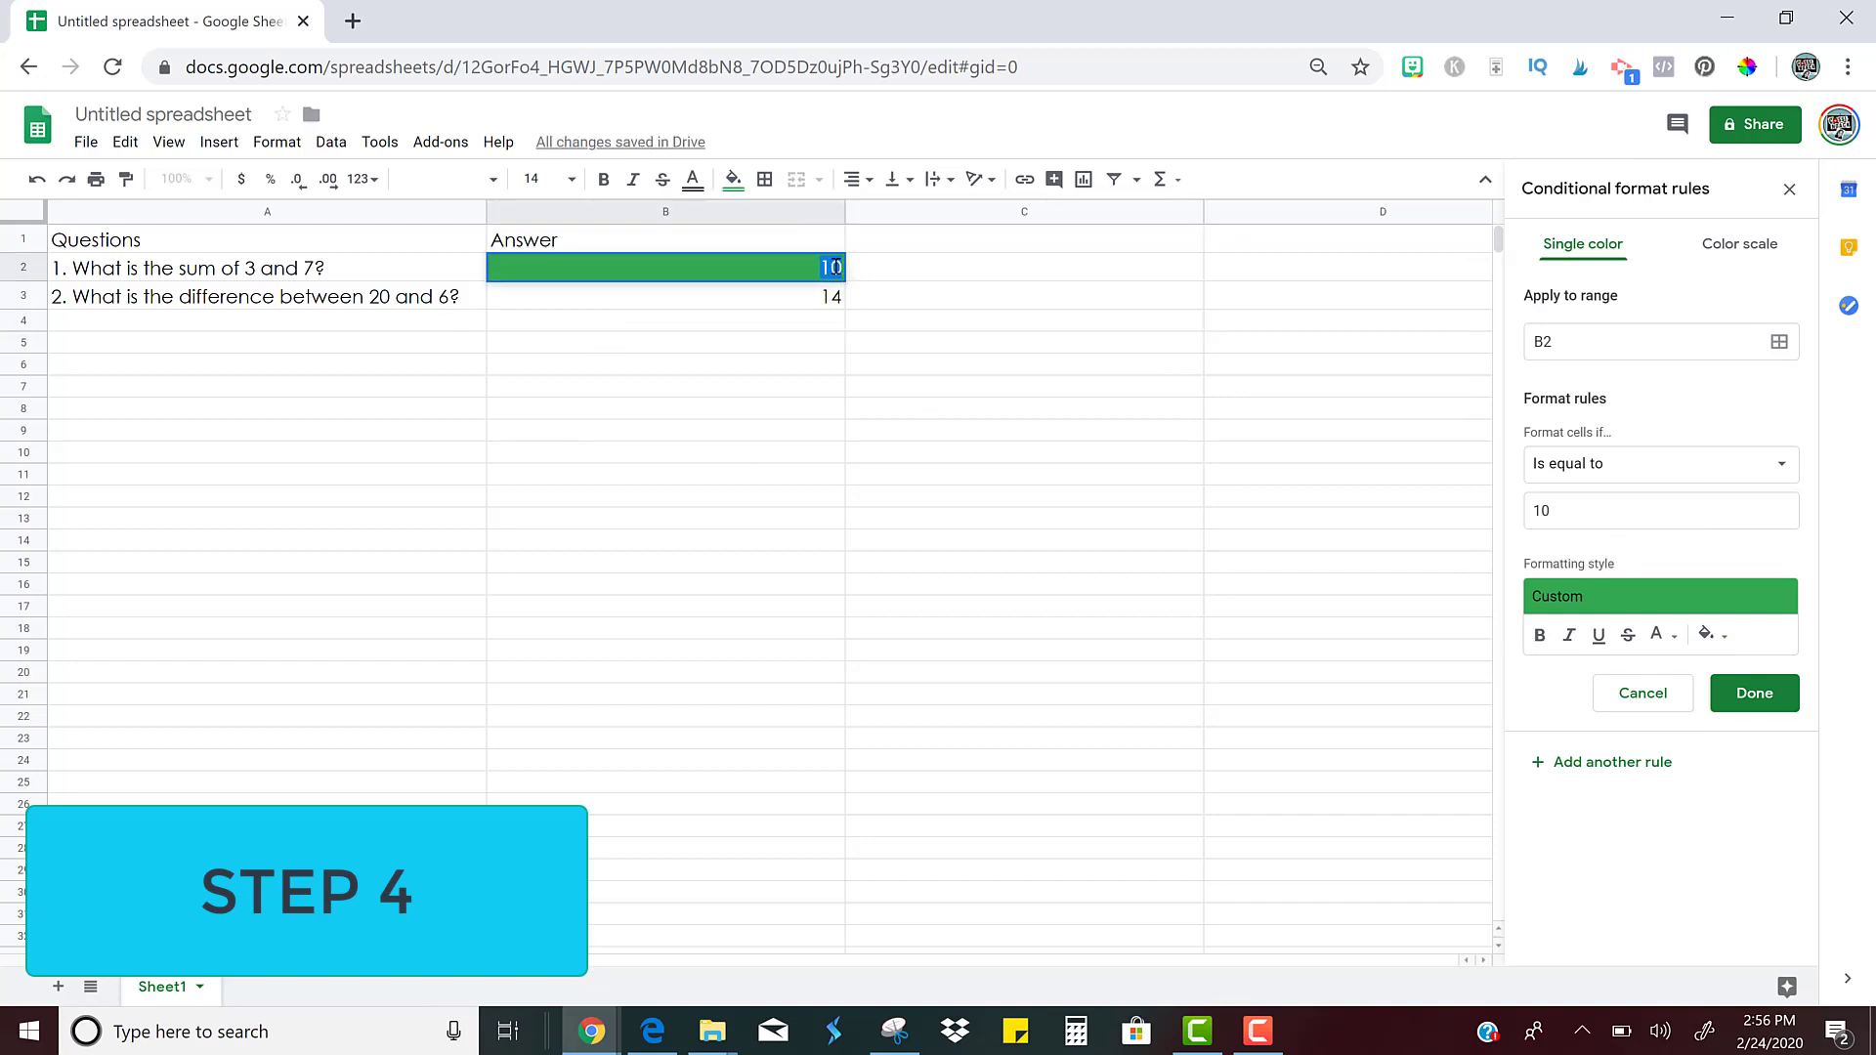
Save the rule and test B2, confirming that entering 10 turns it green
click(1752, 692)
text(5)
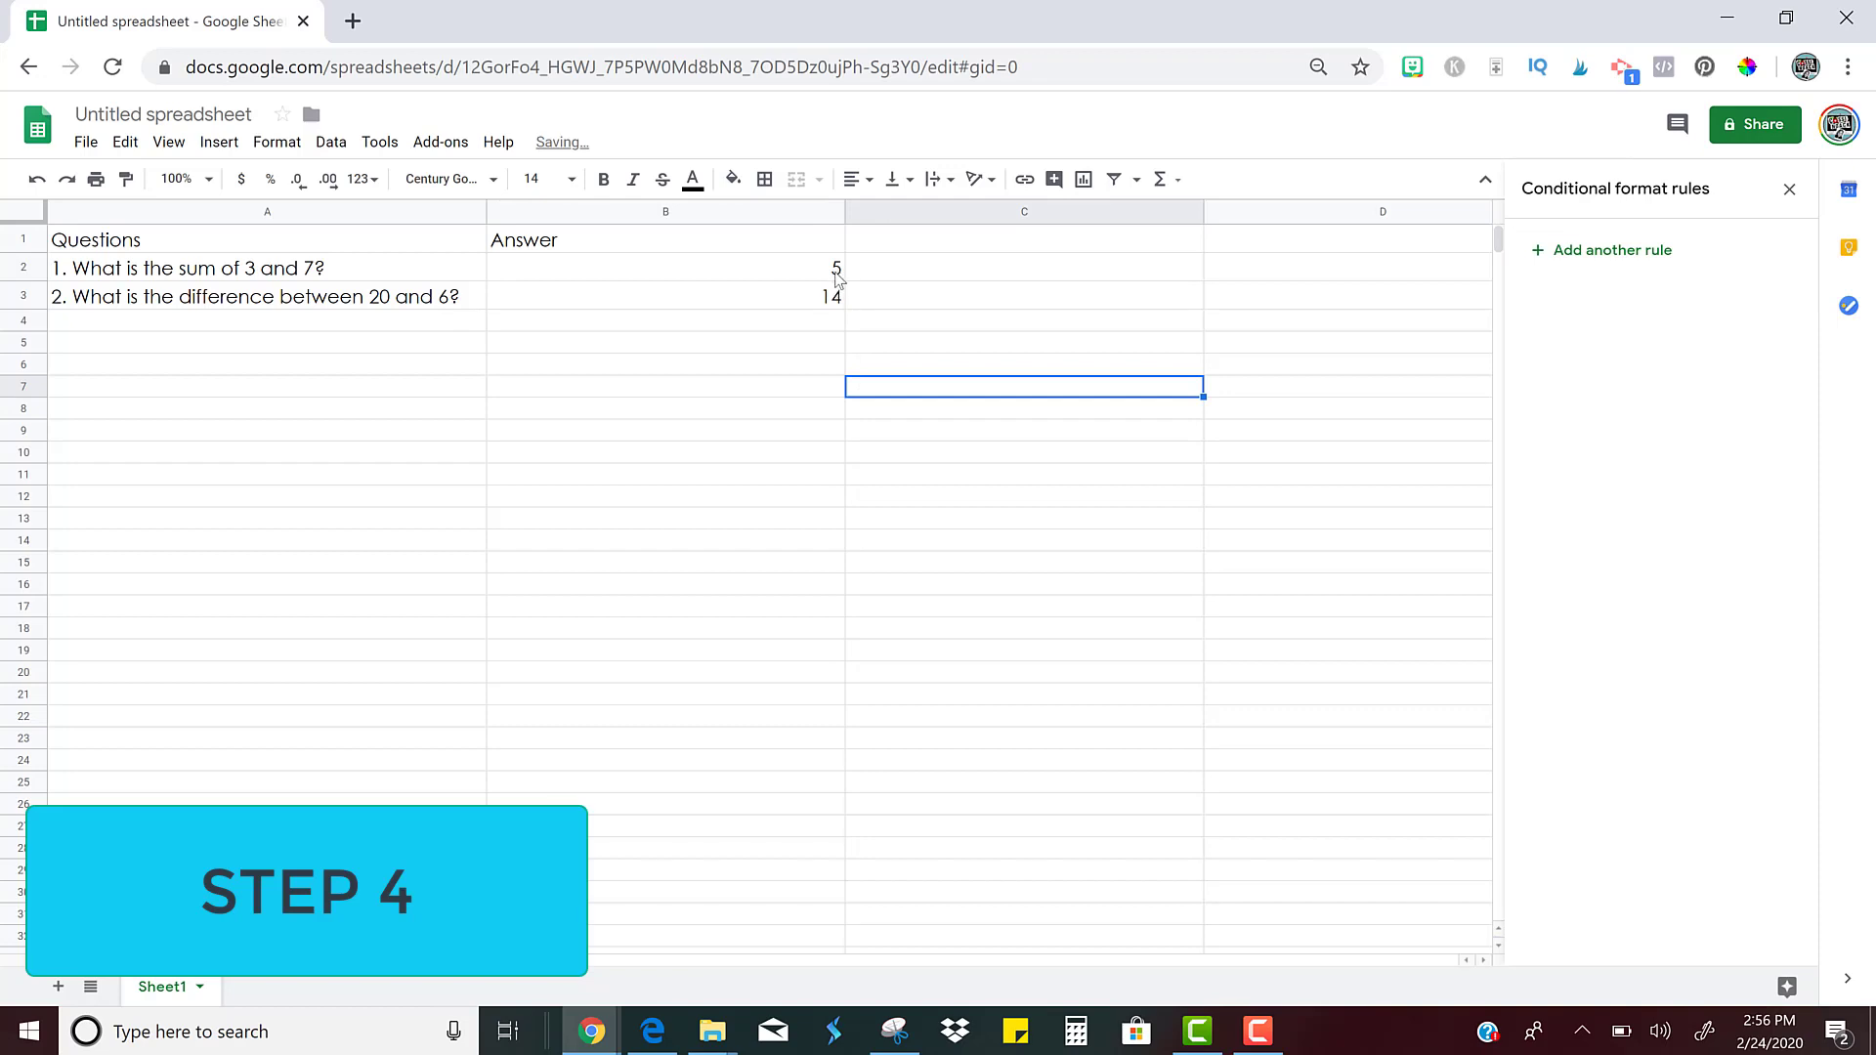
click(665, 268)
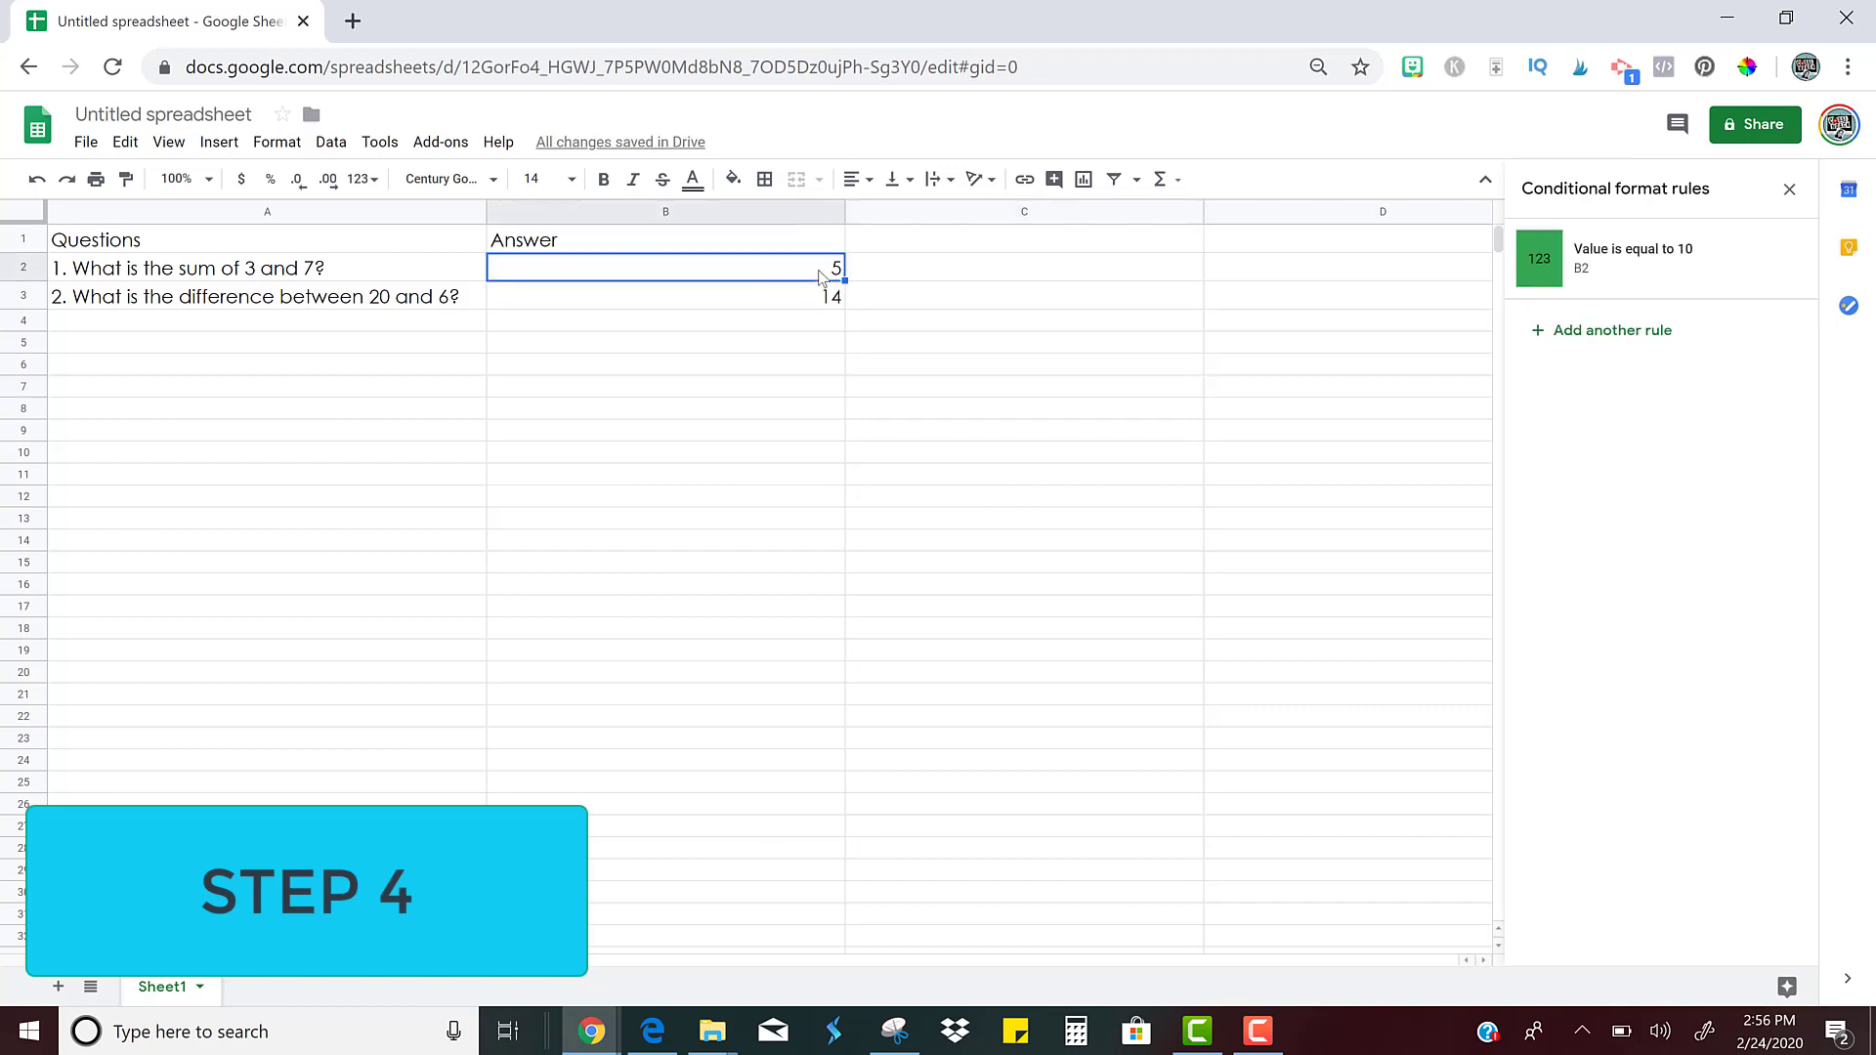
text(10)
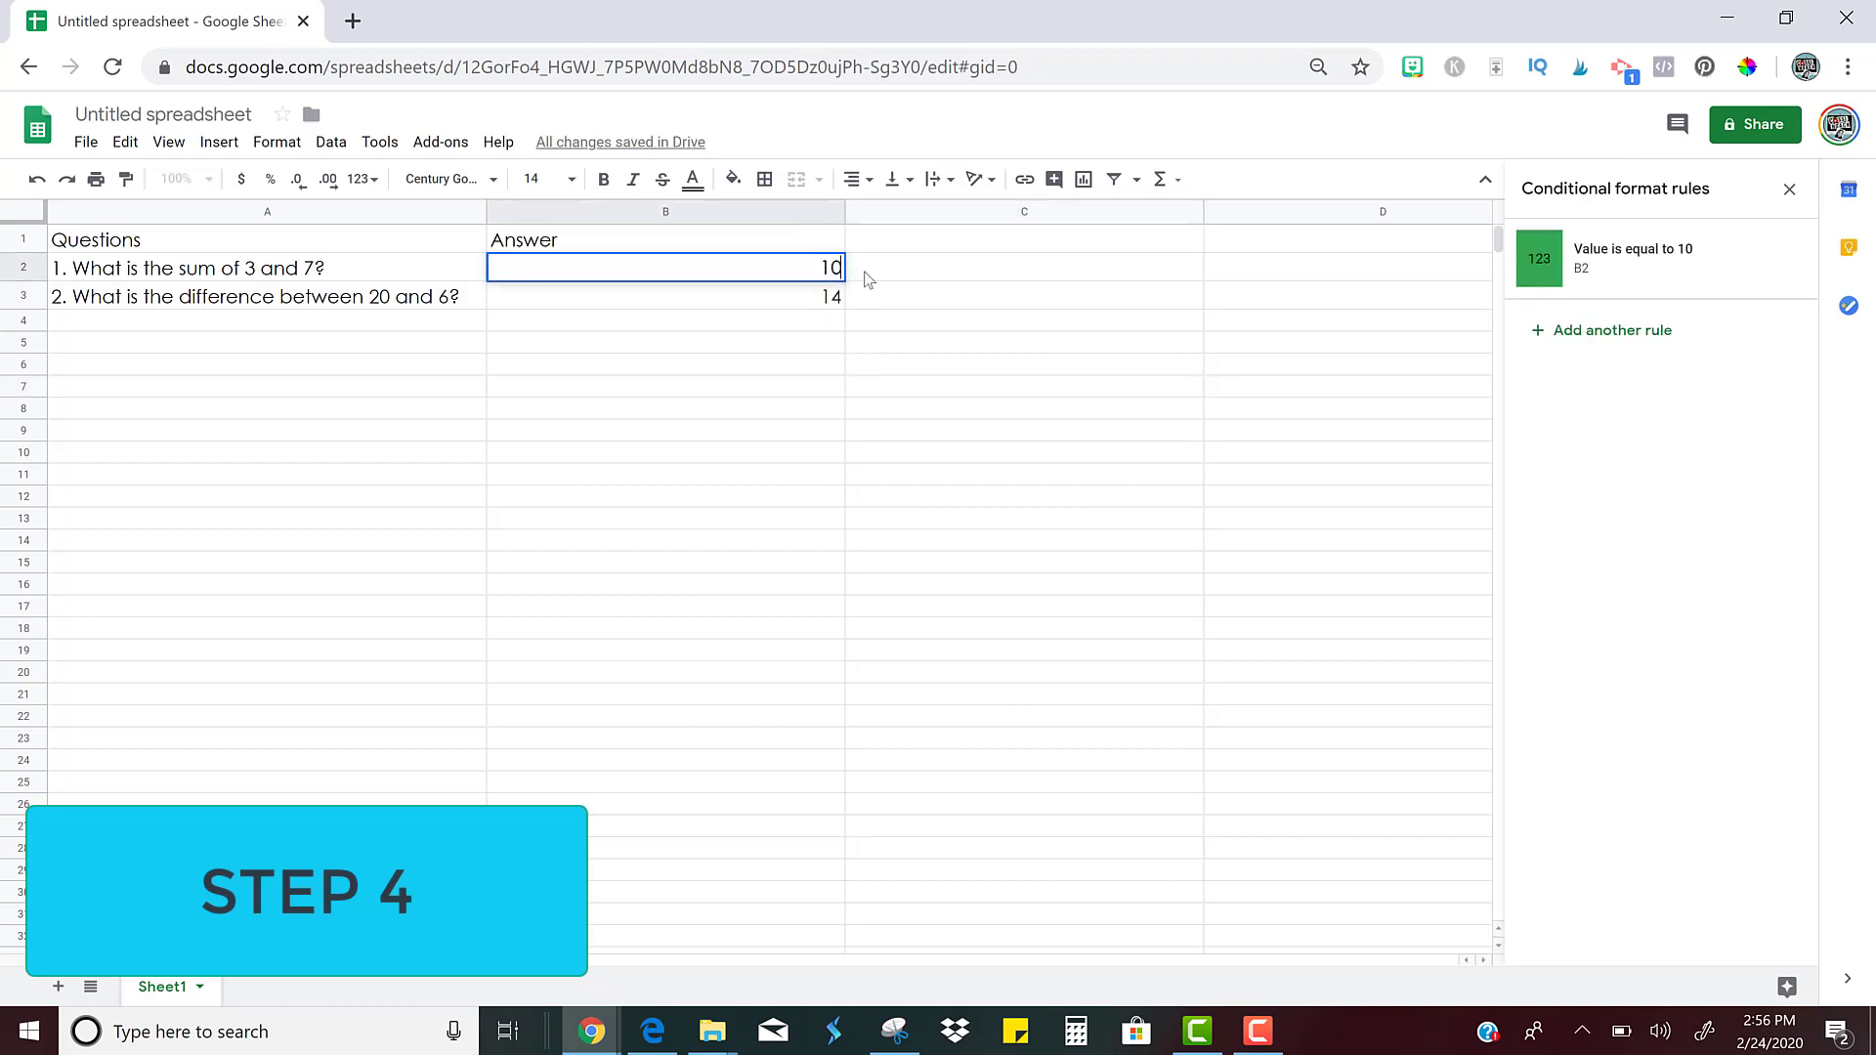
click(1022, 319)
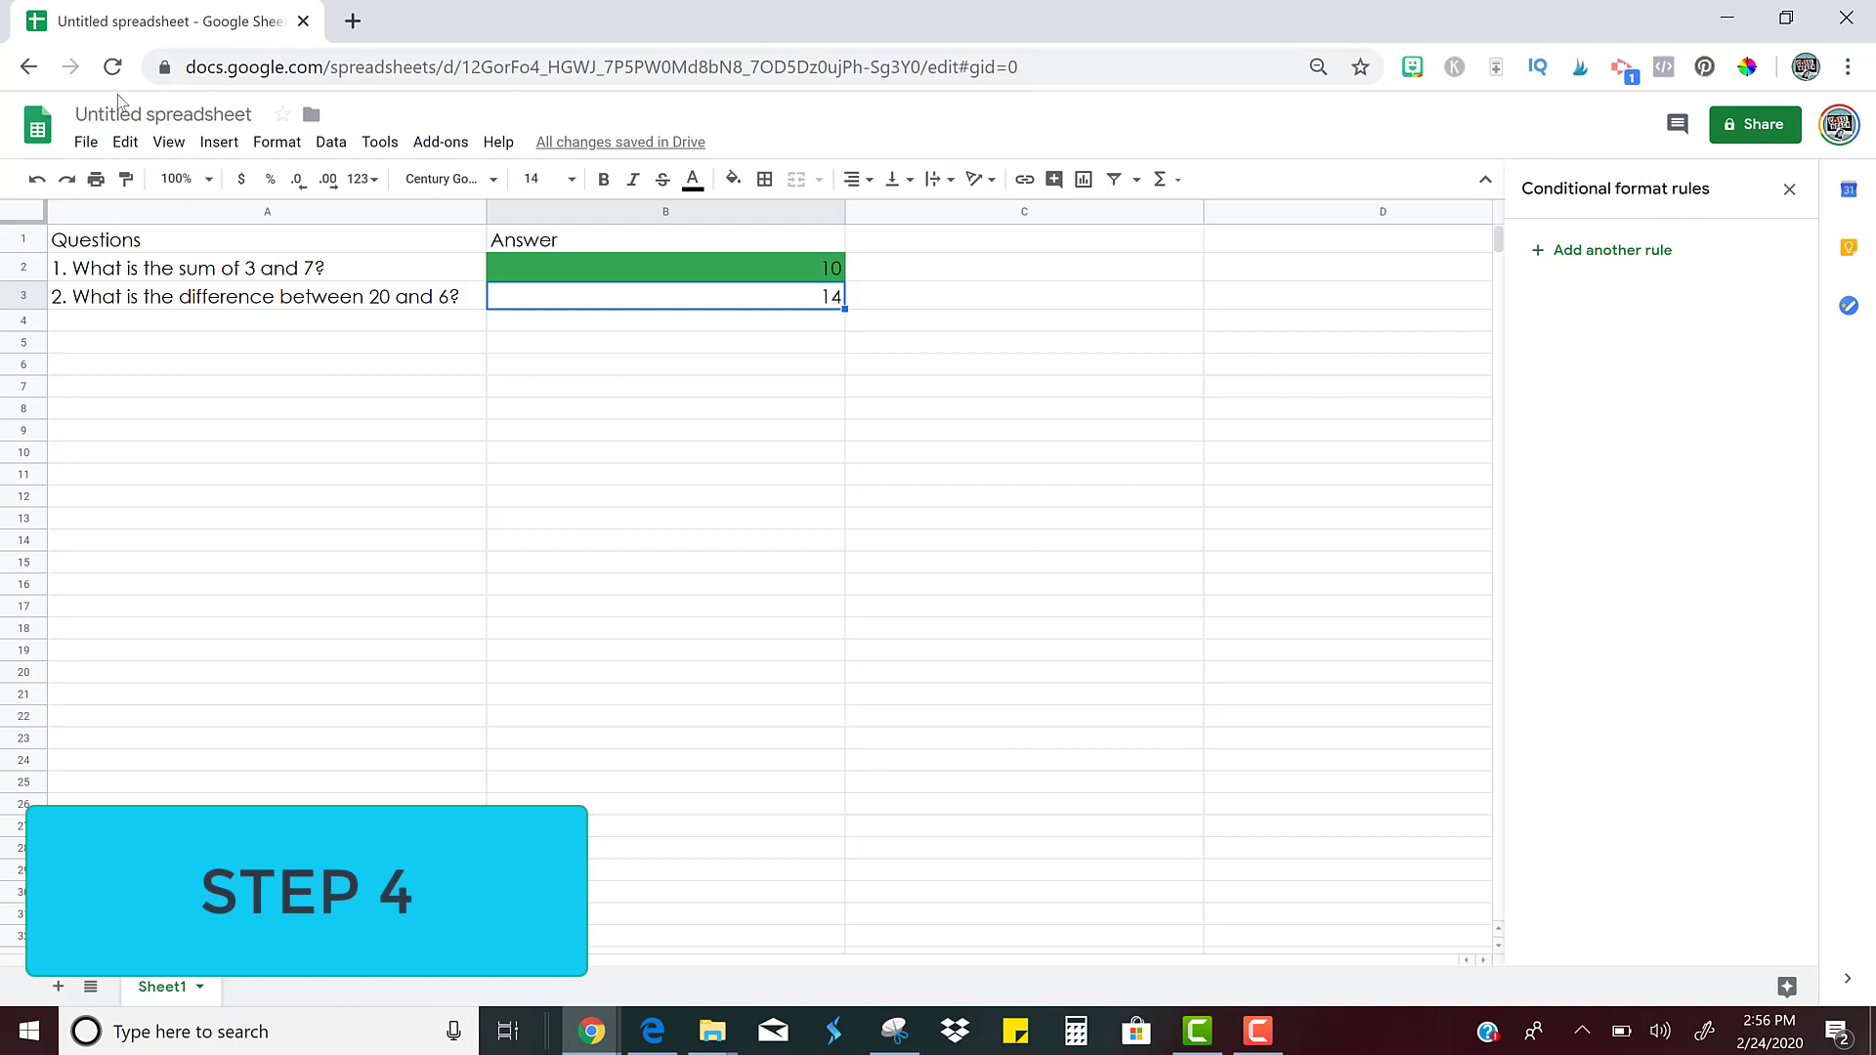
Create a rule for B3 with condition 'Is equal to' and value 14
click(276, 141)
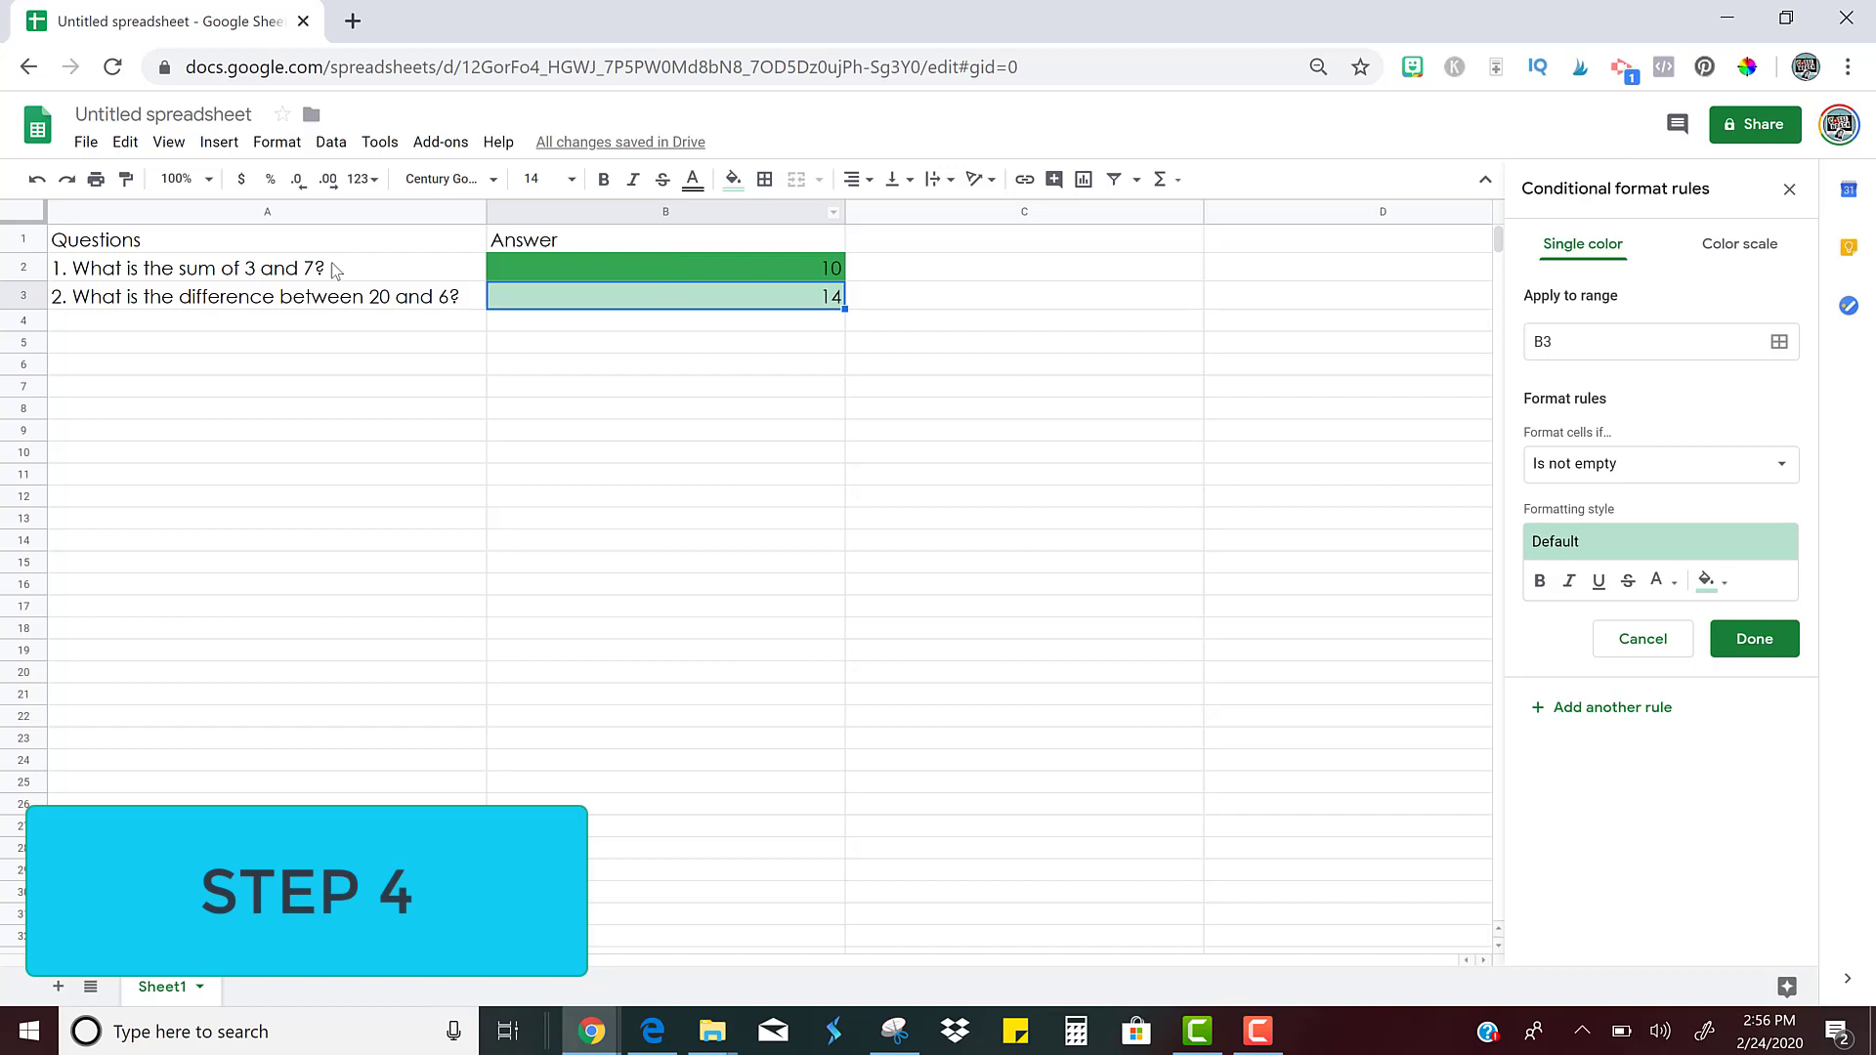
mouse_move(643, 301)
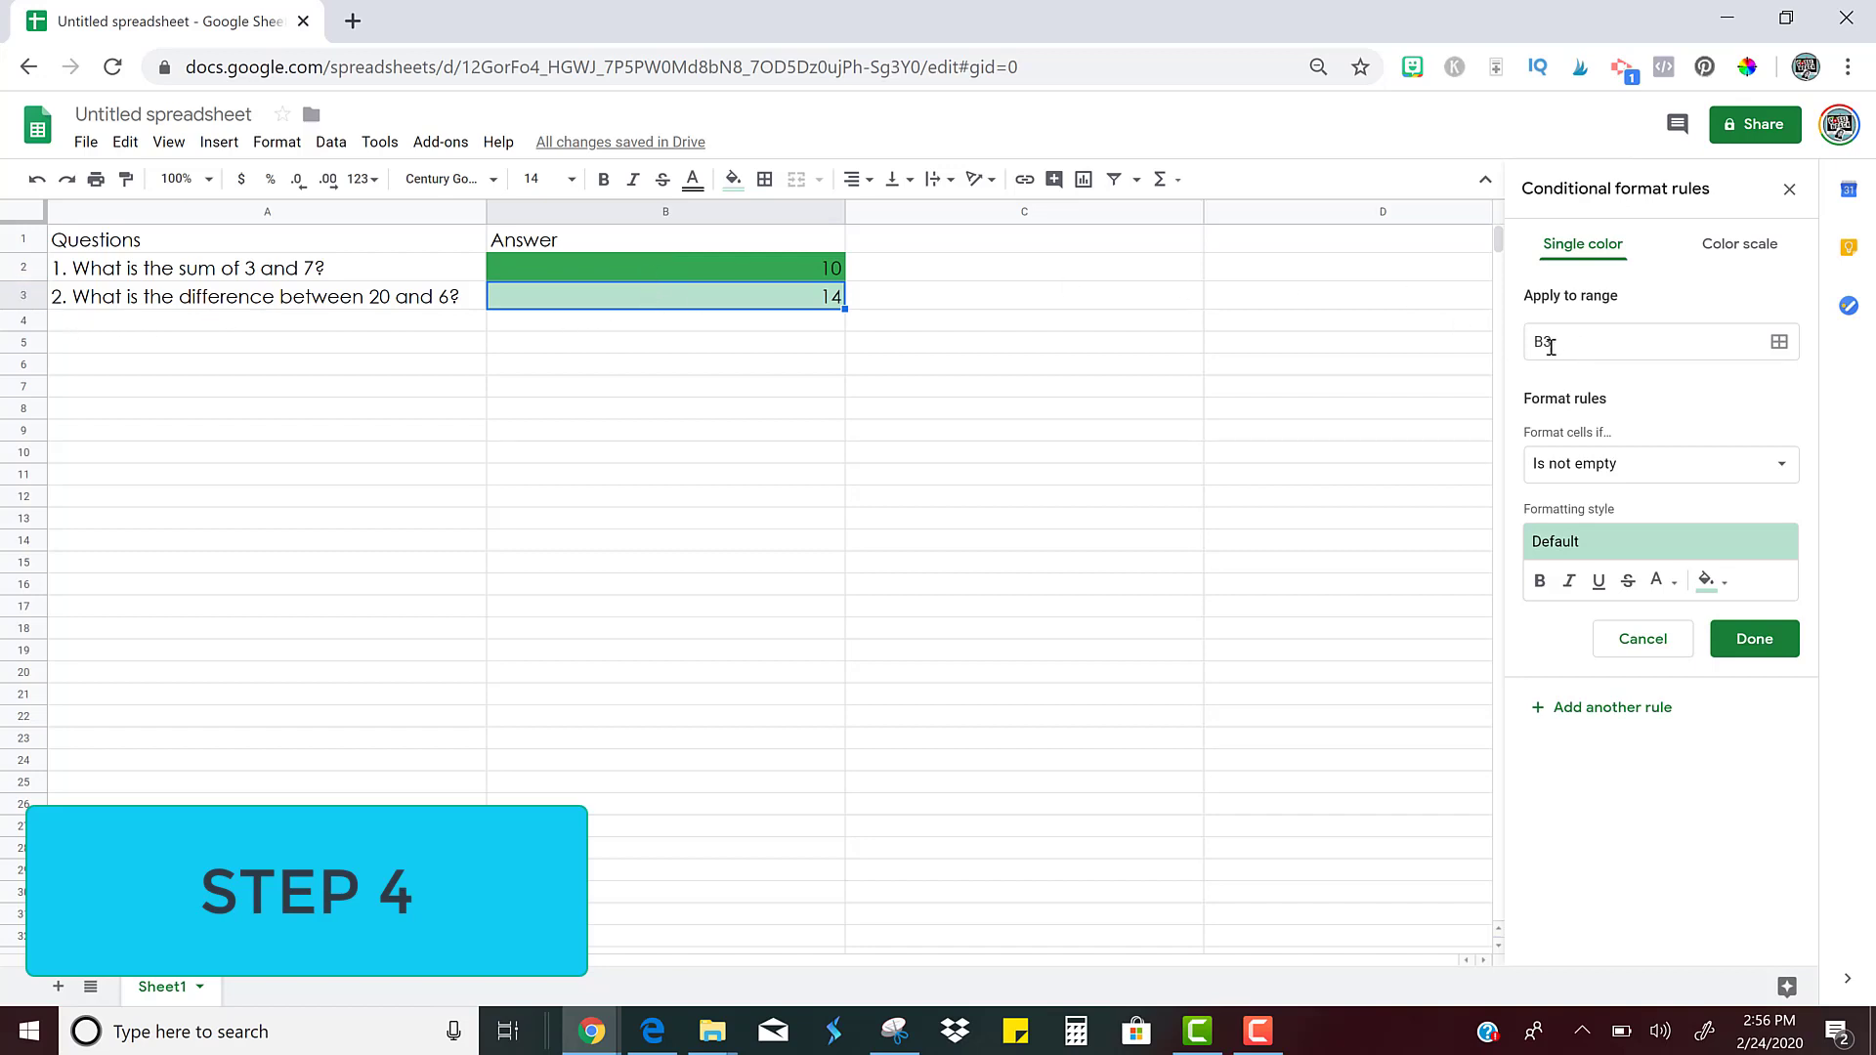
mouse_move(1550, 309)
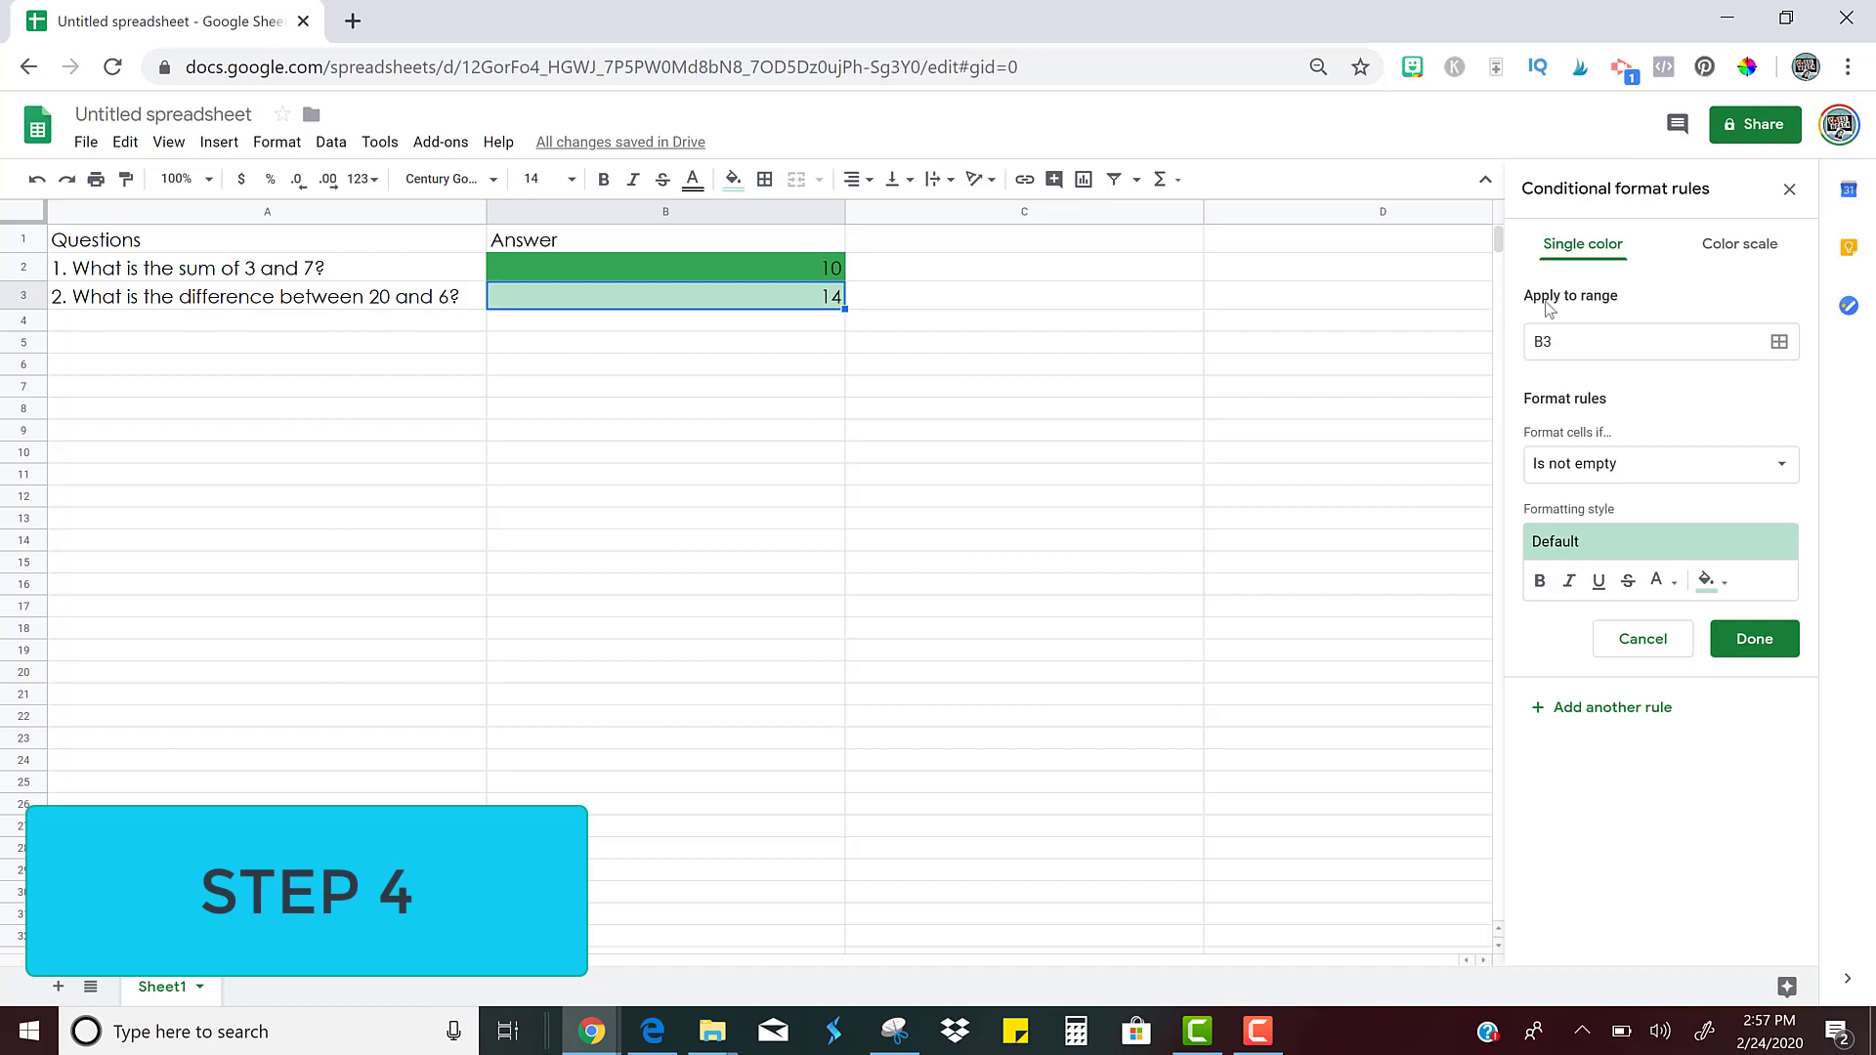
mouse_move(1581, 314)
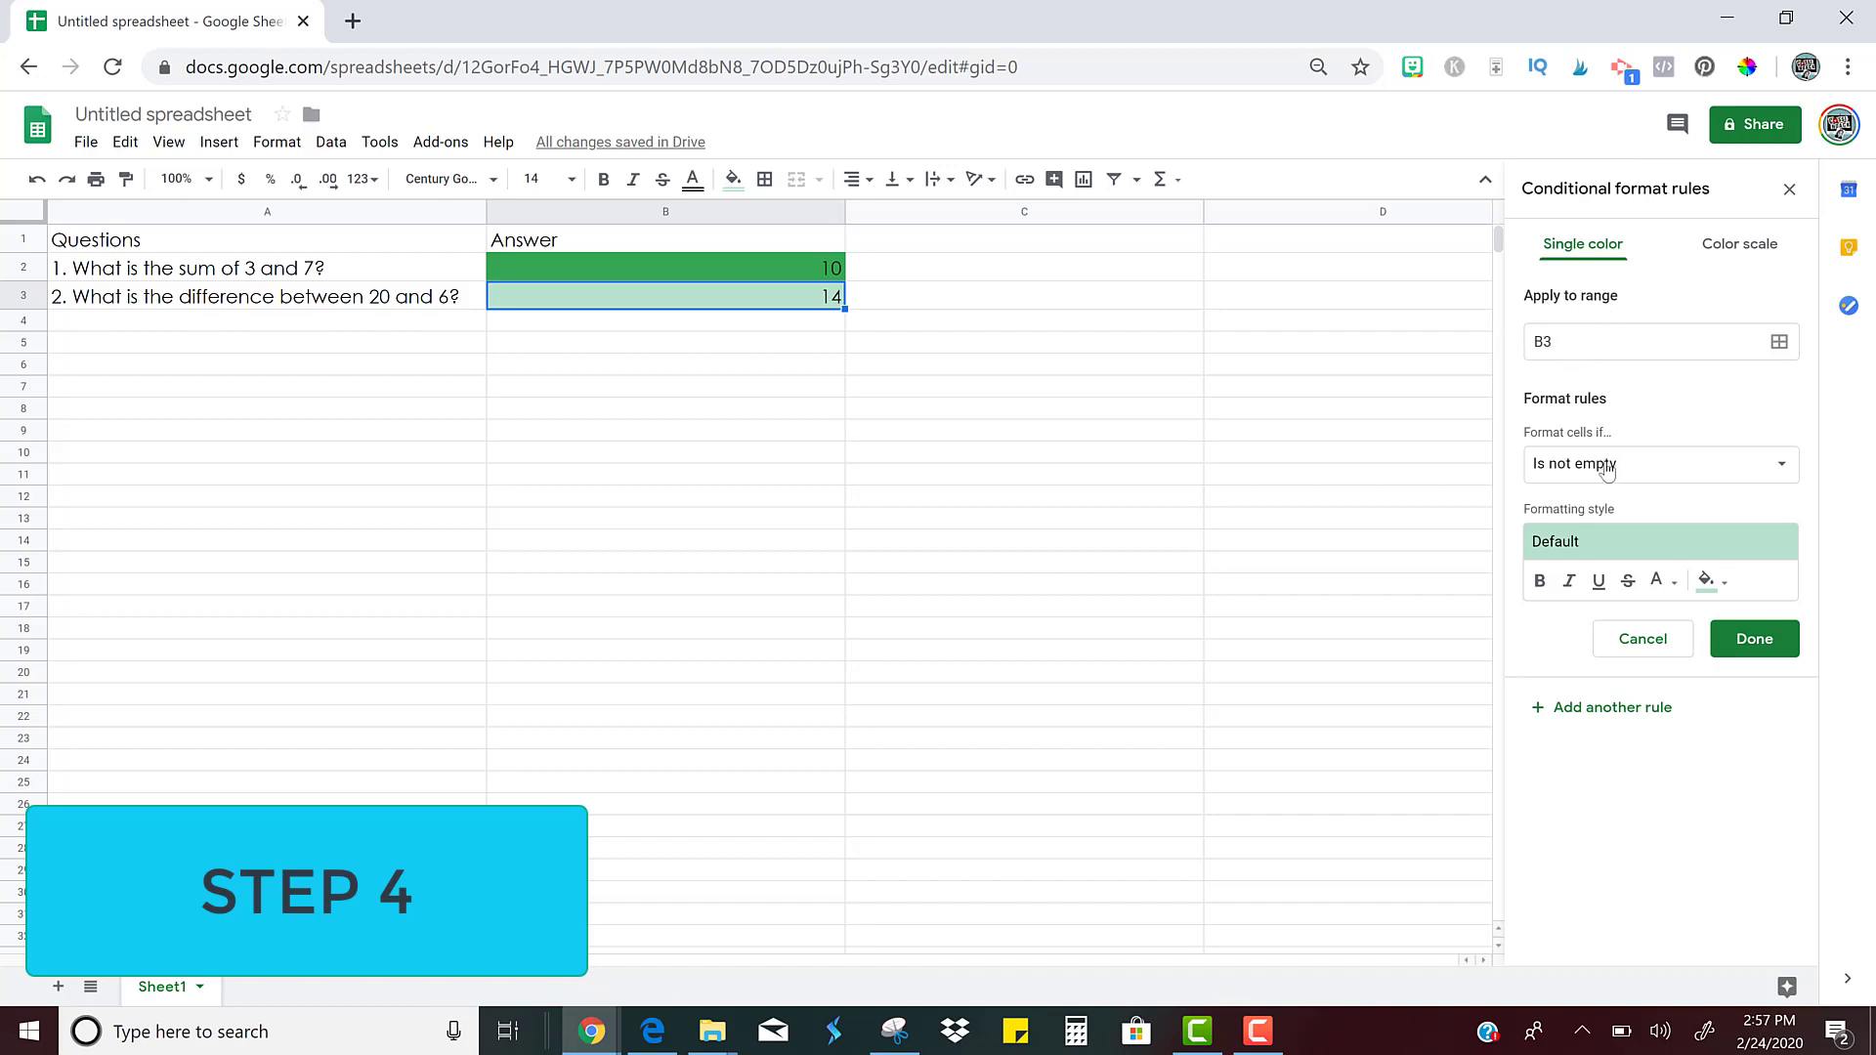
click(1659, 465)
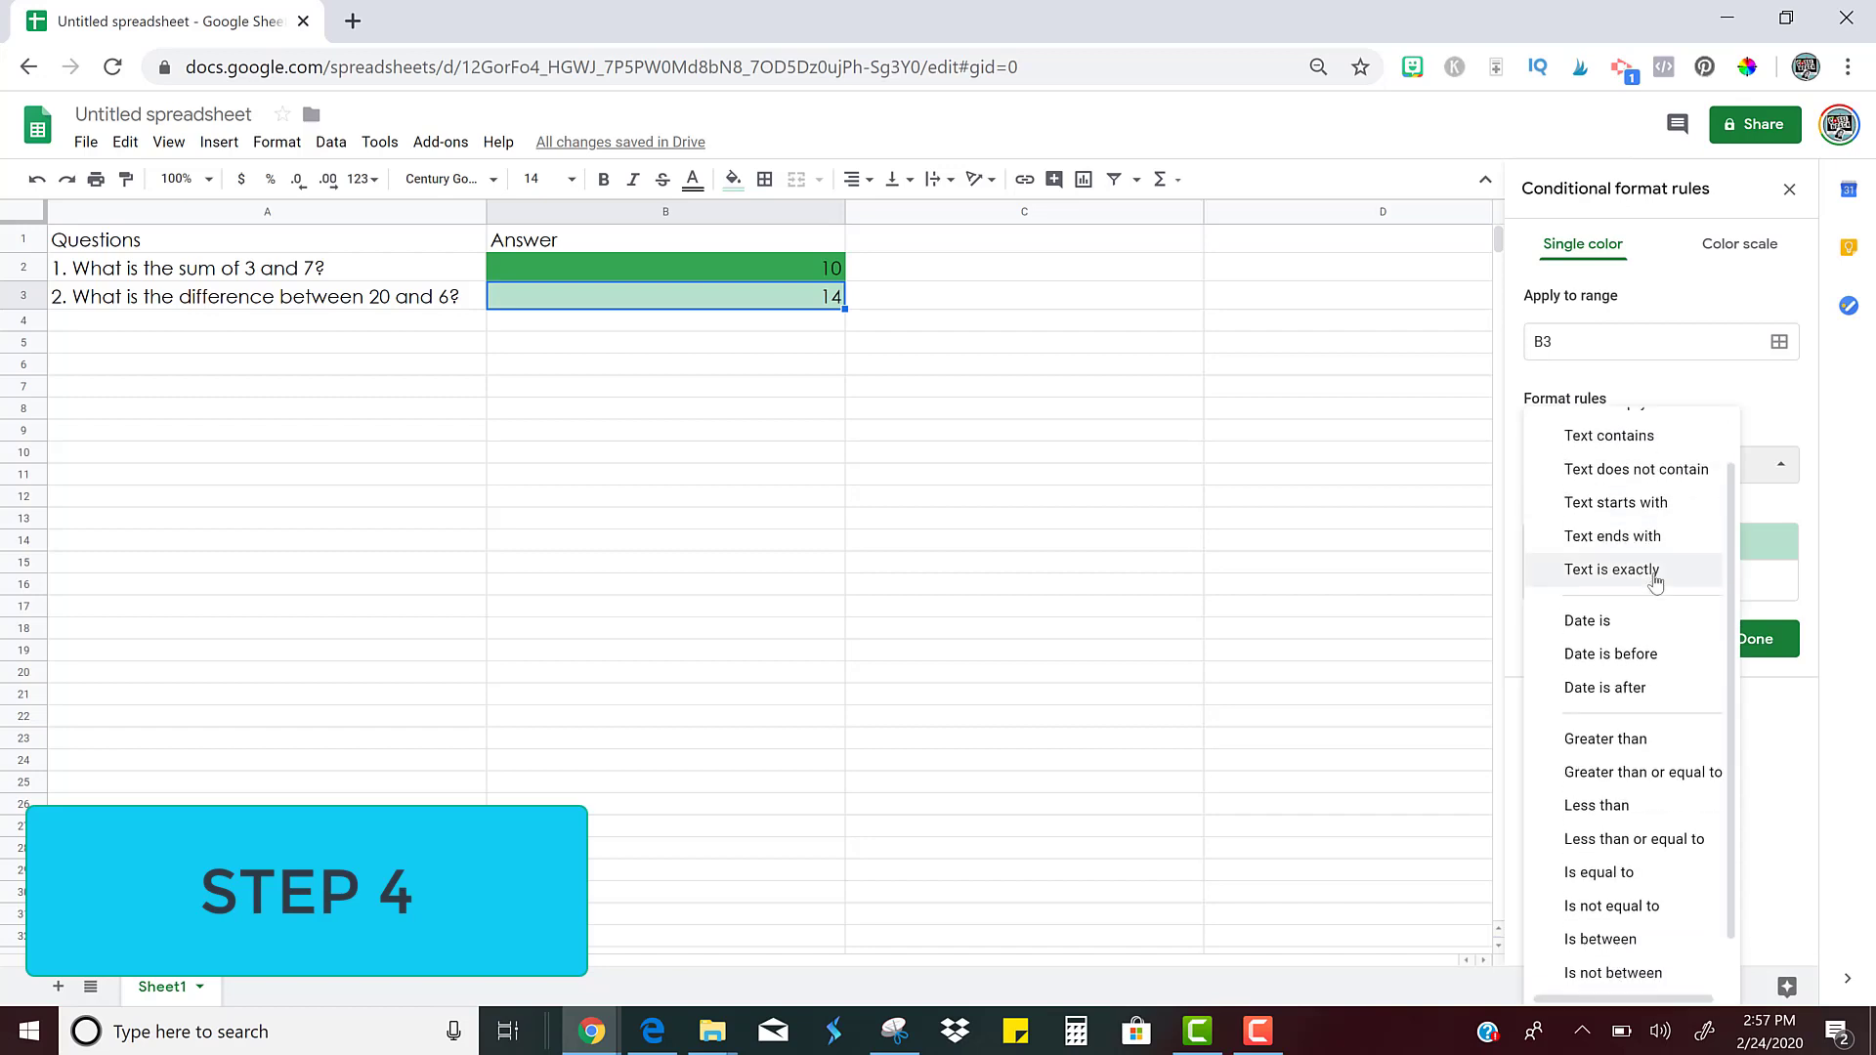
scroll(down, 3)
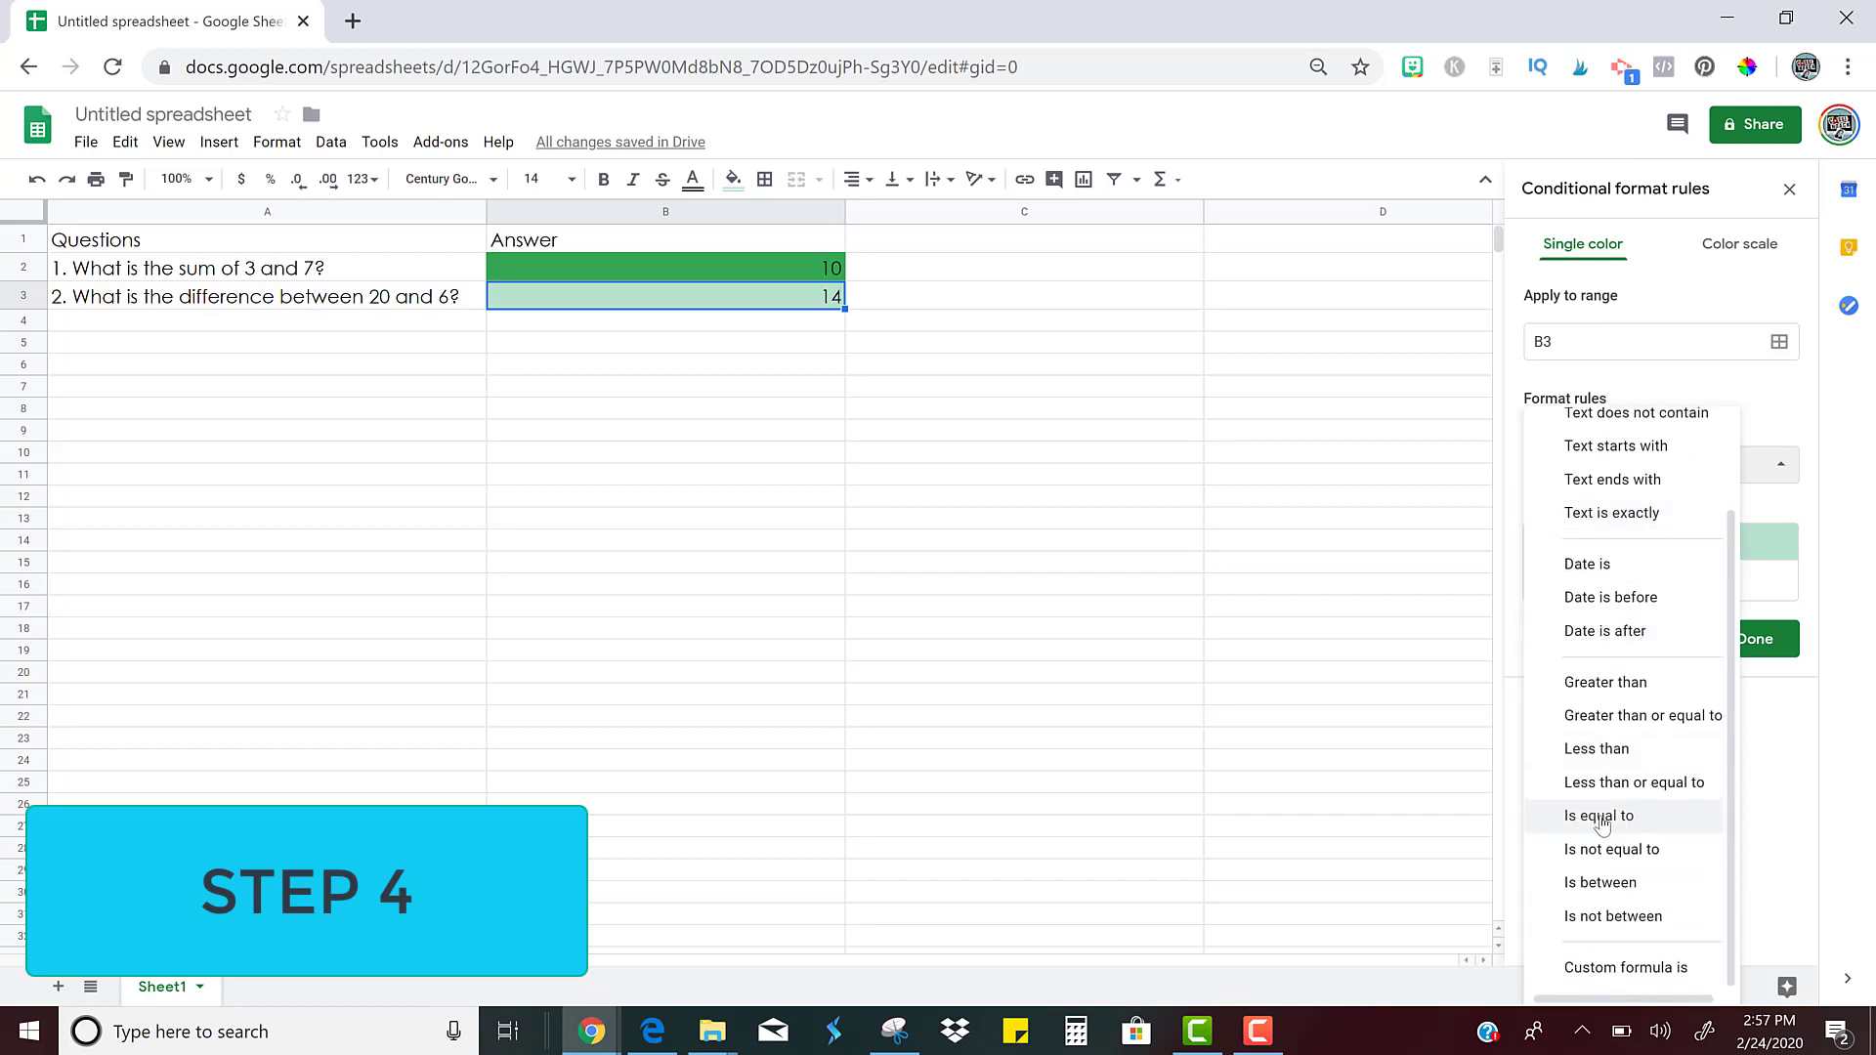
click(1597, 815)
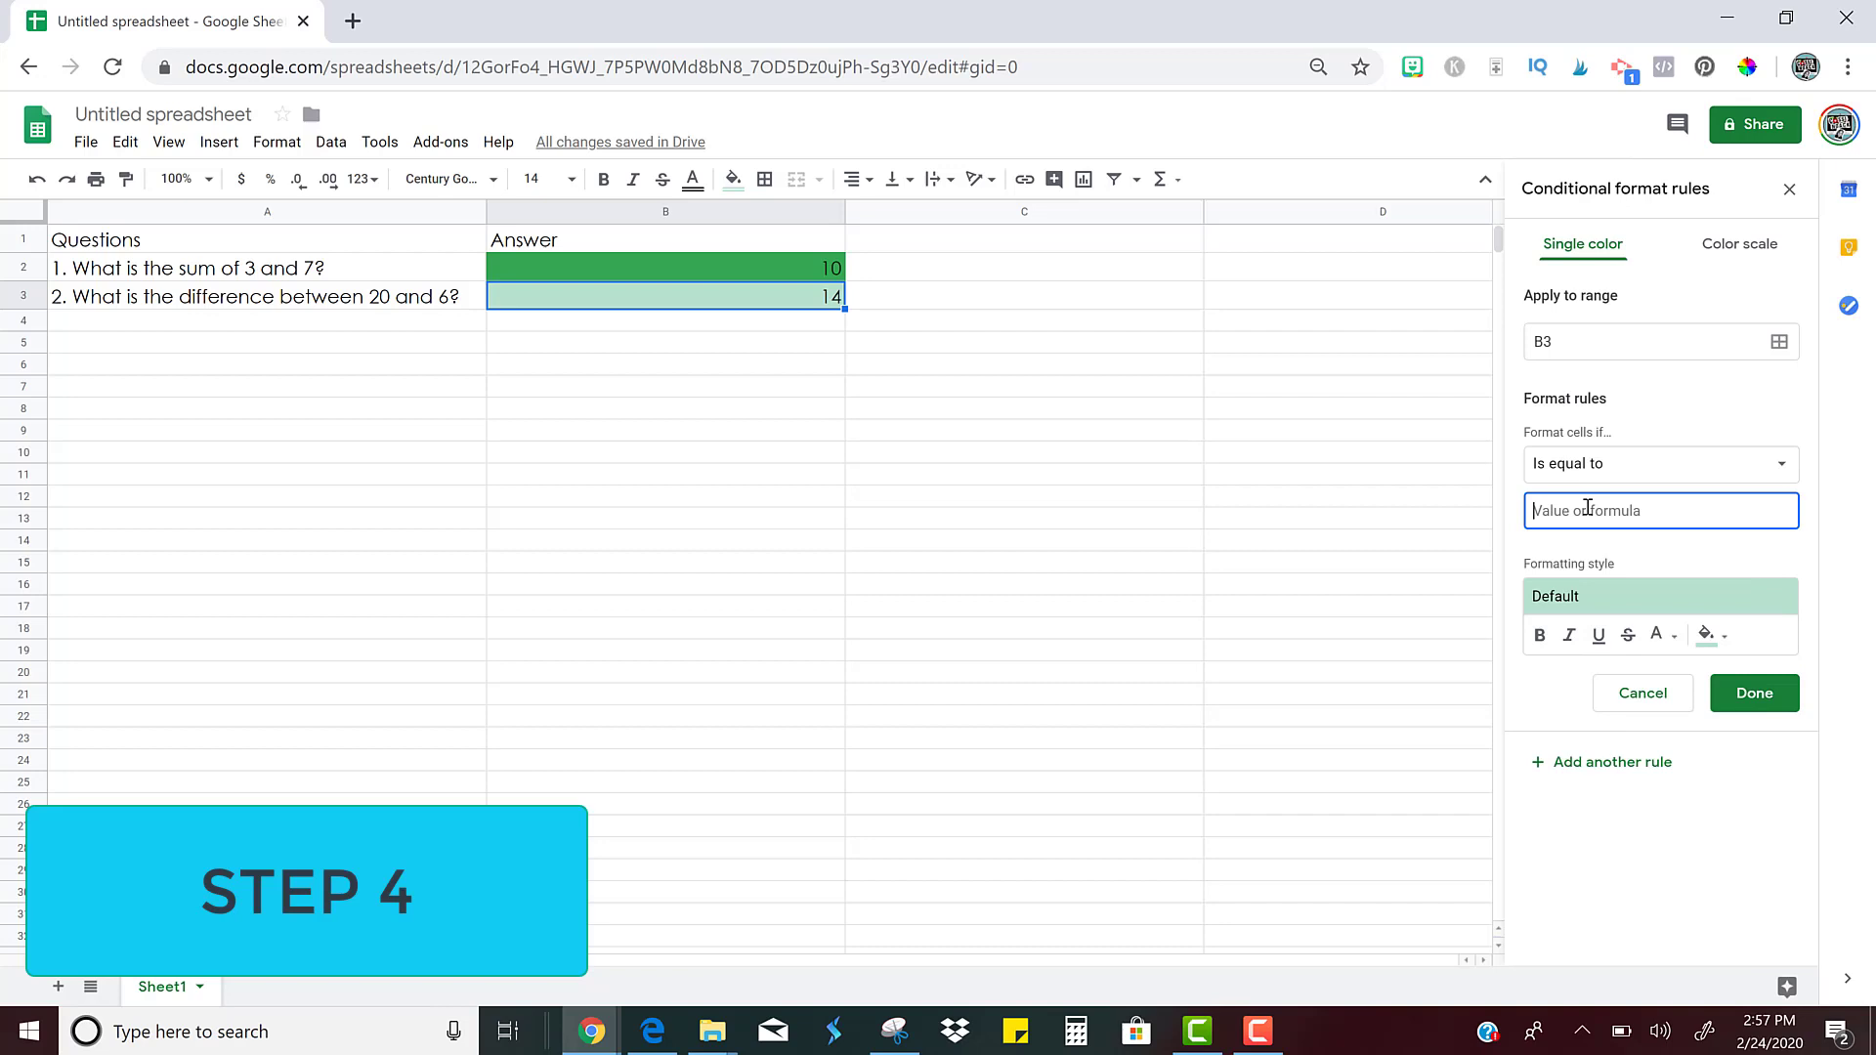
text(14)
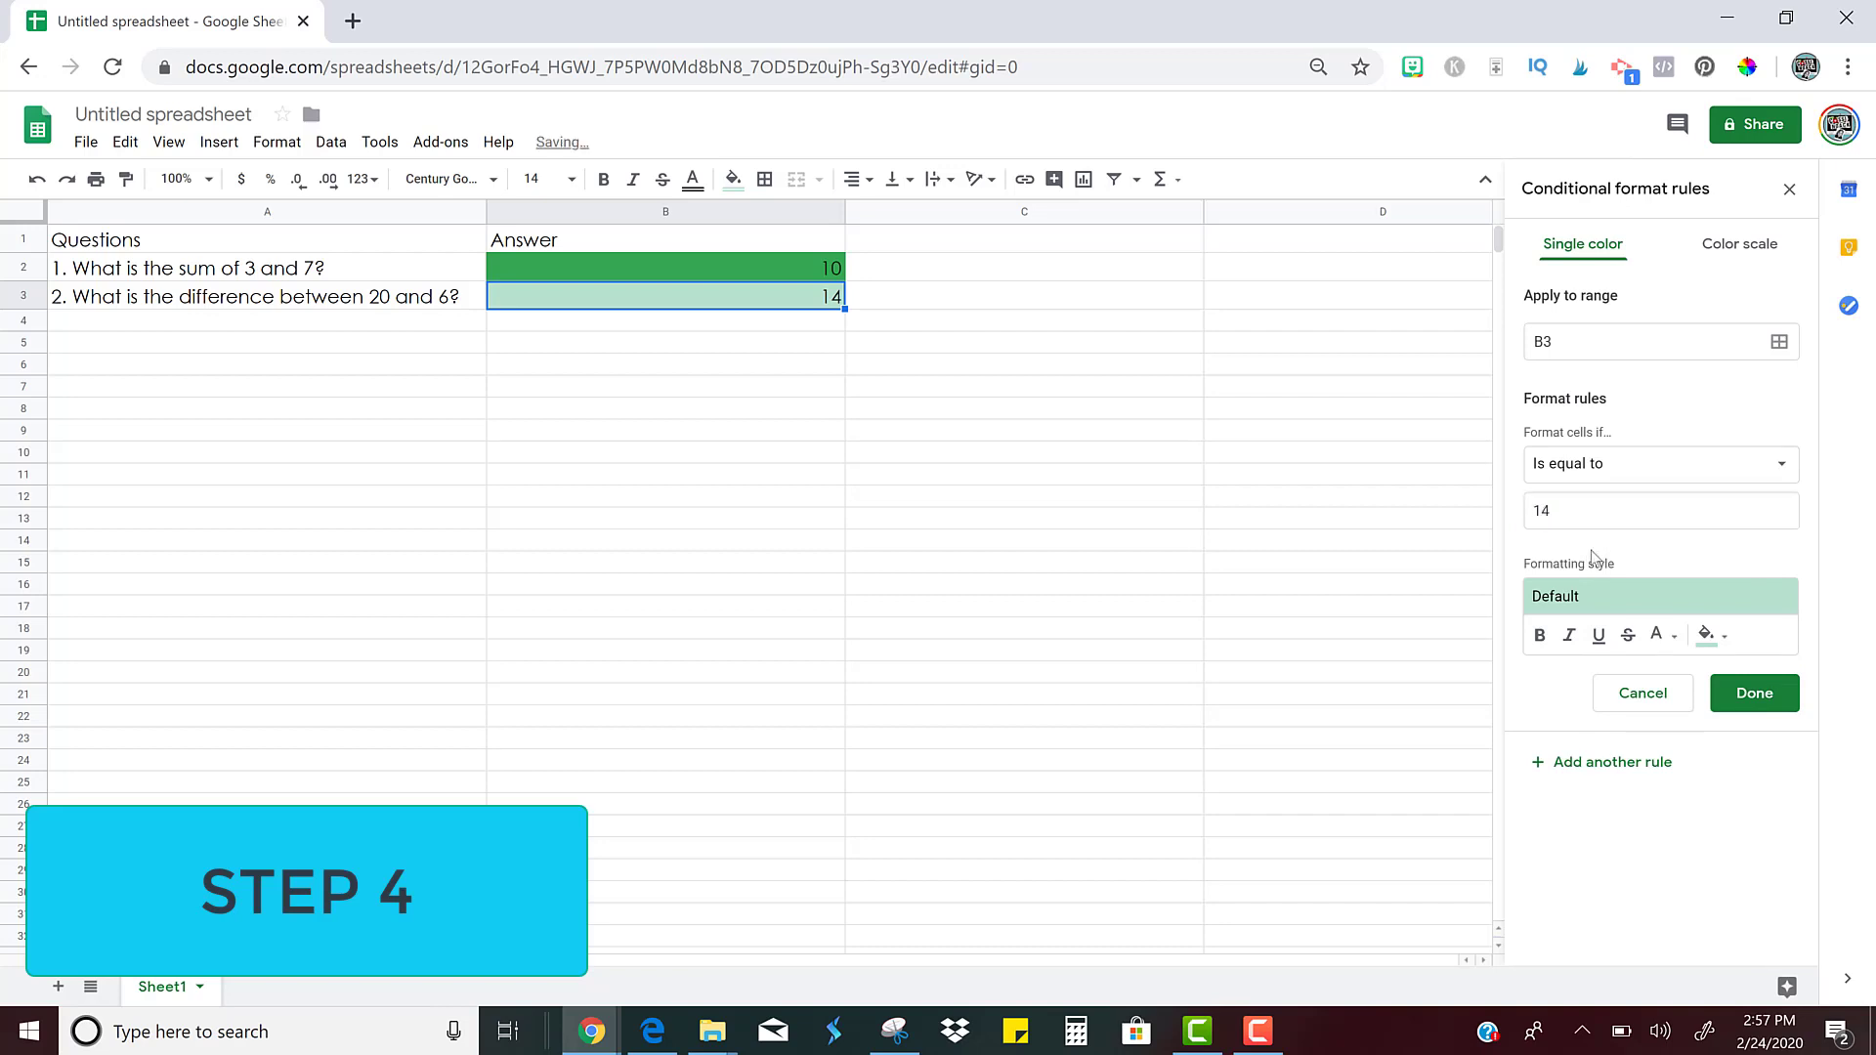
Give the B3 rule a green fill style and save it
click(1712, 635)
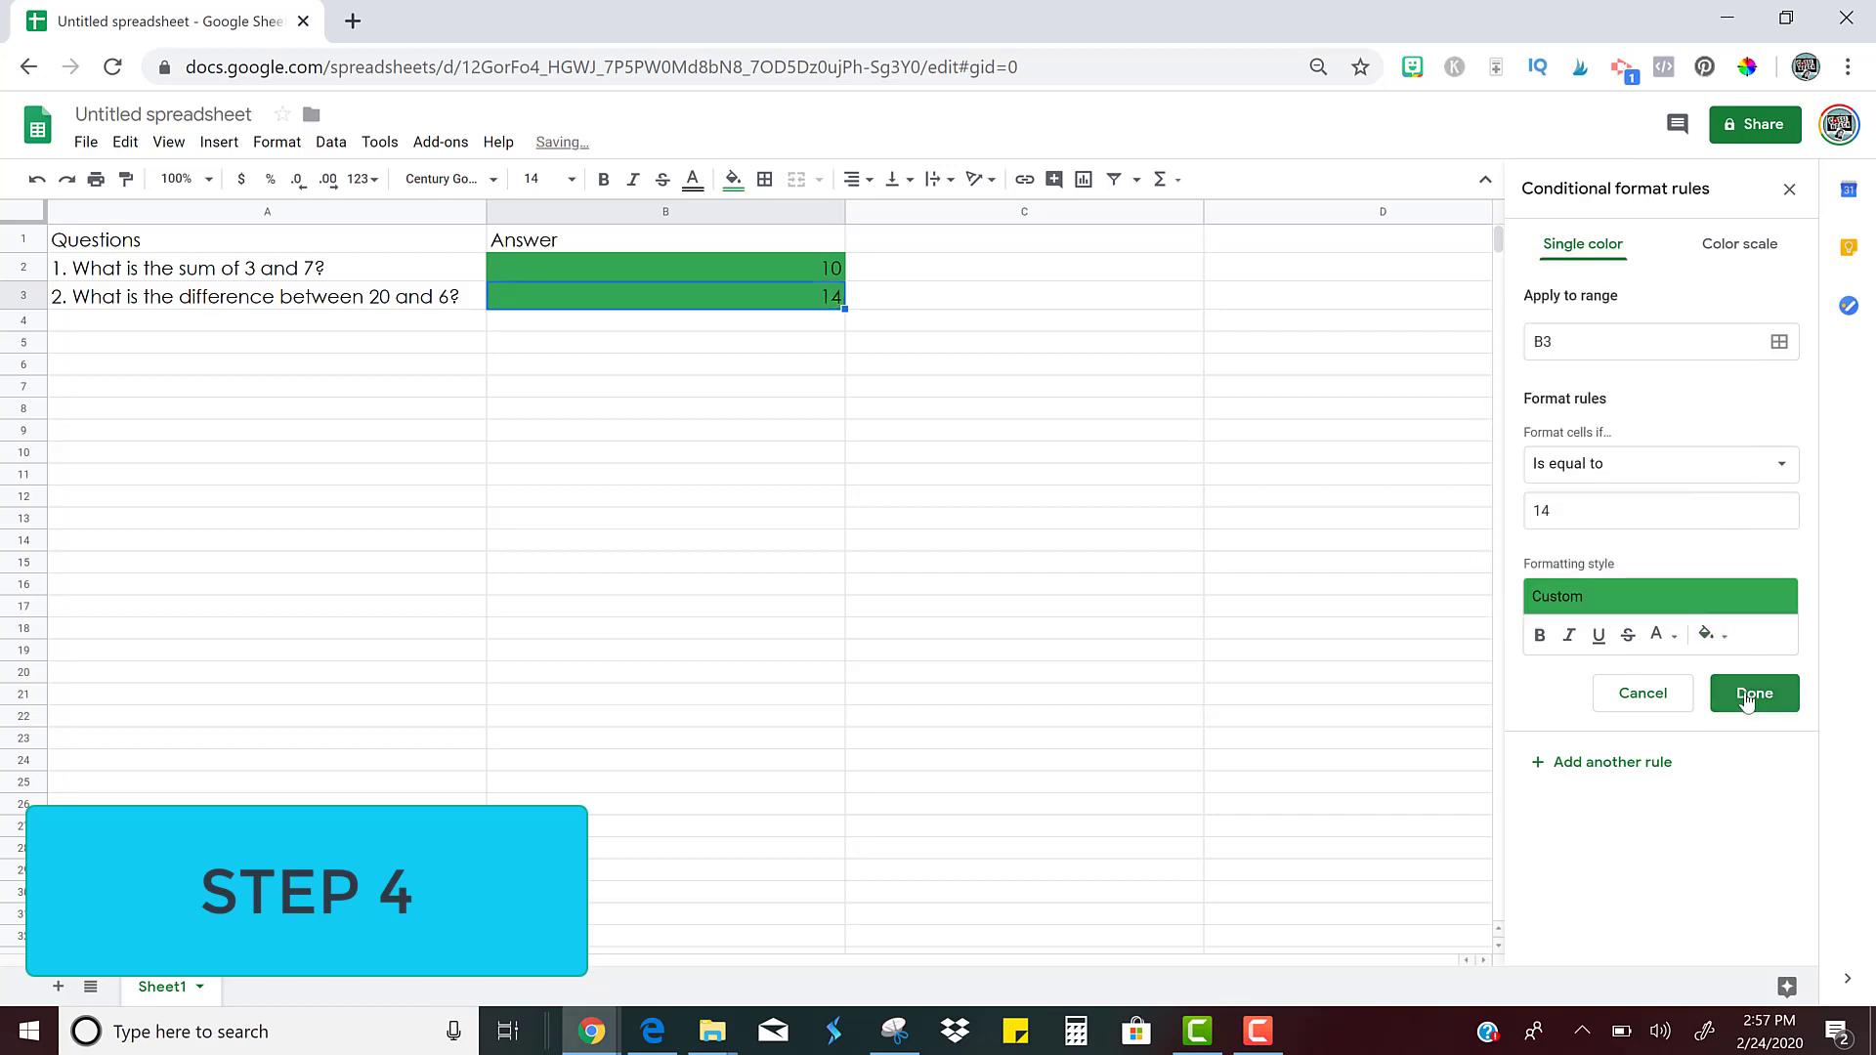
click(1753, 691)
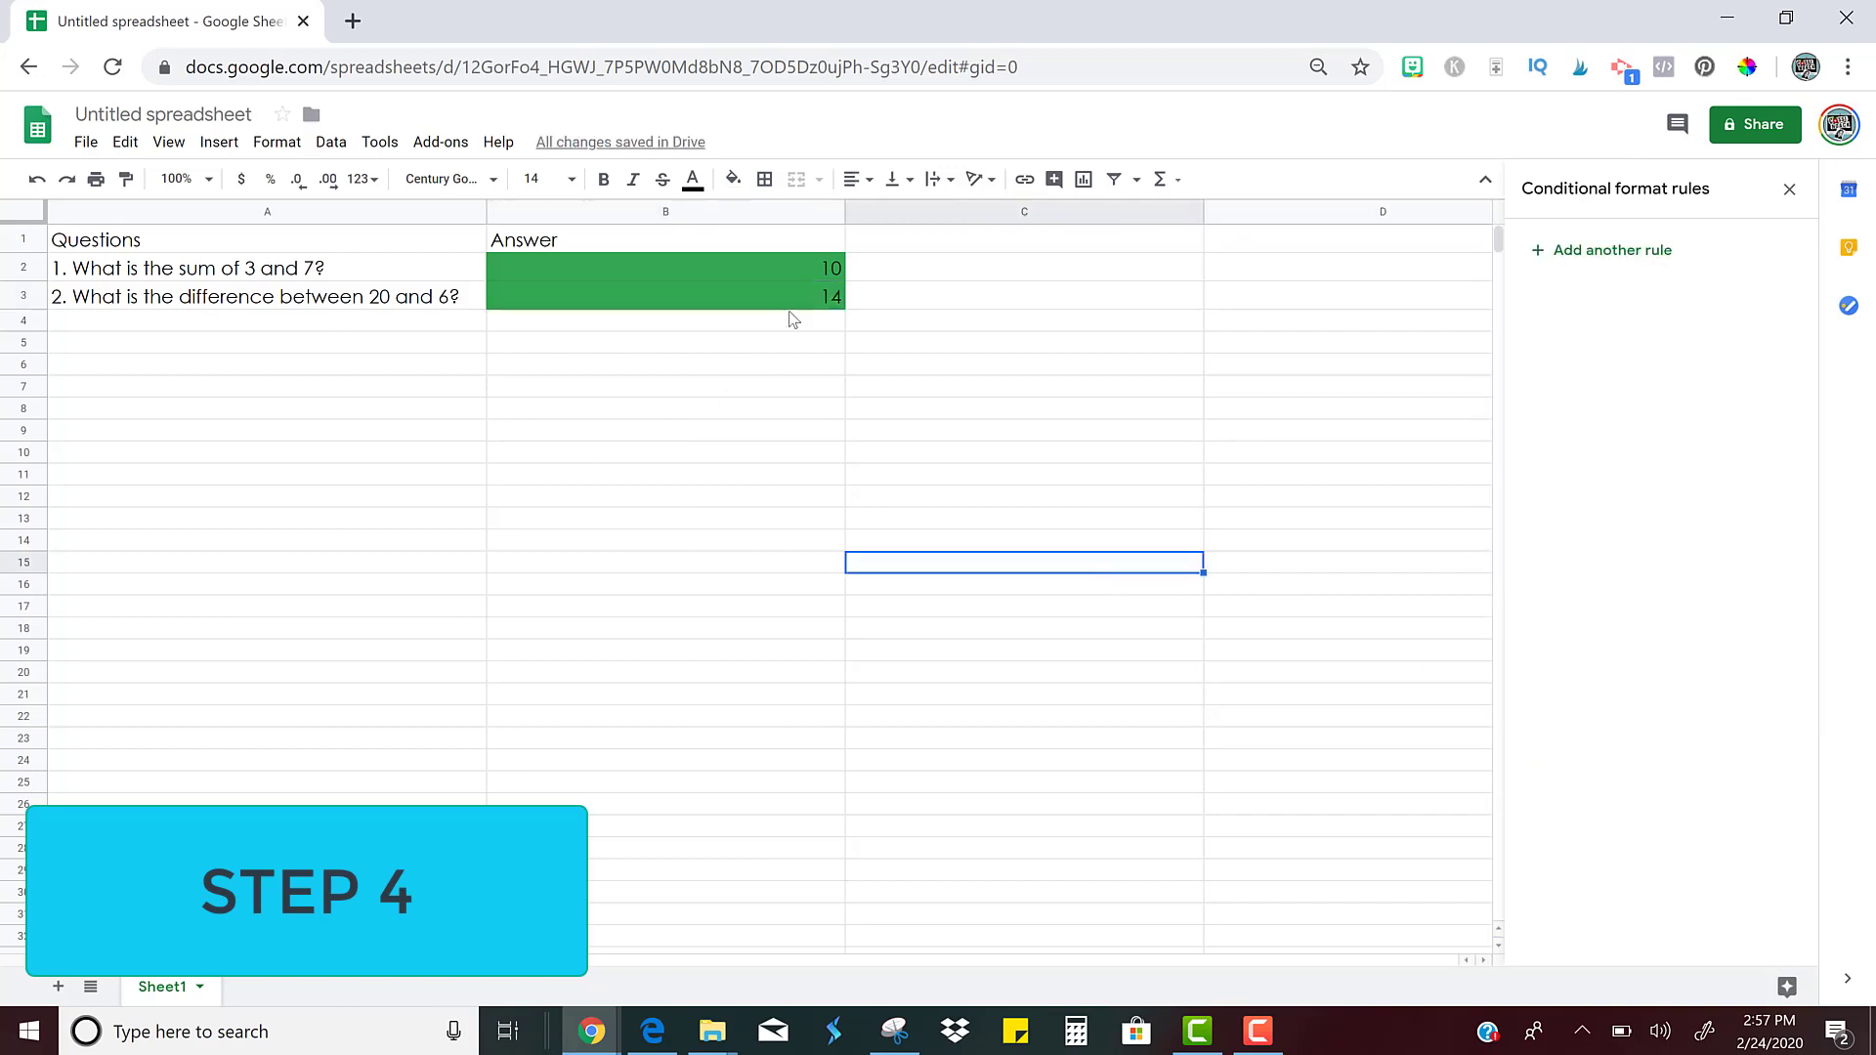
click(664, 297)
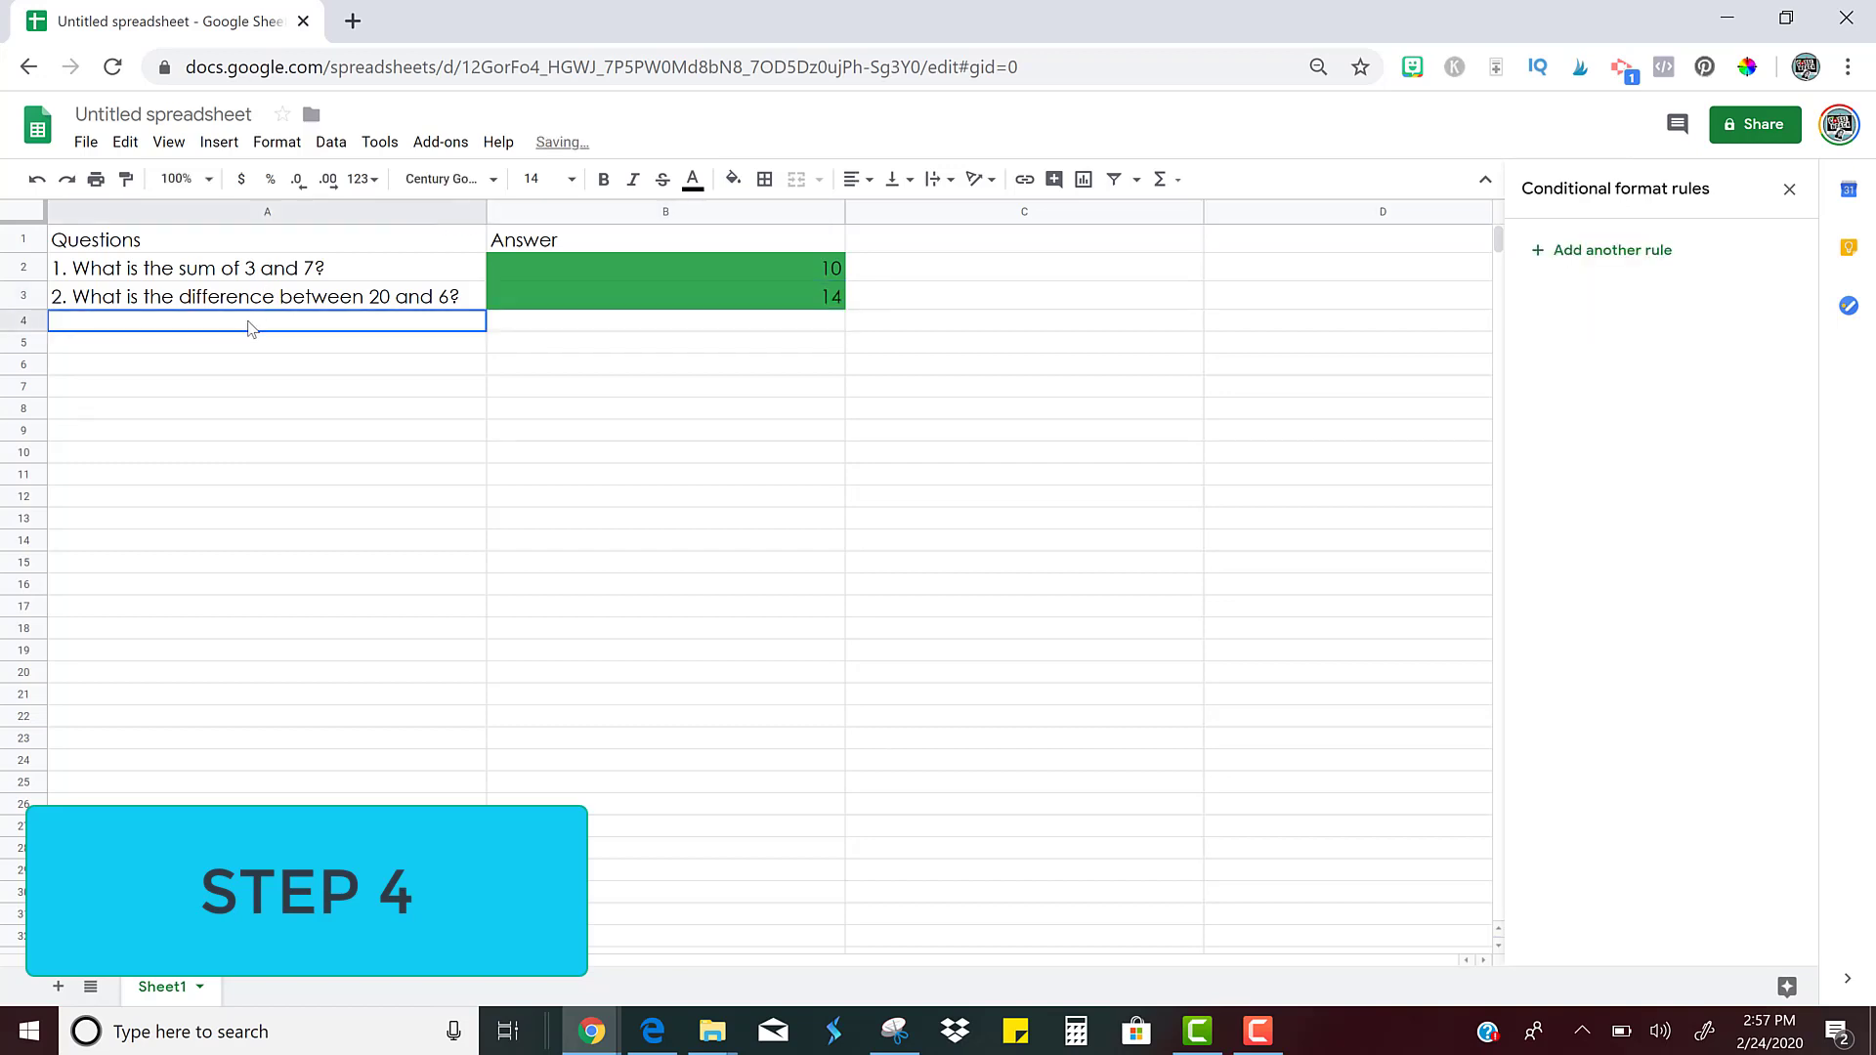
Clear the stored answers from B2 and B3 so the quiz starts blank
click(664, 267)
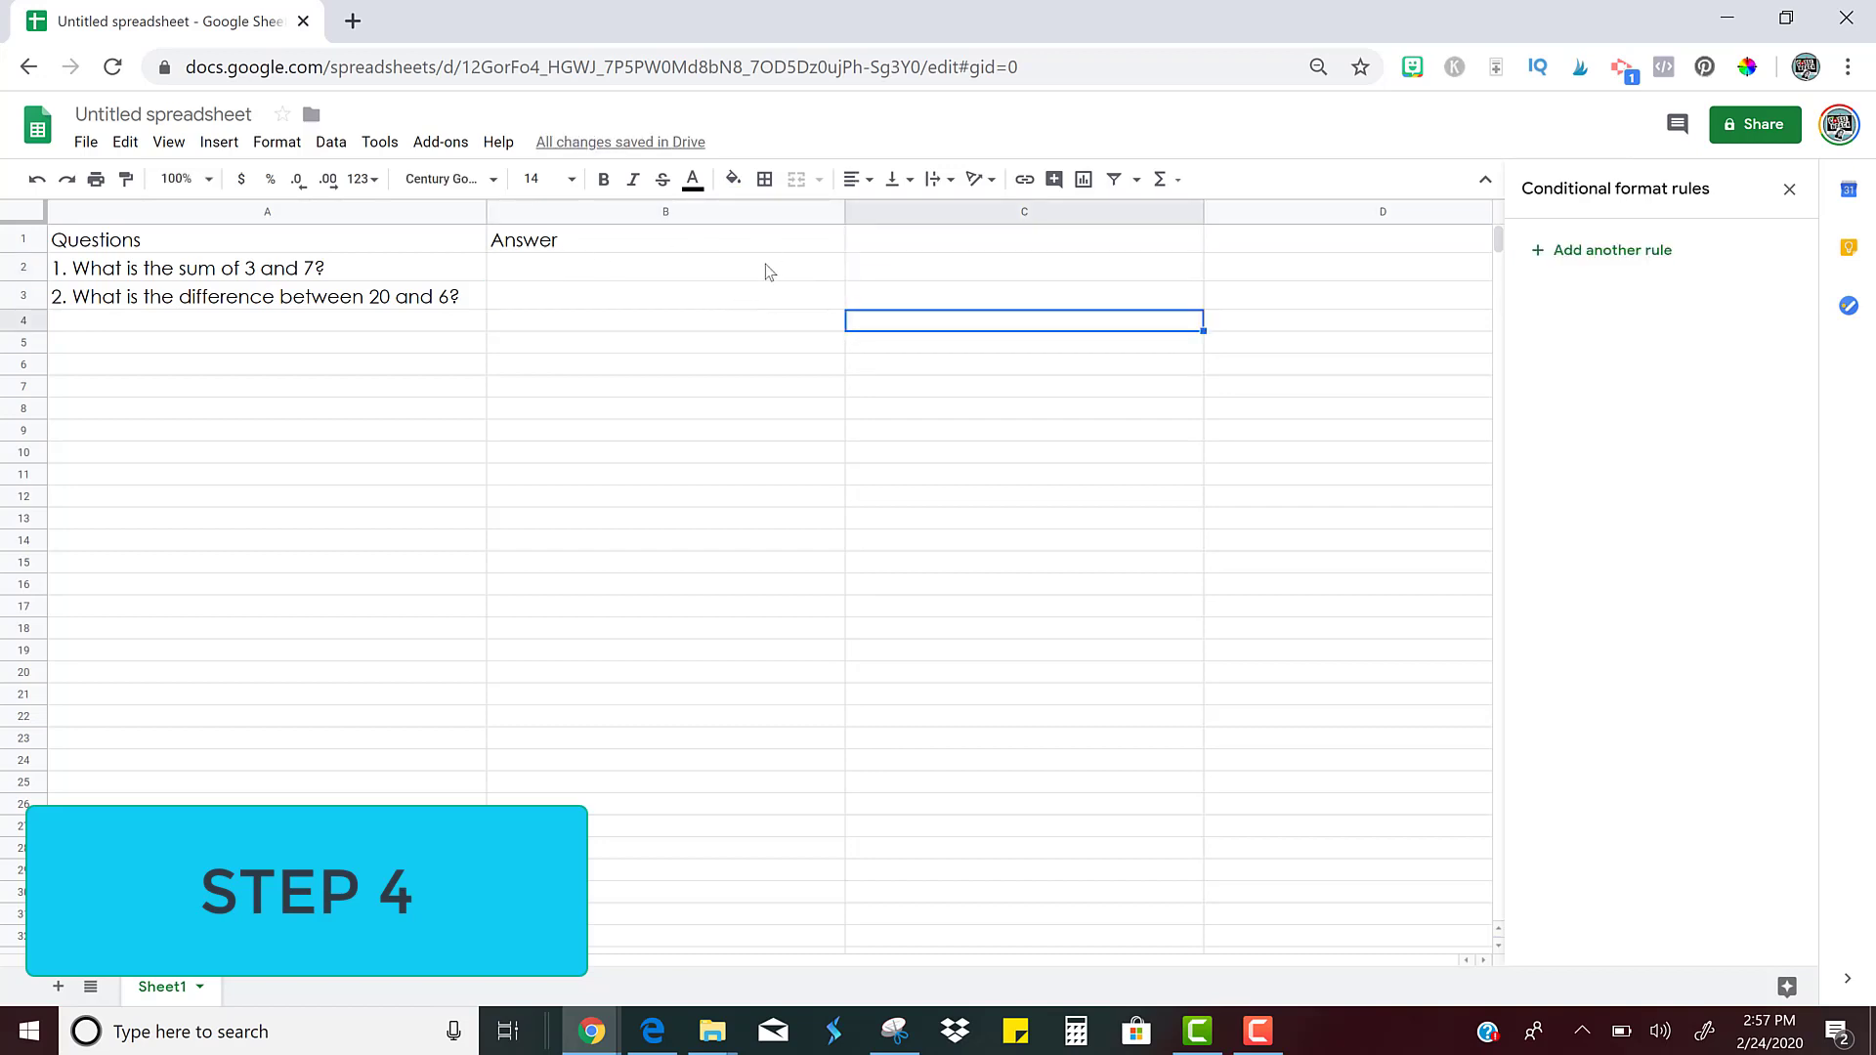
mouse_move(766, 315)
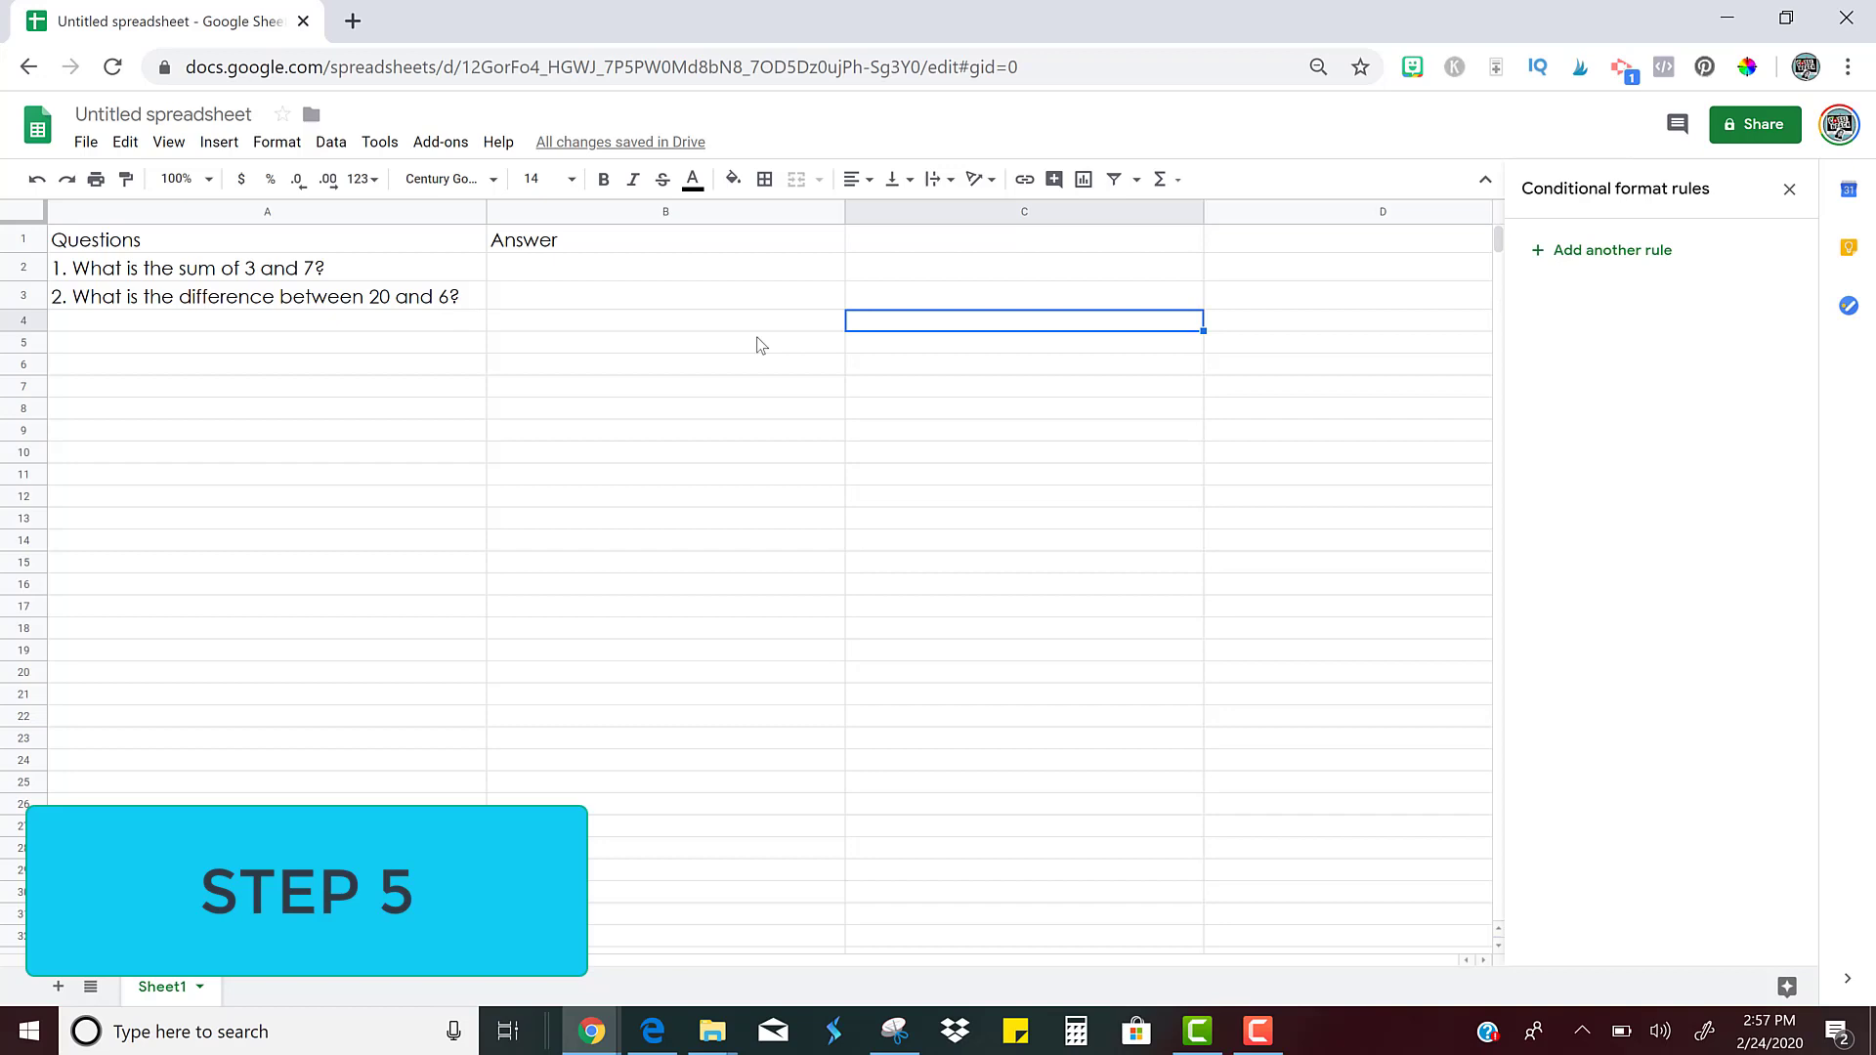
mouse_move(913, 340)
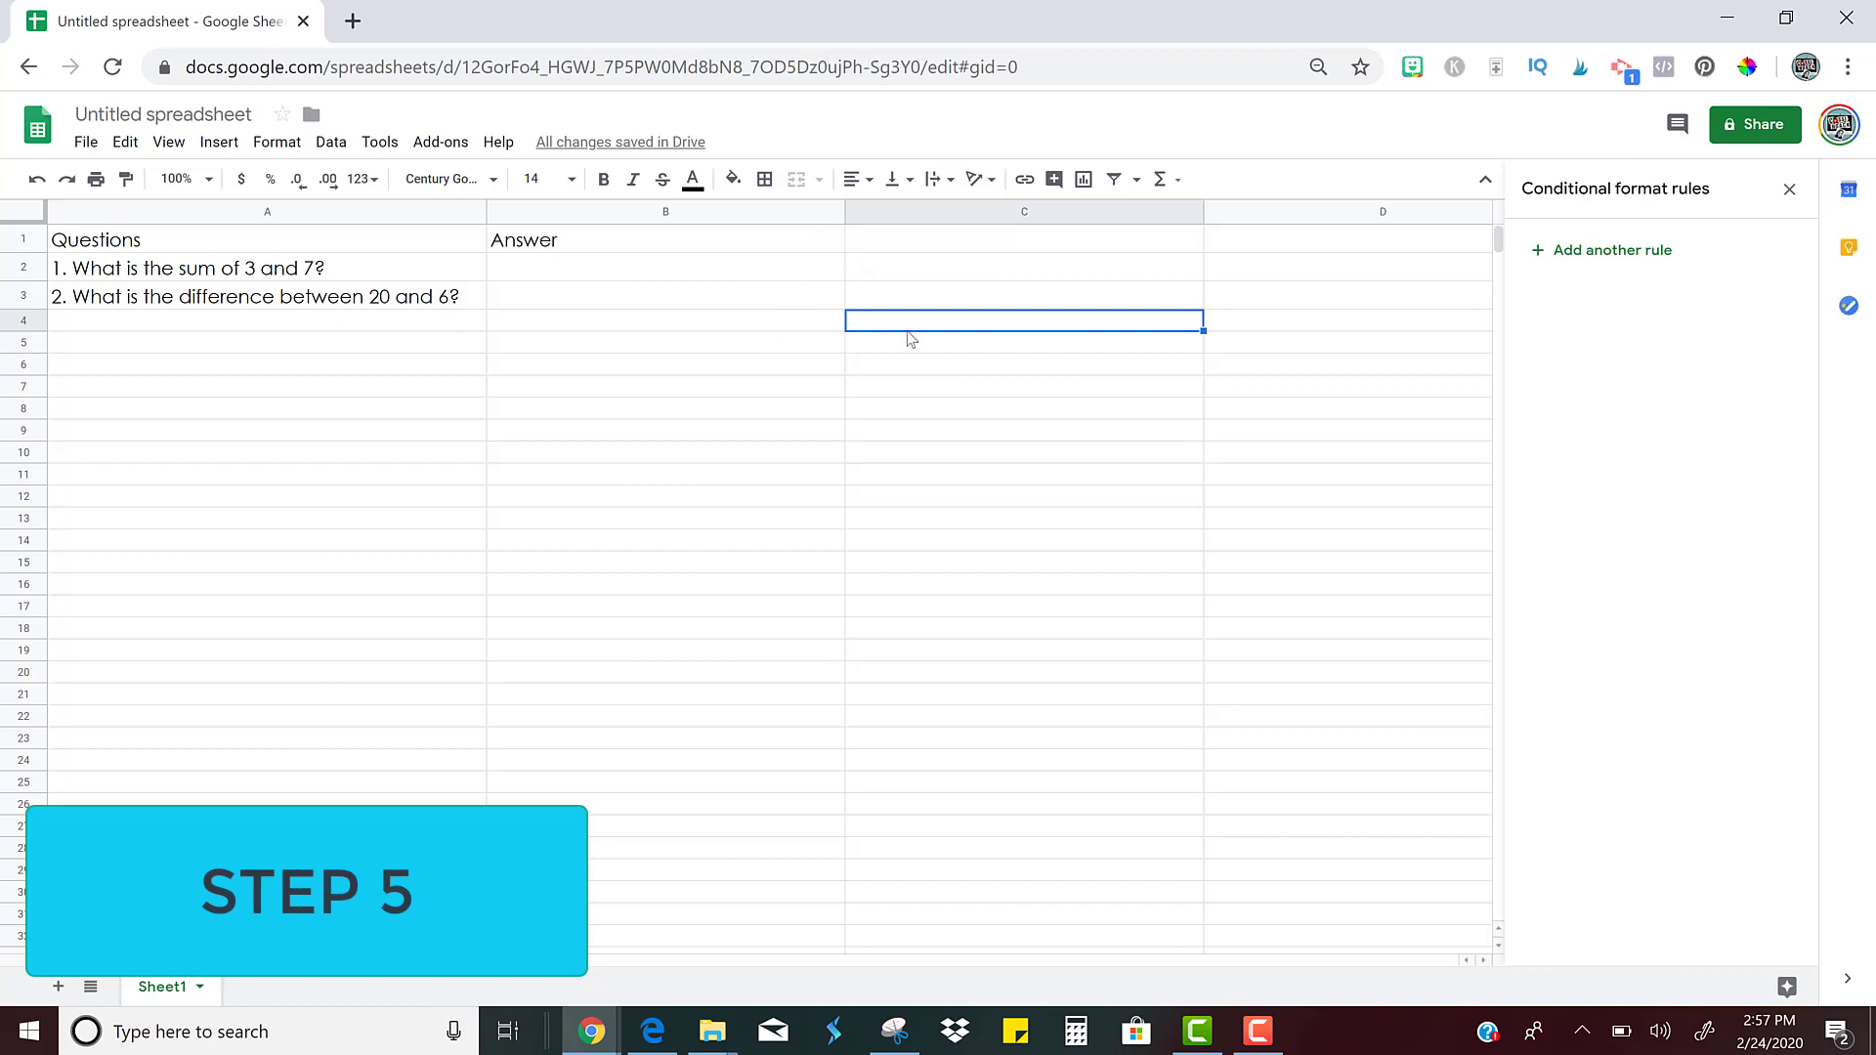
mouse_move(1755, 125)
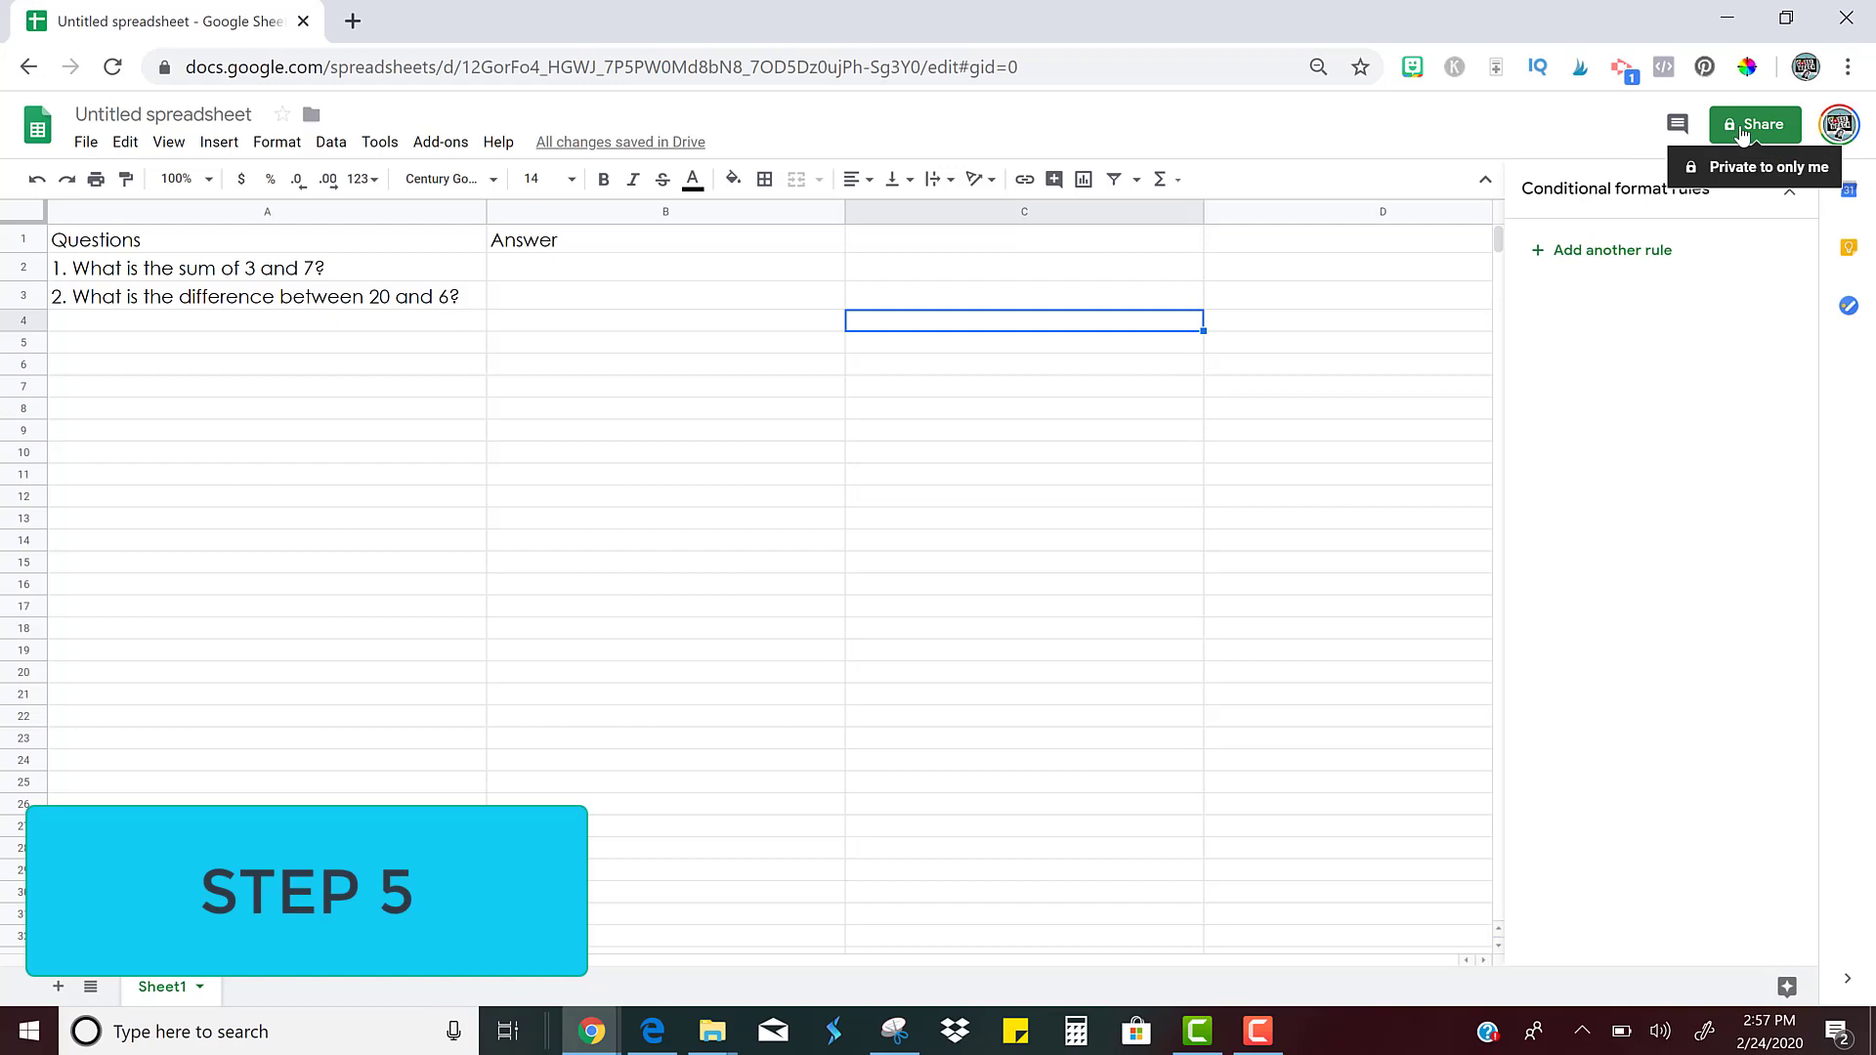
Name the spreadsheet Quiz, enable anyone-with-link viewing and copy the shareable link
click(1753, 125)
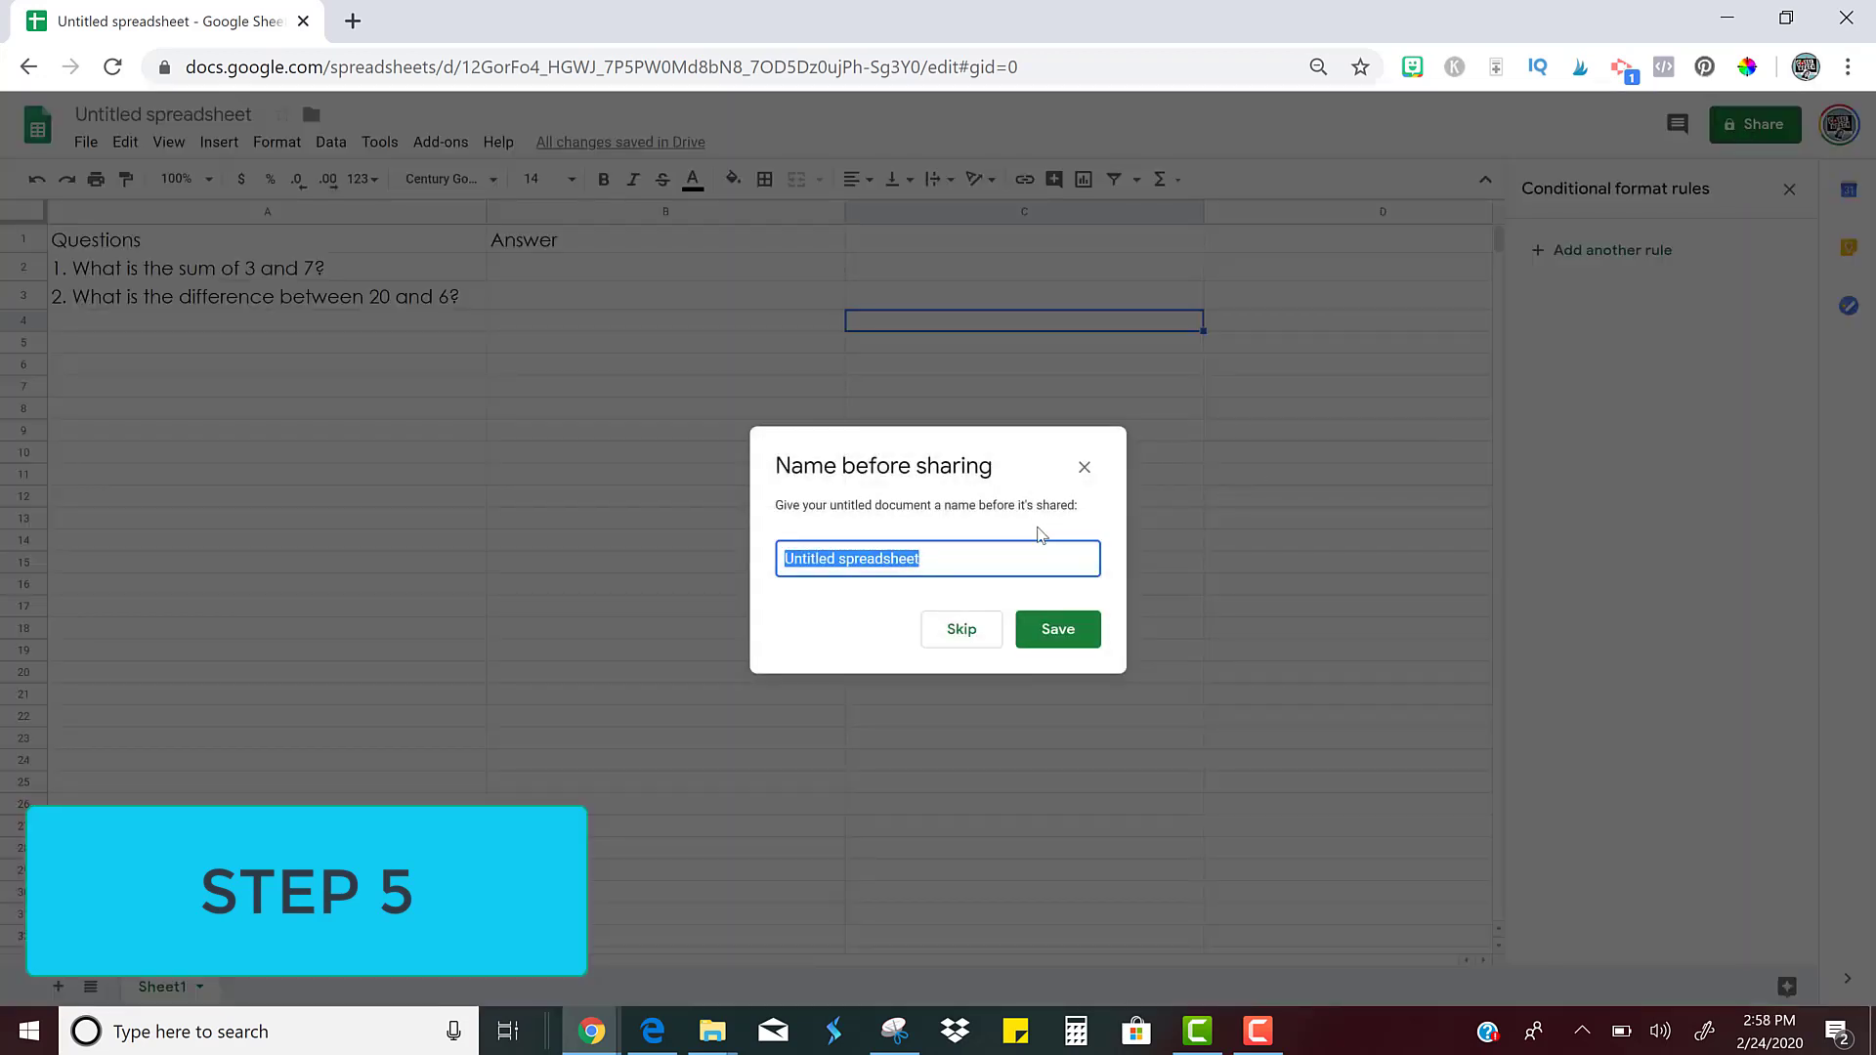
mouse_move(845, 467)
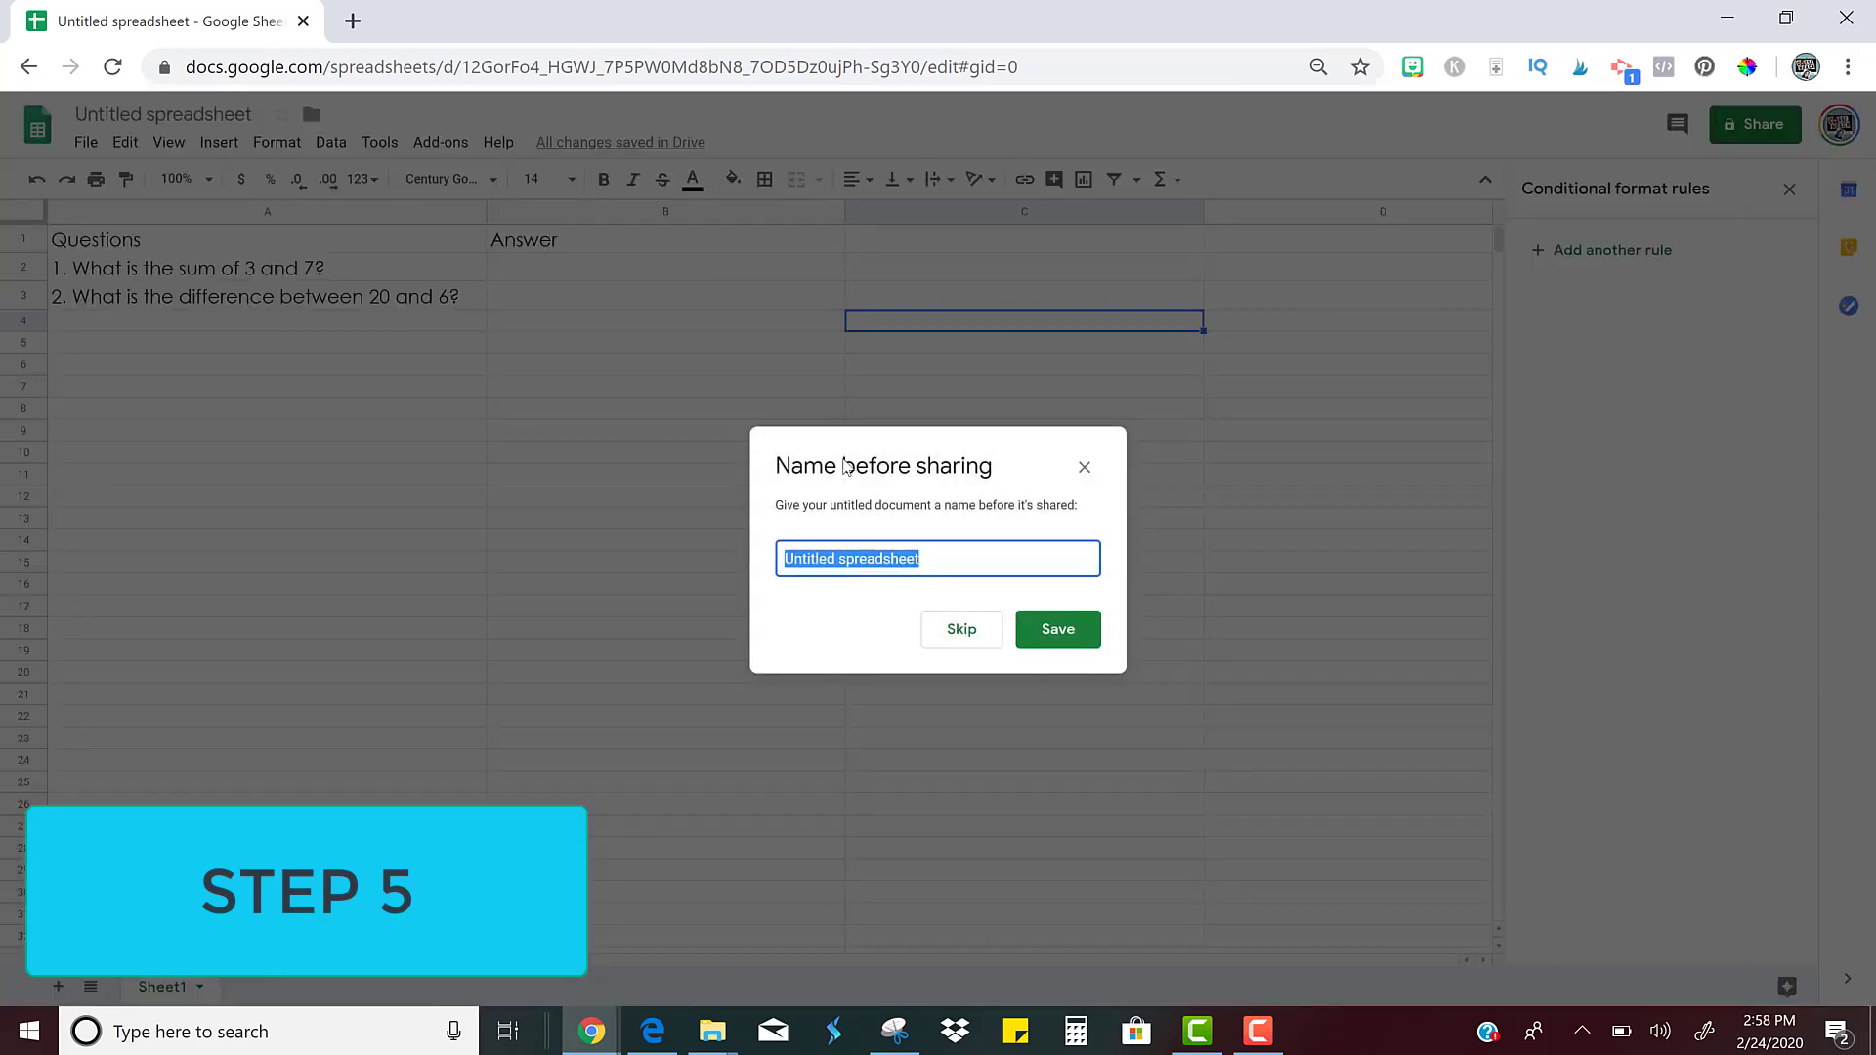
click(1055, 629)
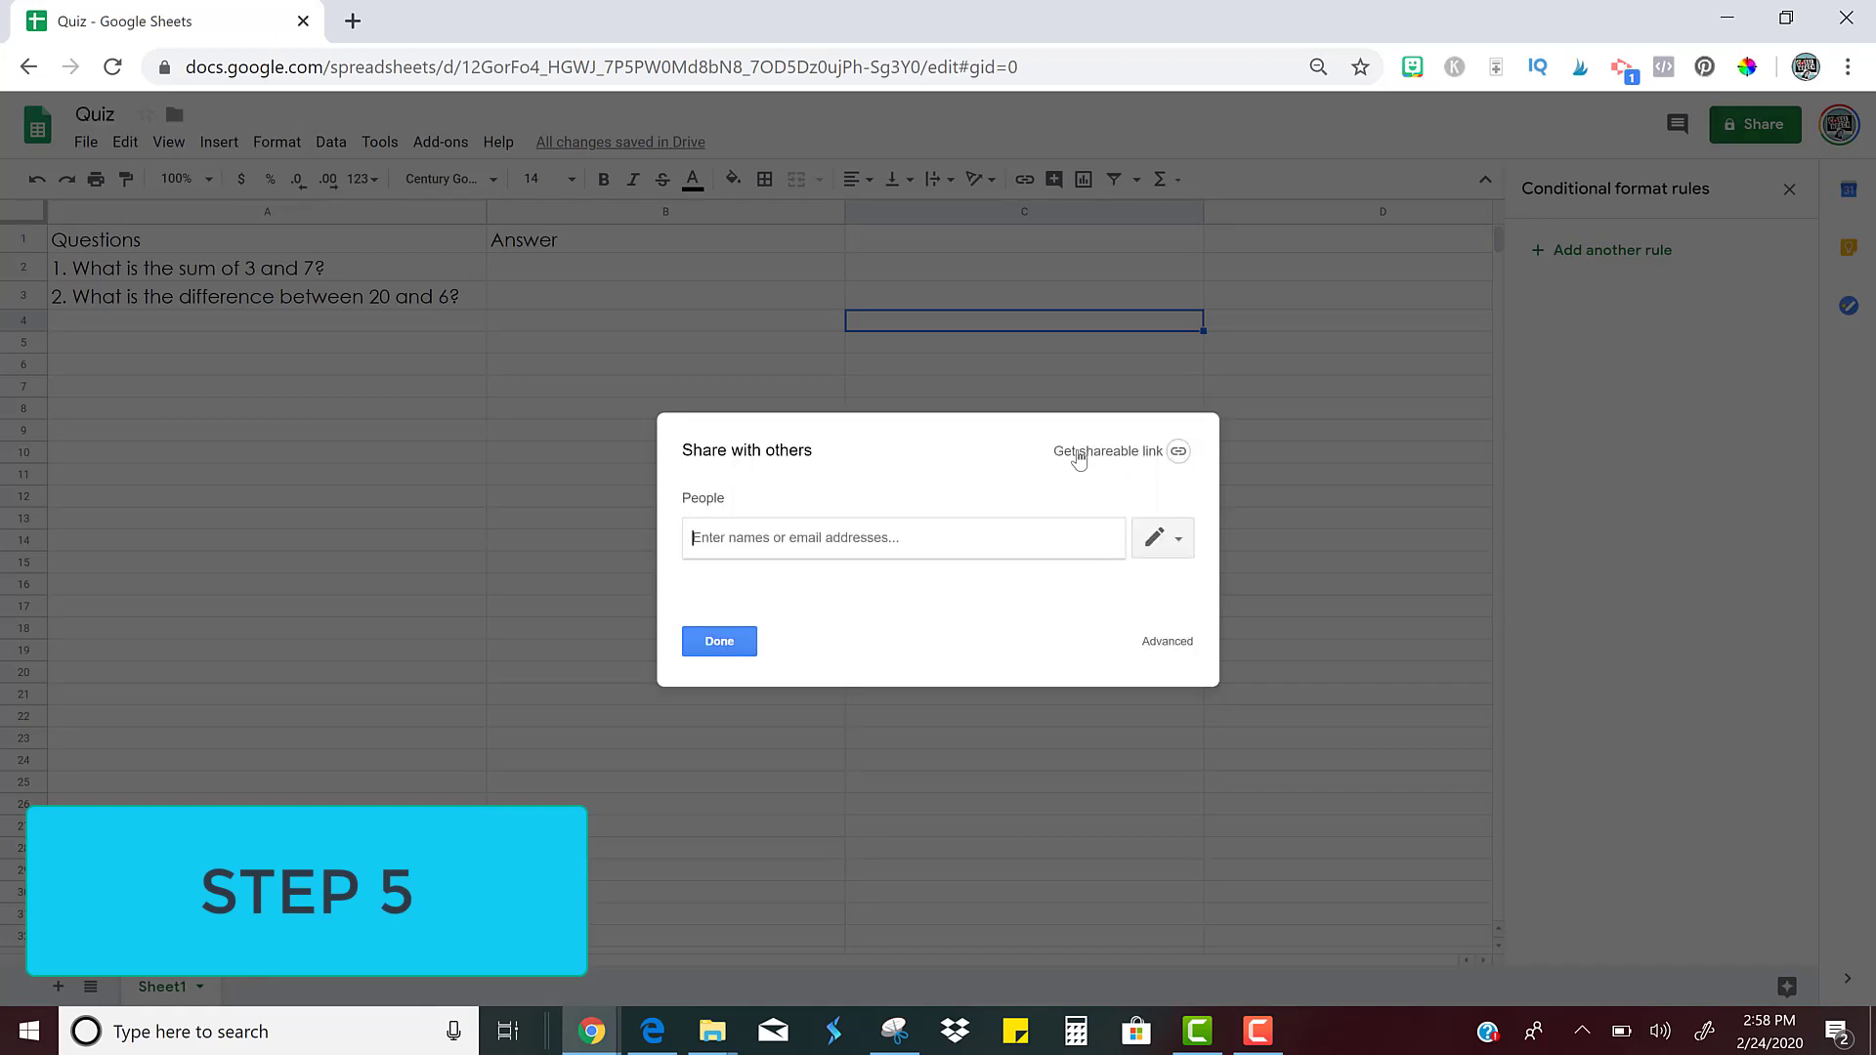
mouse_move(1177, 452)
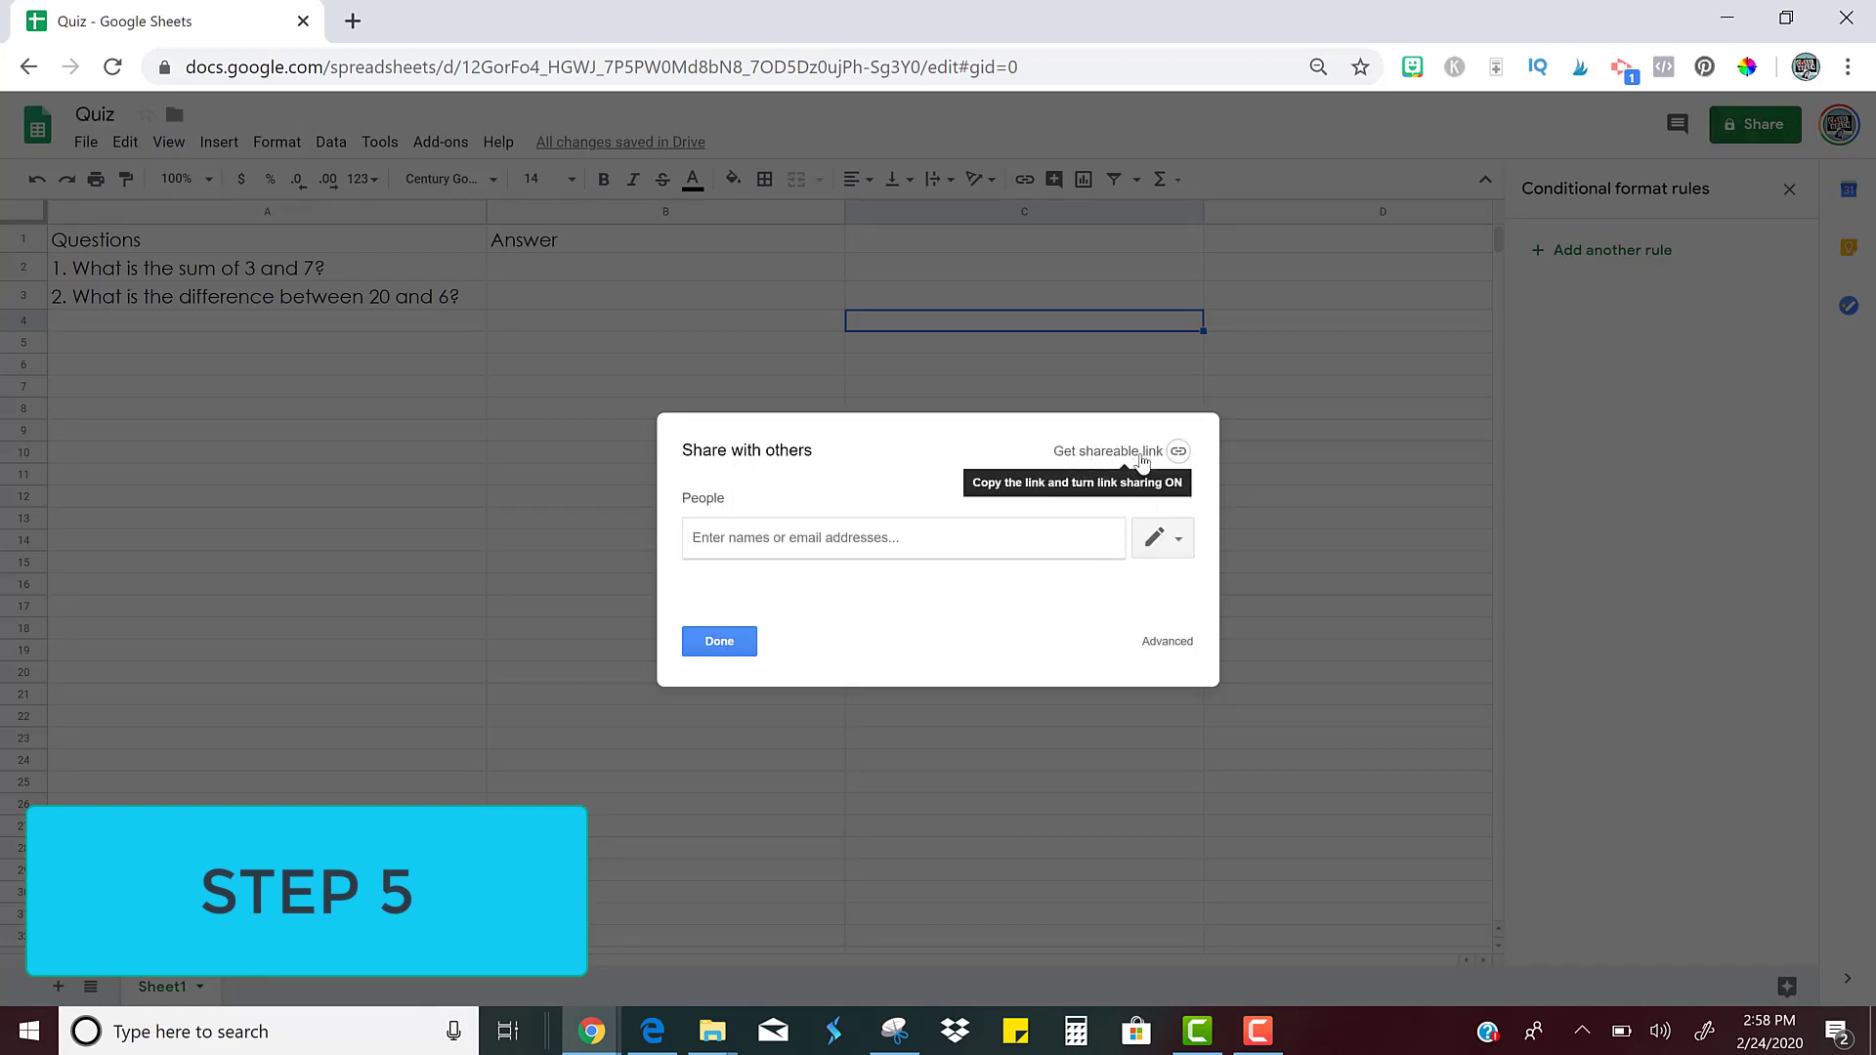
click(1106, 451)
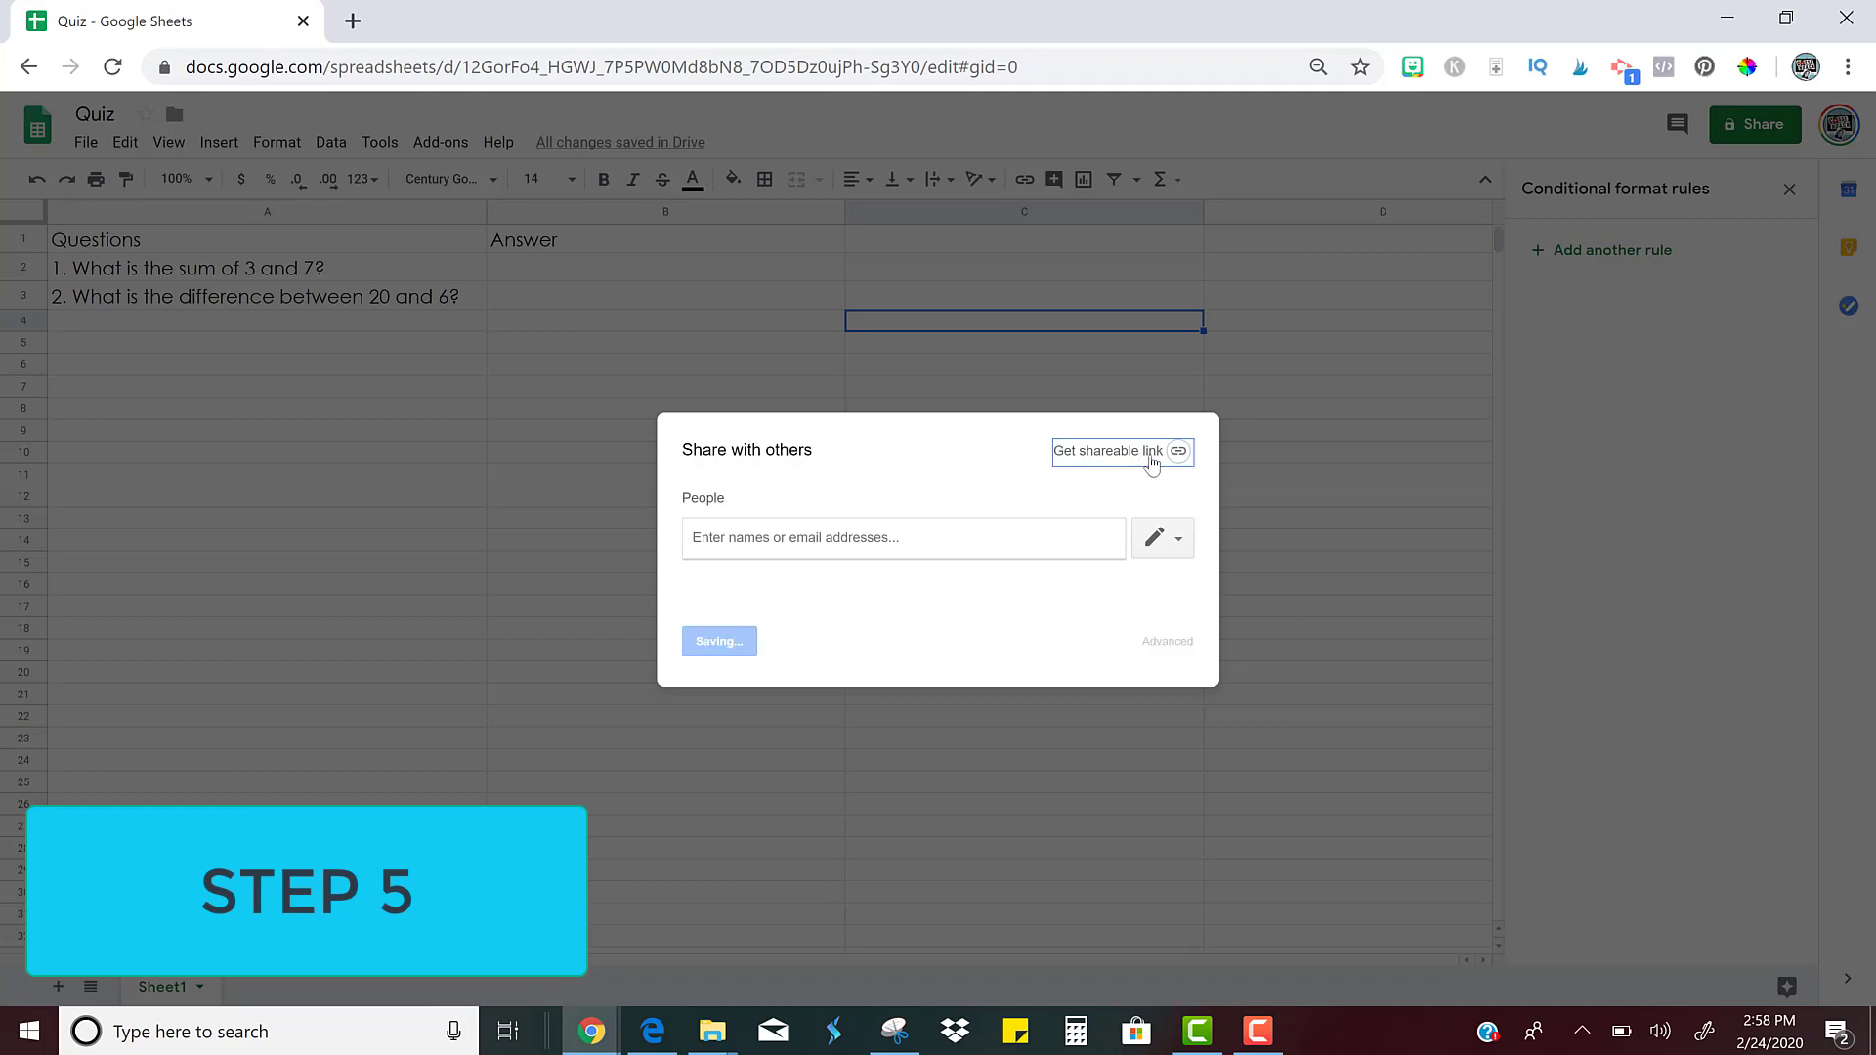
click(1106, 451)
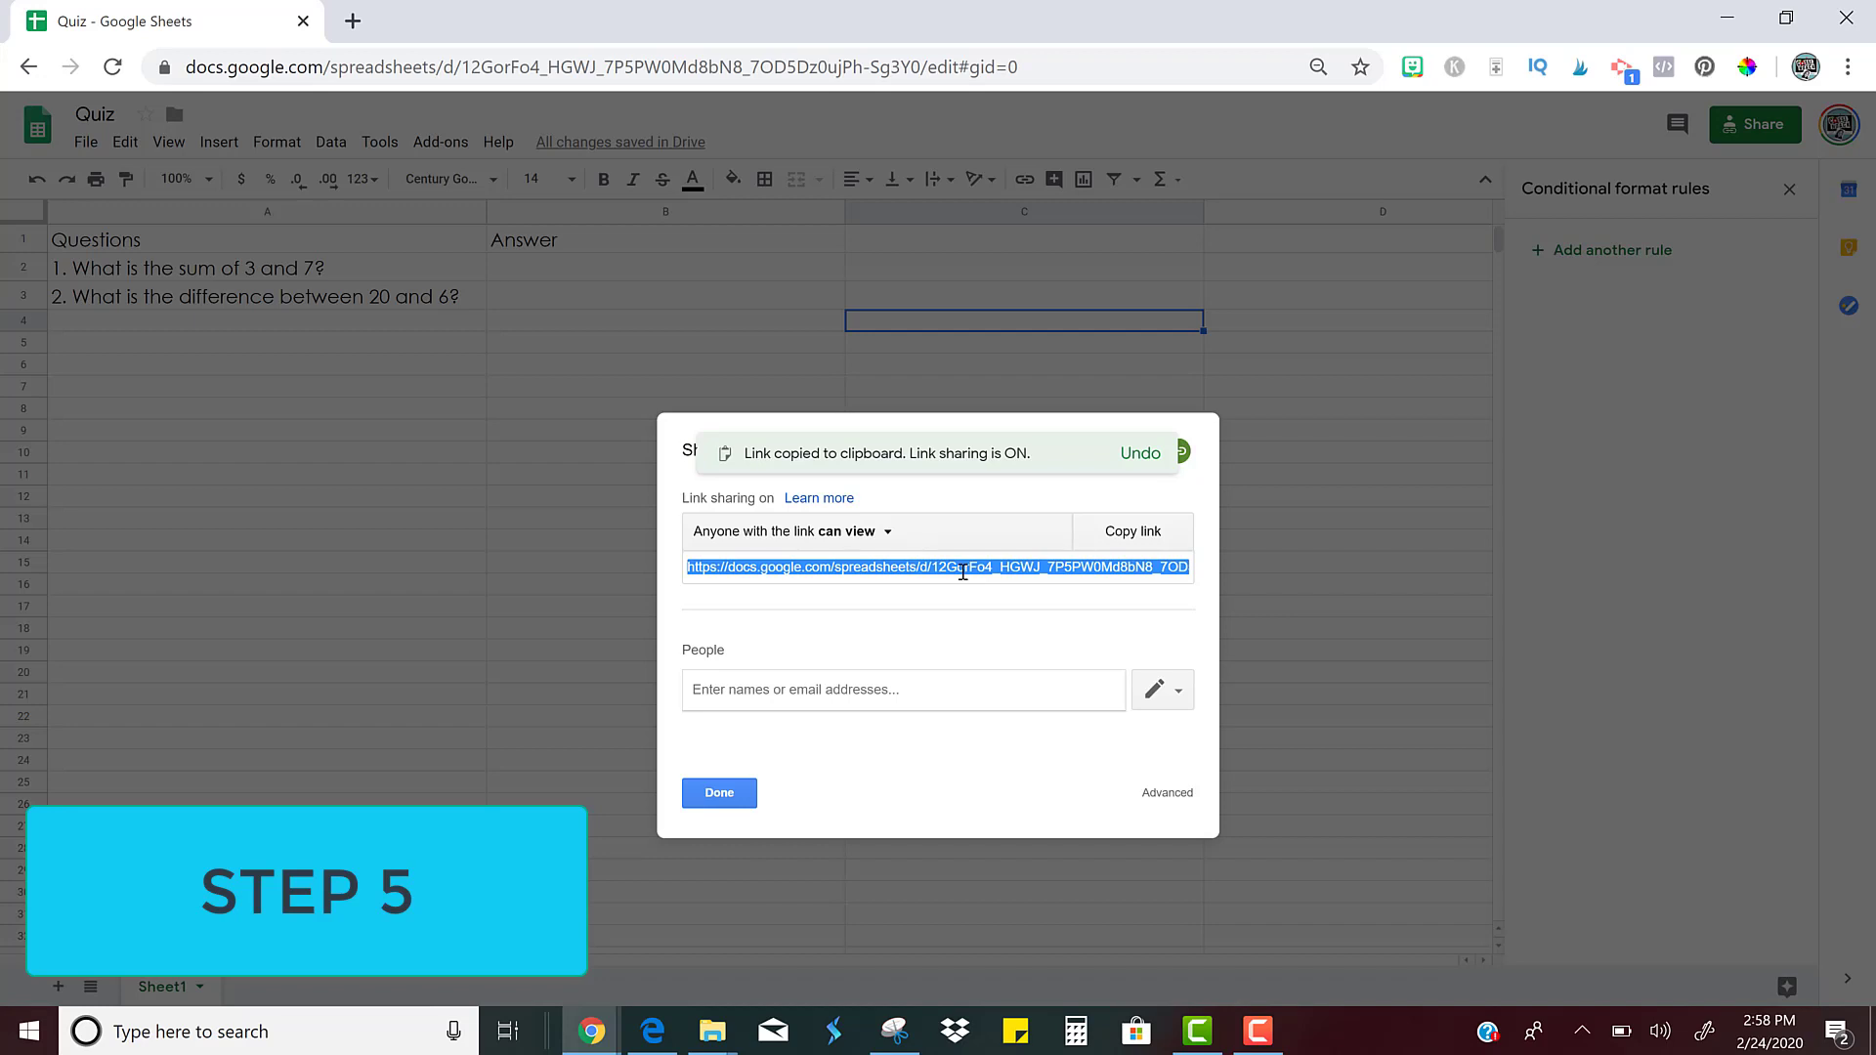
mouse_move(350, 22)
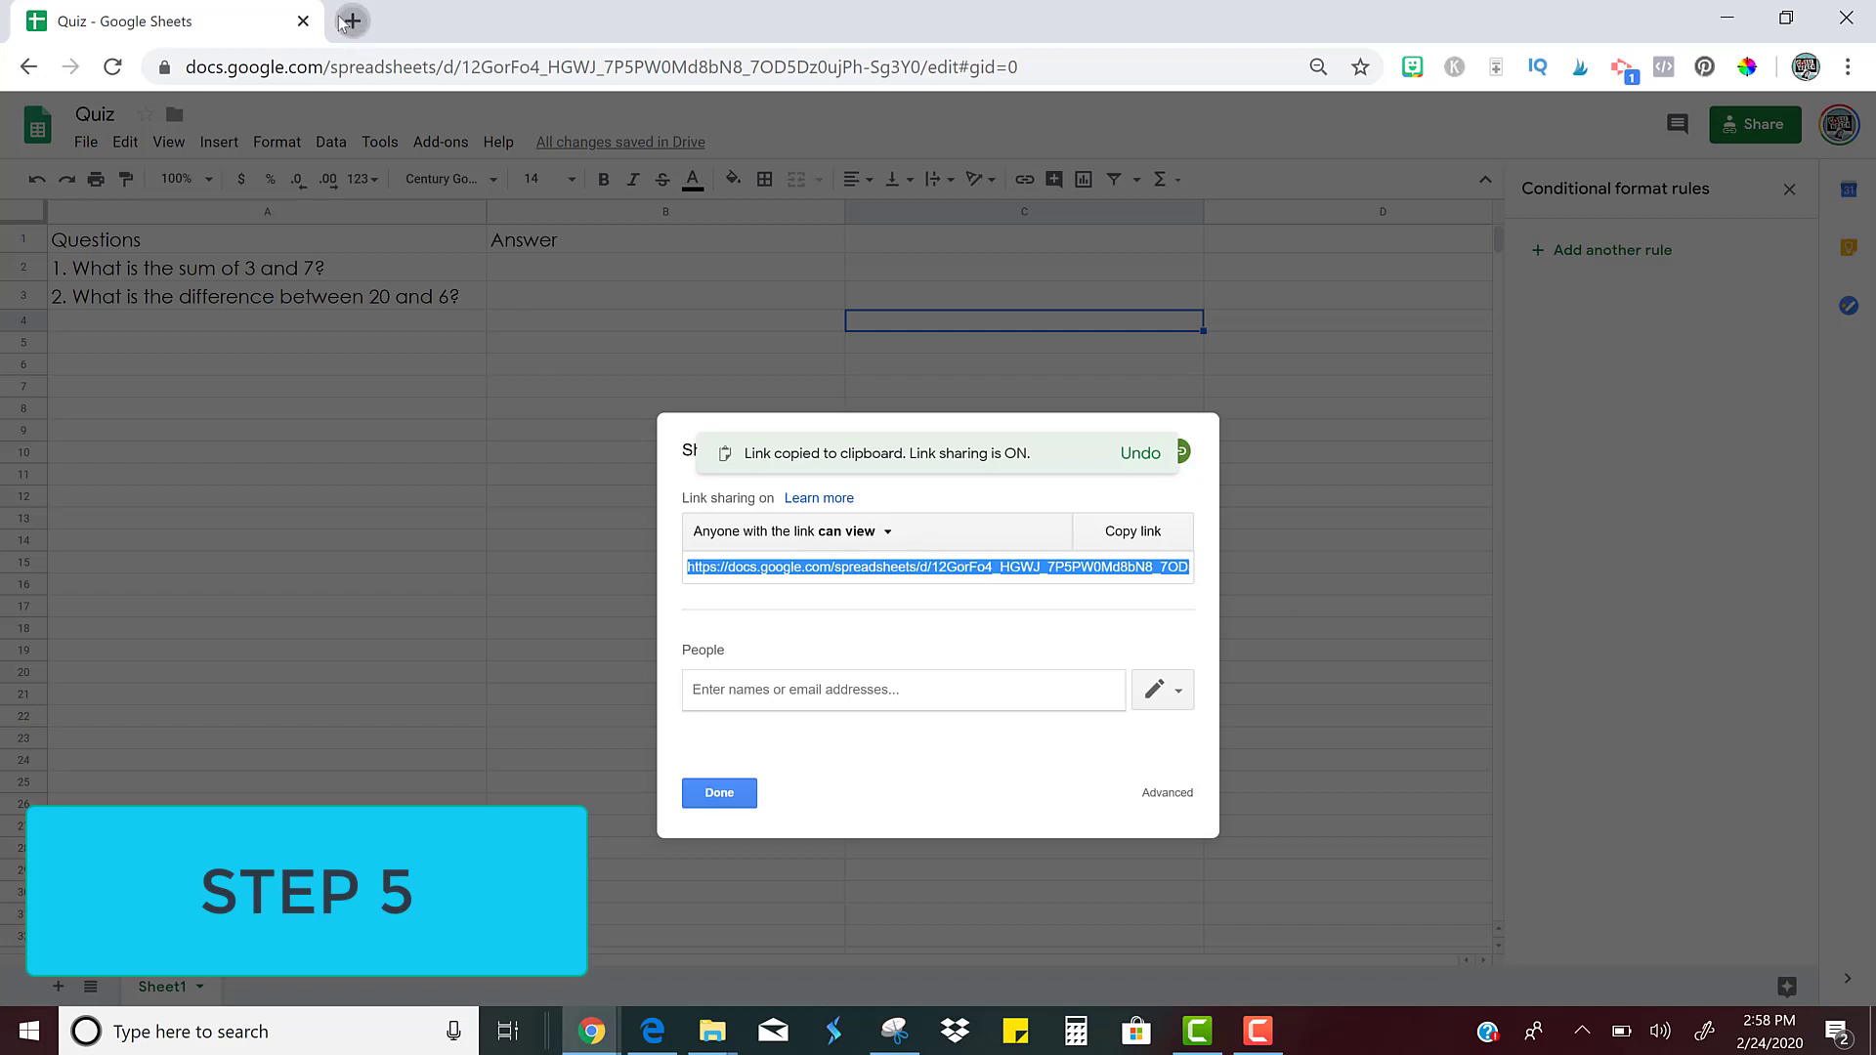
In a new tab, paste the sharing link and edit its ending to /copy
click(347, 19)
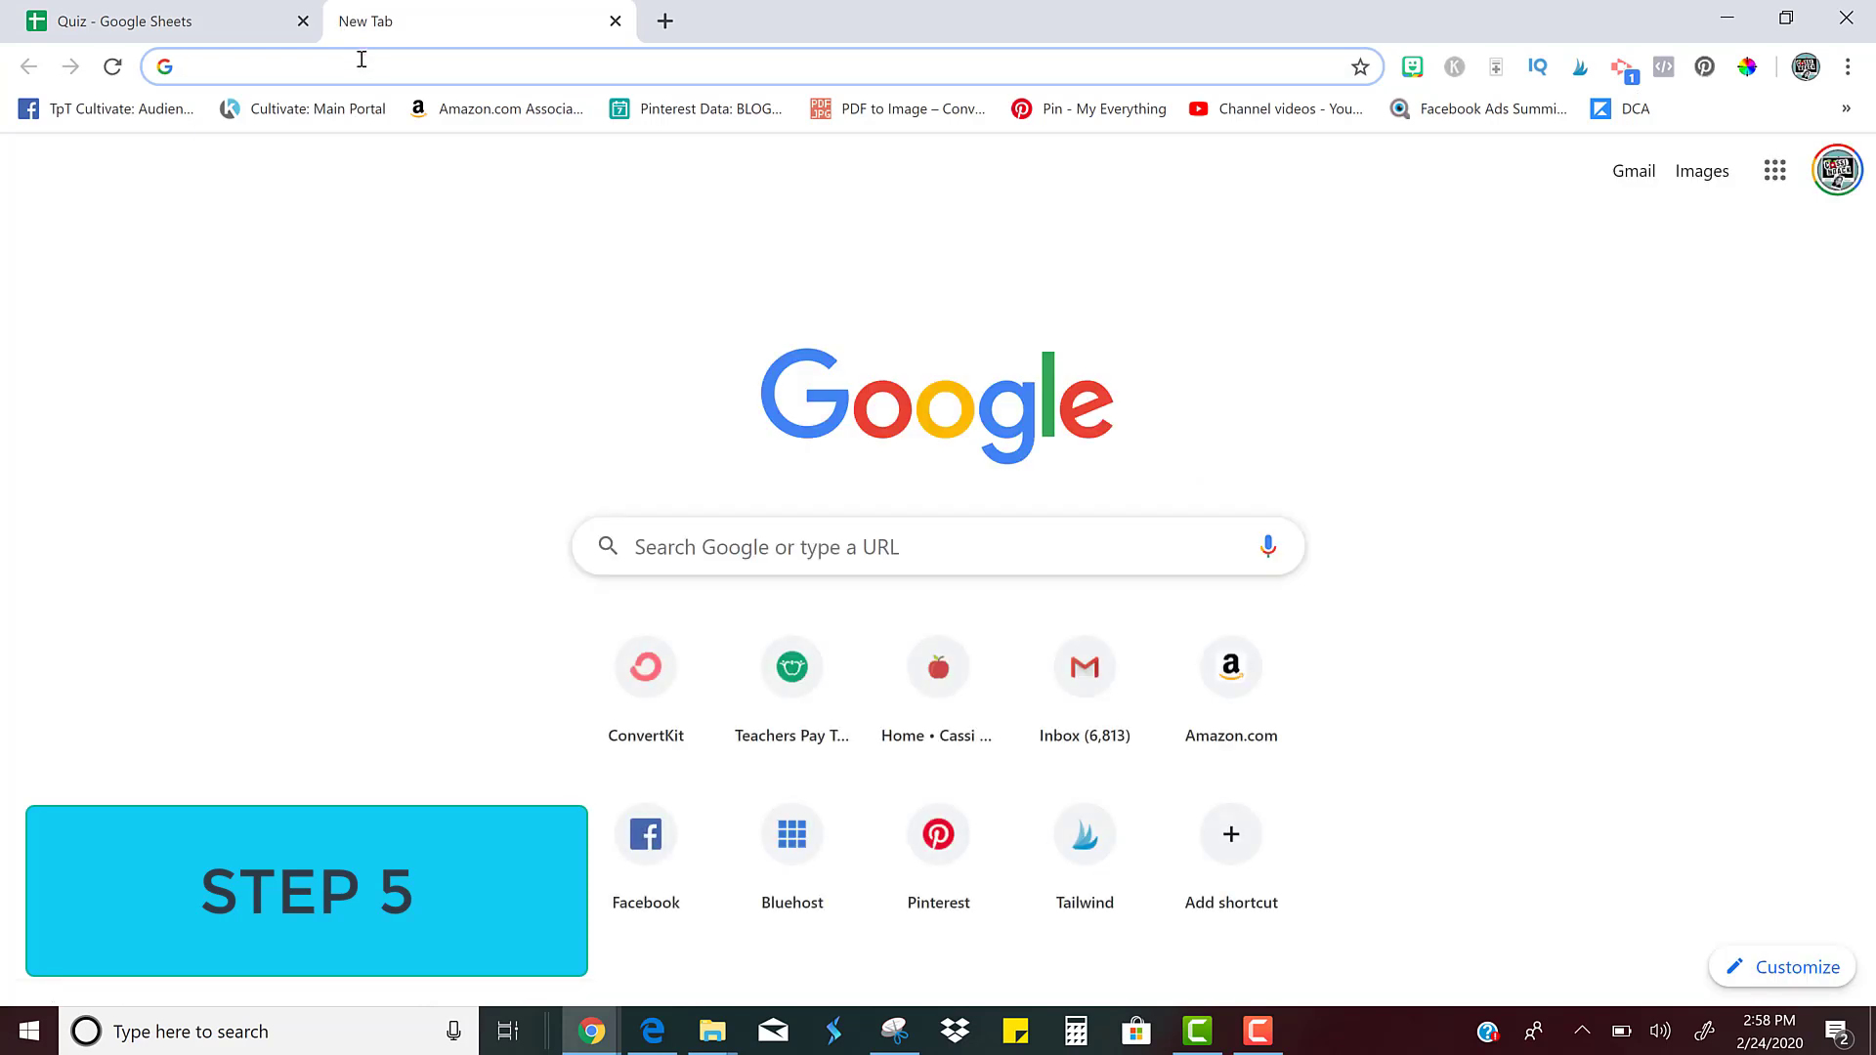
text(https://docs.google.com/spreadsheets/d/12GorFo4_HGWJ_7P5PW0Md8bN8_7OD5Dz0ujPh-Sg3Y0/edit?usp=sharing)
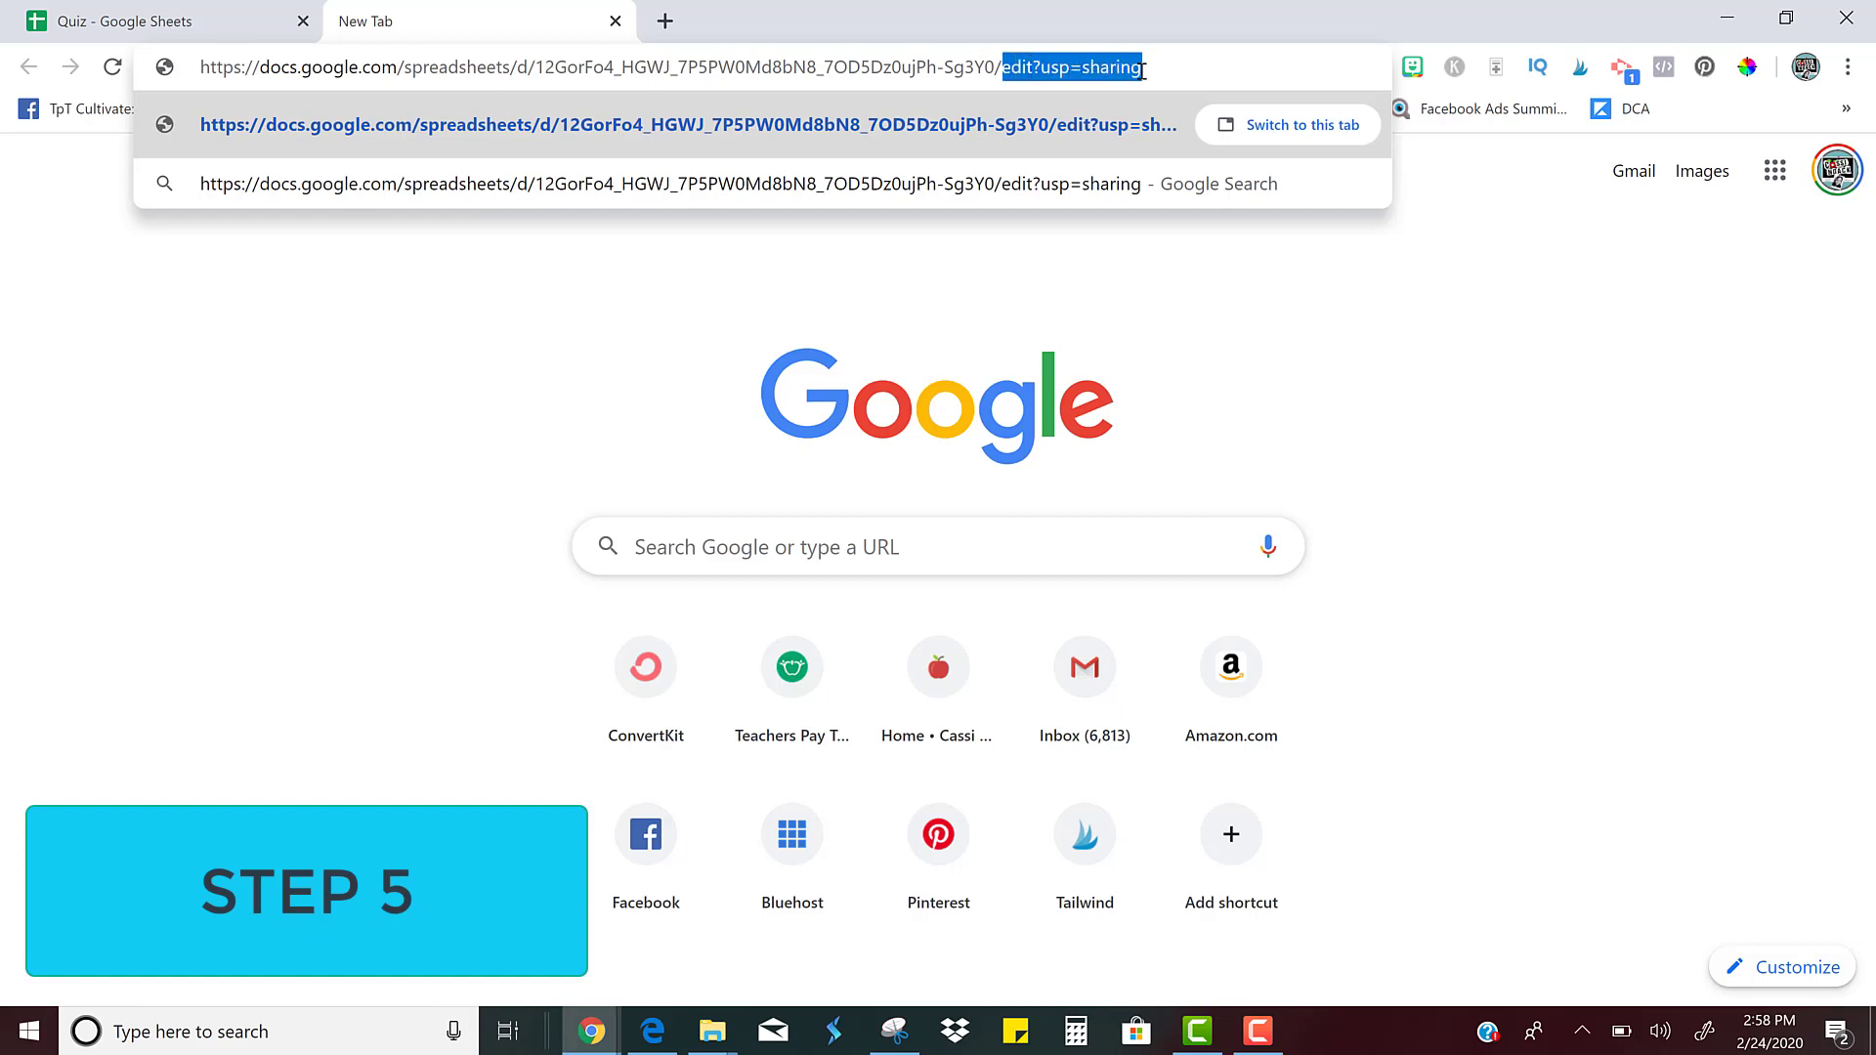
mouse_move(1168, 63)
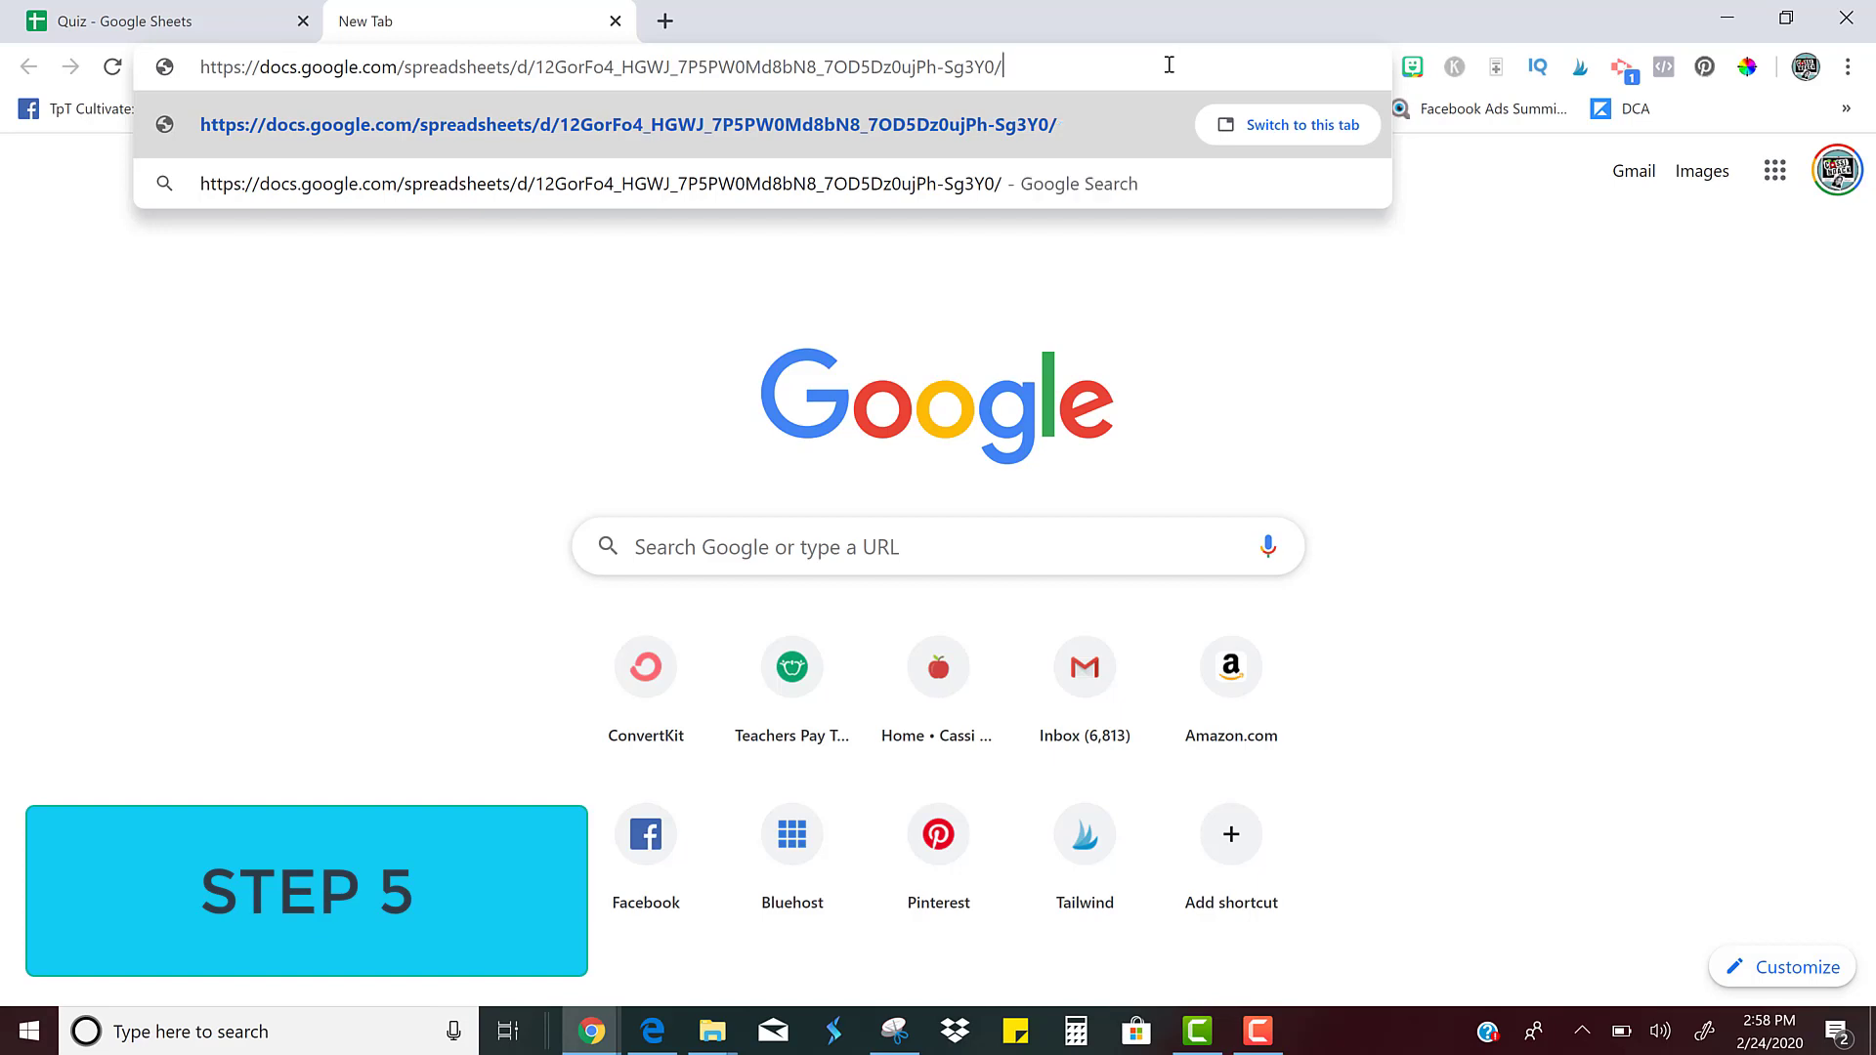
text(cop)
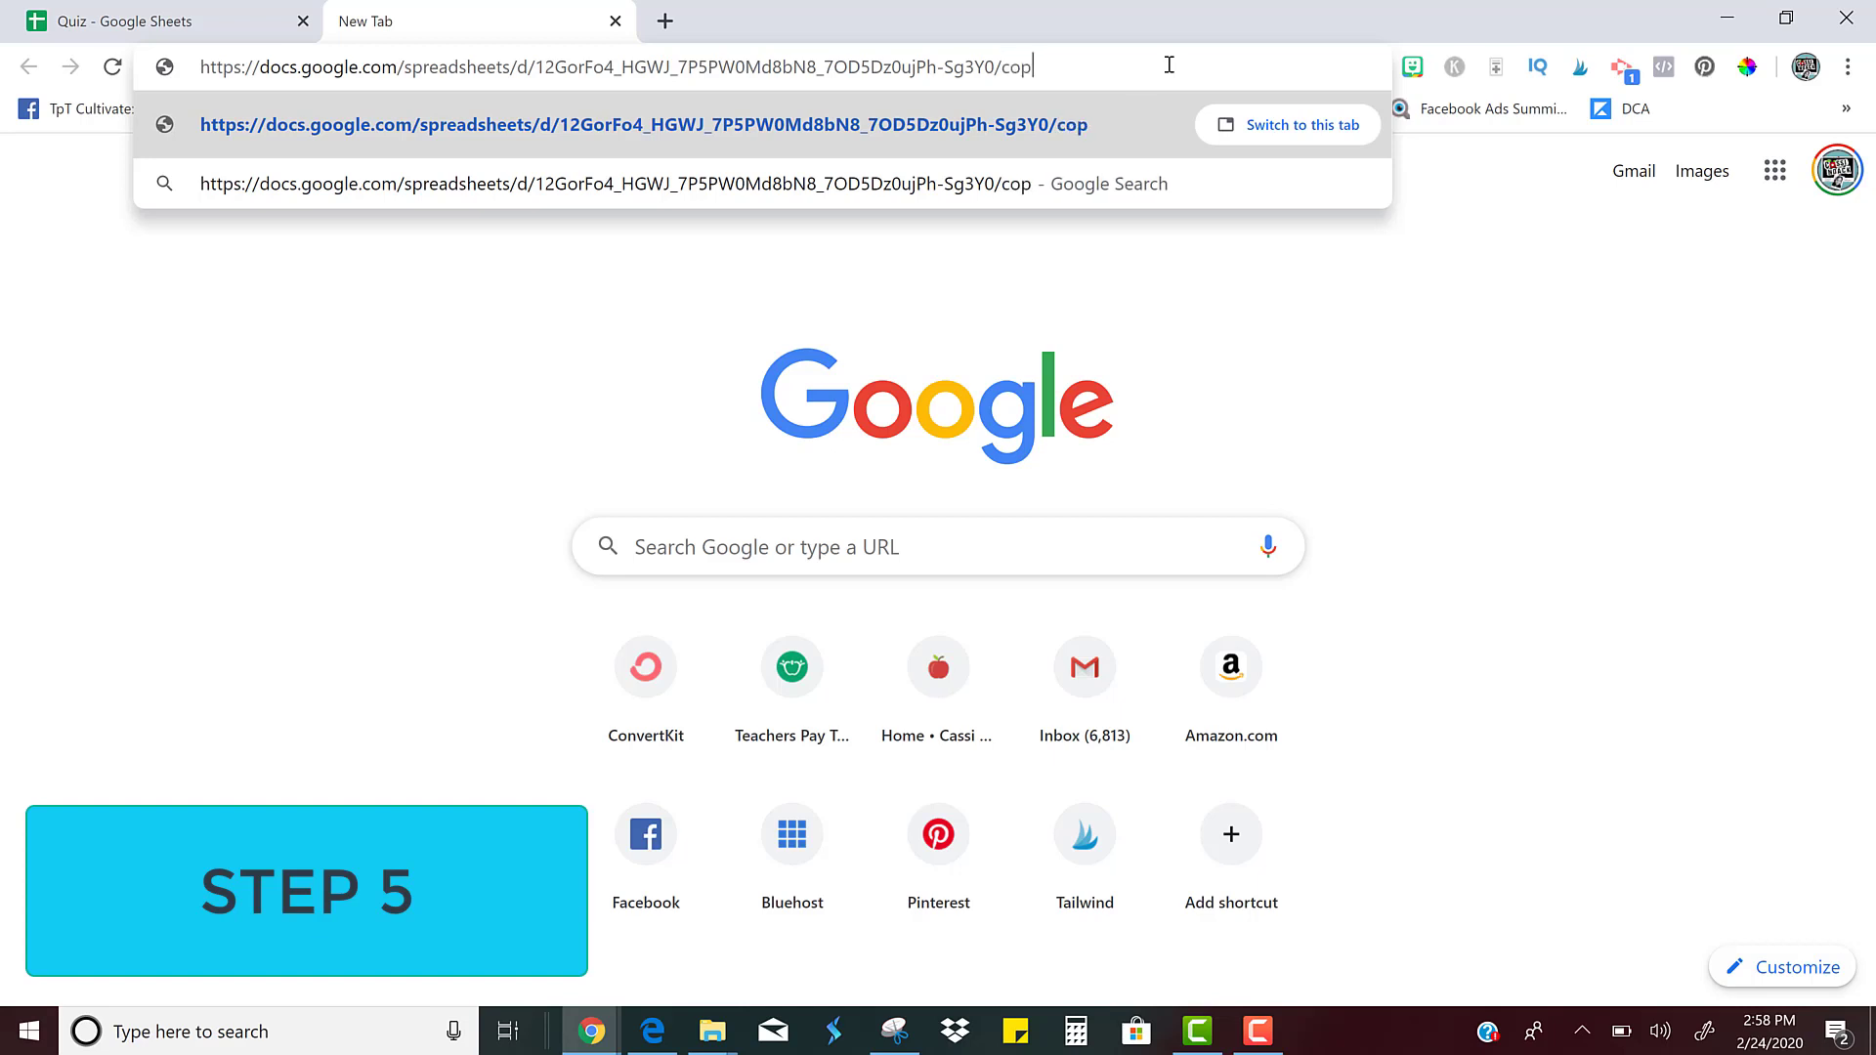
text(y)
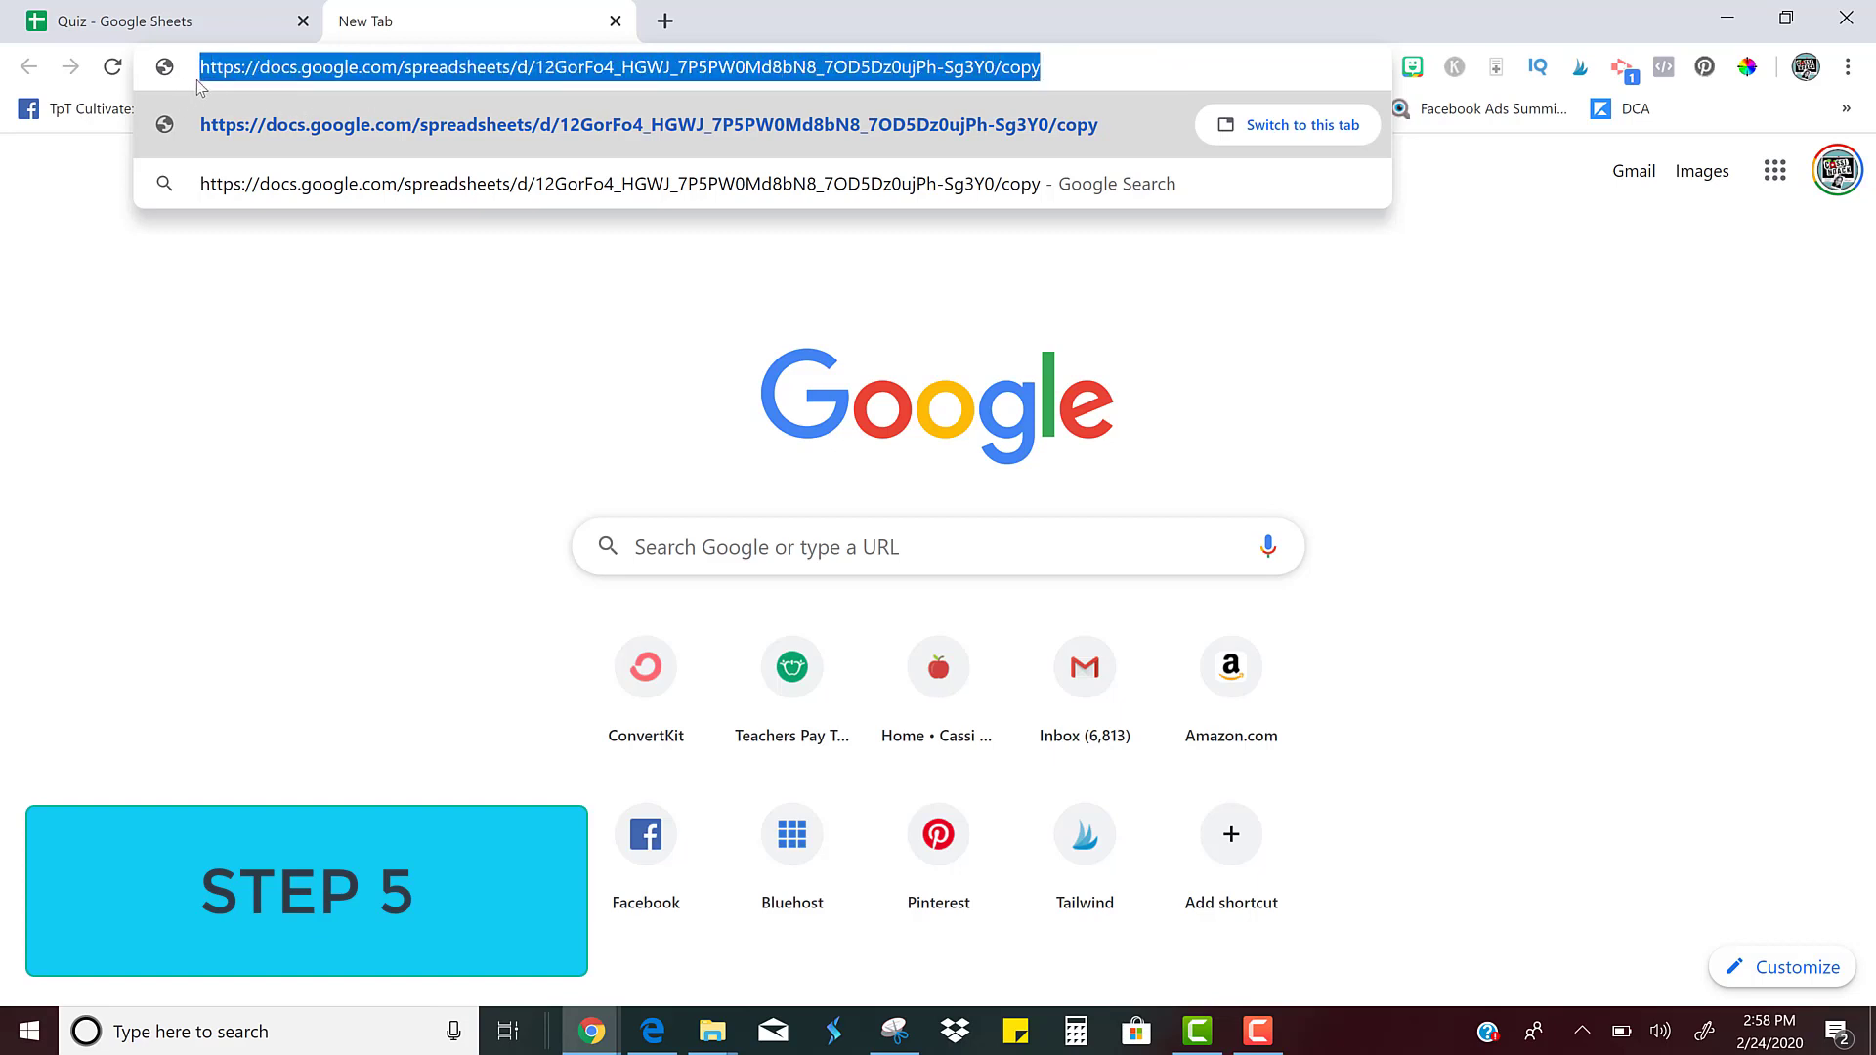
mouse_move(885, 96)
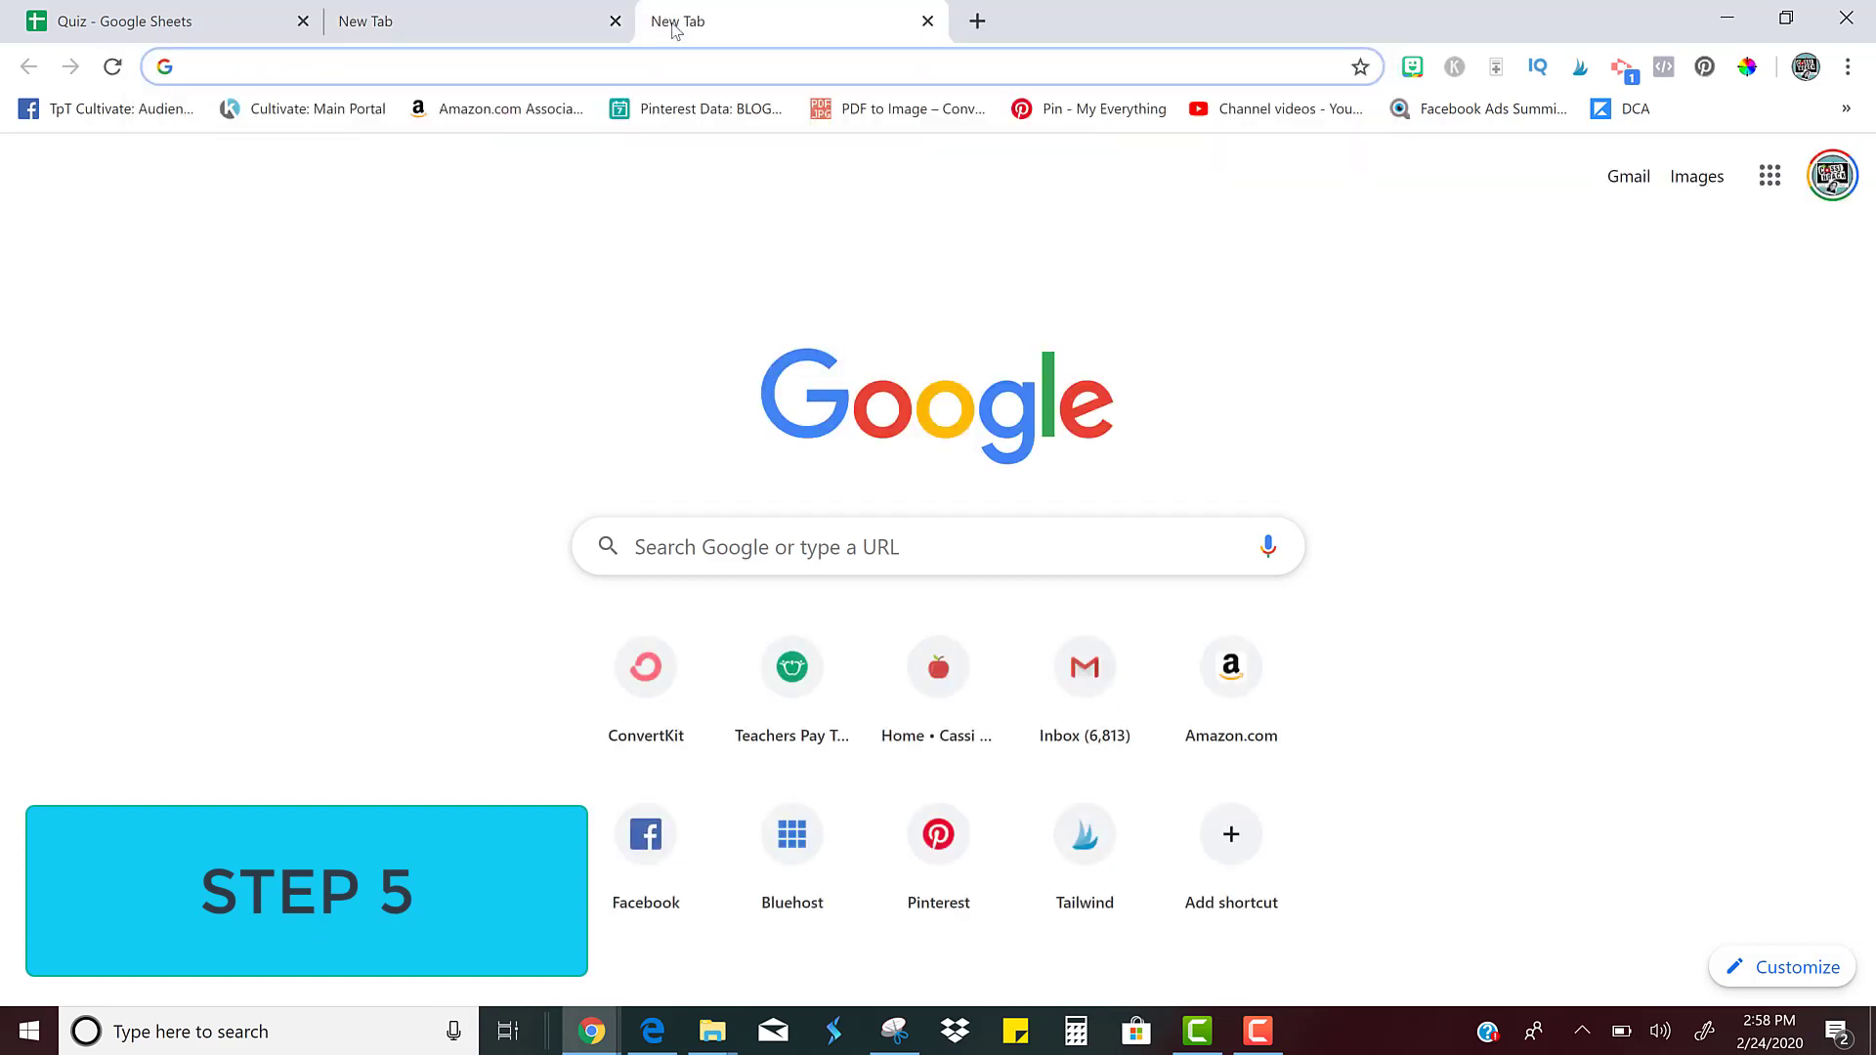
Load the /copy URL to reach the Copy document page for Quiz and select its address
click(647, 66)
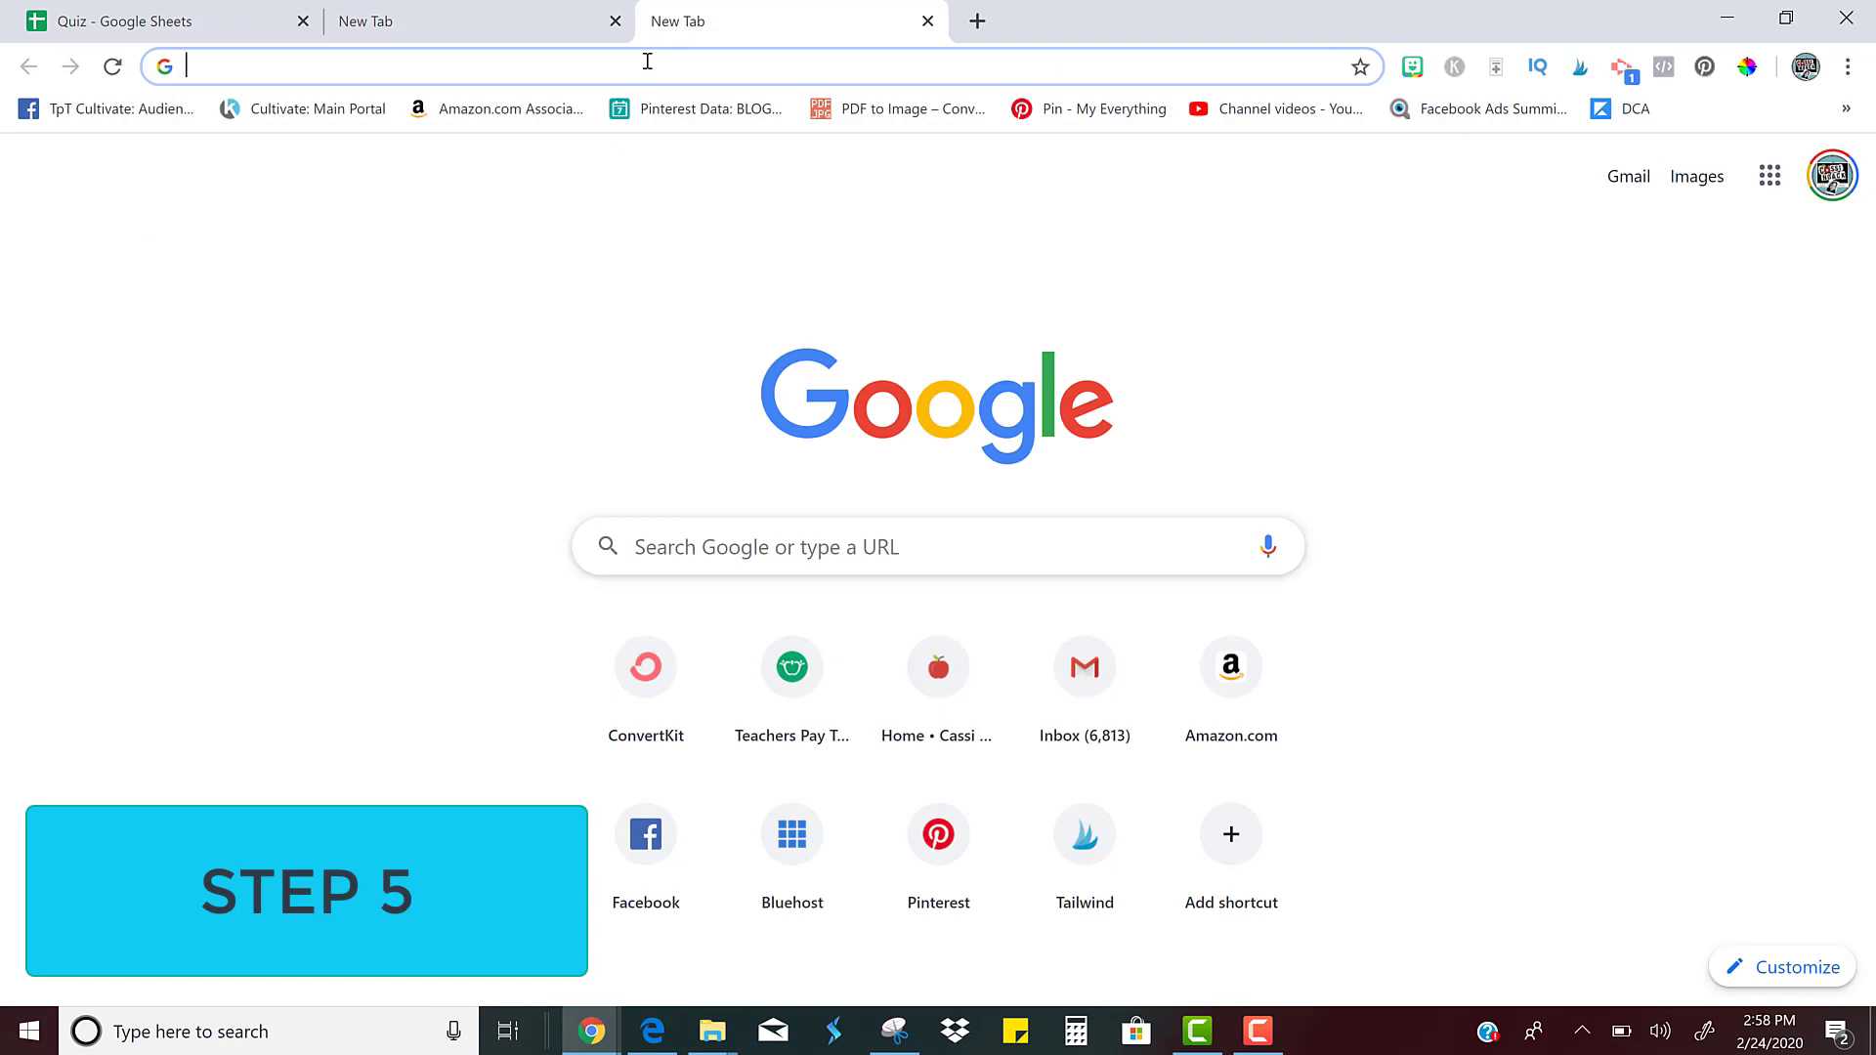
text(https://docs.google.com/spreadsheets/d/12GorFo4_HGWJ_7P5PW0Md8bN8_7OD5Dz0ujPh-Sg3Y0/copy)
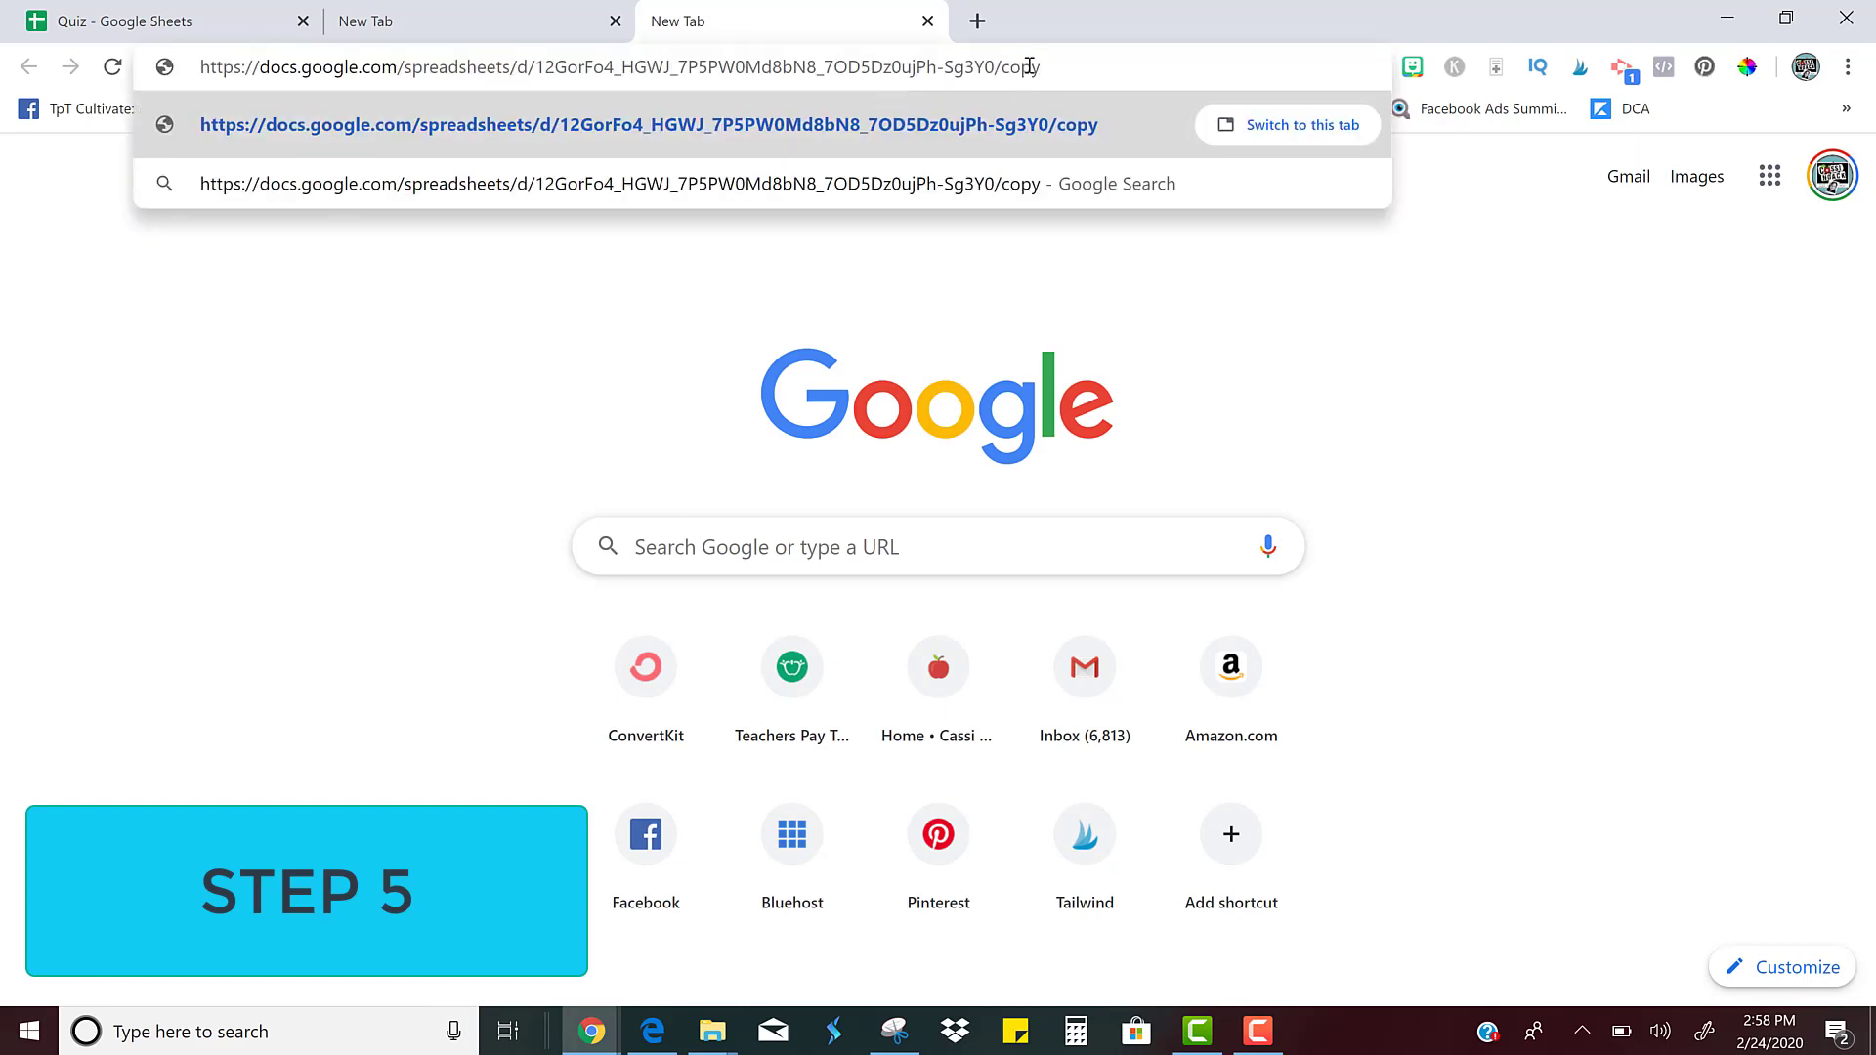
key(Enter)
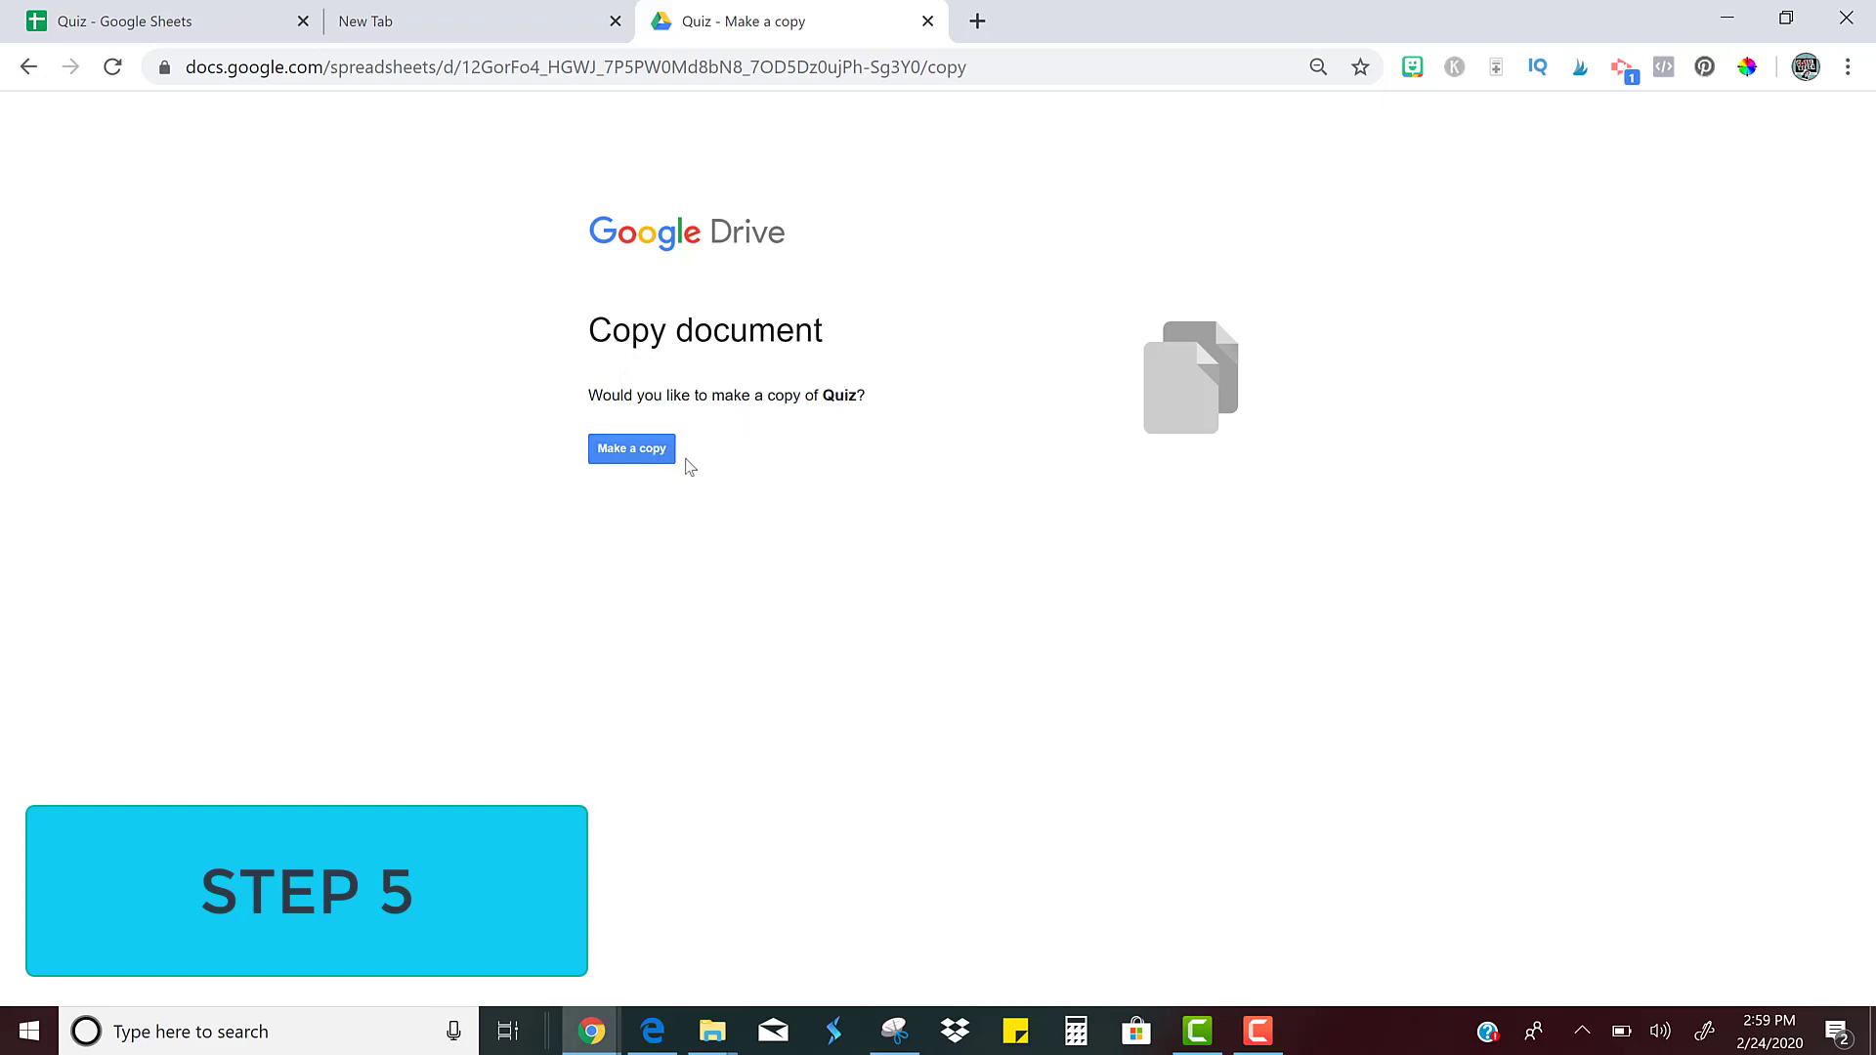
mouse_move(604, 492)
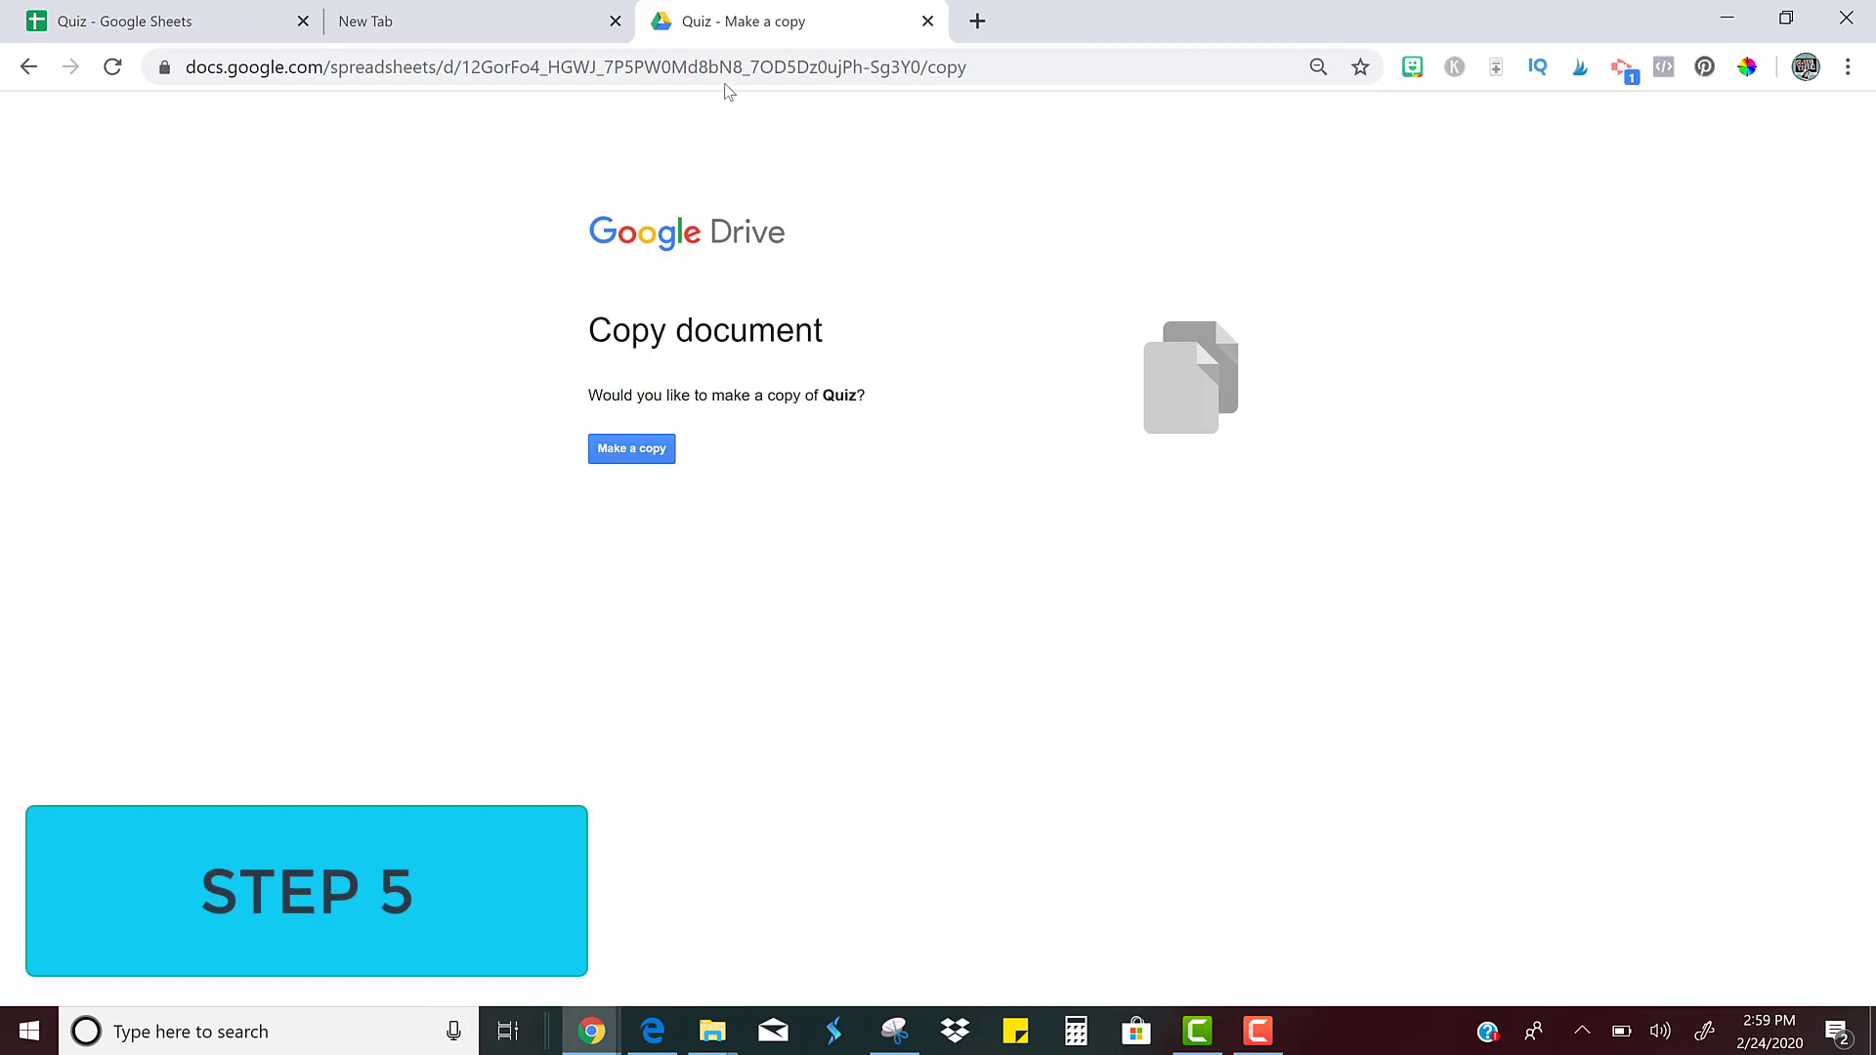
click(574, 66)
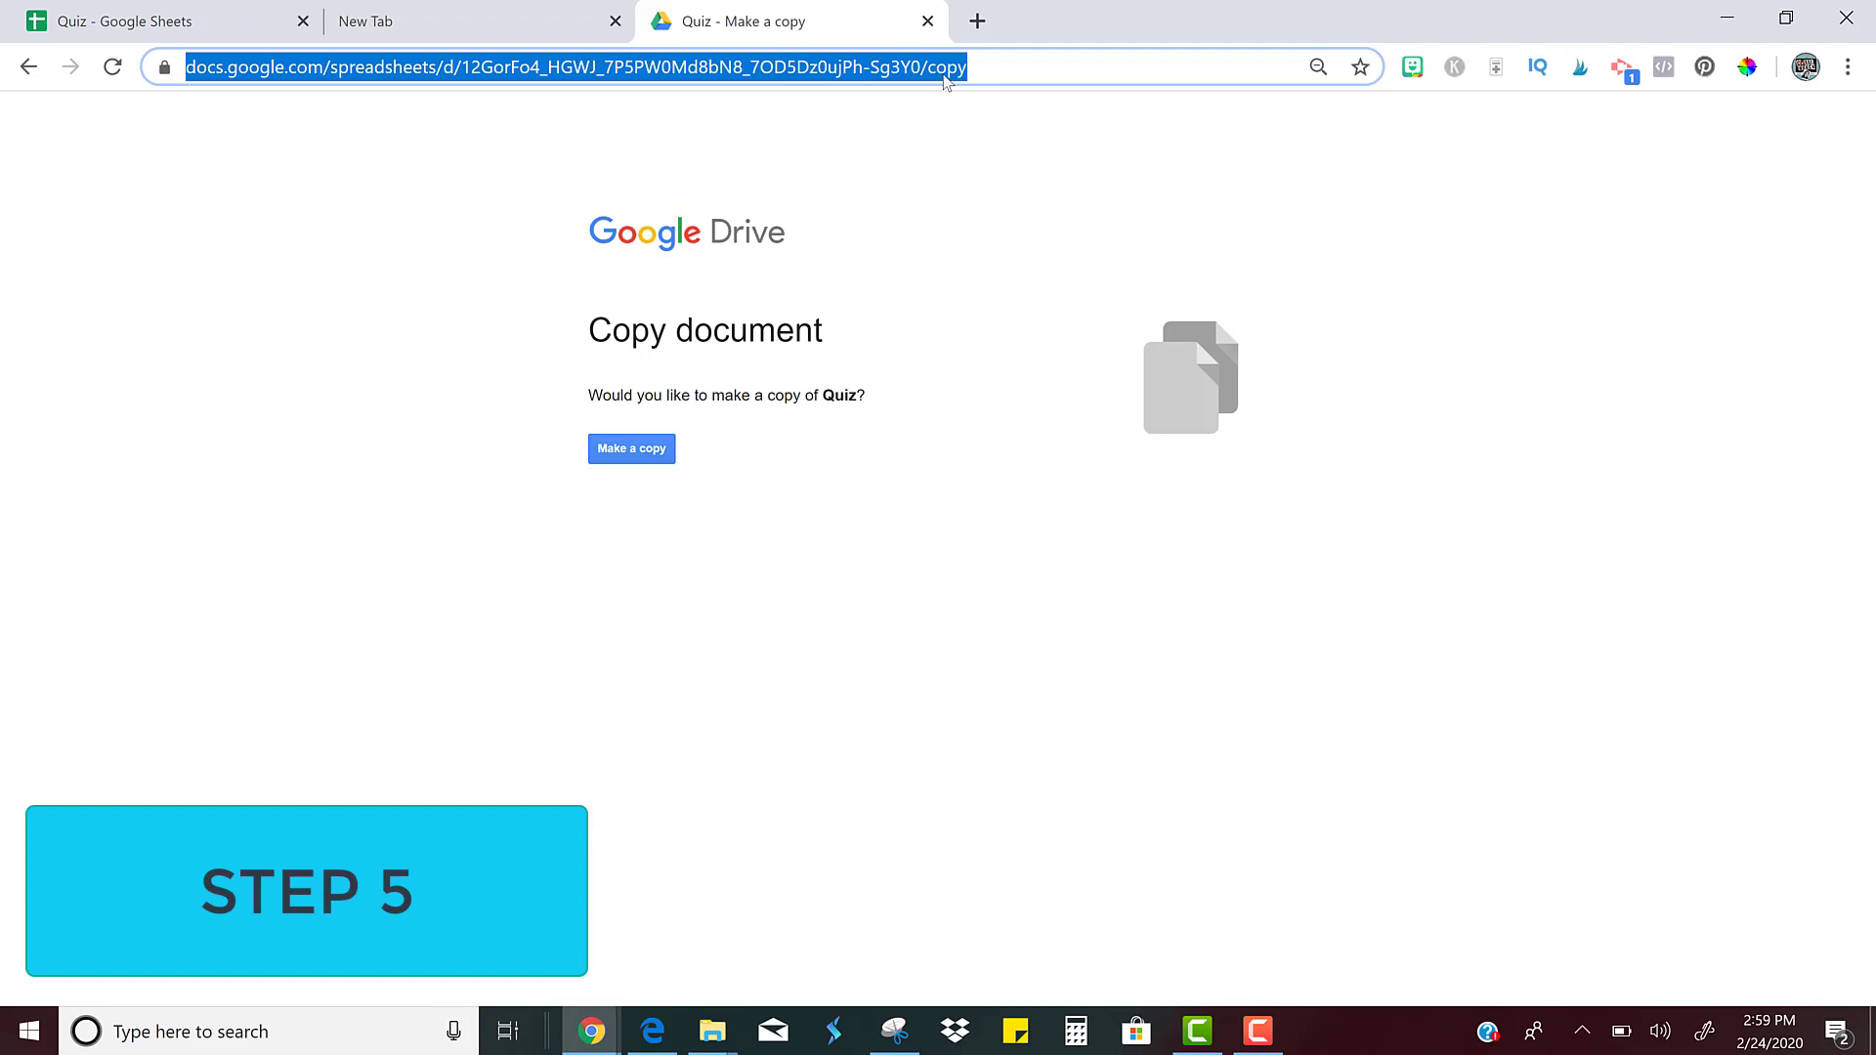
mouse_move(905, 8)
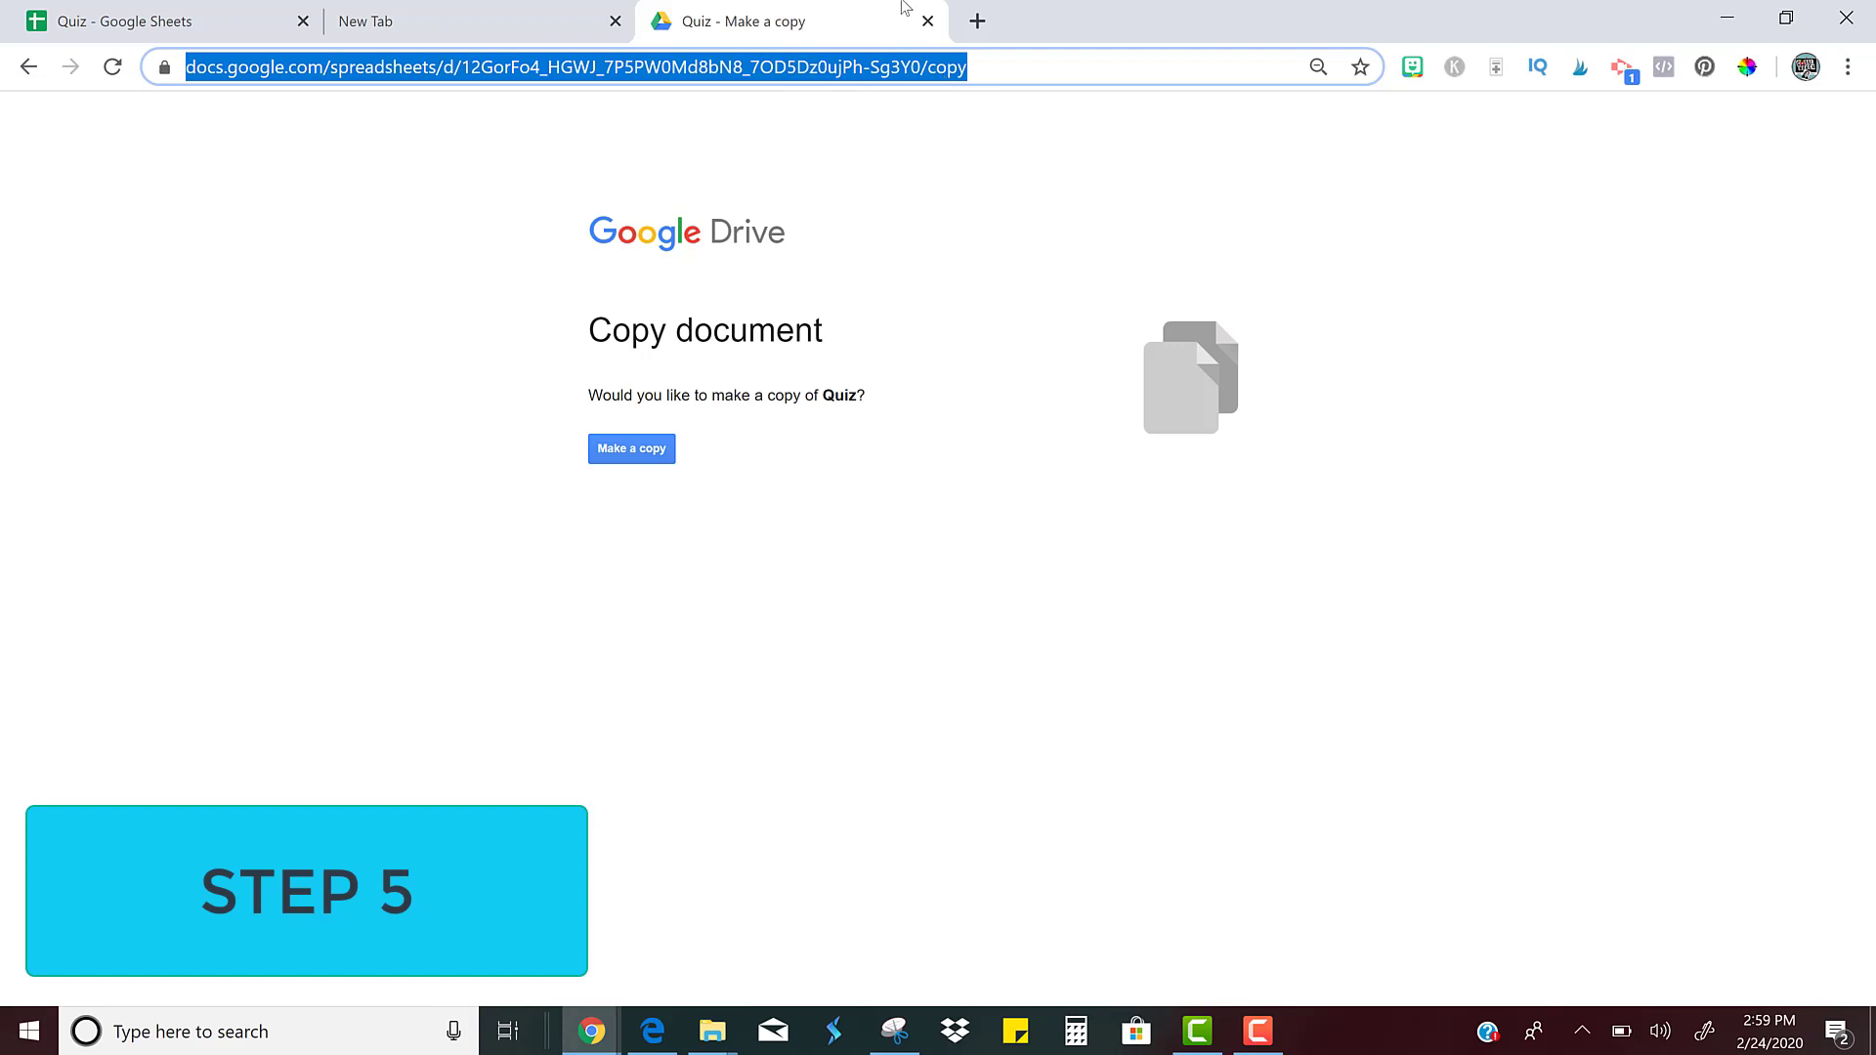
mouse_move(977, 19)
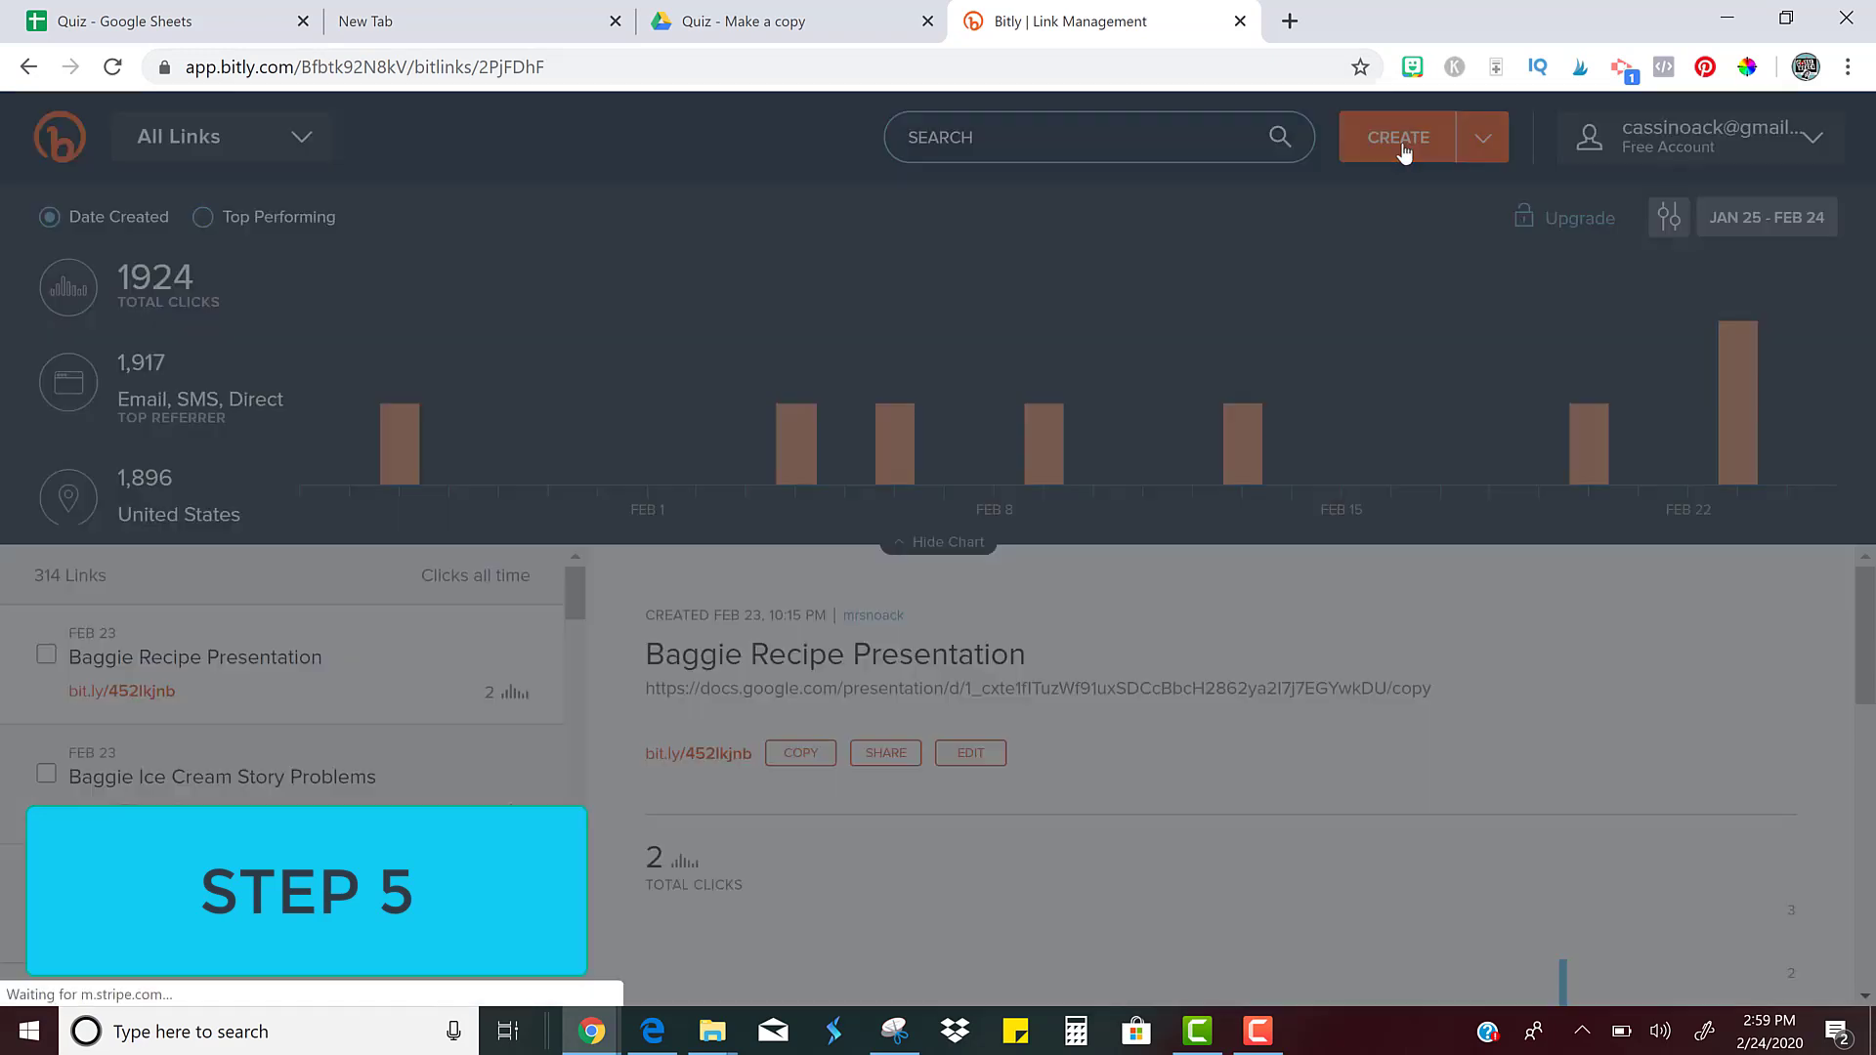
Create a Bitly short link from the forced-copy URL and title it Sample Quiz
click(1395, 137)
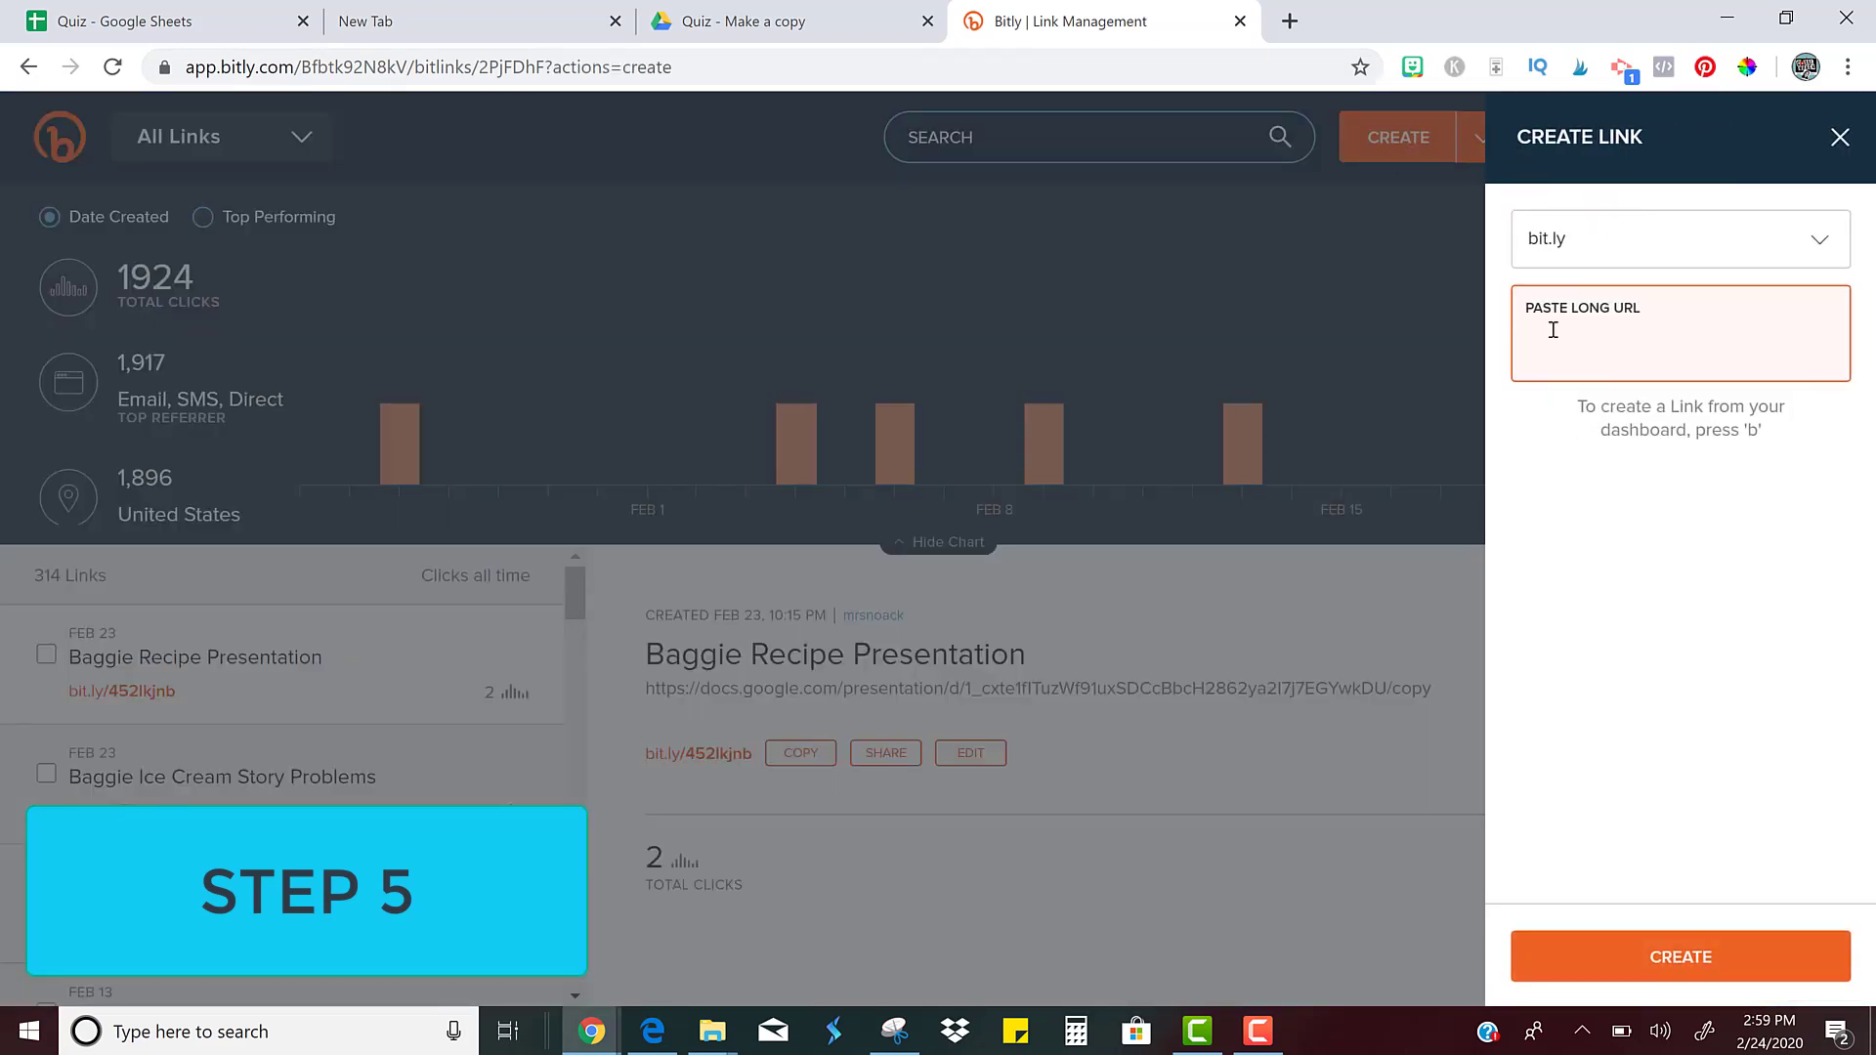
text(https://docs.google.com/spreadsheets/d/12GorFo4_HGWJ_7P5PW0Md8bN8_7OD5Dz0ujPh-Sg3Y0/copy)
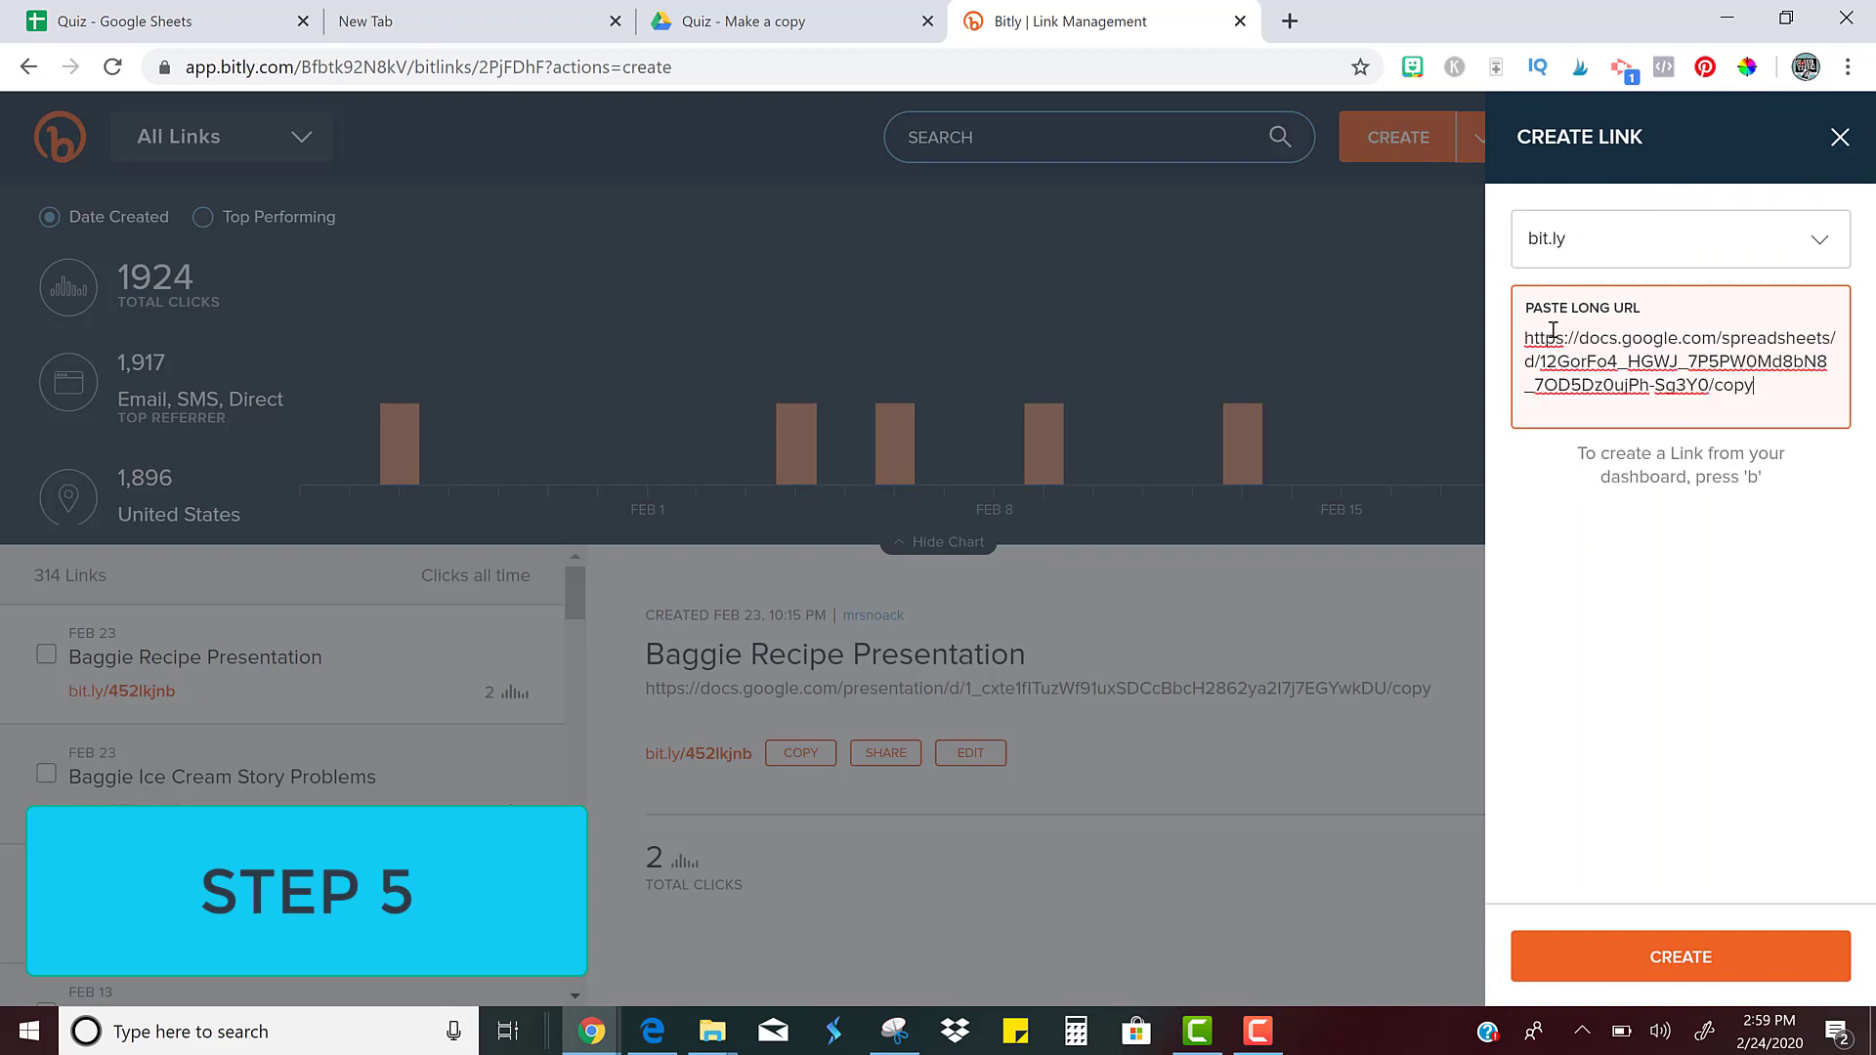
click(1680, 956)
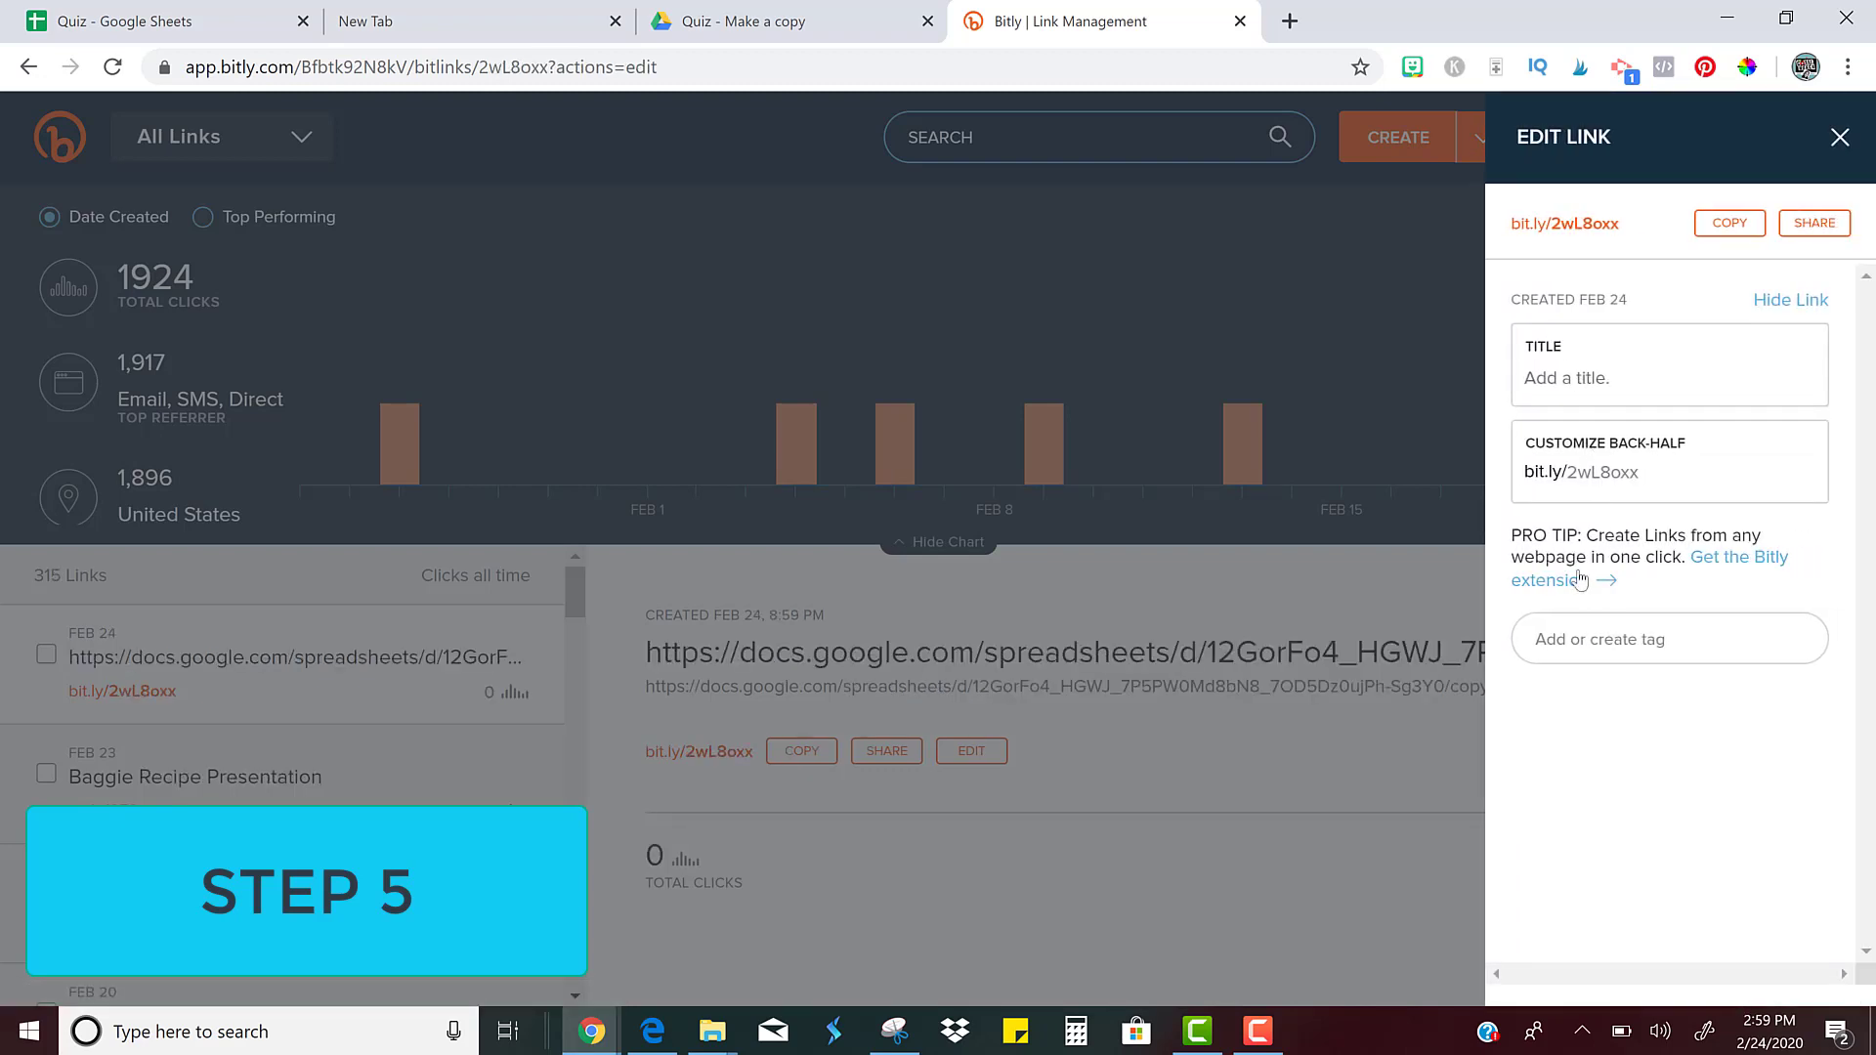
click(1667, 366)
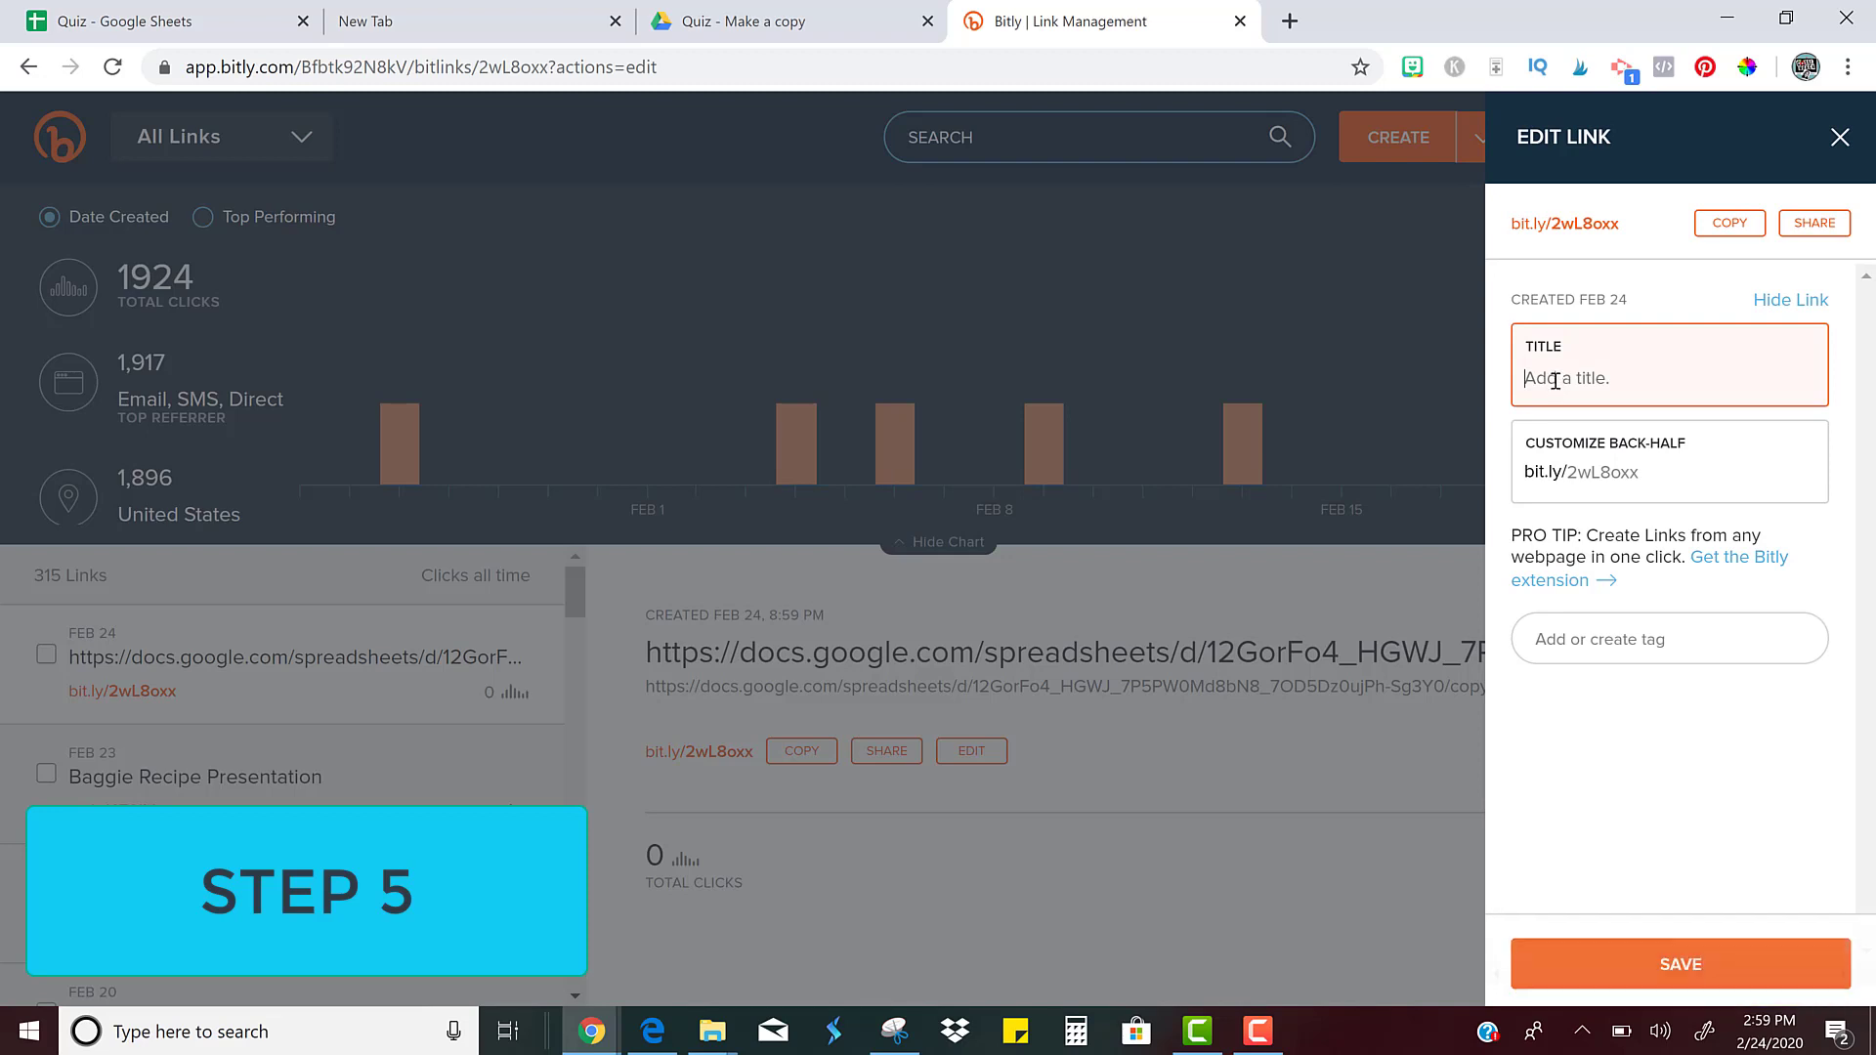
text(Sample Quiz)
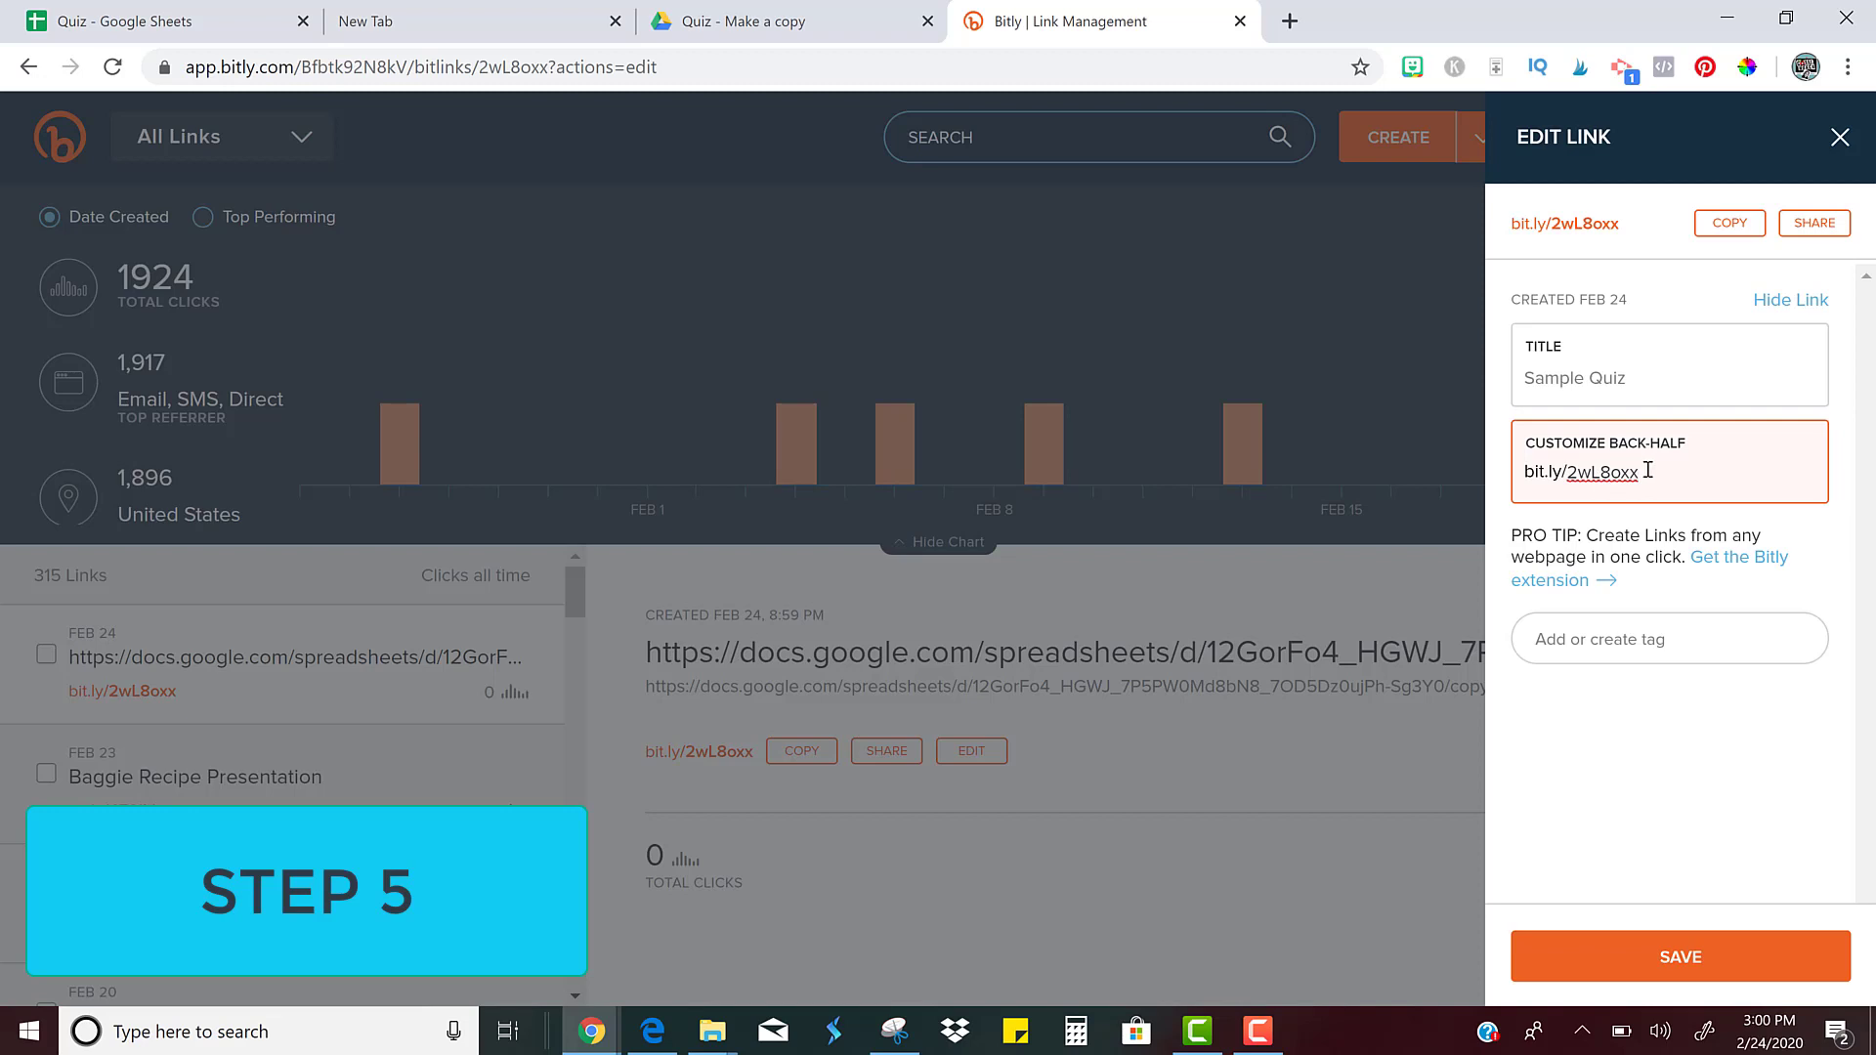
Customize the short link's back-half to 9632bhnre and save it as bit.ly/9632bhnre
double_click(1603, 471)
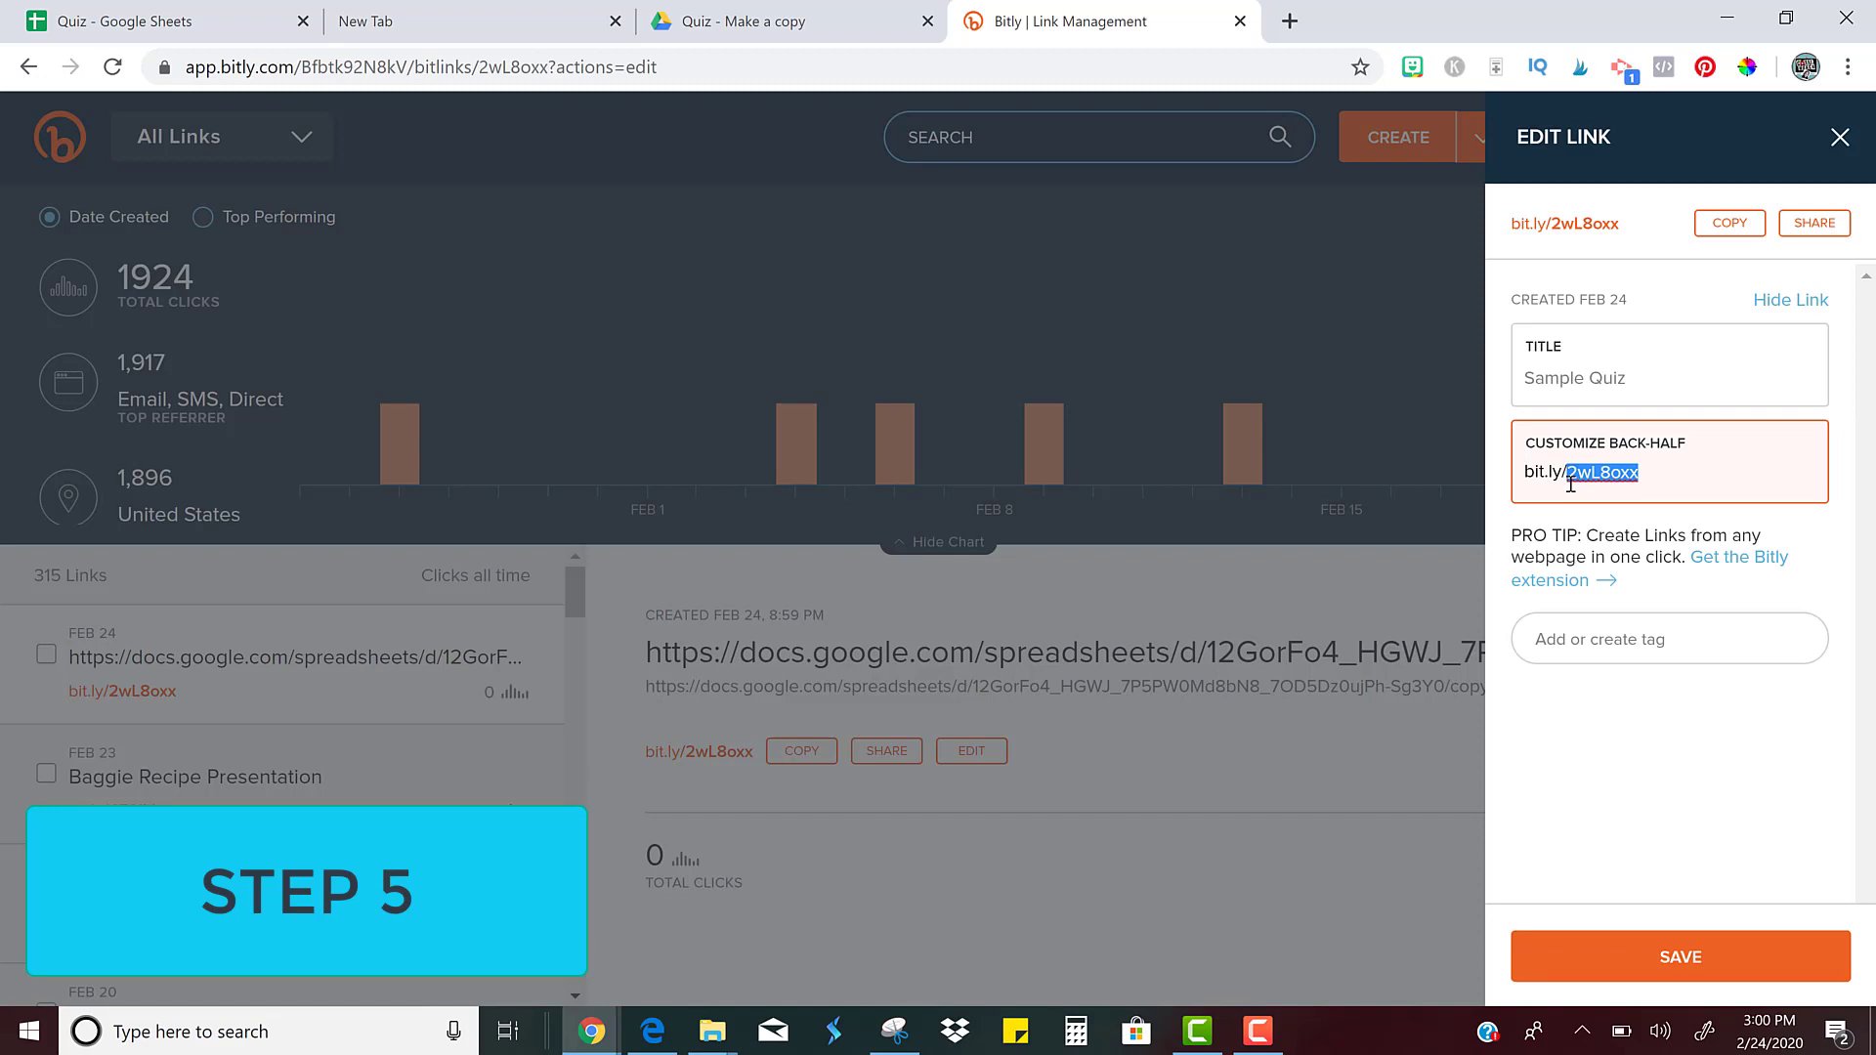
text(963)
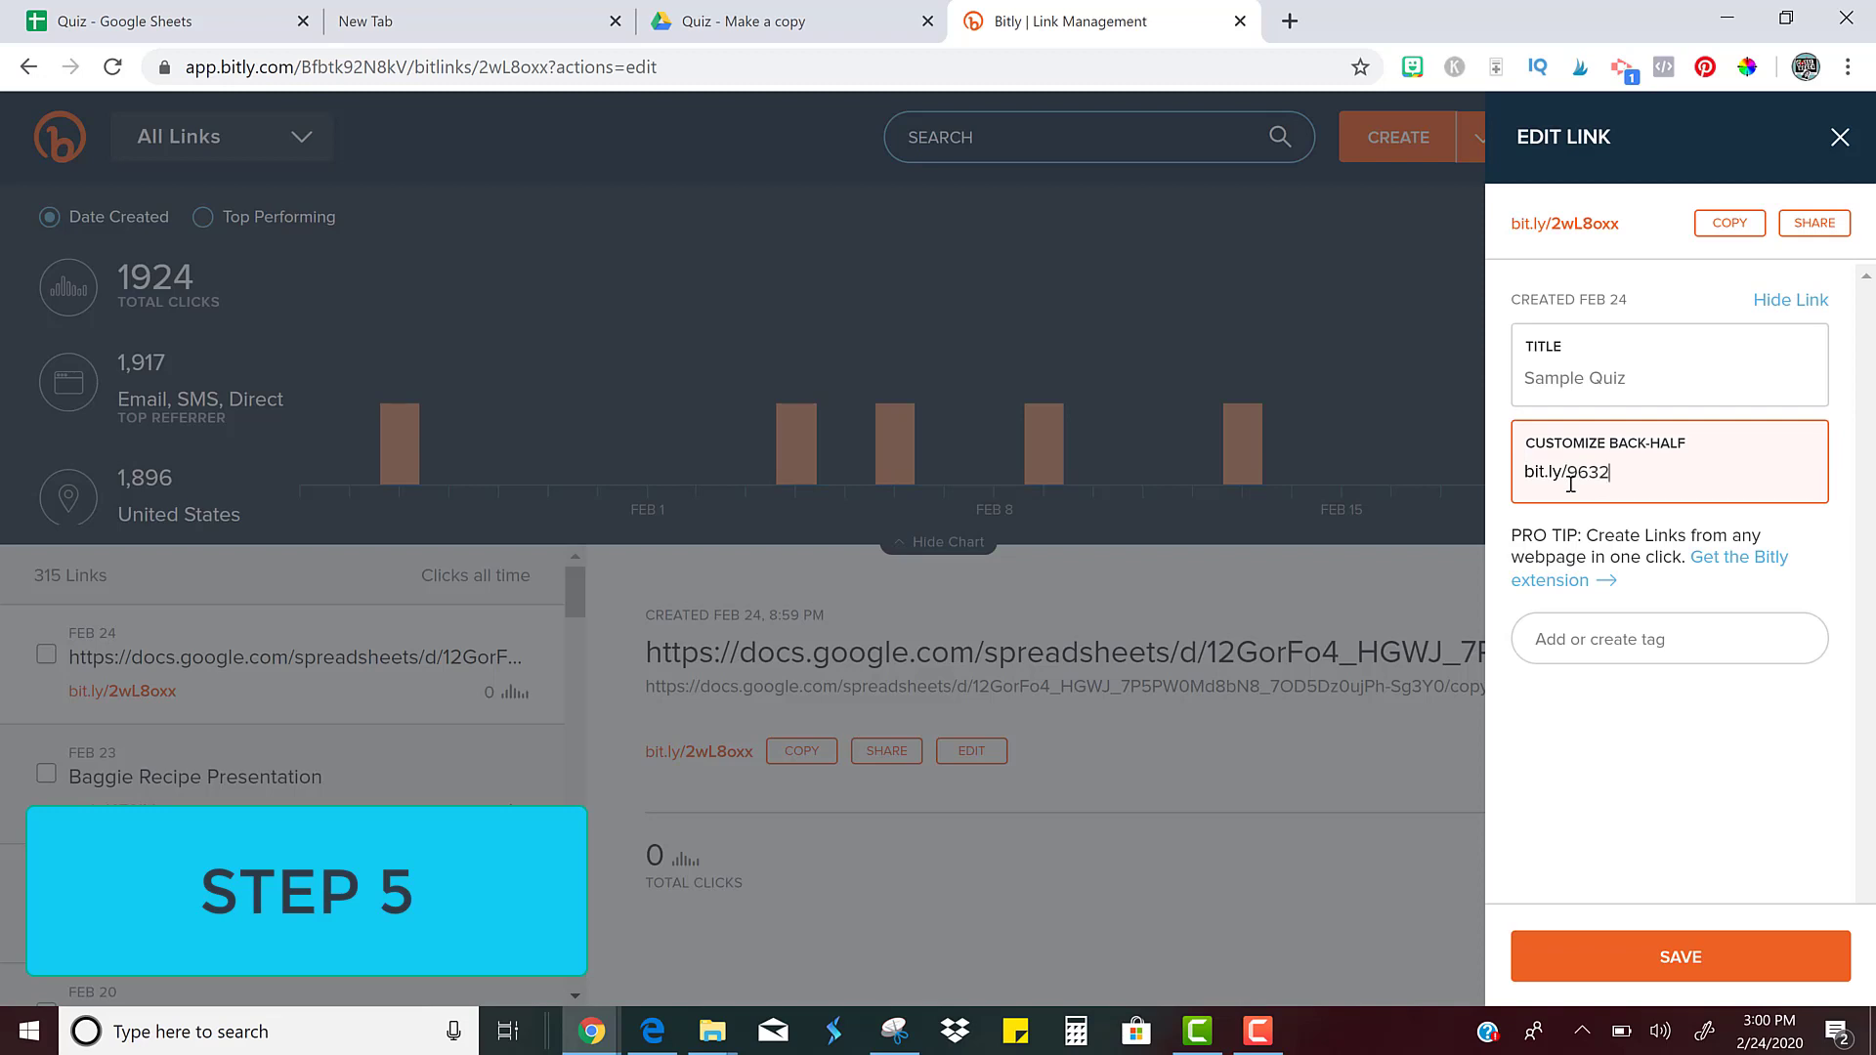
text(bh)
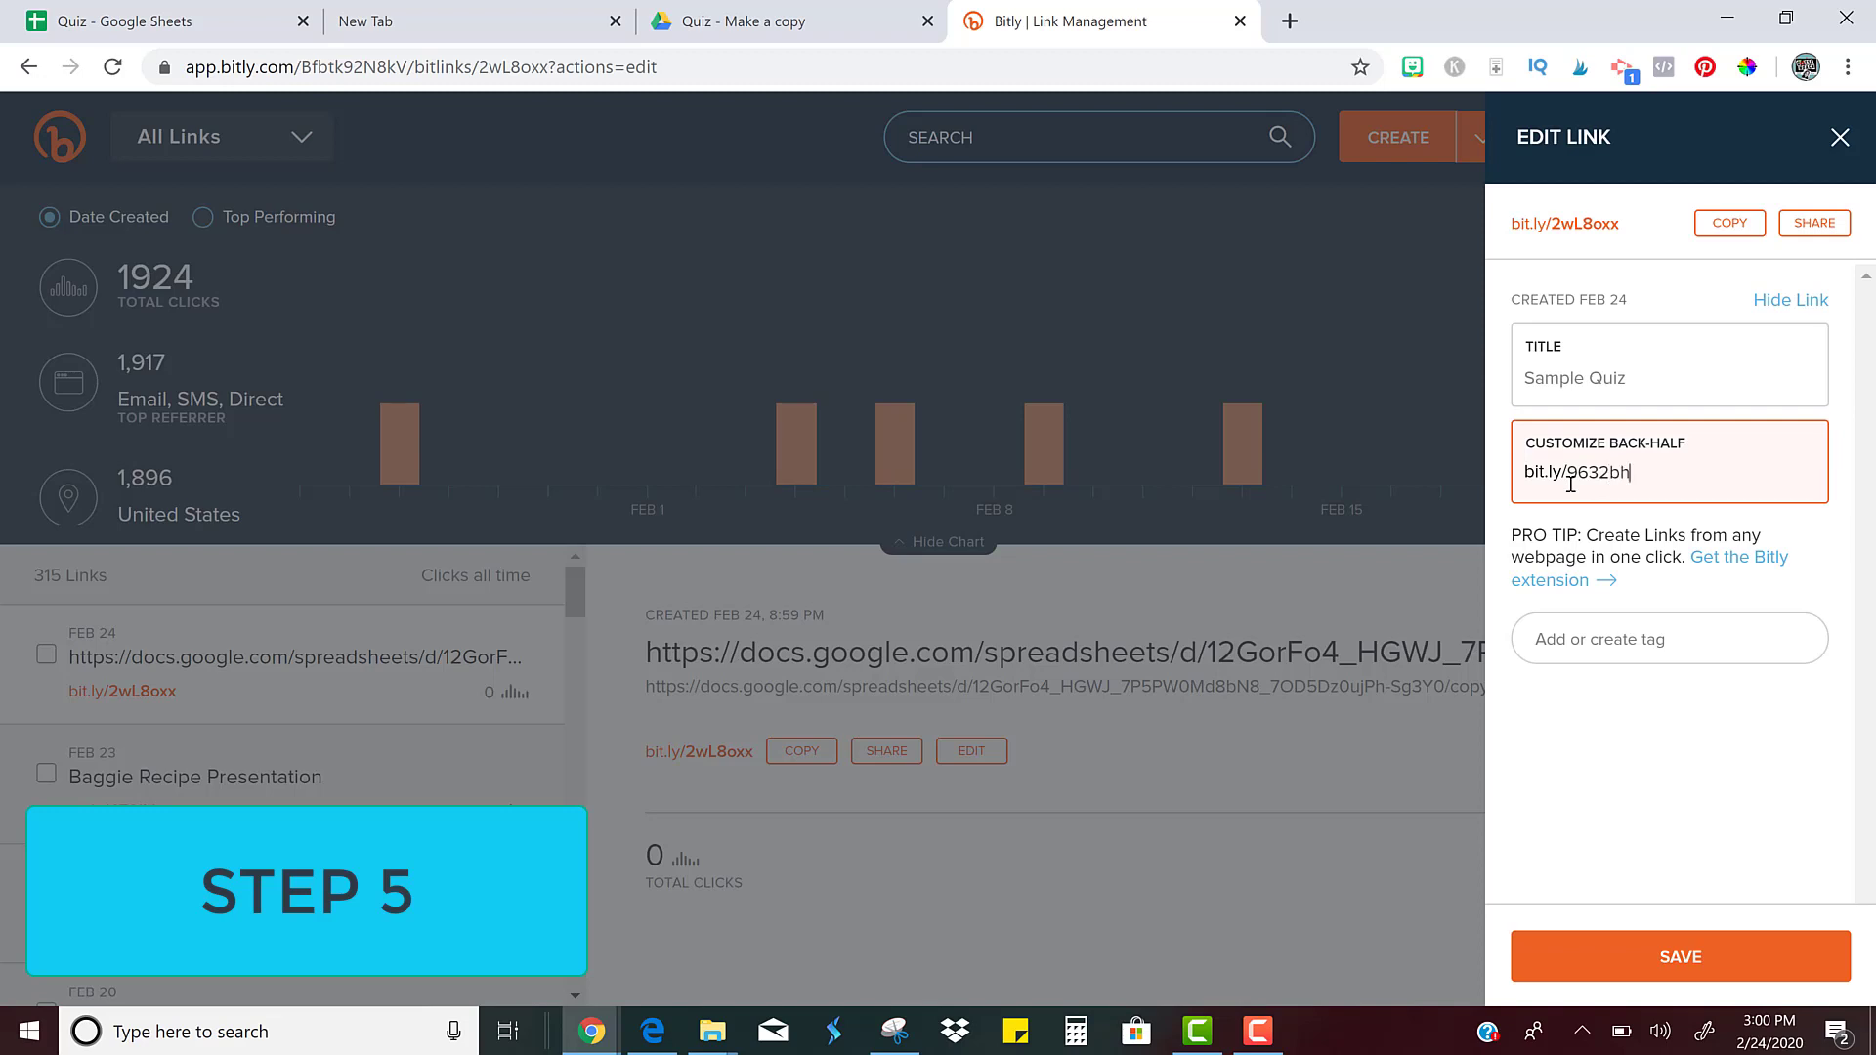
text(n)
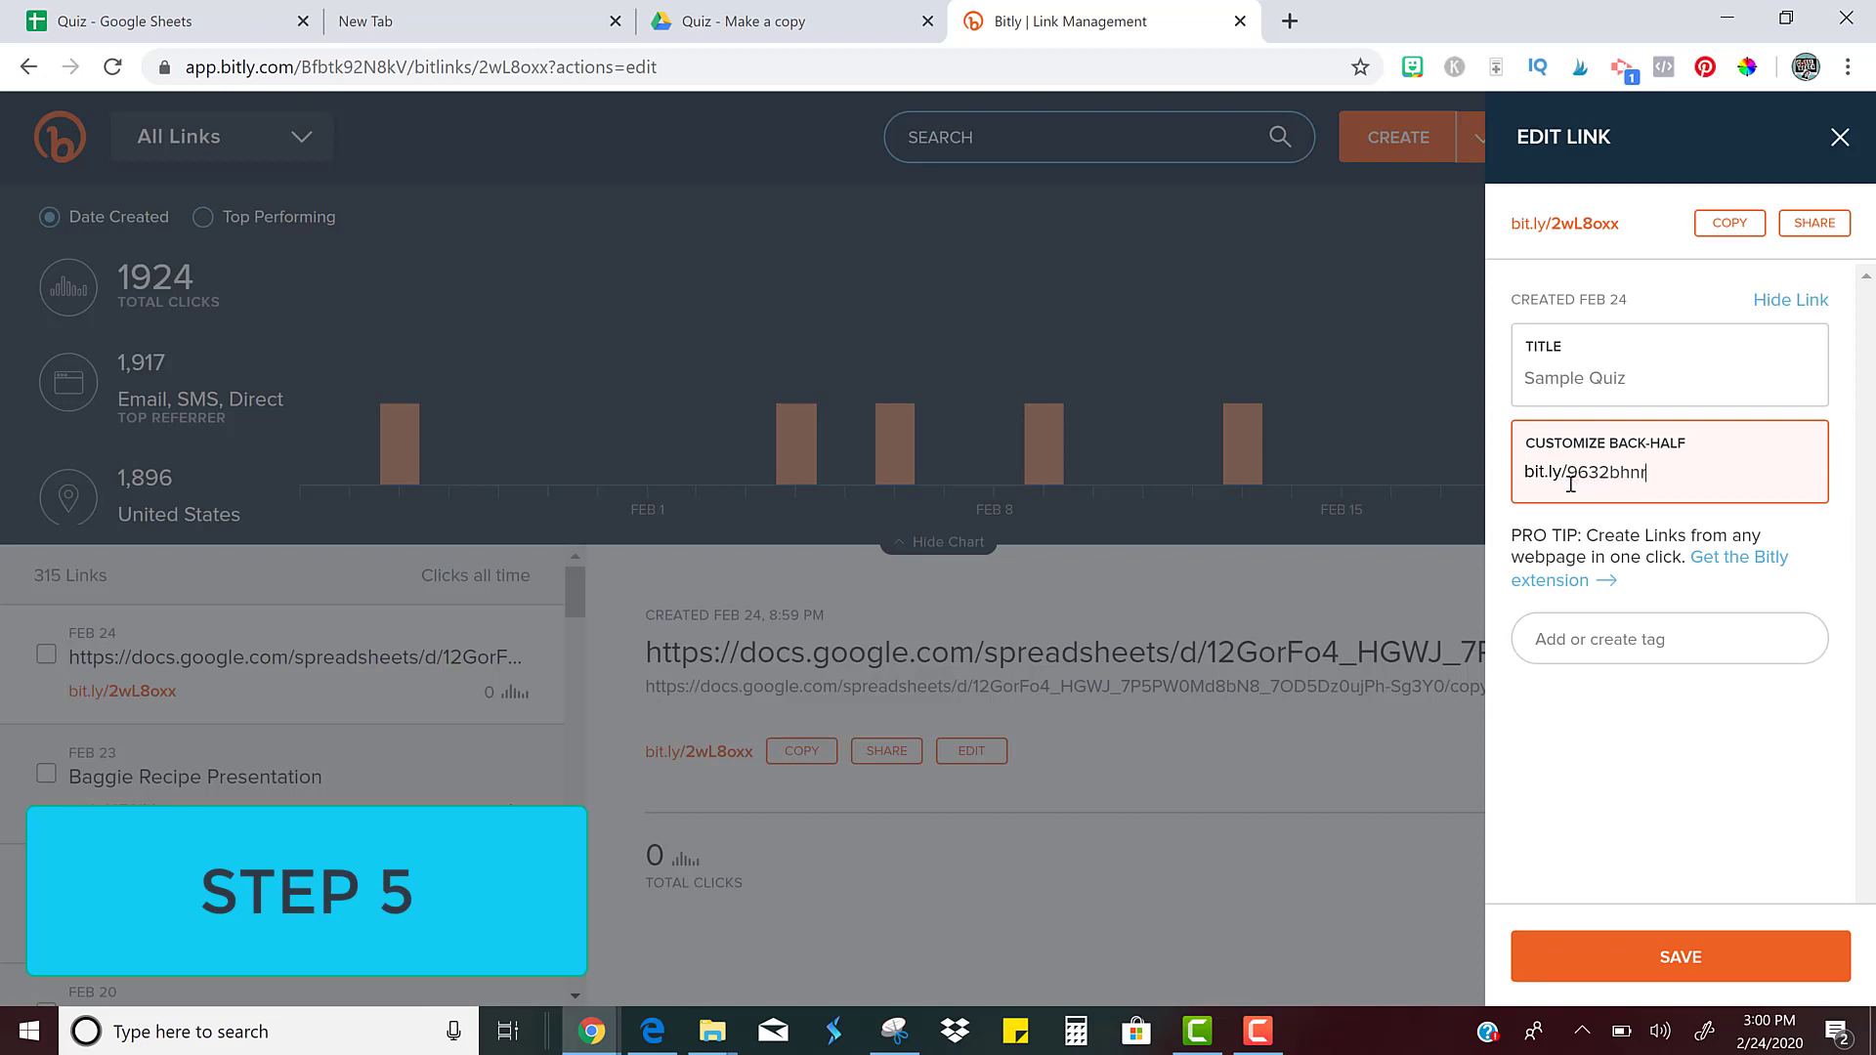
text(re)
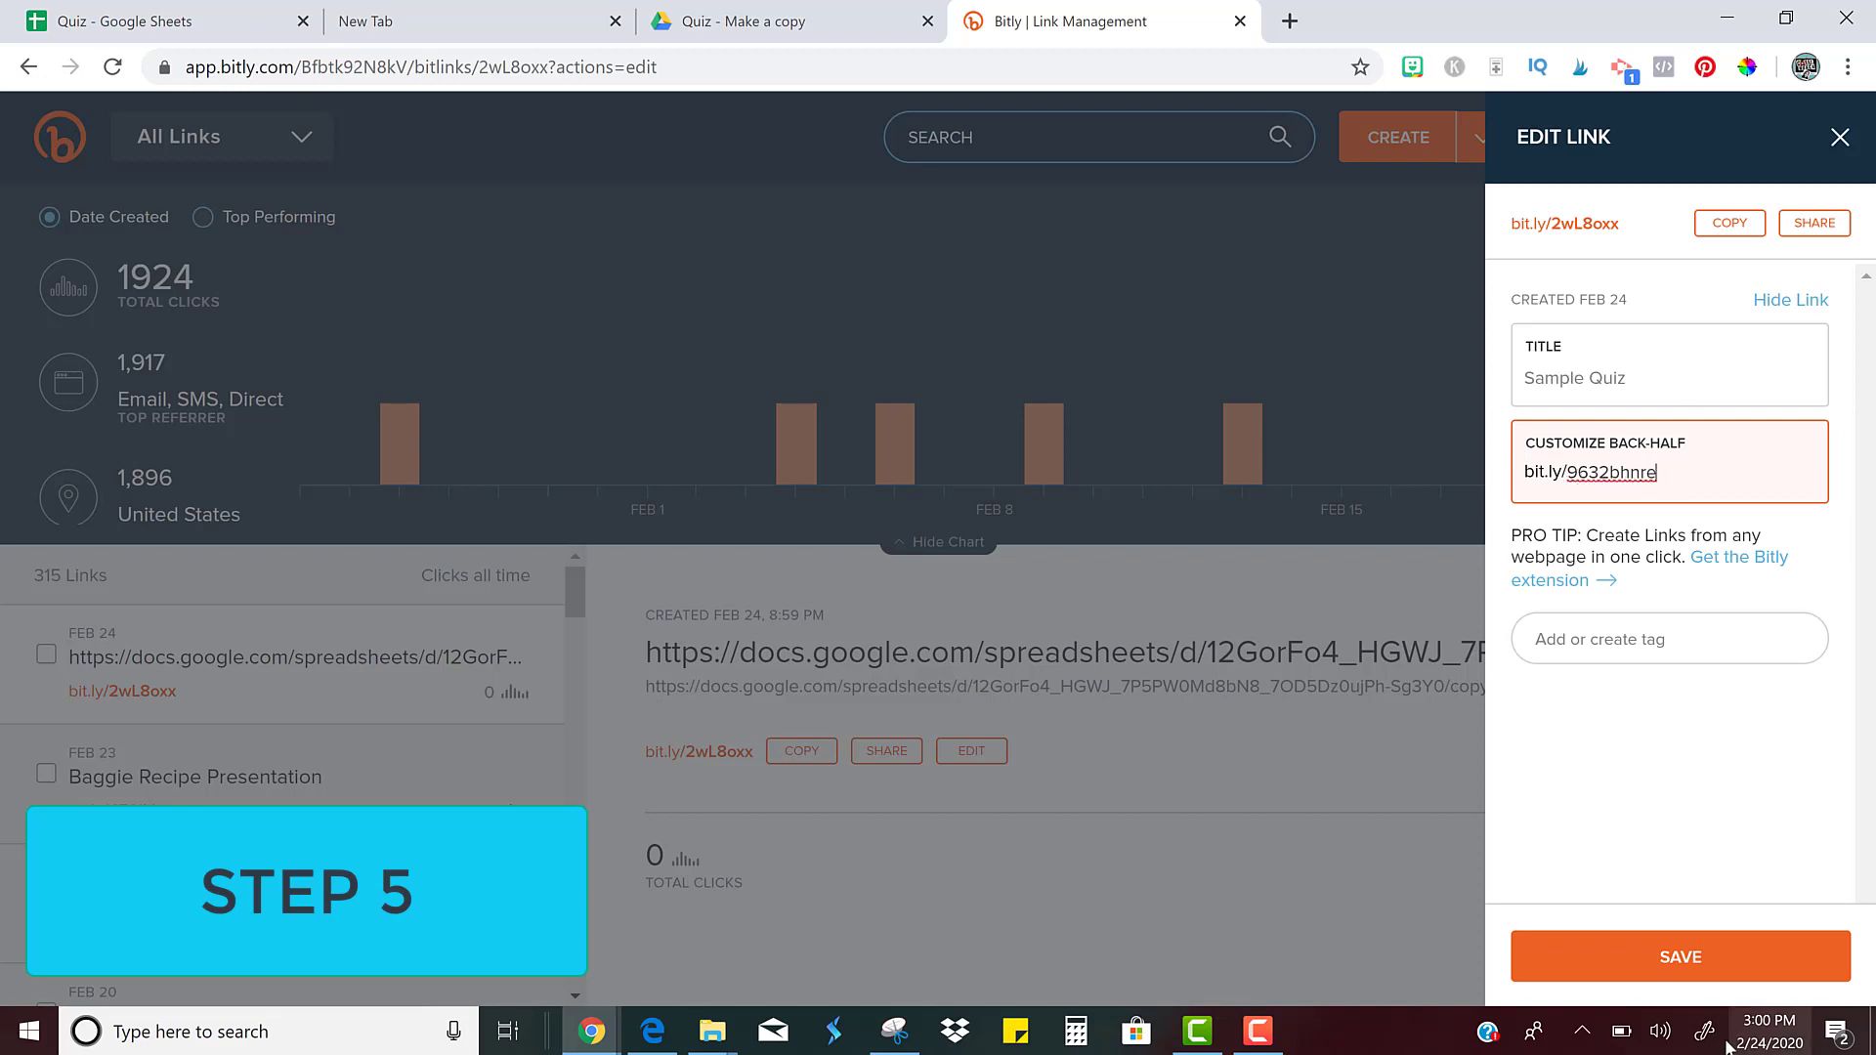
click(1679, 955)
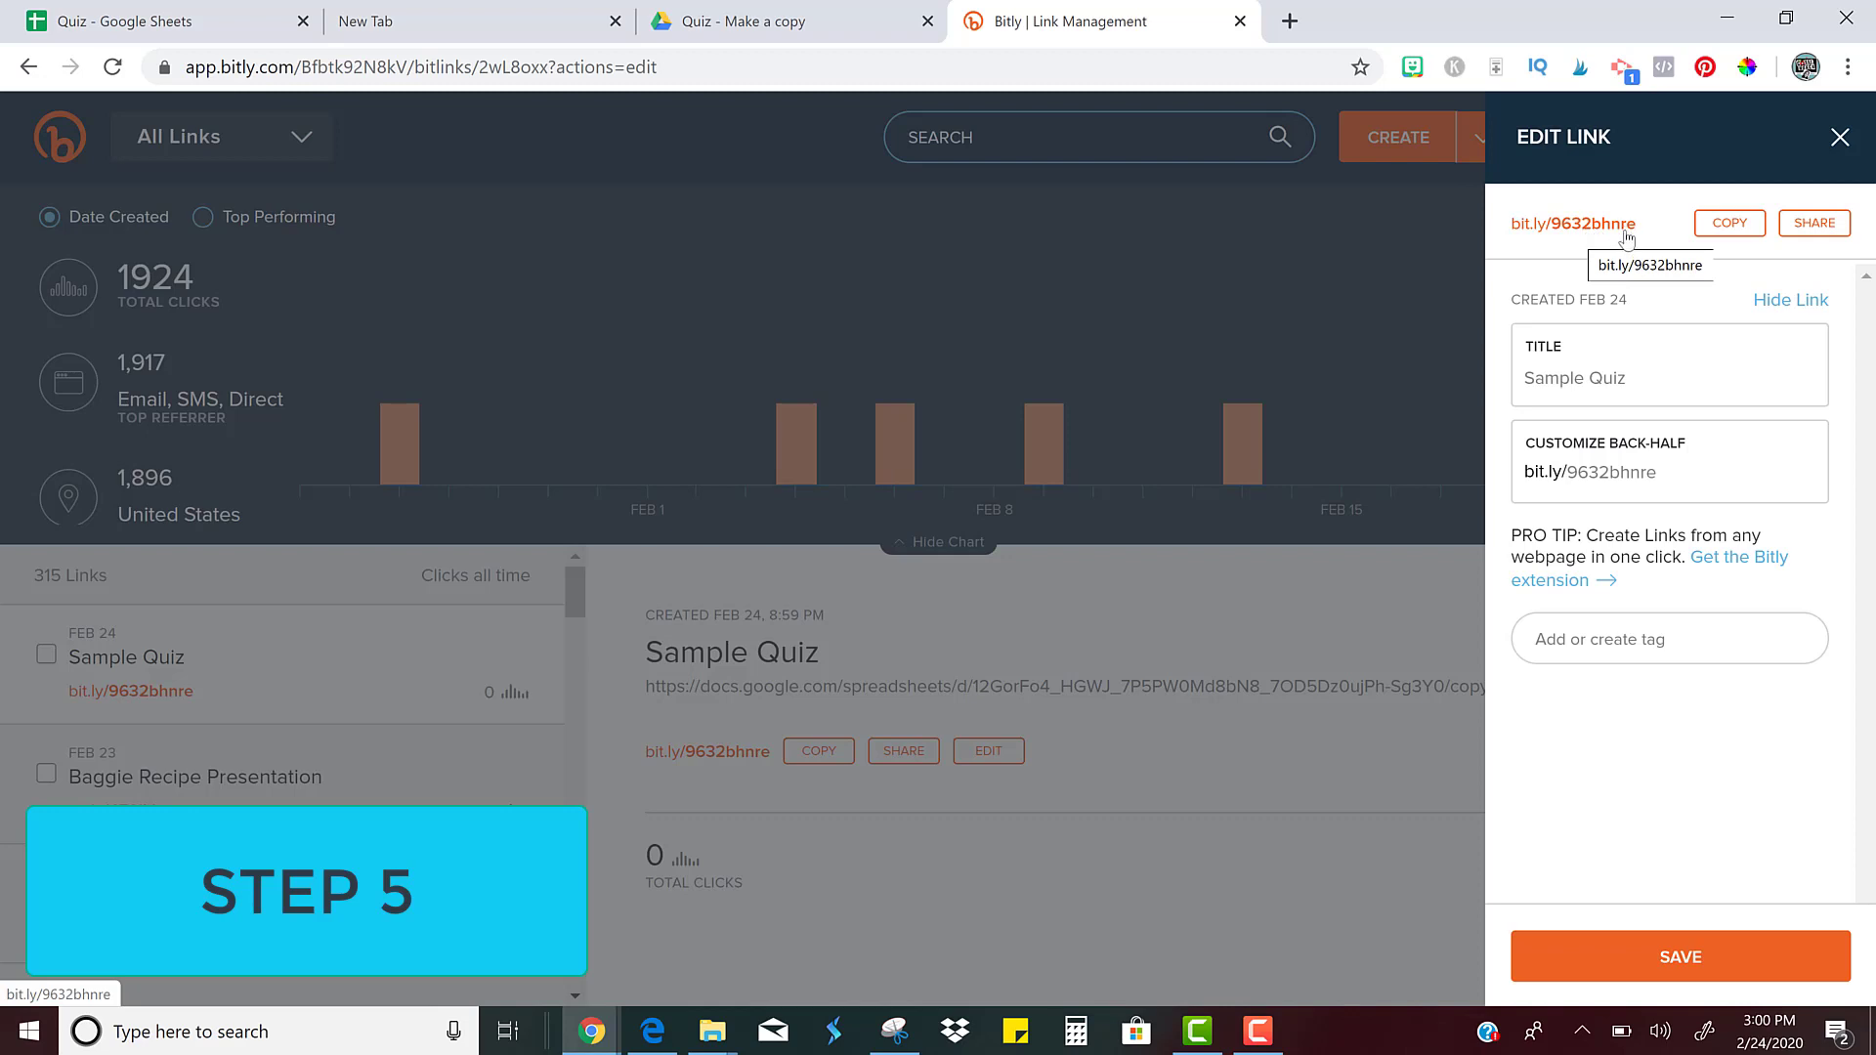
mouse_move(1624, 235)
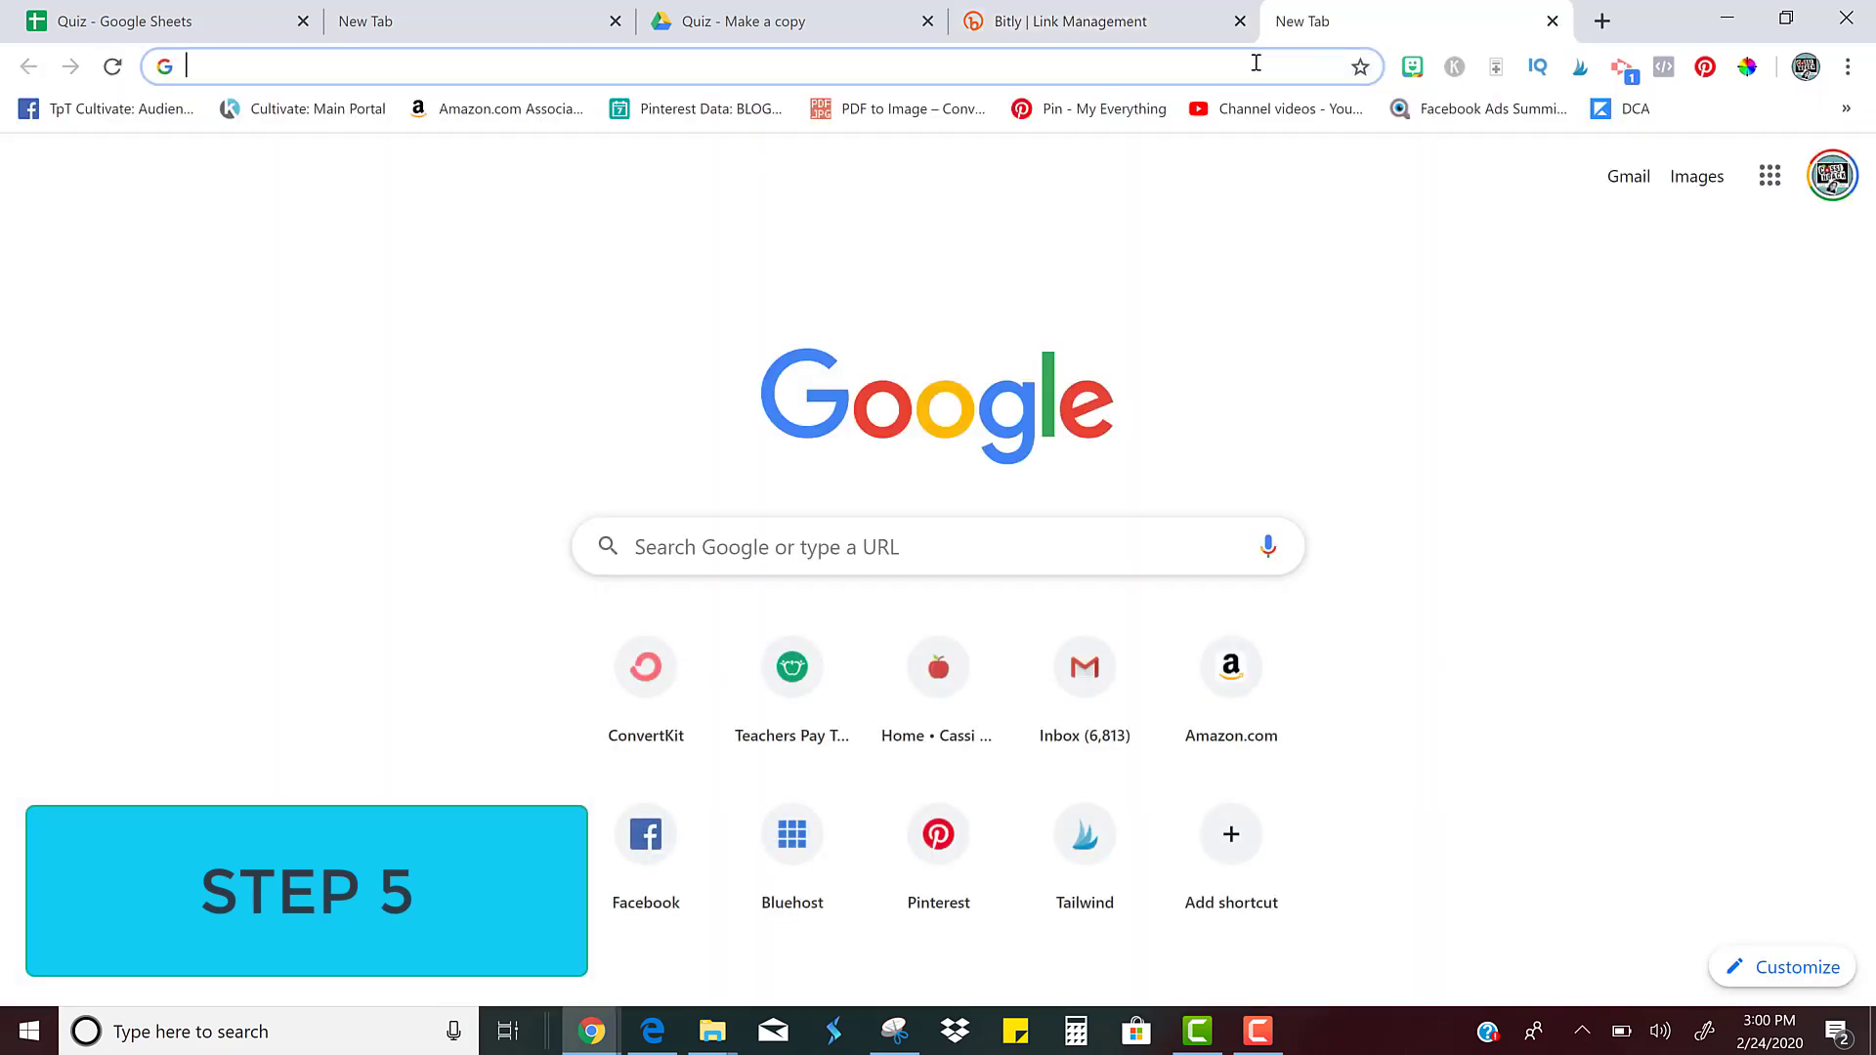
Visit bit.ly/9632bhnre to confirm the Copy document page, then return to Quiz and dismiss sharing
text(bit.ly/9632bhnre)
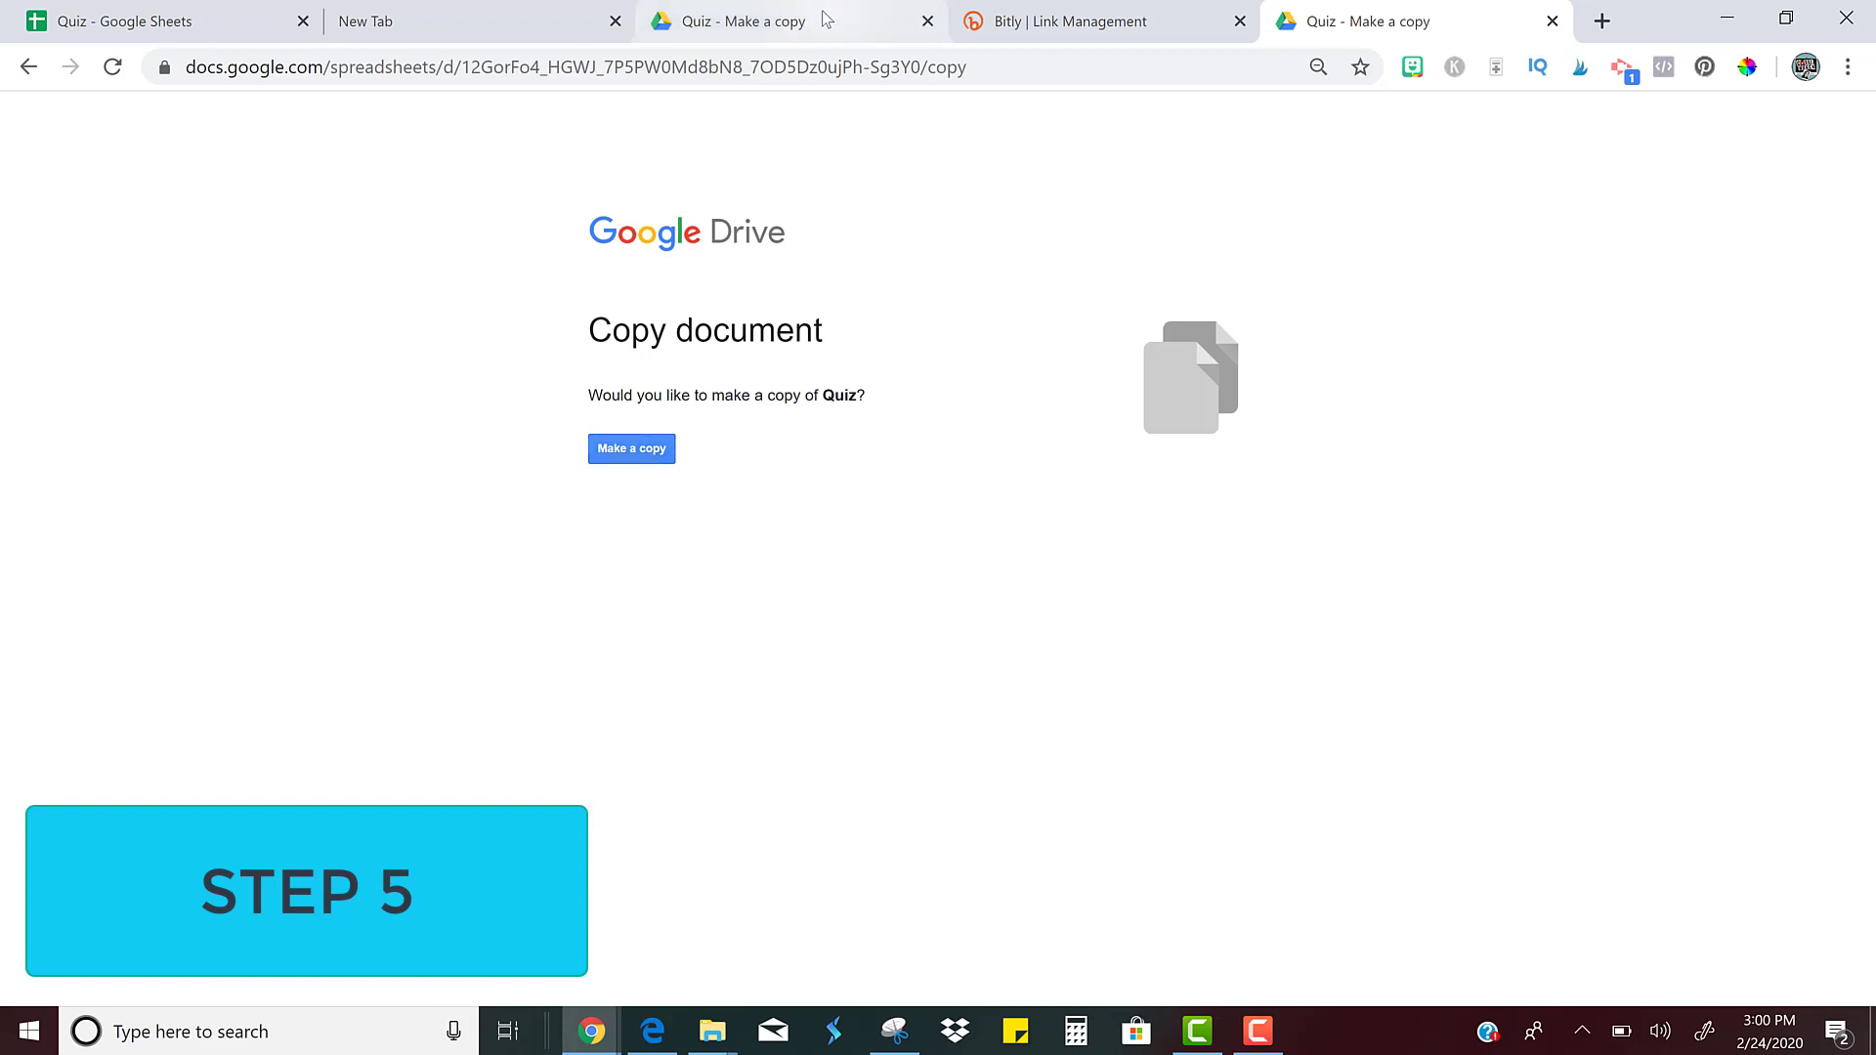
click(631, 447)
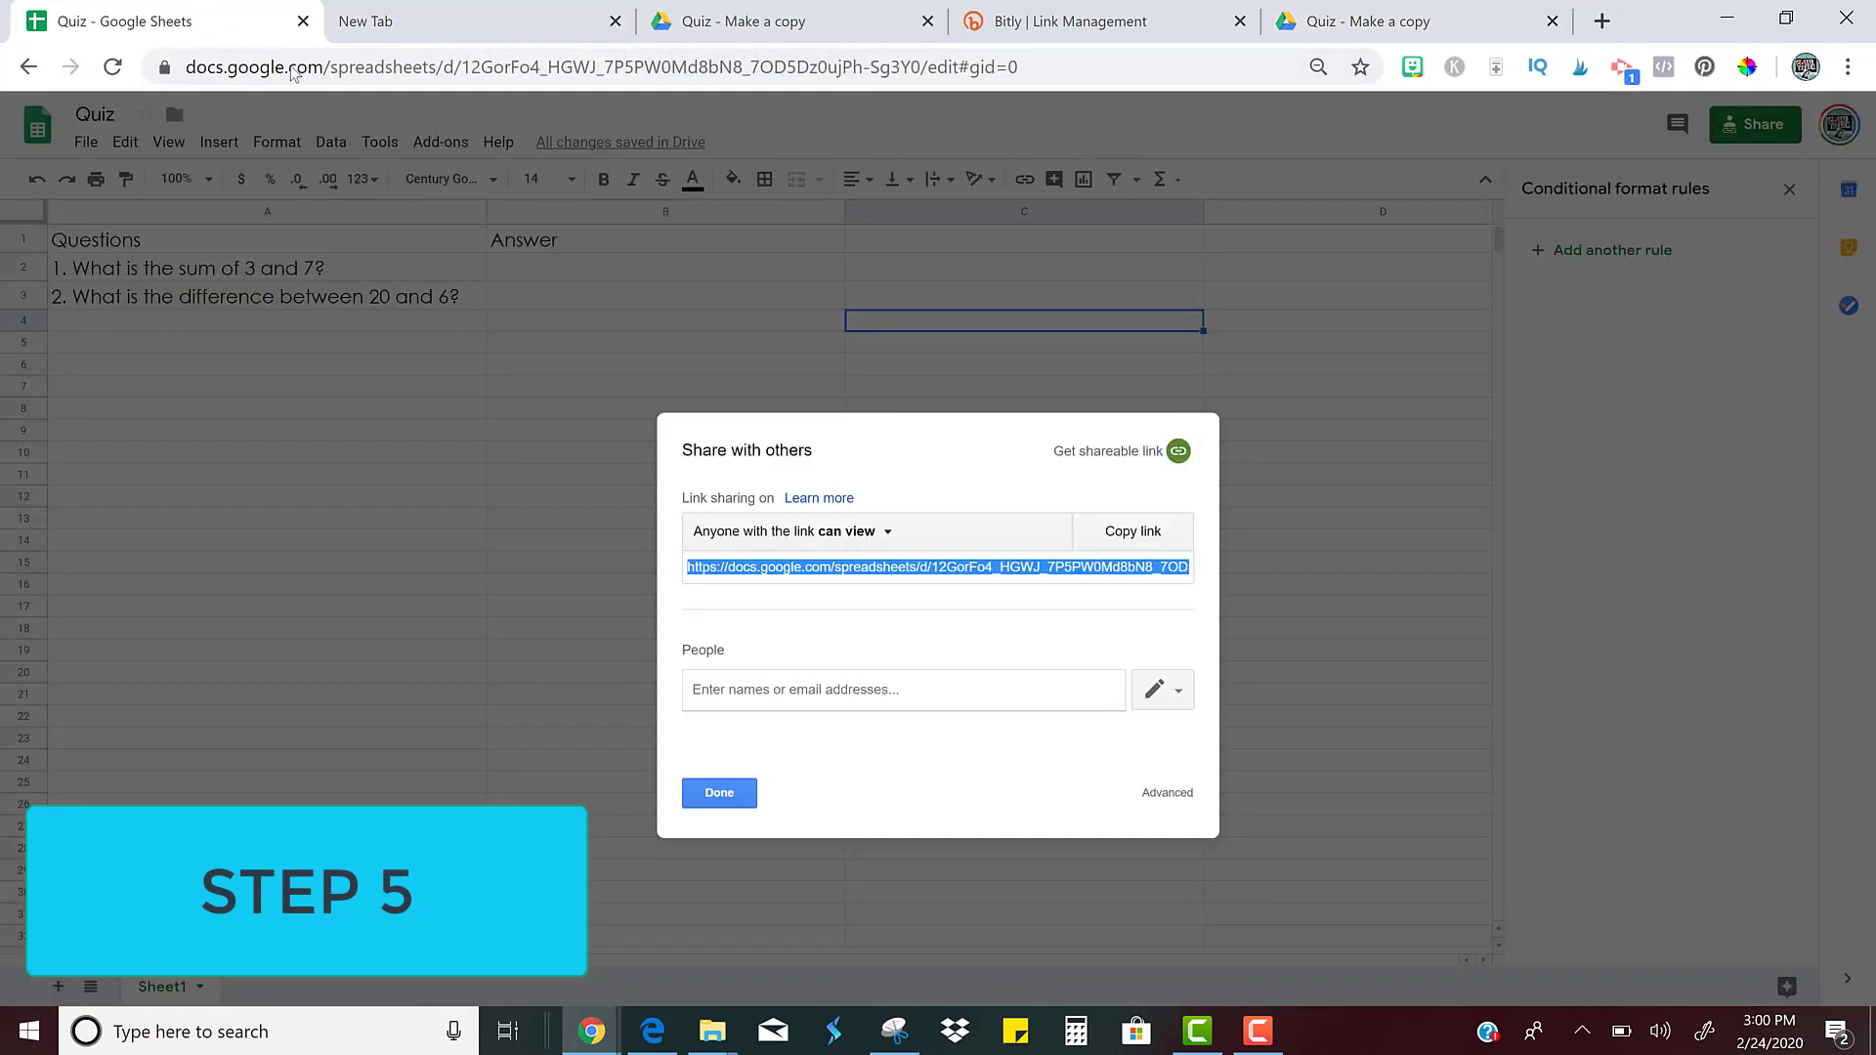
click(717, 791)
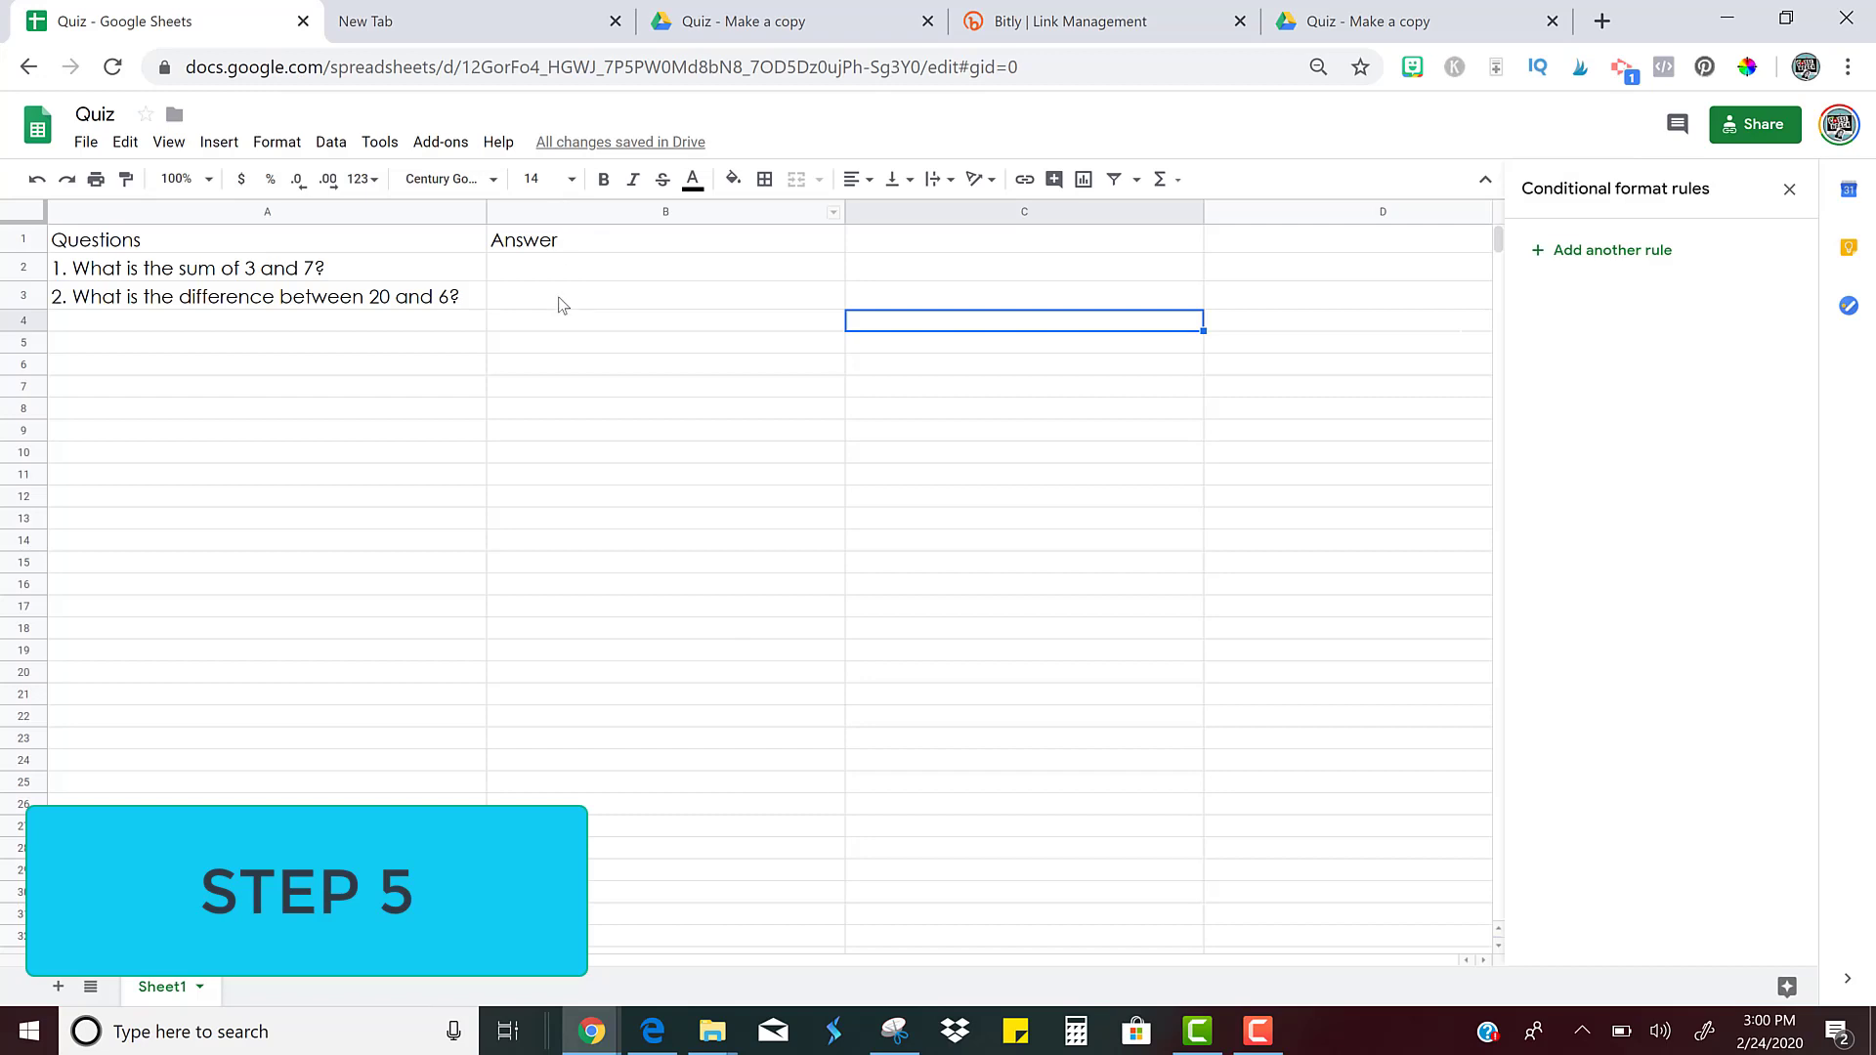